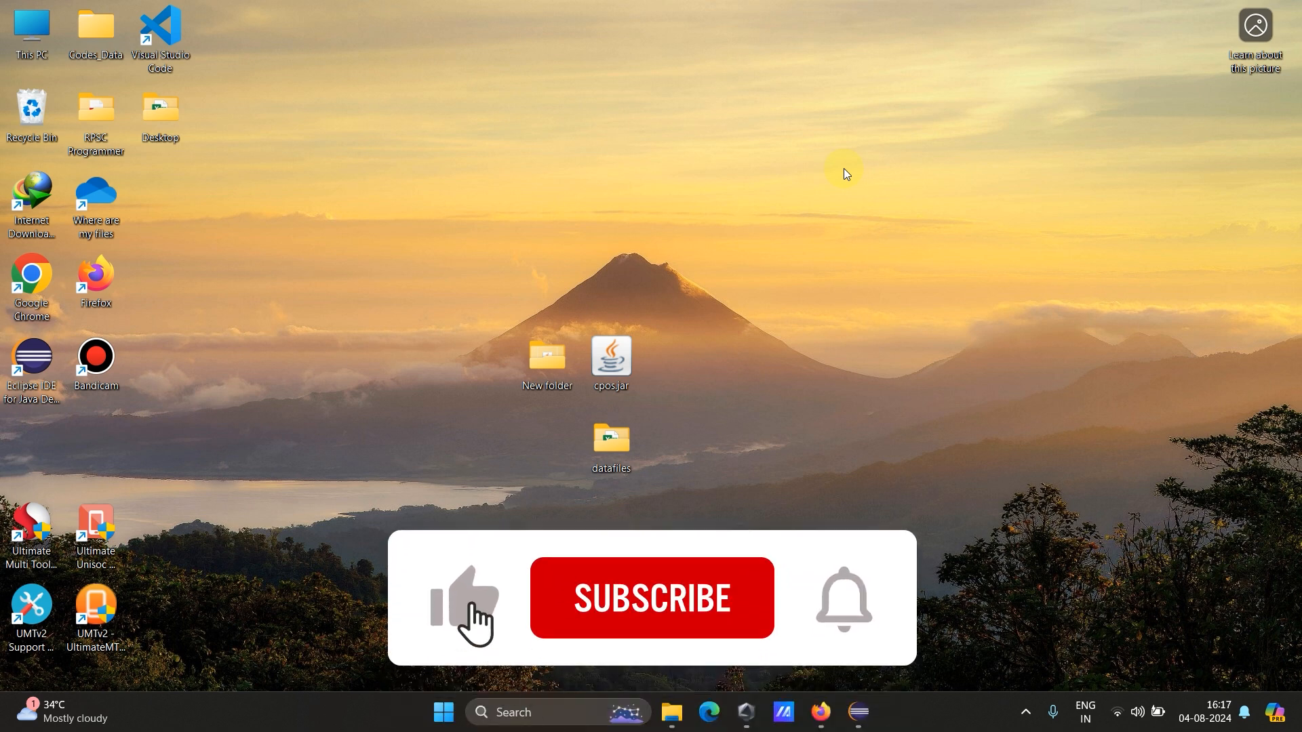
Search Google for 'android studio' from the Firefox address bar.
{"action": "left_click", "coordinate": [652, 599]}
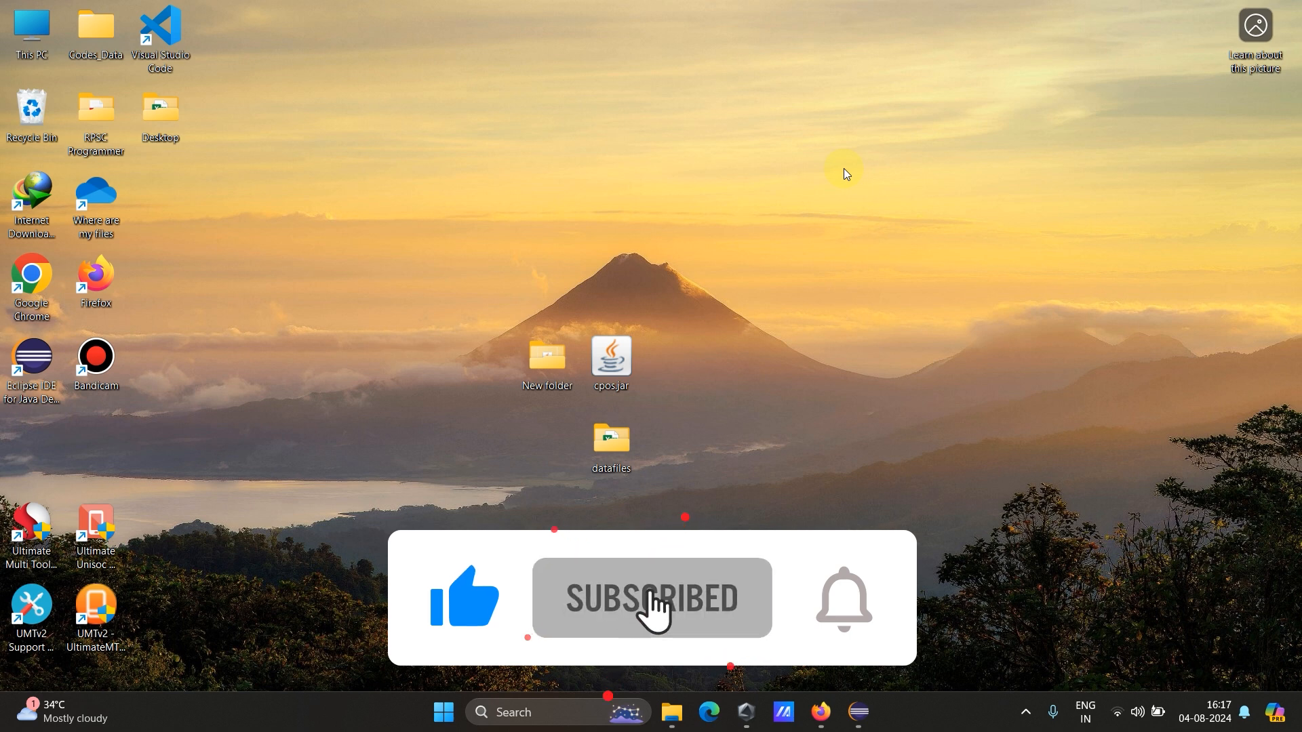
{"action": "left_click", "coordinate": [843, 598]}
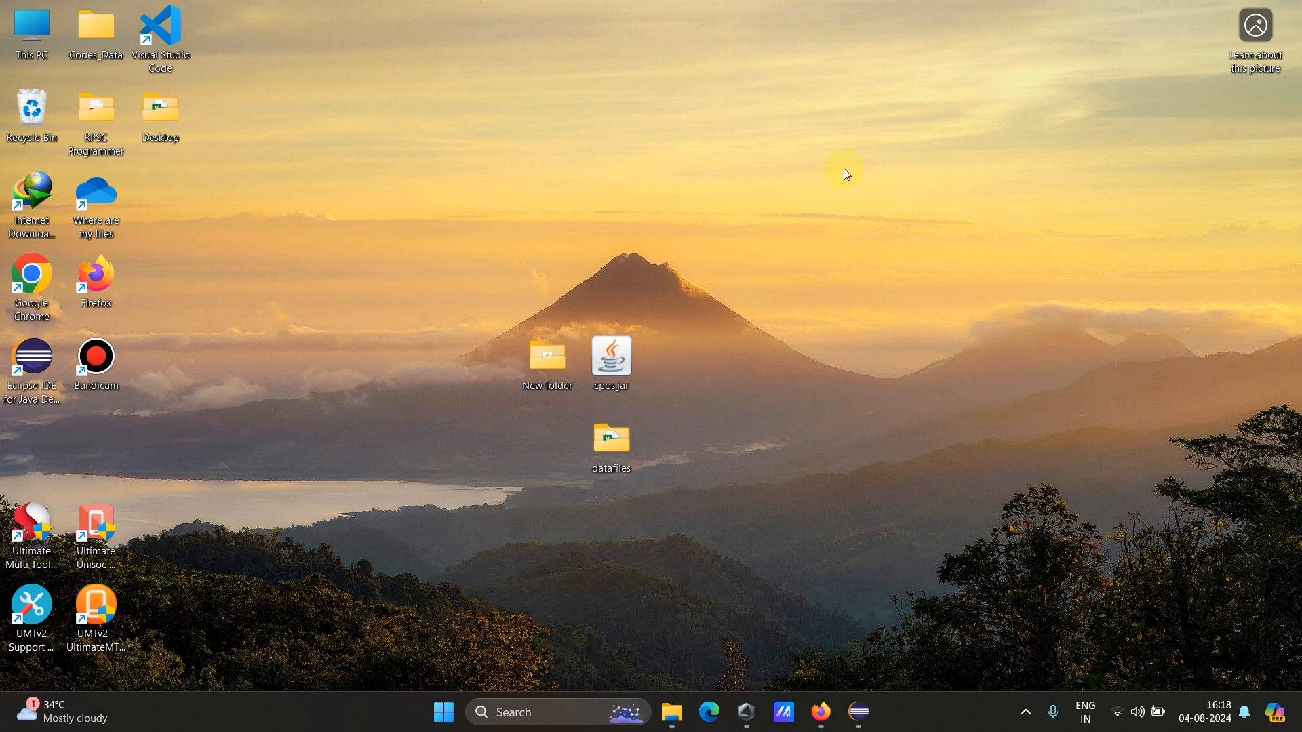
{"action": "mouse_move", "coordinate": [771, 160]}
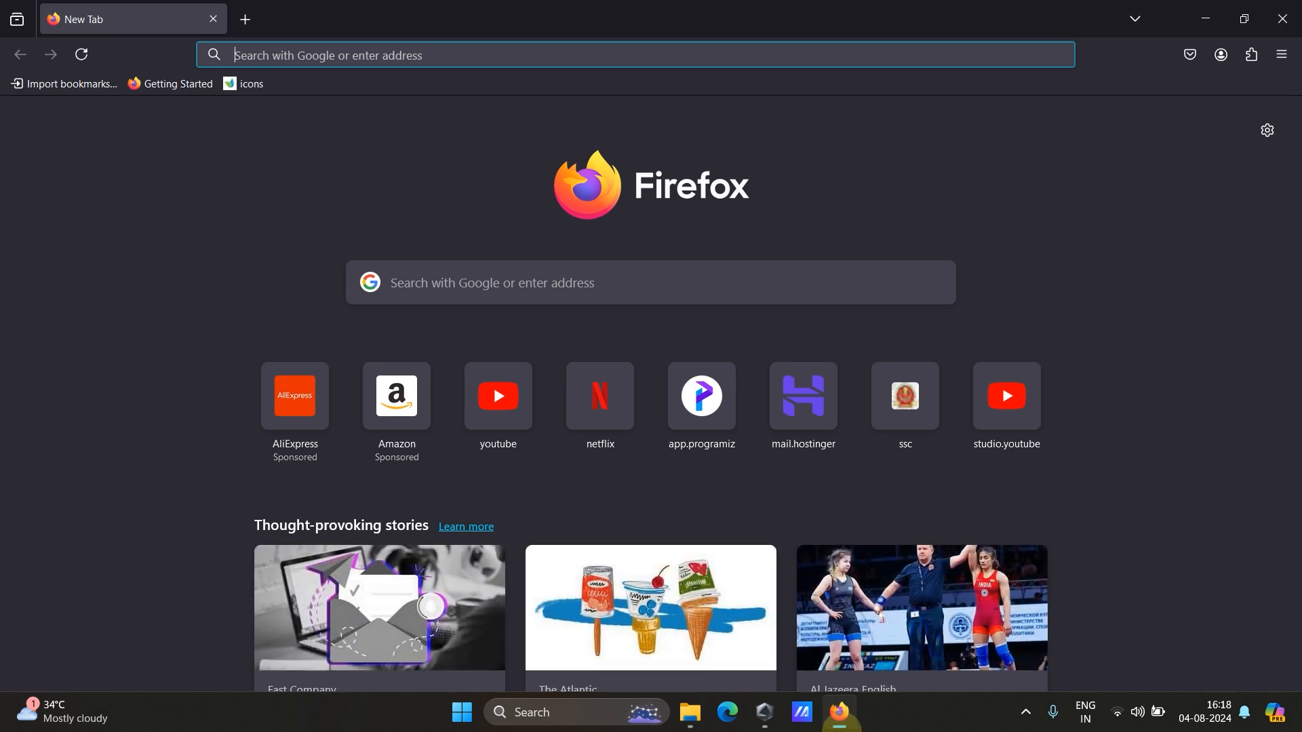
{"action": "mouse_move", "coordinate": [580, 202]}
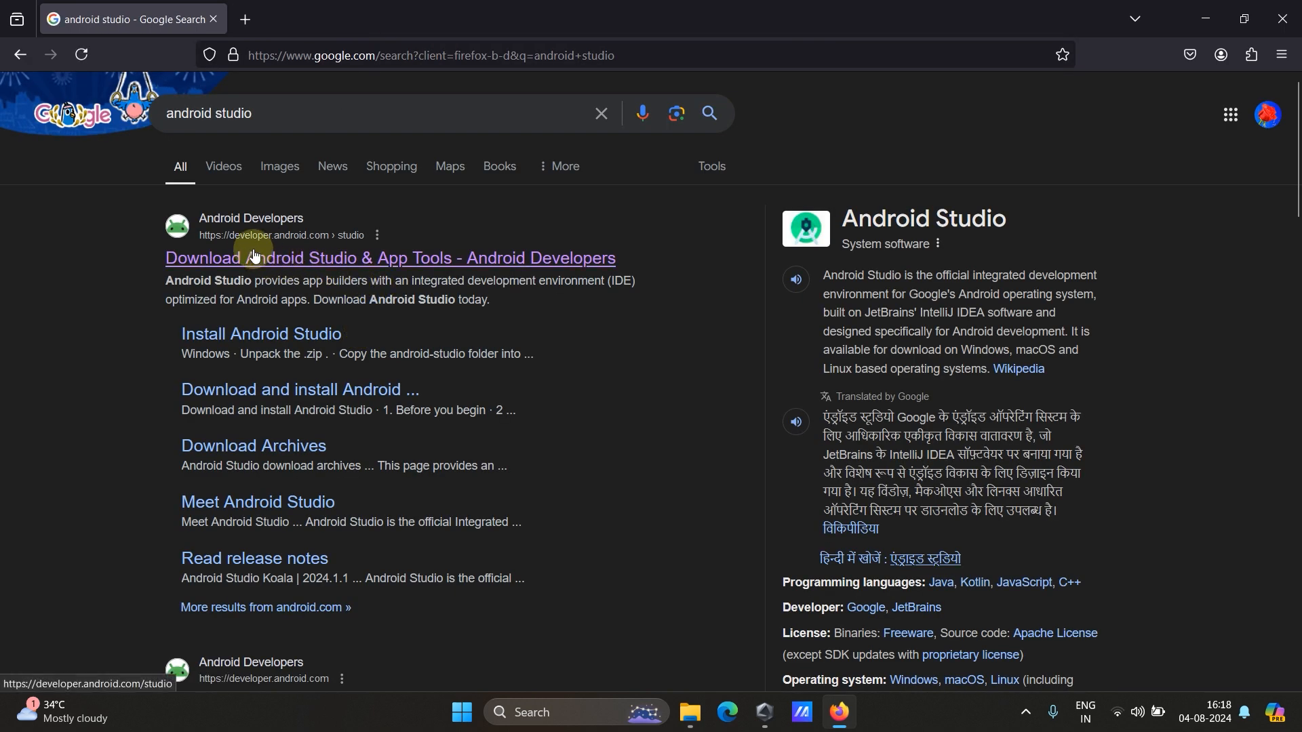
{"action": "mouse_move", "coordinate": [326, 252]}
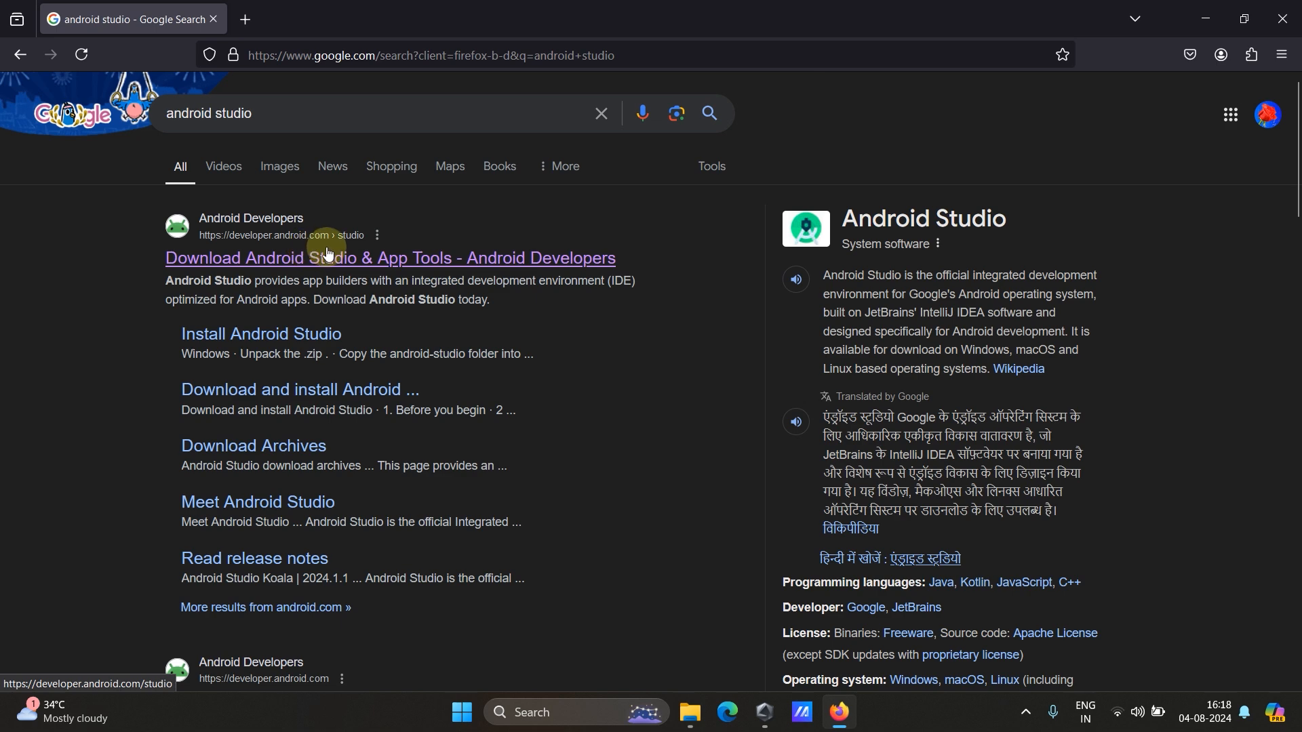
{"action": "mouse_move", "coordinate": [364, 269]}
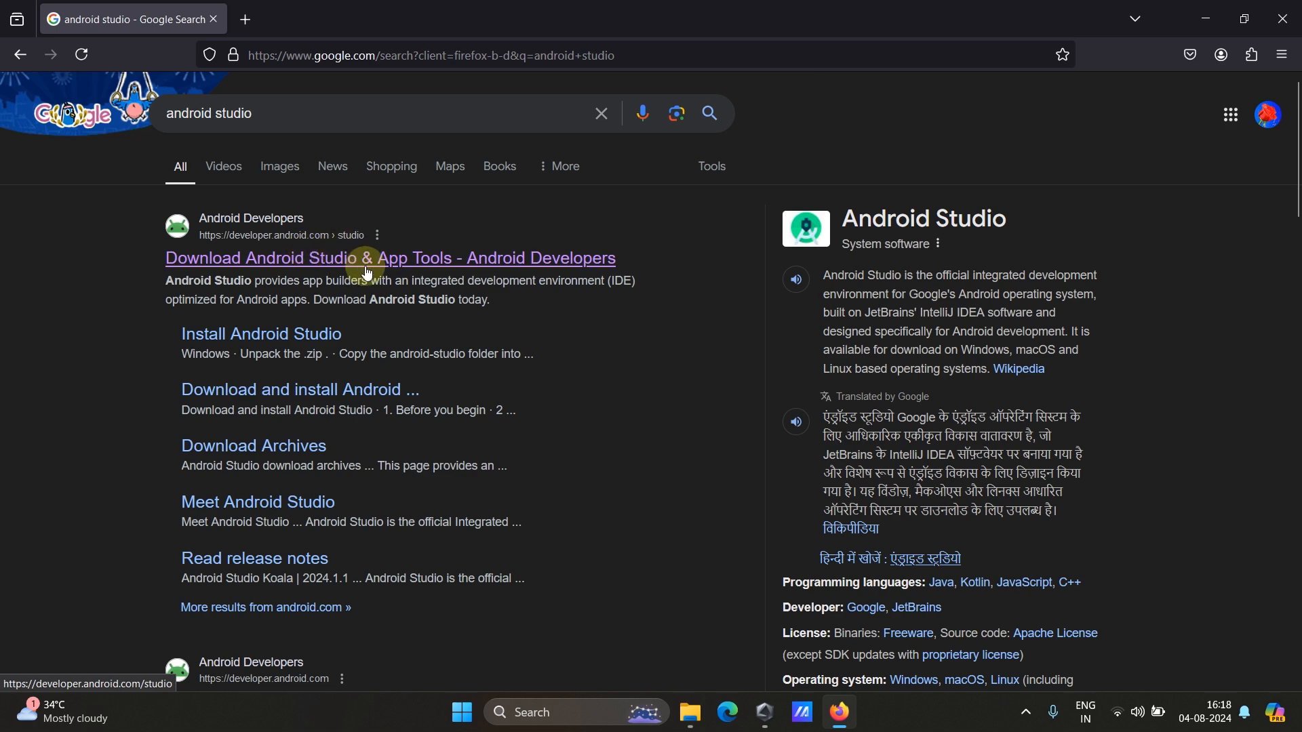
Go to the 'Download Android Studio & App Tools - Android Developers' result.
{"action": "left_click", "coordinate": [391, 258]}
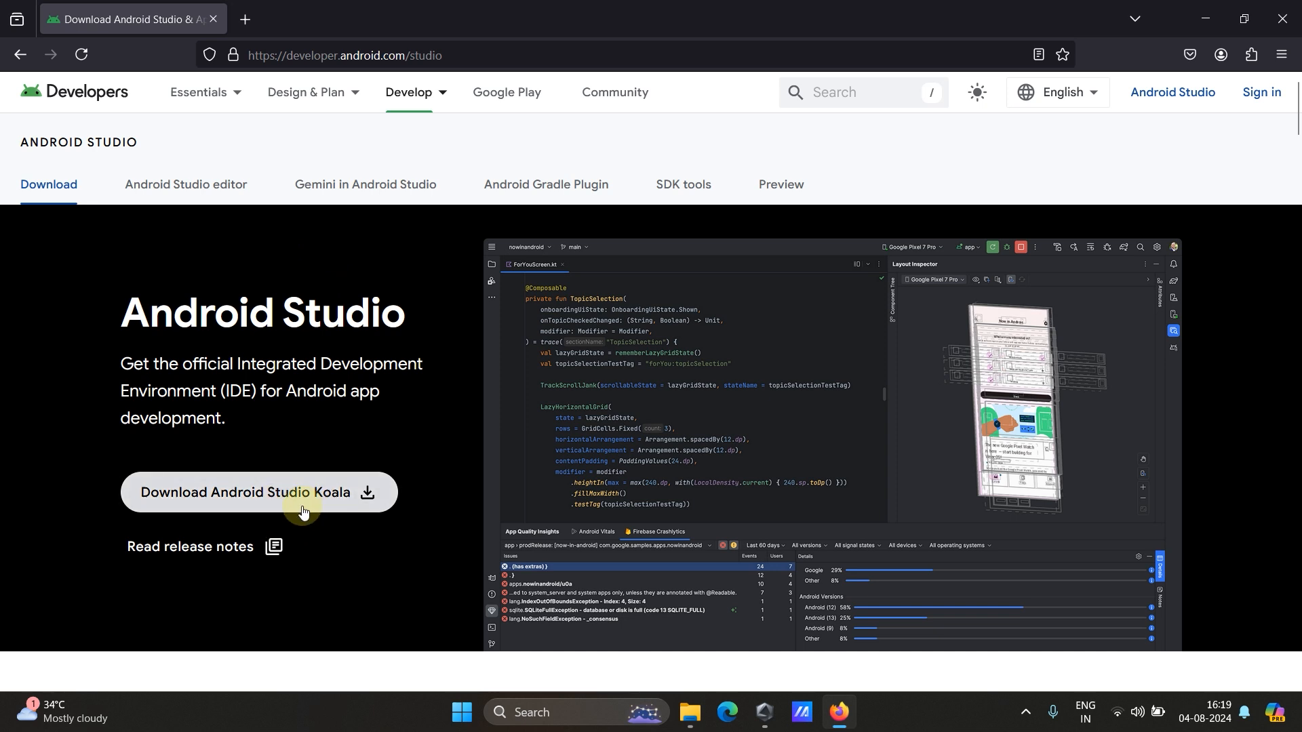
{"action": "mouse_move", "coordinate": [260, 506]}
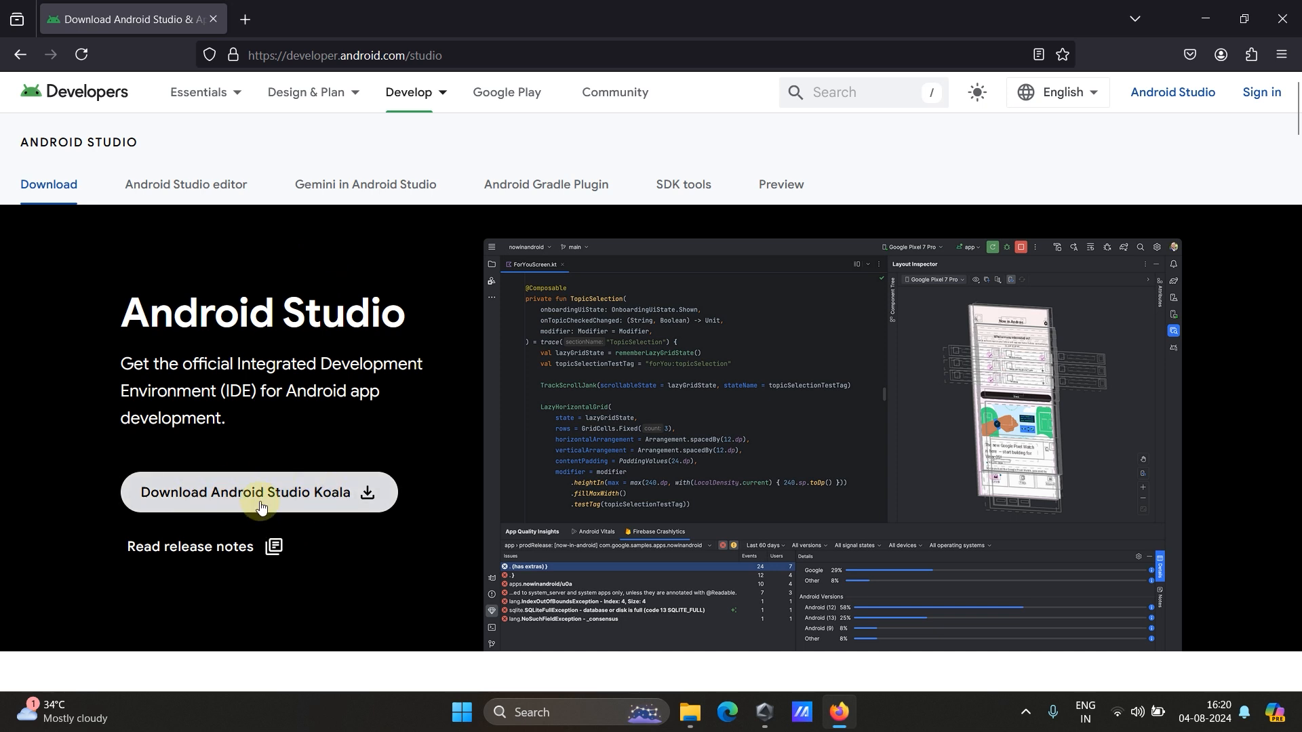
{"action": "mouse_move", "coordinate": [353, 535]}
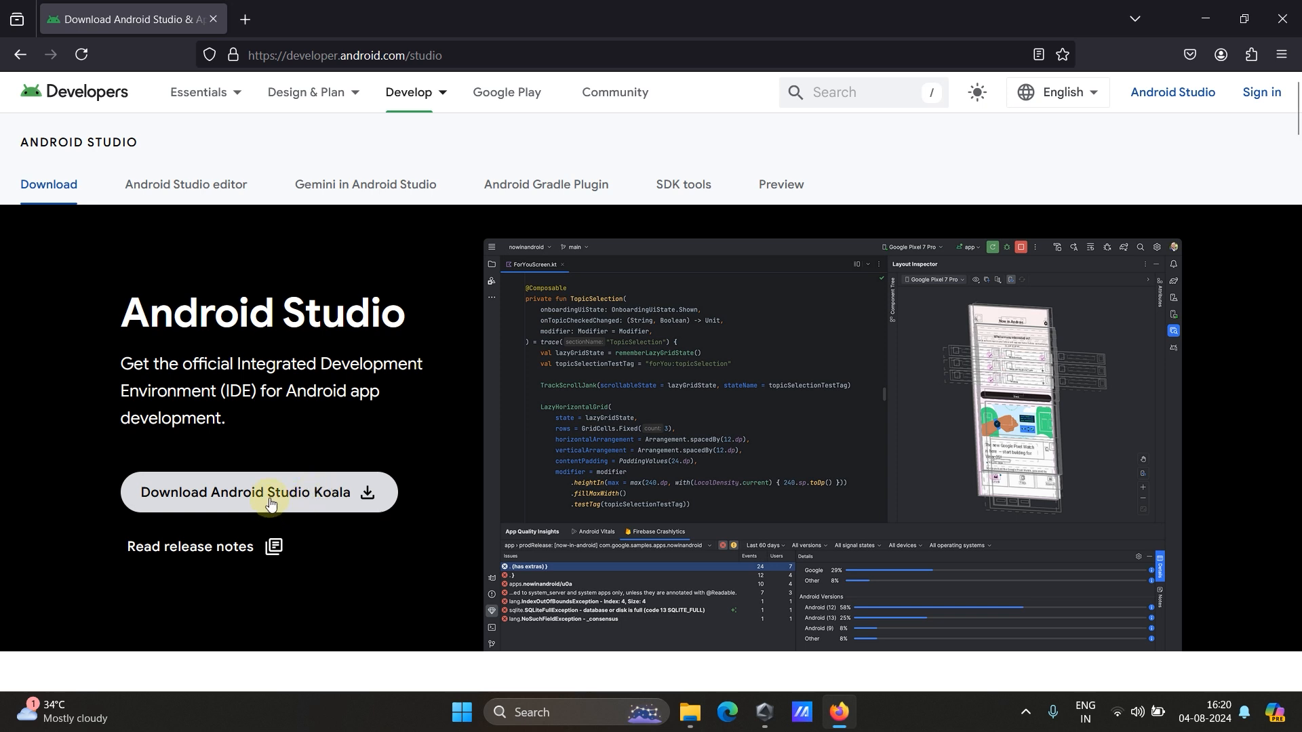
Start the Android Studio Koala download and tick 'I have read and agree' at the bottom of the terms.
{"action": "left_click", "coordinate": [258, 491]}
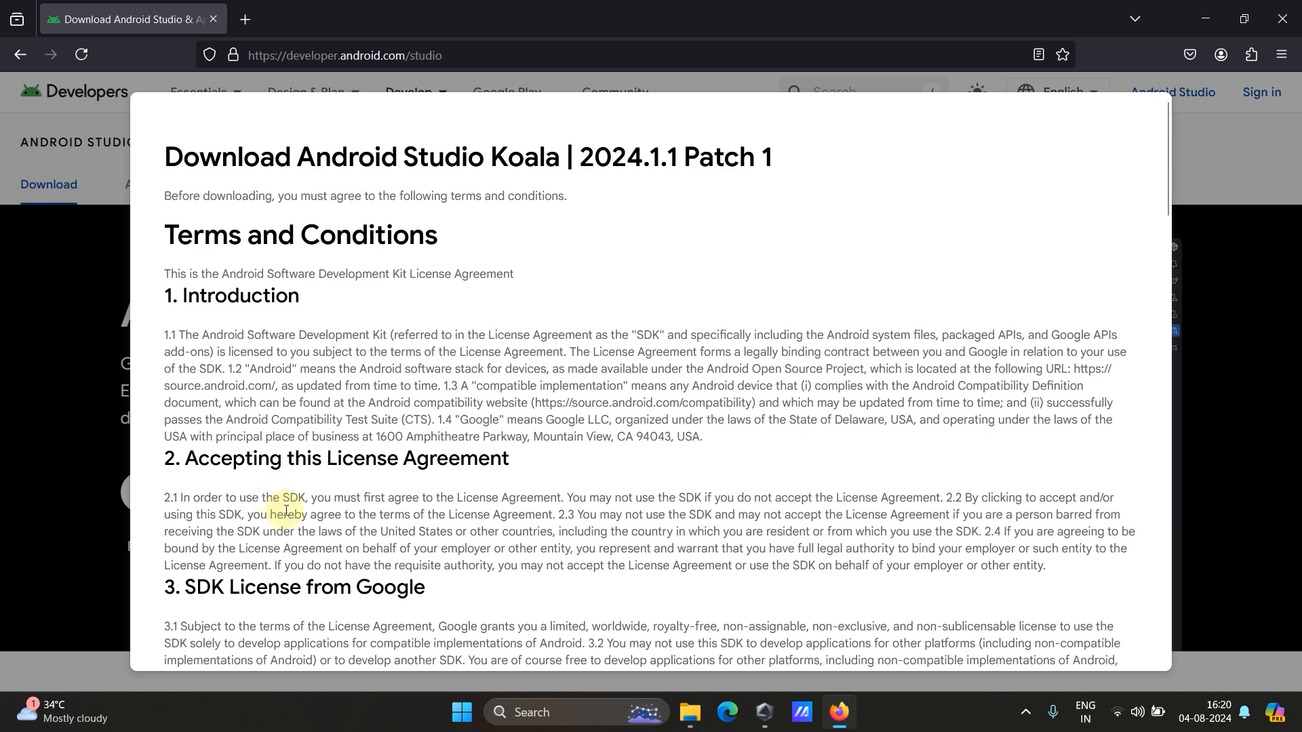
{"action": "mouse_move", "coordinate": [399, 532]}
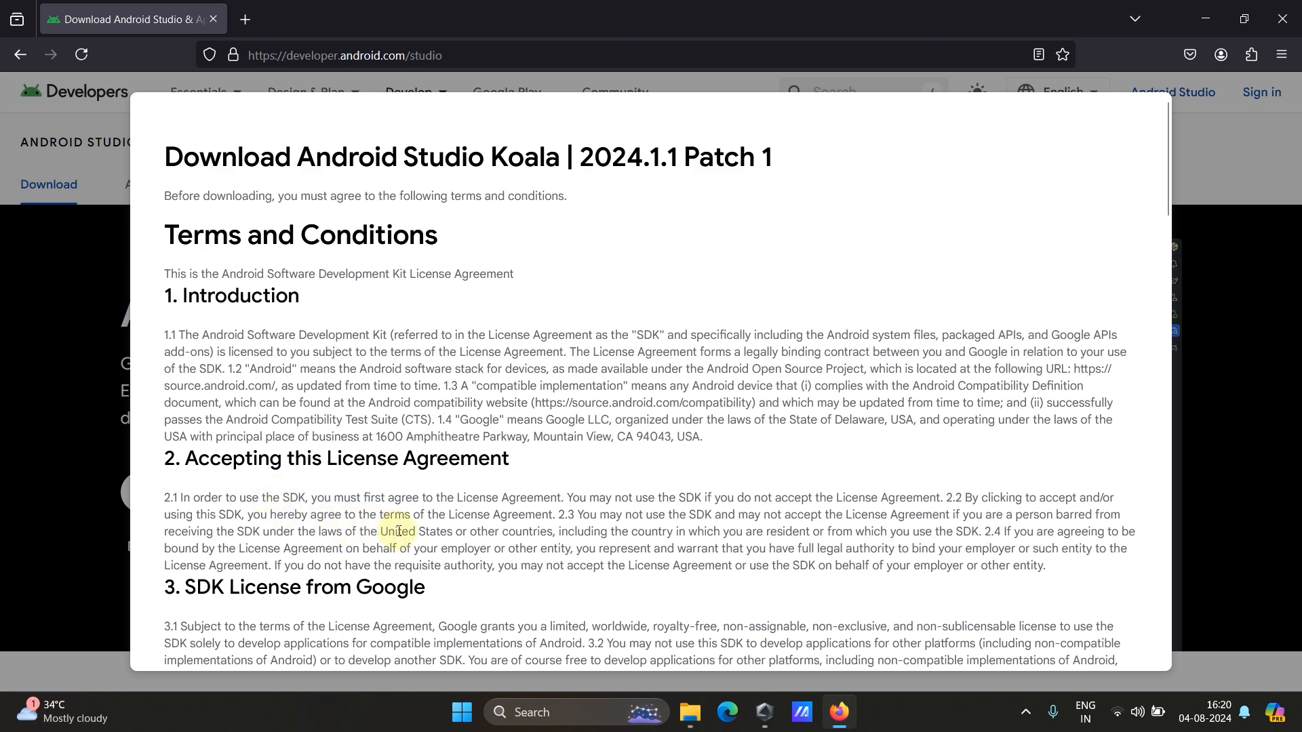
{"action": "scroll", "scroll_direction": "down", "scroll_amount": 3}
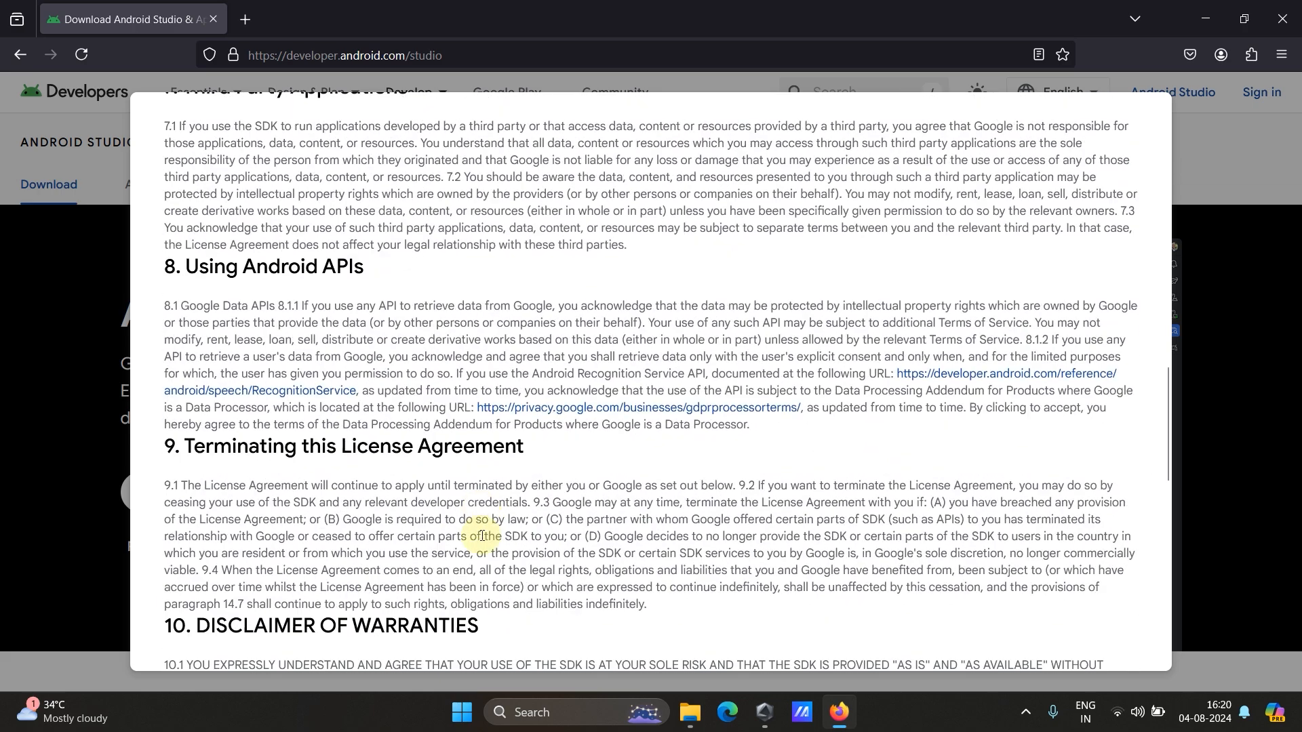
{"action": "scroll", "scroll_direction": "down", "scroll_amount": 3}
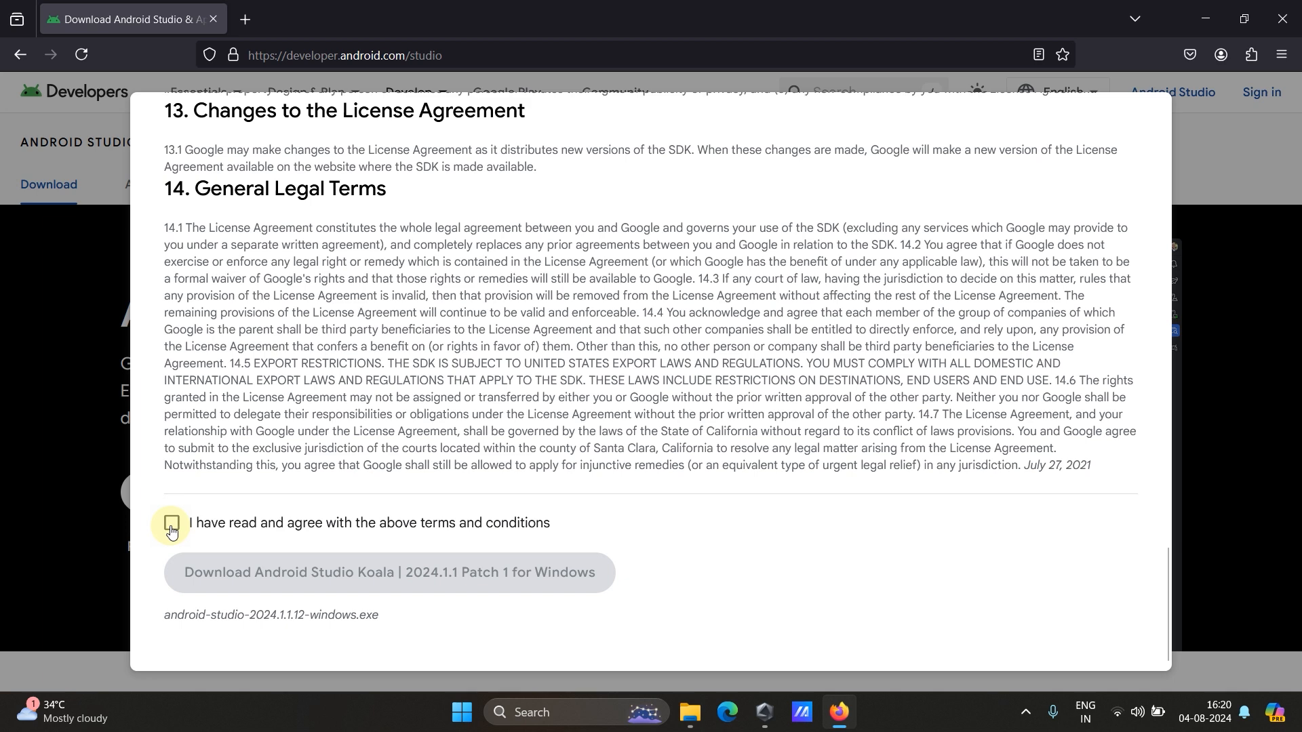
{"action": "left_click", "coordinate": [173, 523]}
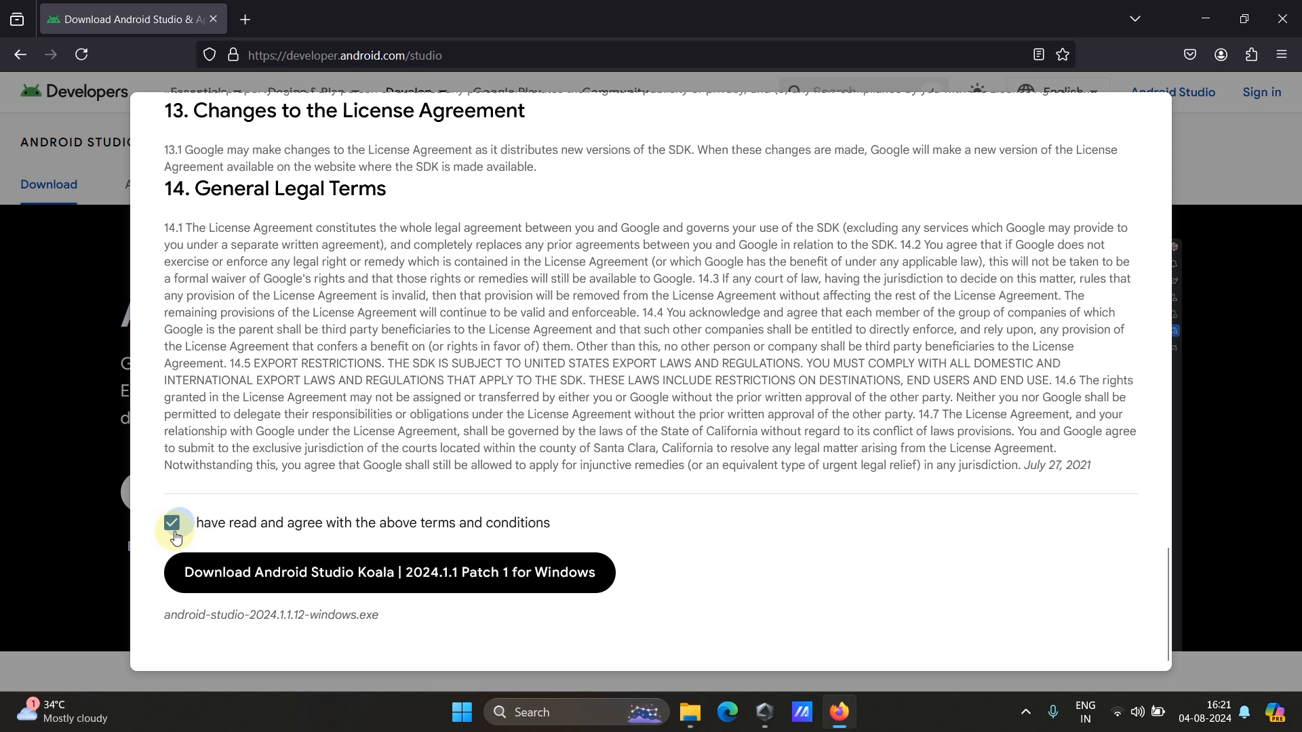
{"action": "mouse_move", "coordinate": [214, 546]}
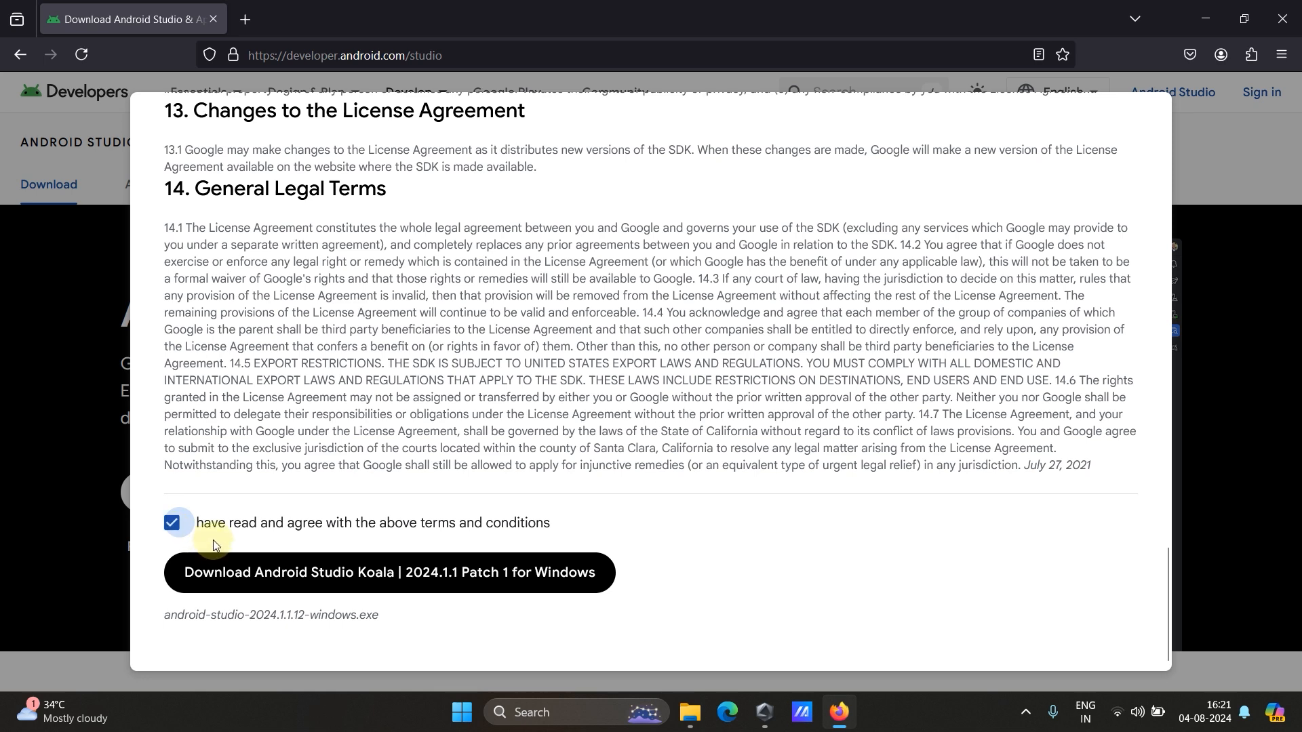
Download Android Studio Koala 2024.1.1 Patch 1 for Windows through the IDM Start Download dialog.
{"action": "left_click", "coordinate": [390, 572]}
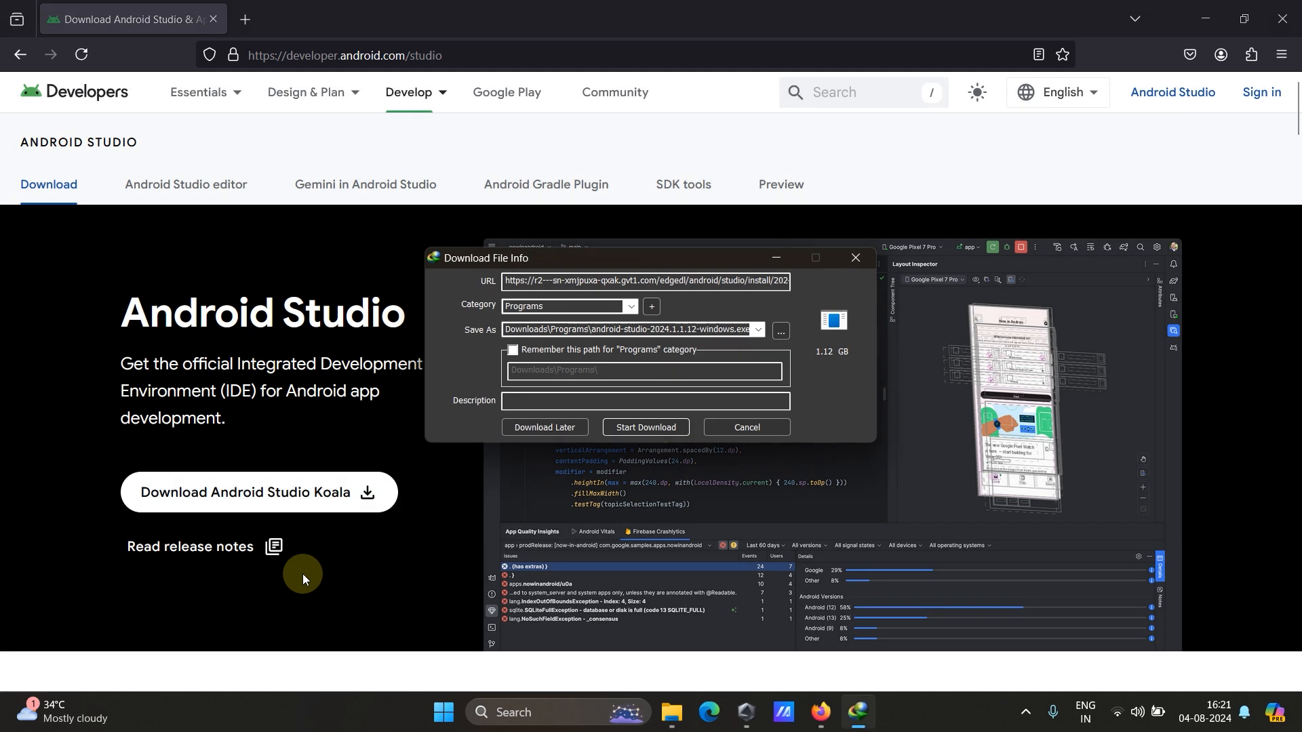
{"action": "mouse_move", "coordinate": [555, 520]}
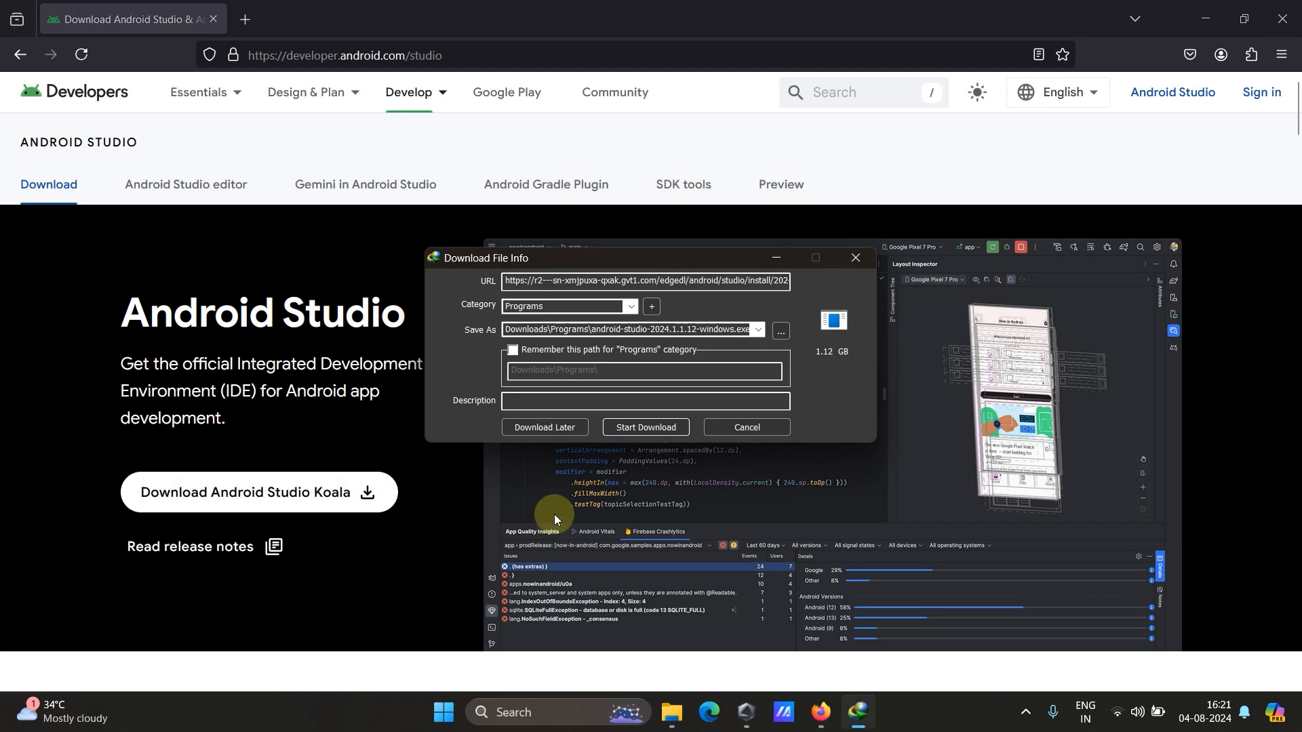
{"action": "mouse_move", "coordinate": [646, 427]}
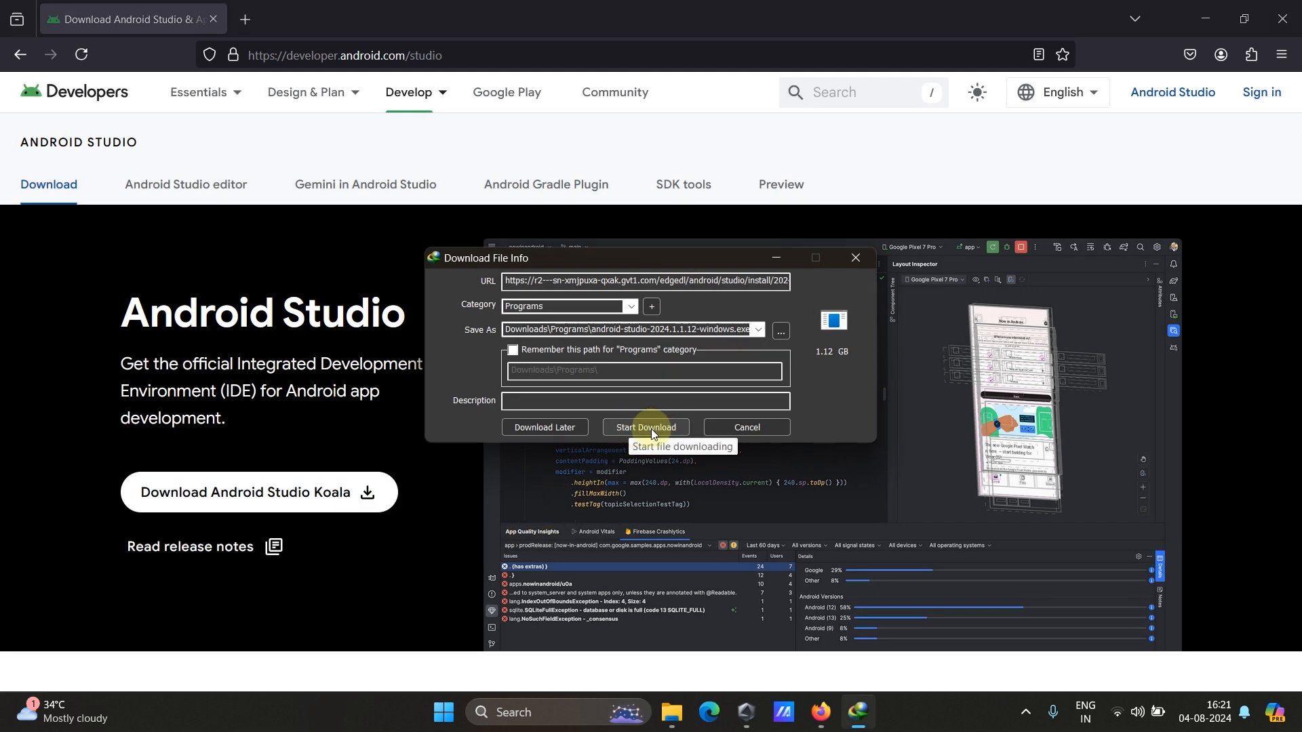
{"action": "left_click", "coordinate": [646, 427]}
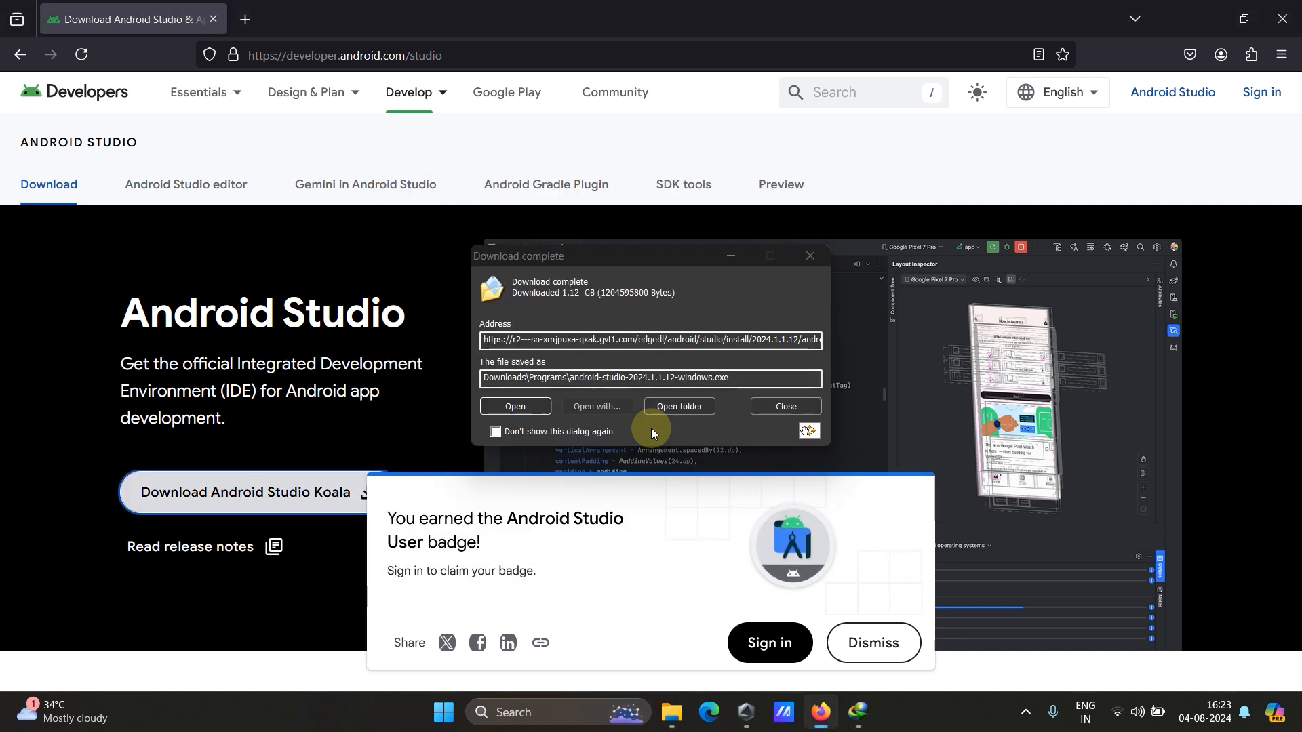
{"action": "mouse_move", "coordinate": [678, 409]}
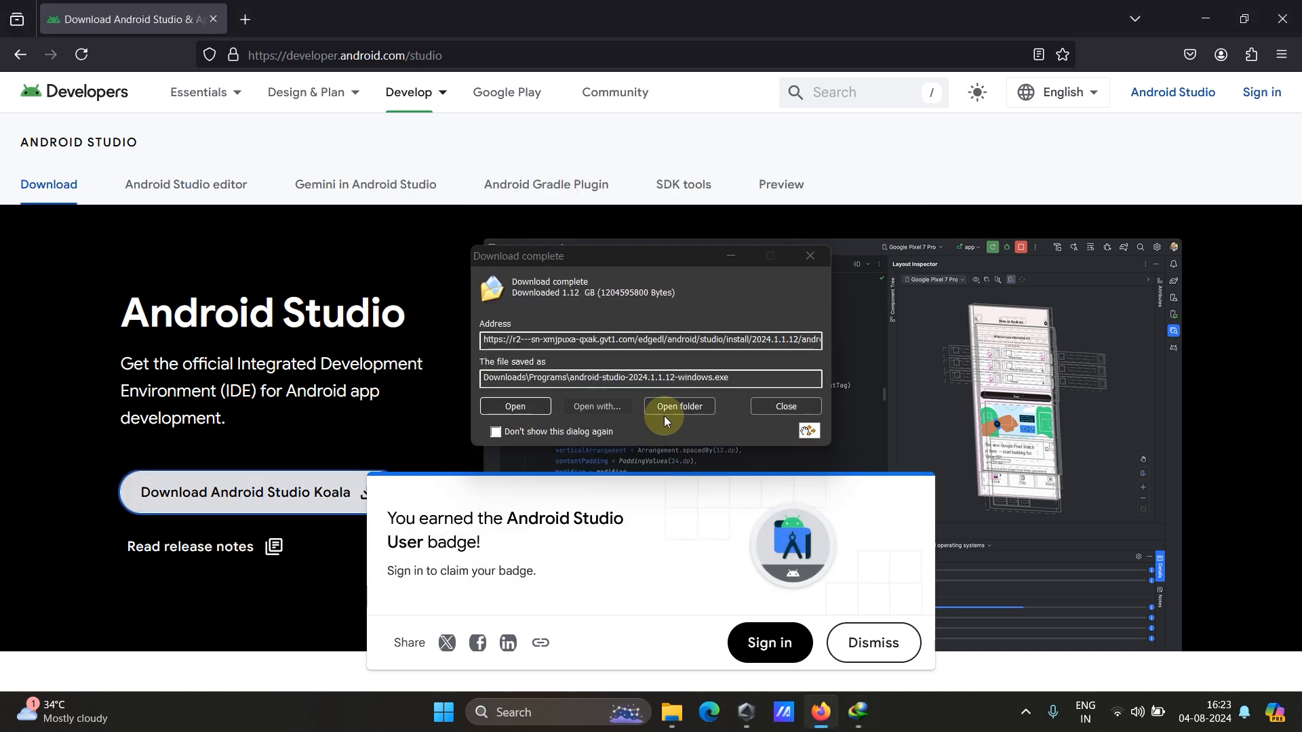
{"action": "mouse_move", "coordinate": [597, 405]}
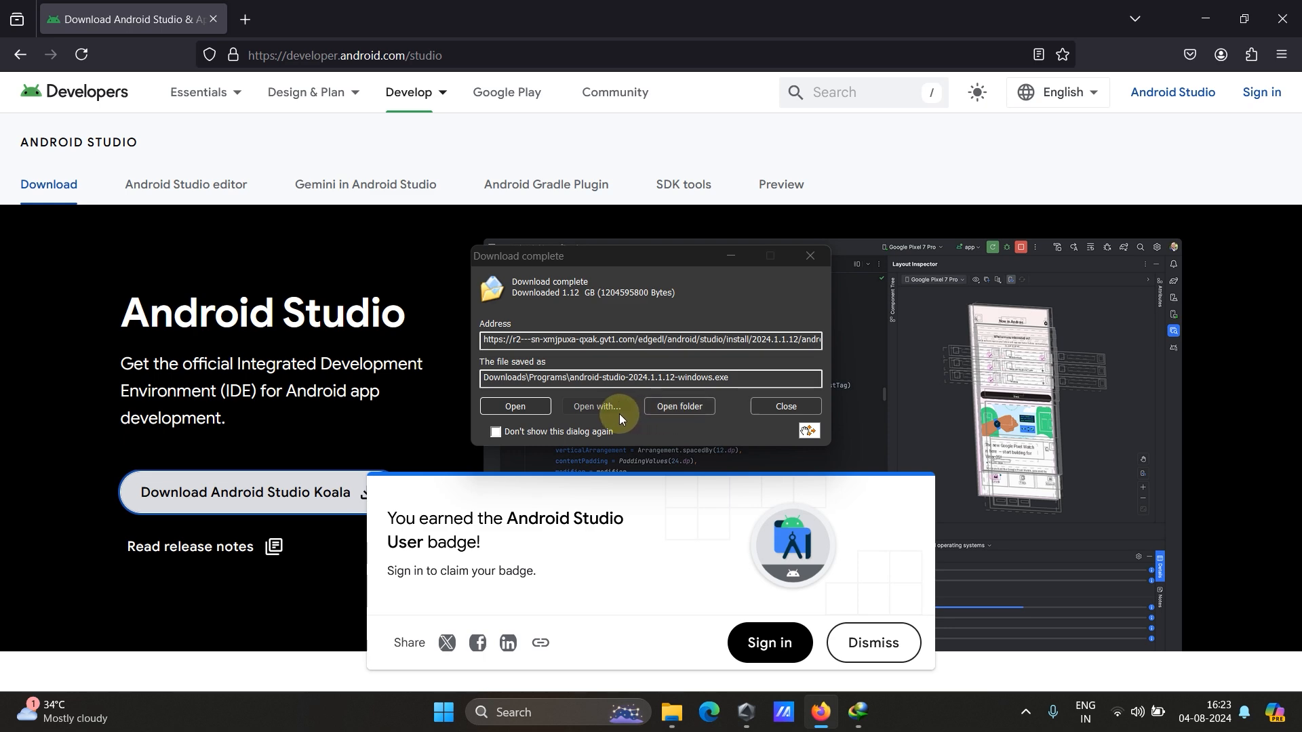
Show Downloads > Programs with android-studio-2024.1.1.12-windows.exe from the Download complete dialog.
{"action": "left_click", "coordinate": [679, 406]}
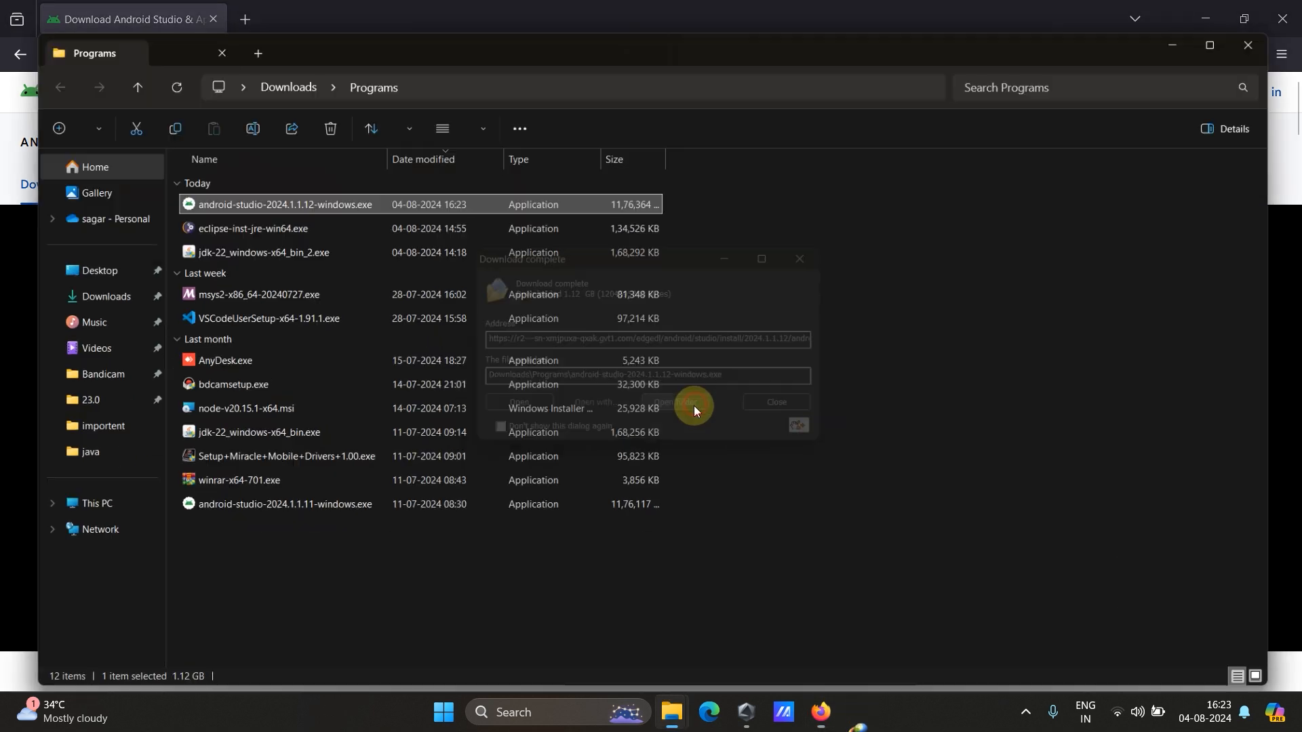
{"action": "left_click", "coordinate": [774, 401]}
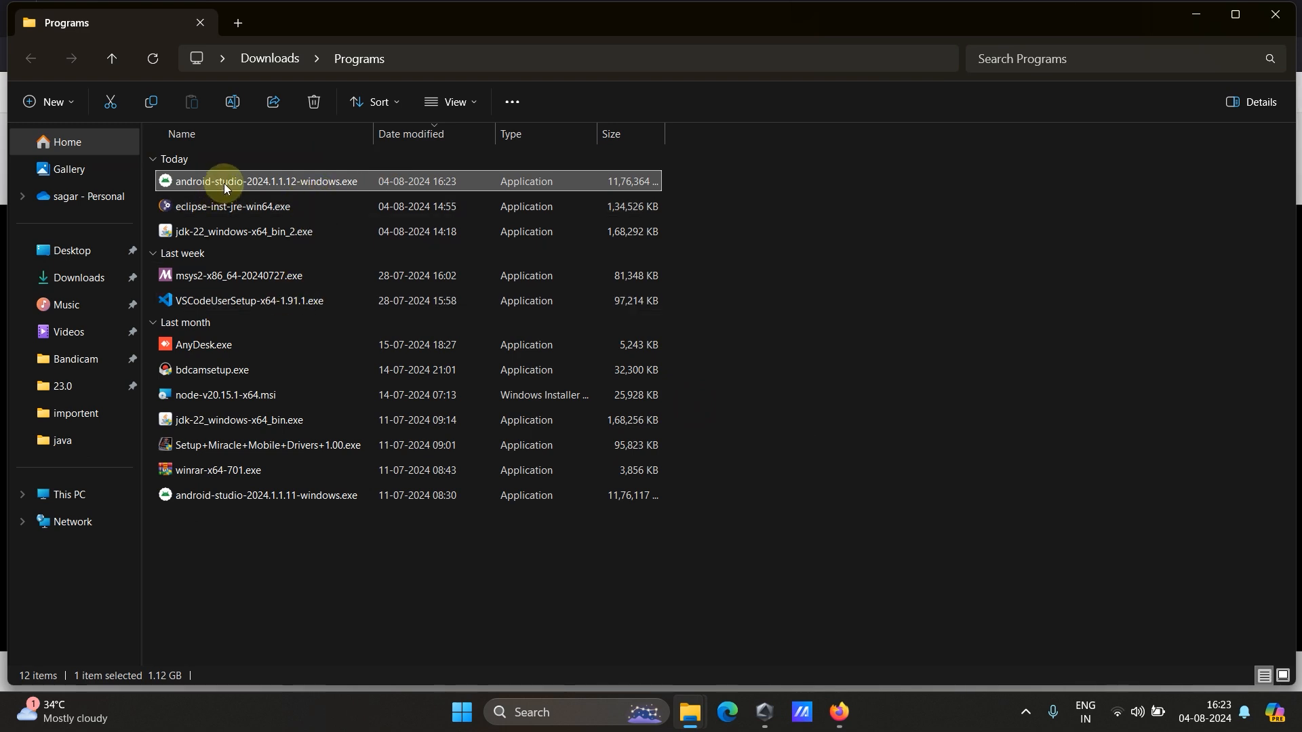
{"action": "mouse_move", "coordinate": [258, 180]}
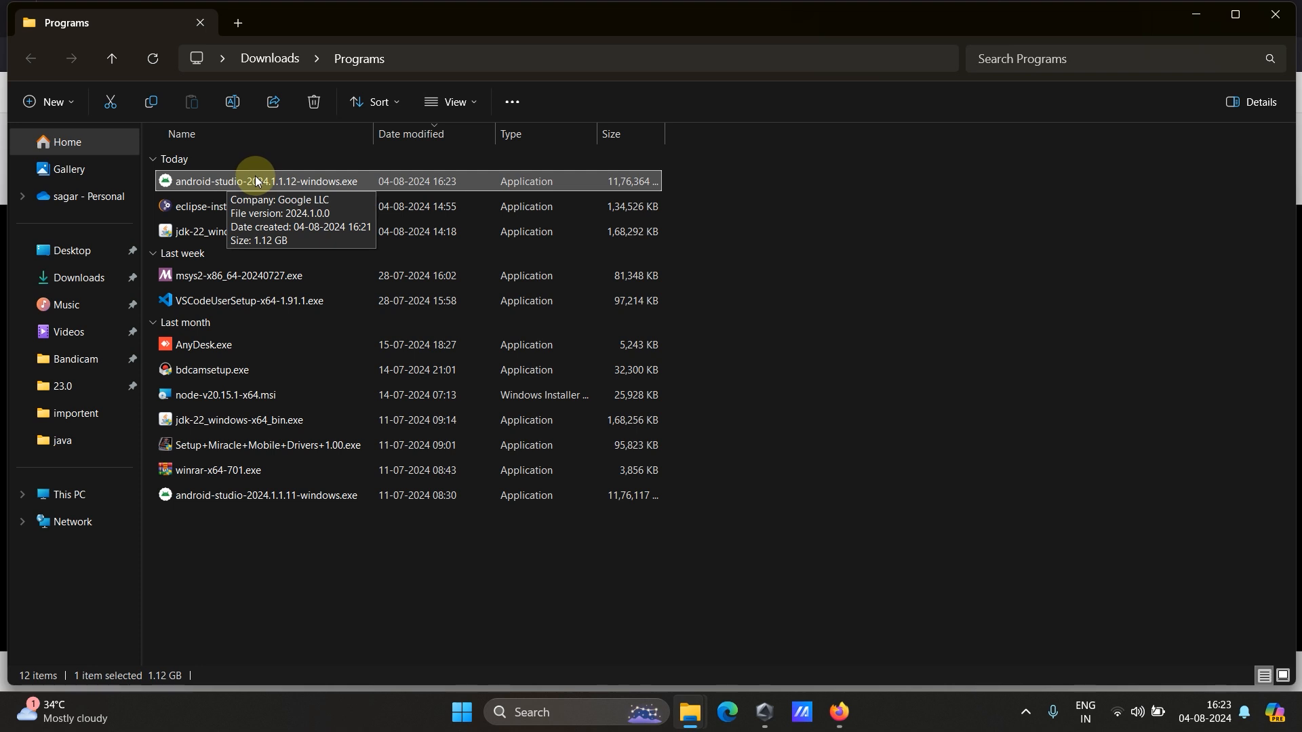
{"action": "mouse_move", "coordinate": [316, 186]}
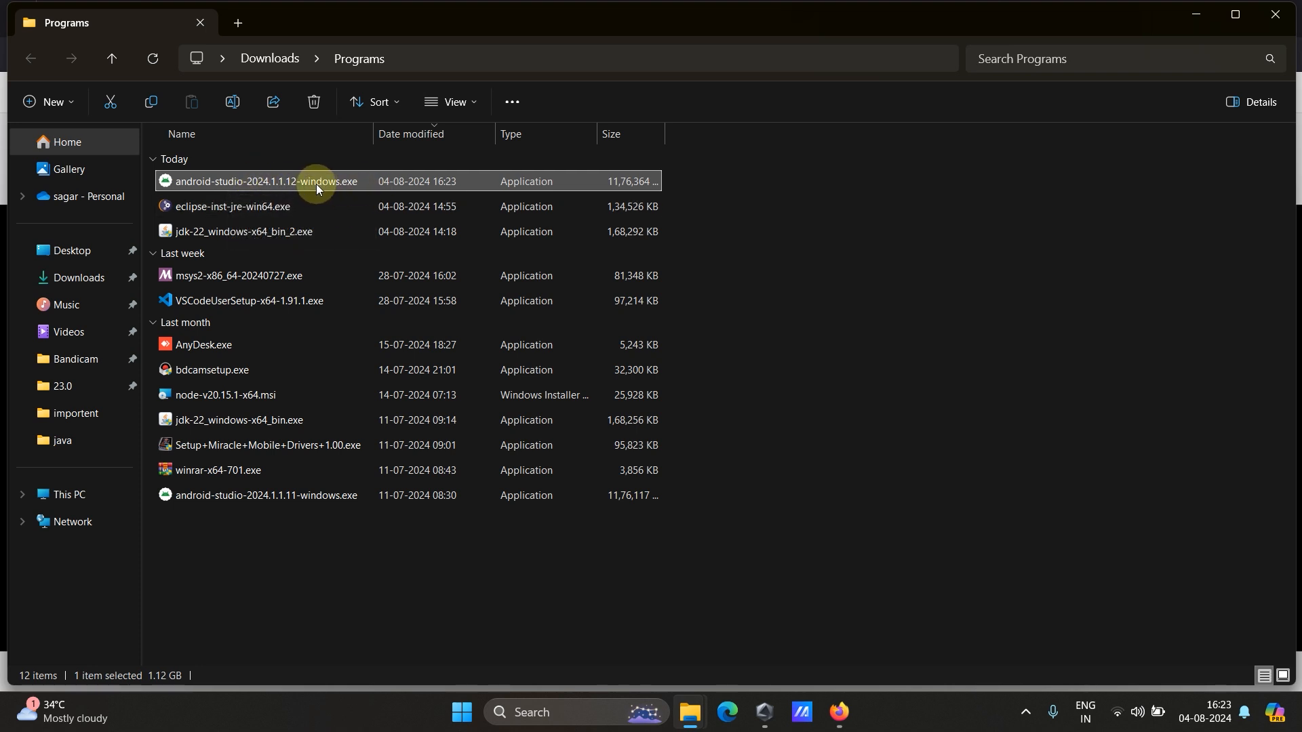
{"action": "mouse_move", "coordinate": [325, 181]}
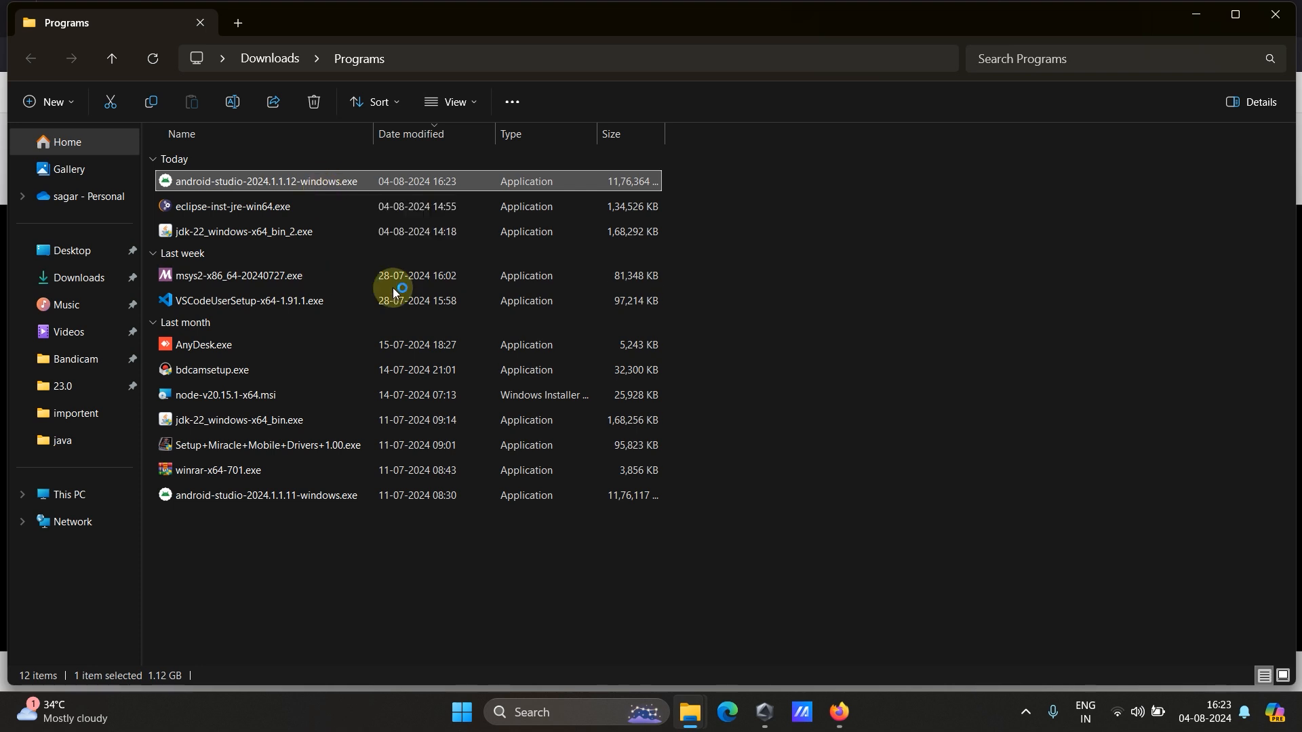
Run the downloaded installer and move past the welcome page to Choose Components.
{"action": "double_click", "coordinate": [266, 181]}
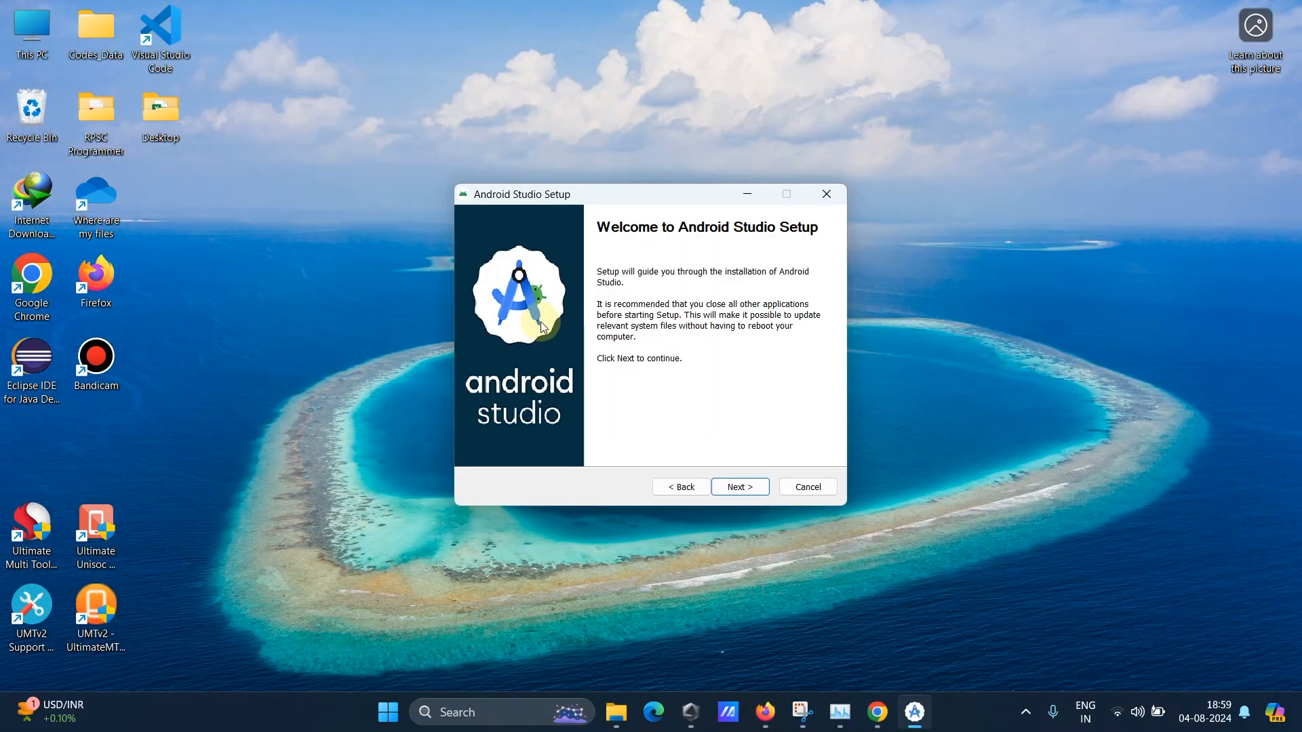
{"action": "mouse_move", "coordinate": [733, 426]}
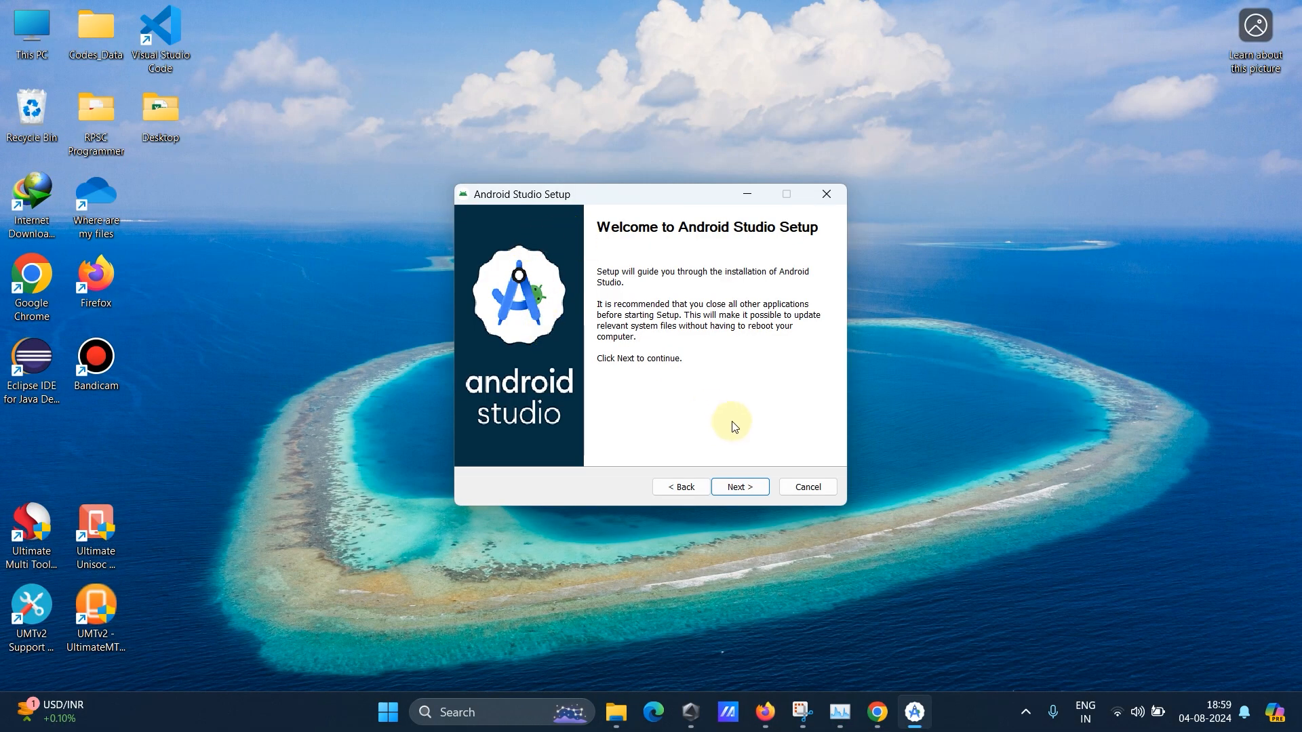
{"action": "left_click", "coordinate": [738, 487]}
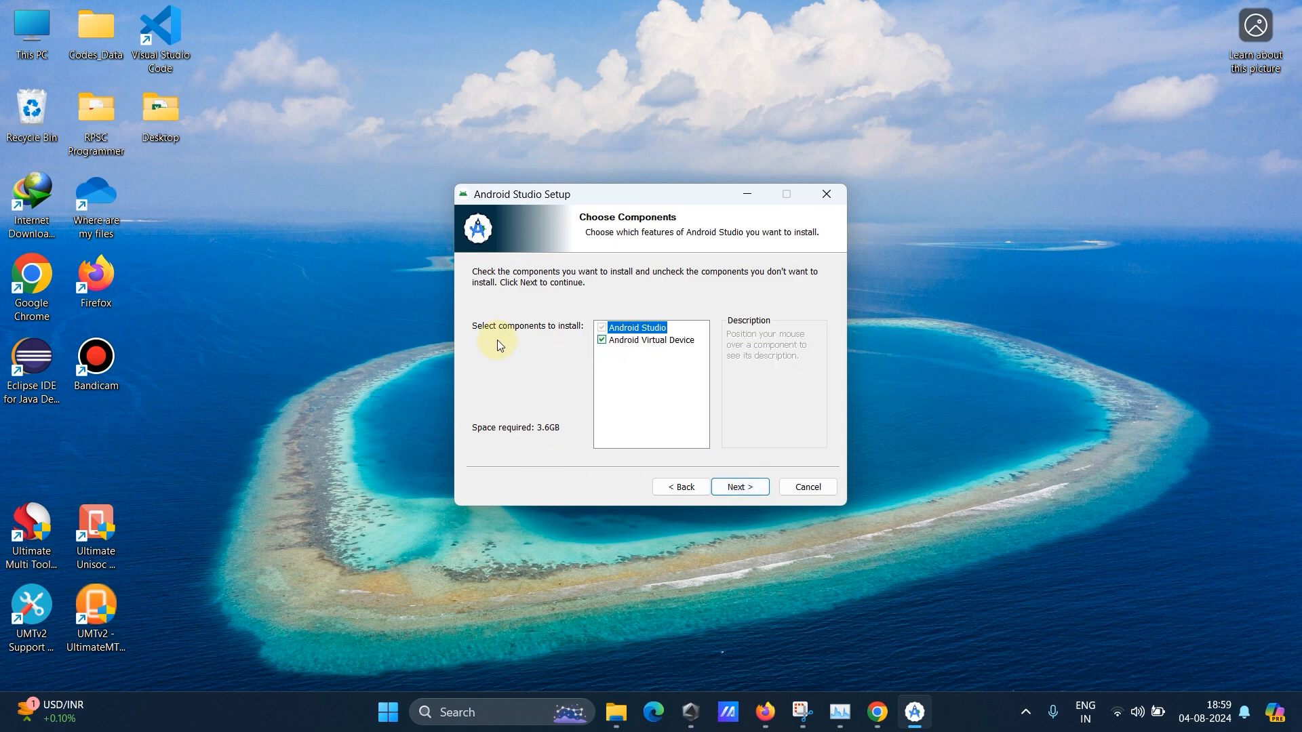
{"action": "mouse_move", "coordinate": [652, 343]}
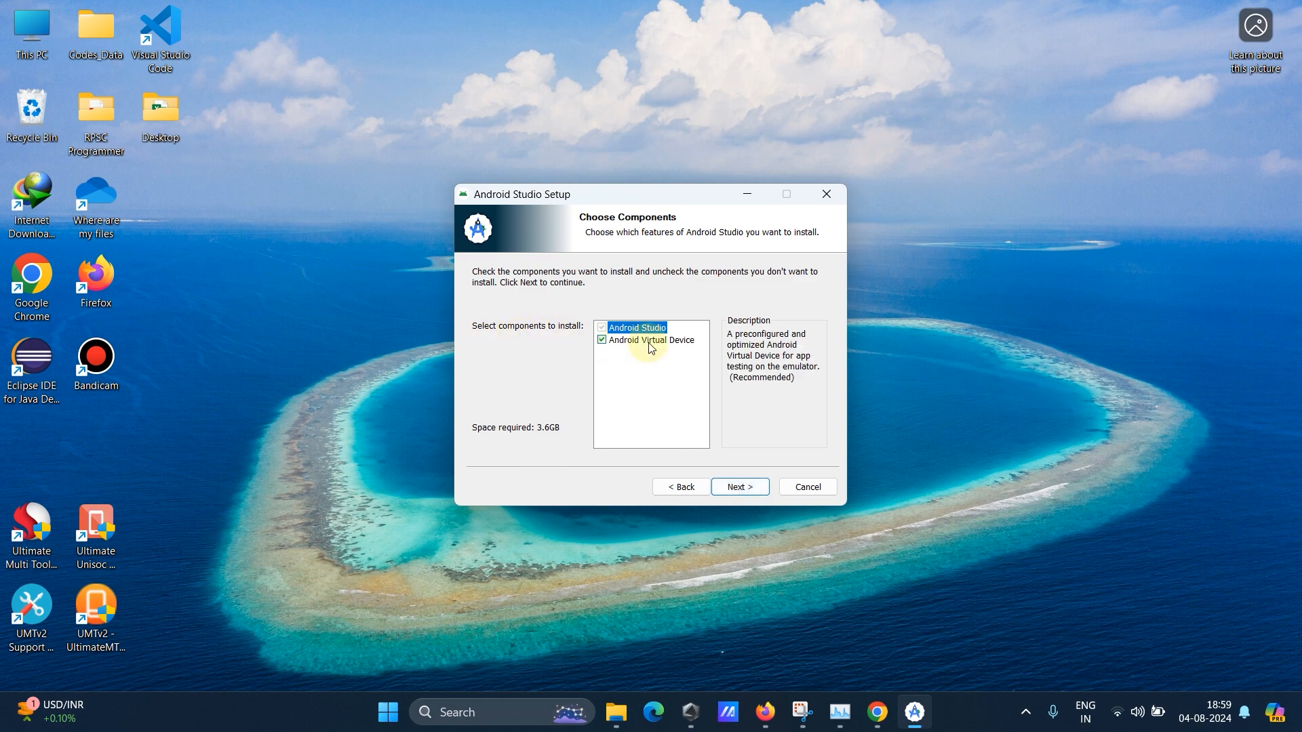
Uncheck Android Virtual Device so only Android Studio installs, needing 2.6 GB.
{"action": "left_click", "coordinate": [602, 339]}
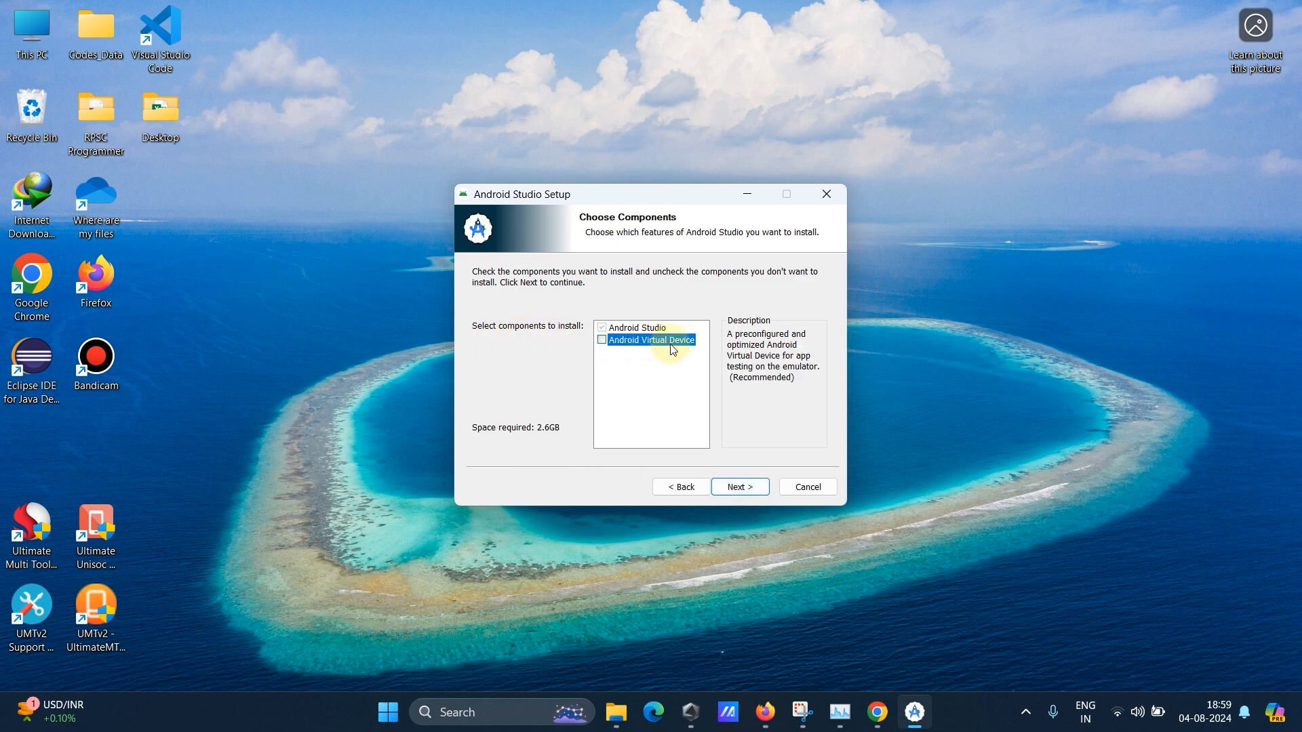
{"action": "mouse_move", "coordinate": [490, 458]}
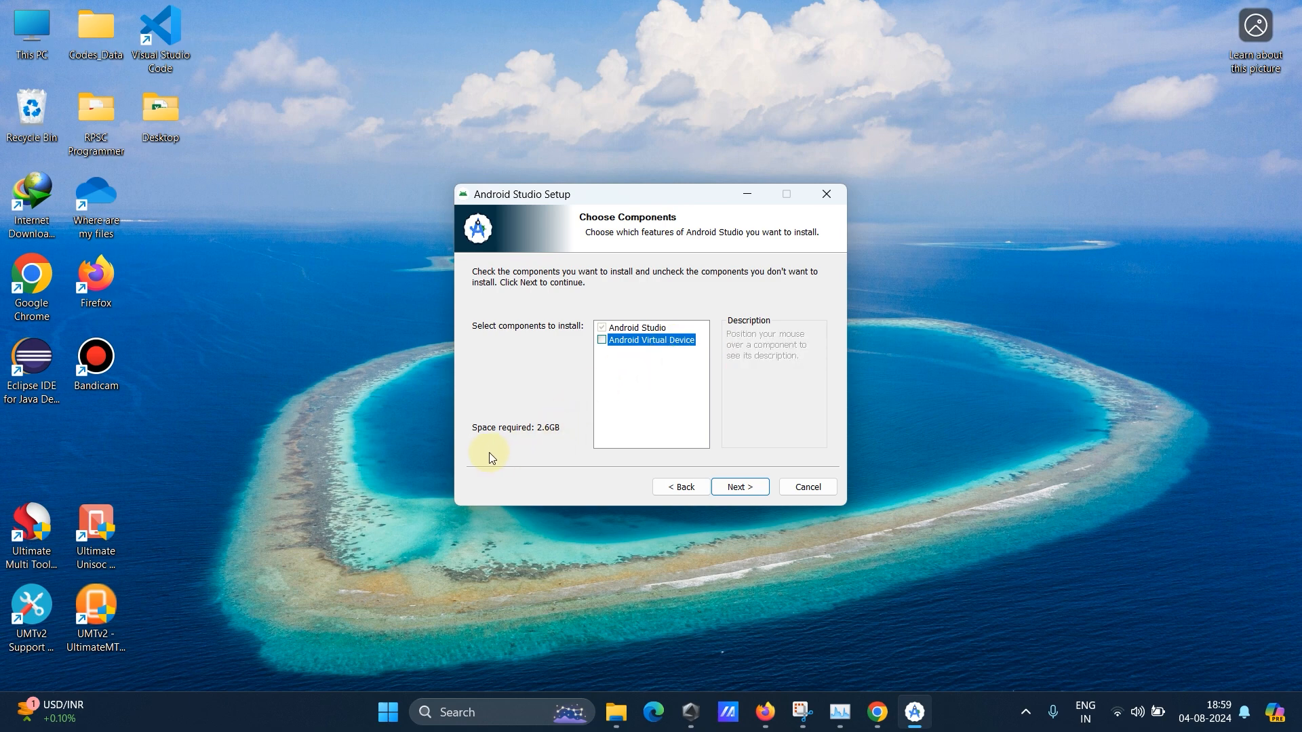
{"action": "mouse_move", "coordinate": [539, 455]}
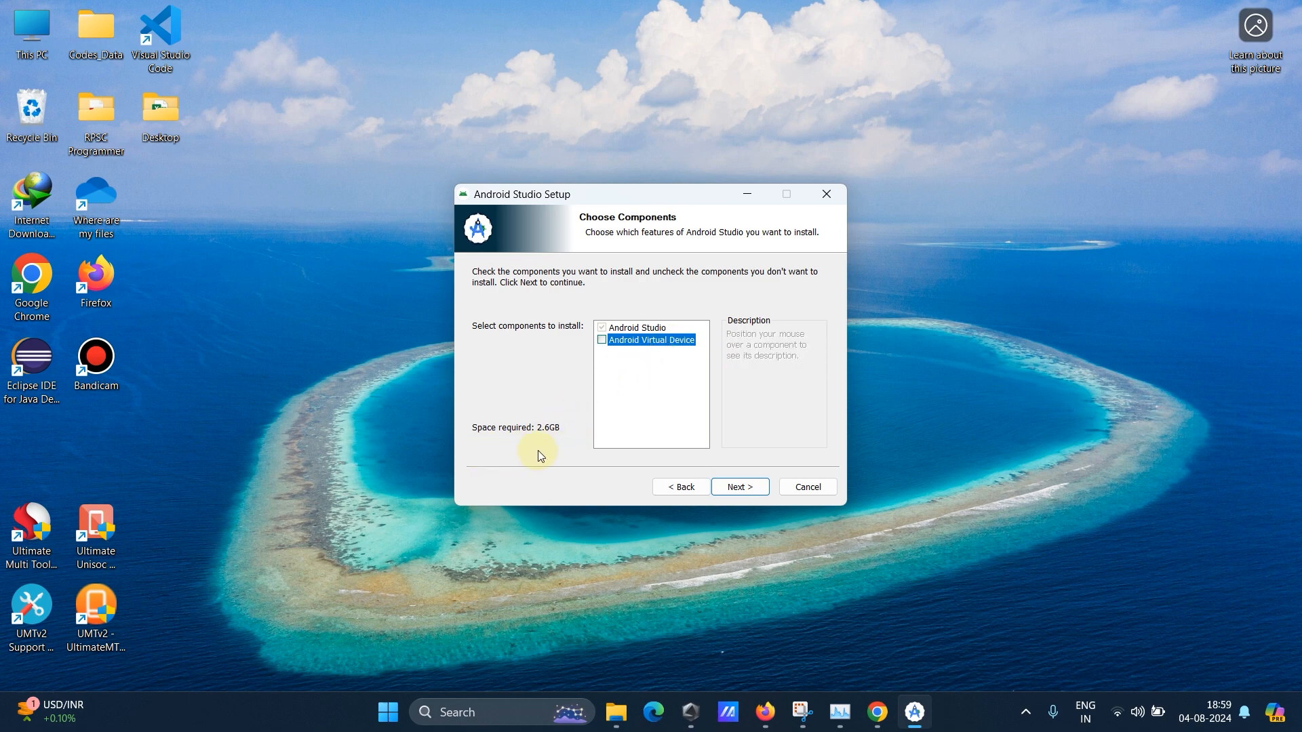
{"action": "mouse_move", "coordinate": [572, 456]}
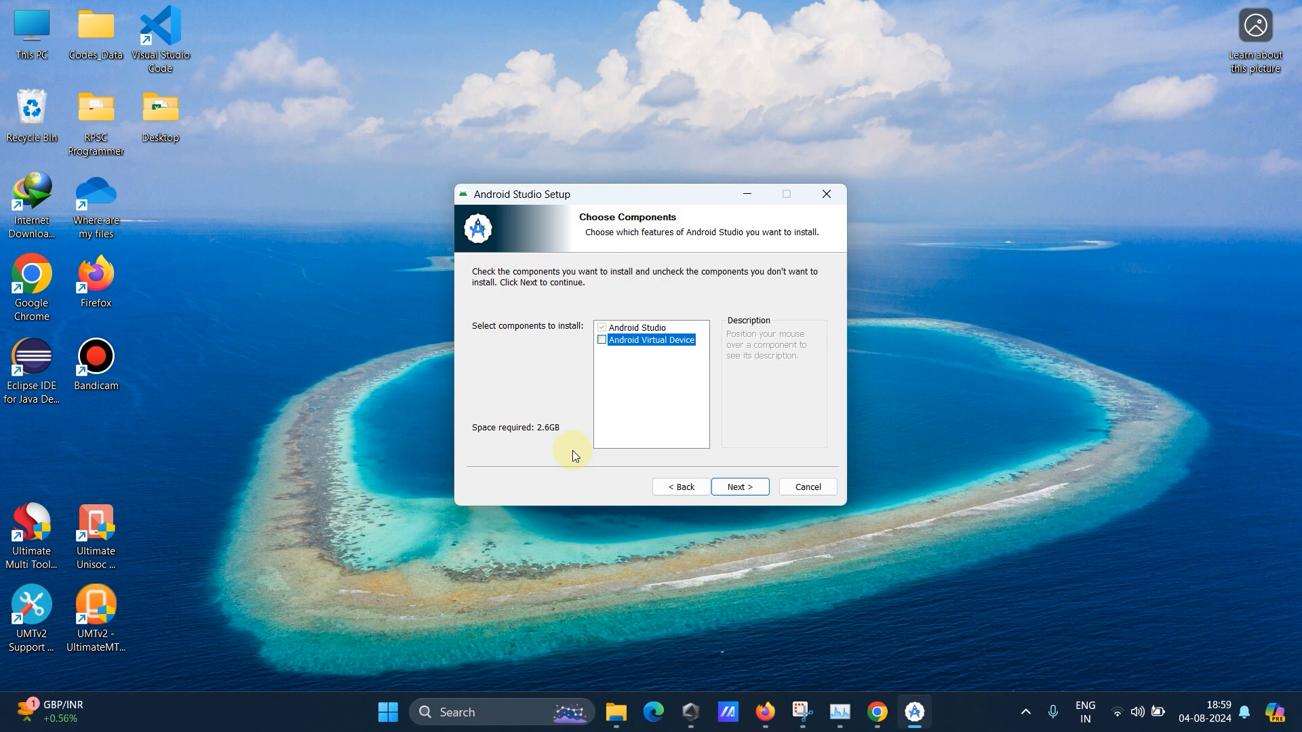
{"action": "mouse_move", "coordinate": [651, 339]}
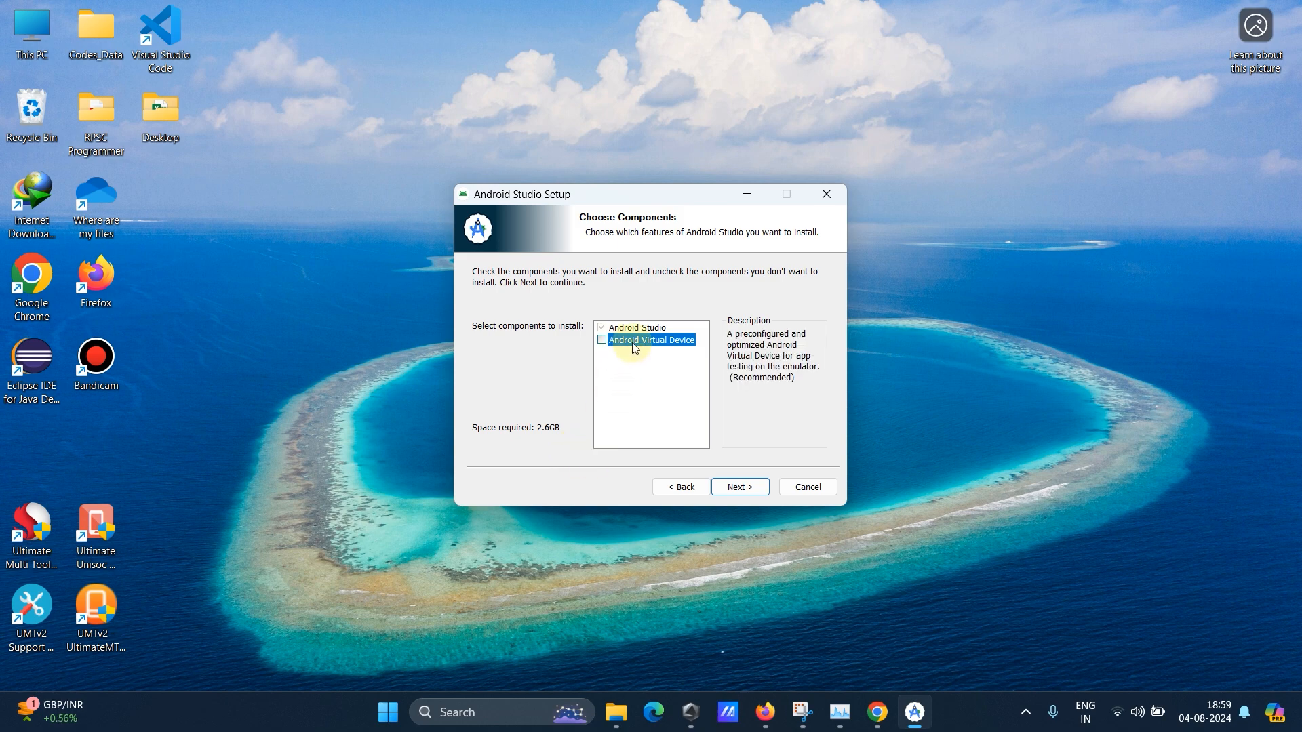
{"action": "mouse_move", "coordinate": [646, 351]}
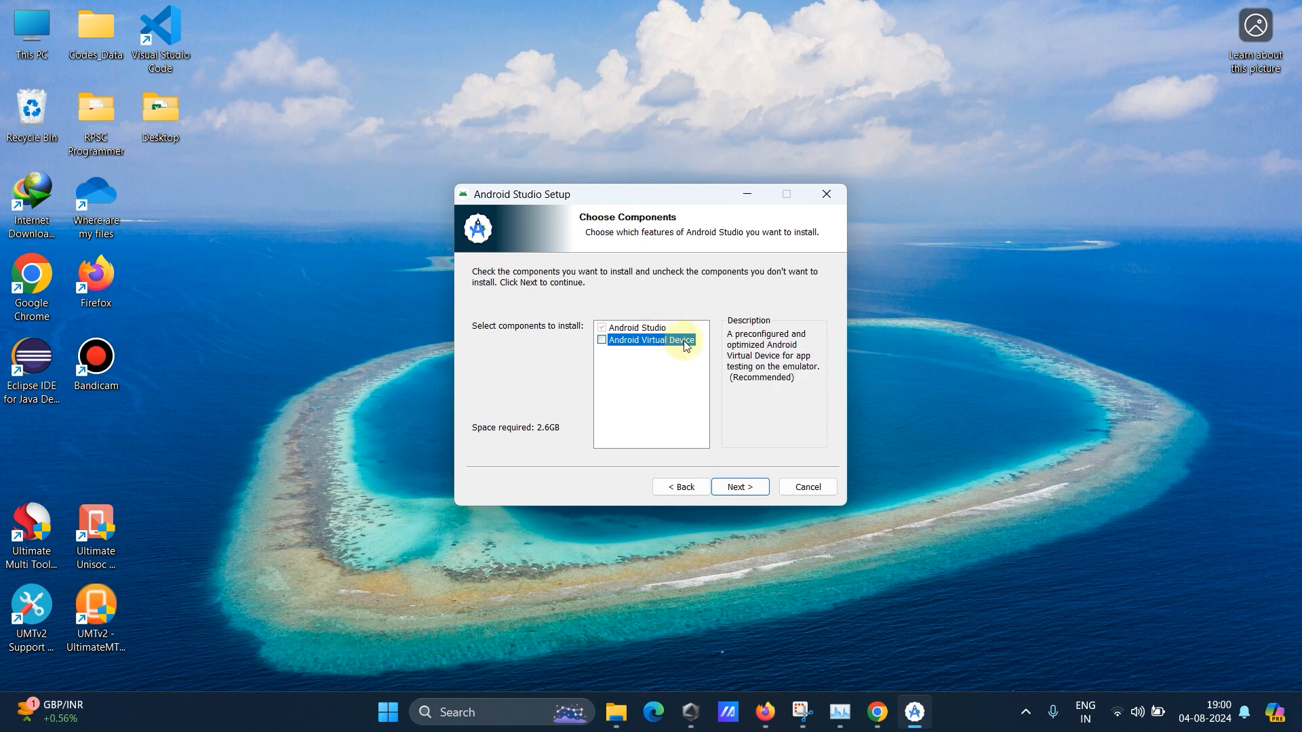
{"action": "mouse_move", "coordinate": [866, 273]}
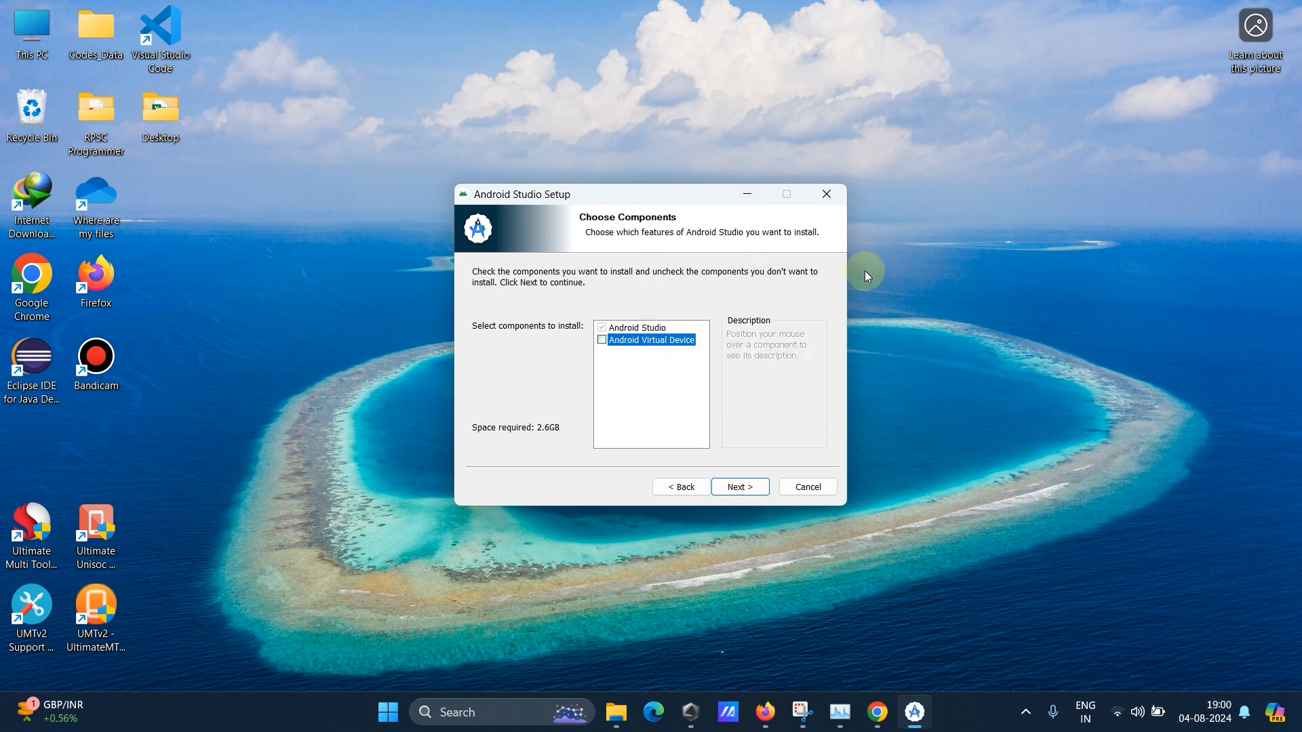
{"action": "mouse_move", "coordinate": [794, 178]}
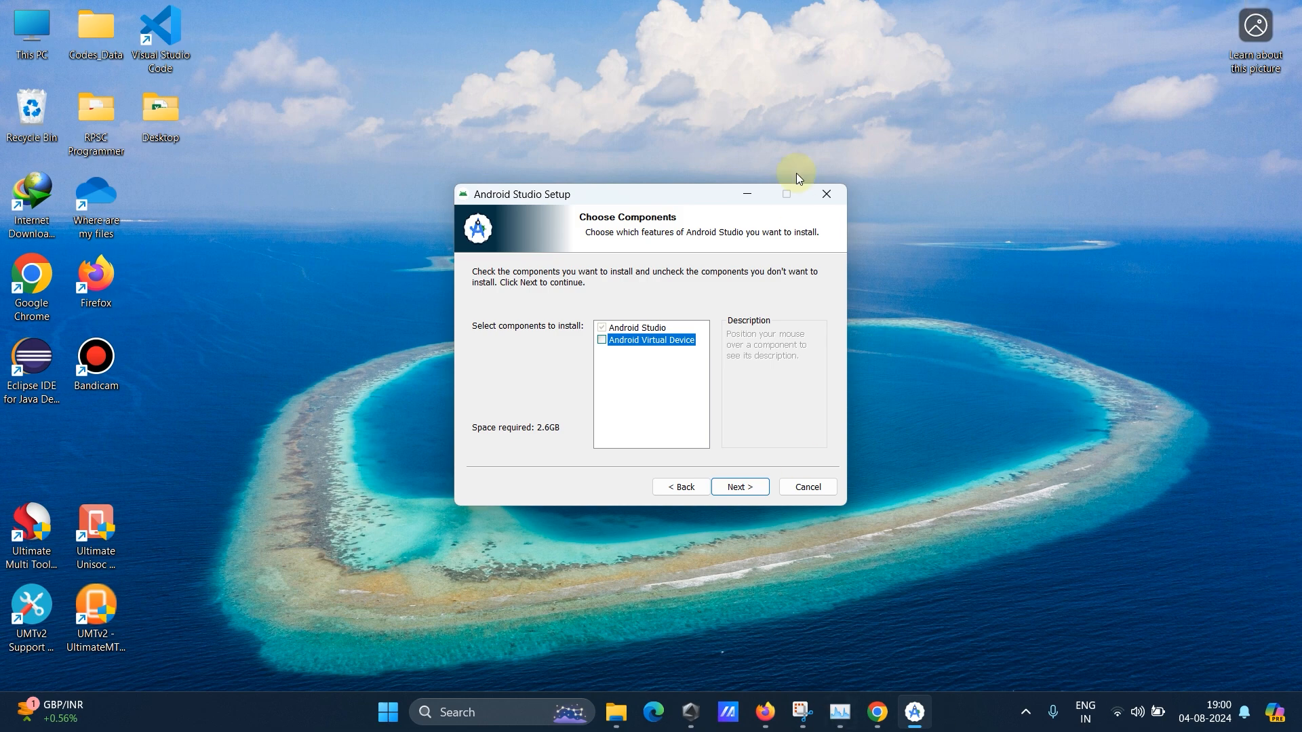
{"action": "mouse_move", "coordinate": [886, 317]}
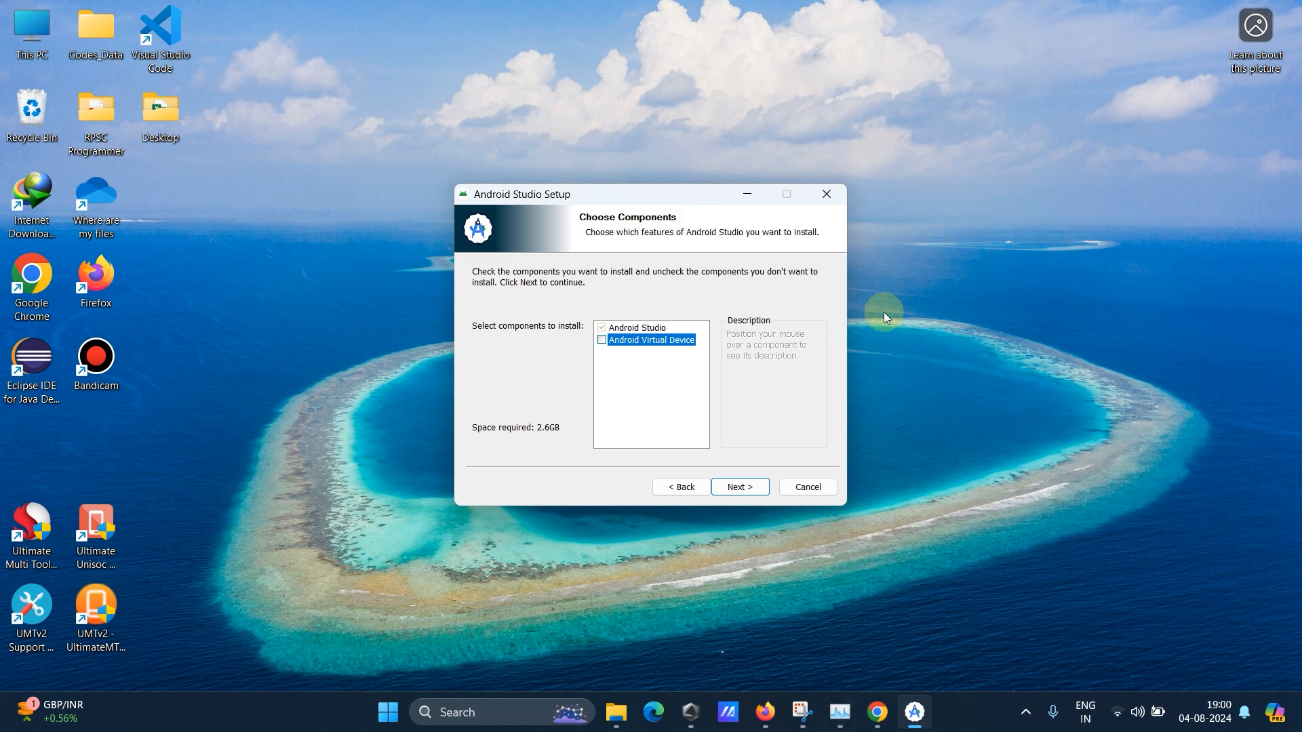
{"action": "mouse_move", "coordinate": [639, 415]}
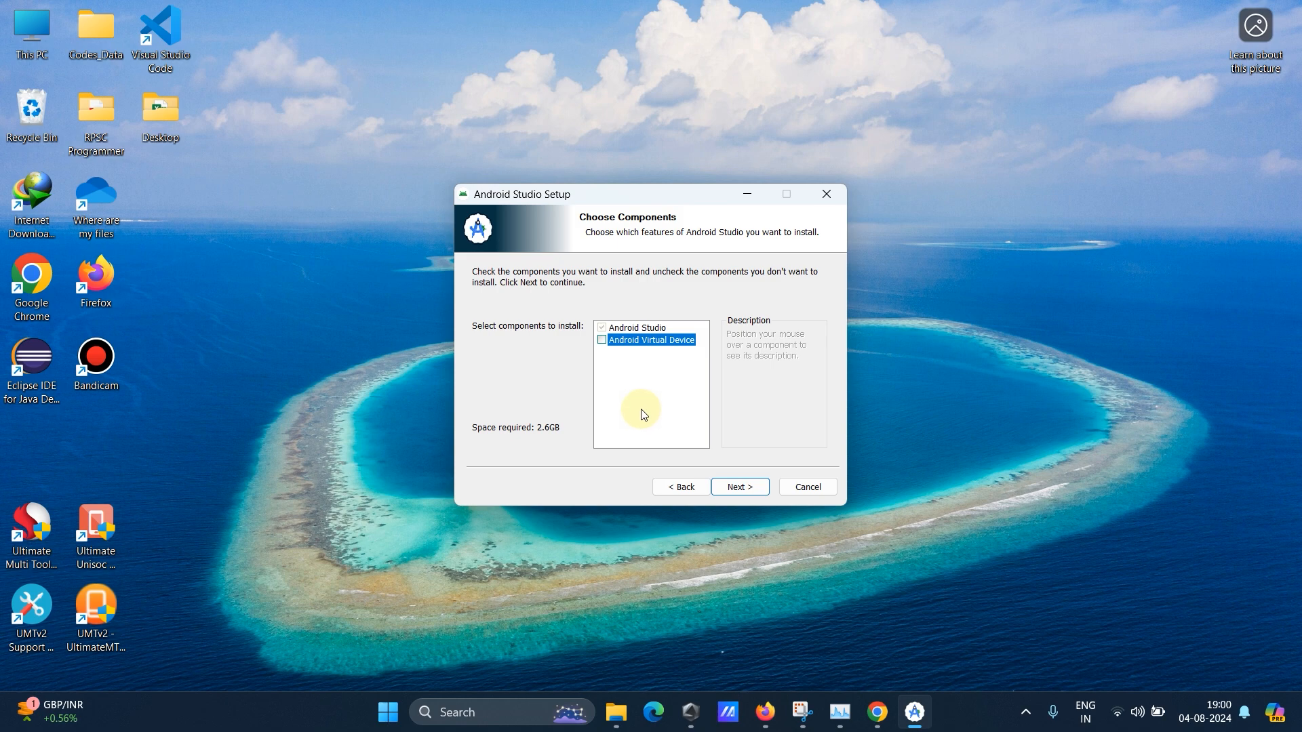
{"action": "mouse_move", "coordinate": [707, 431]}
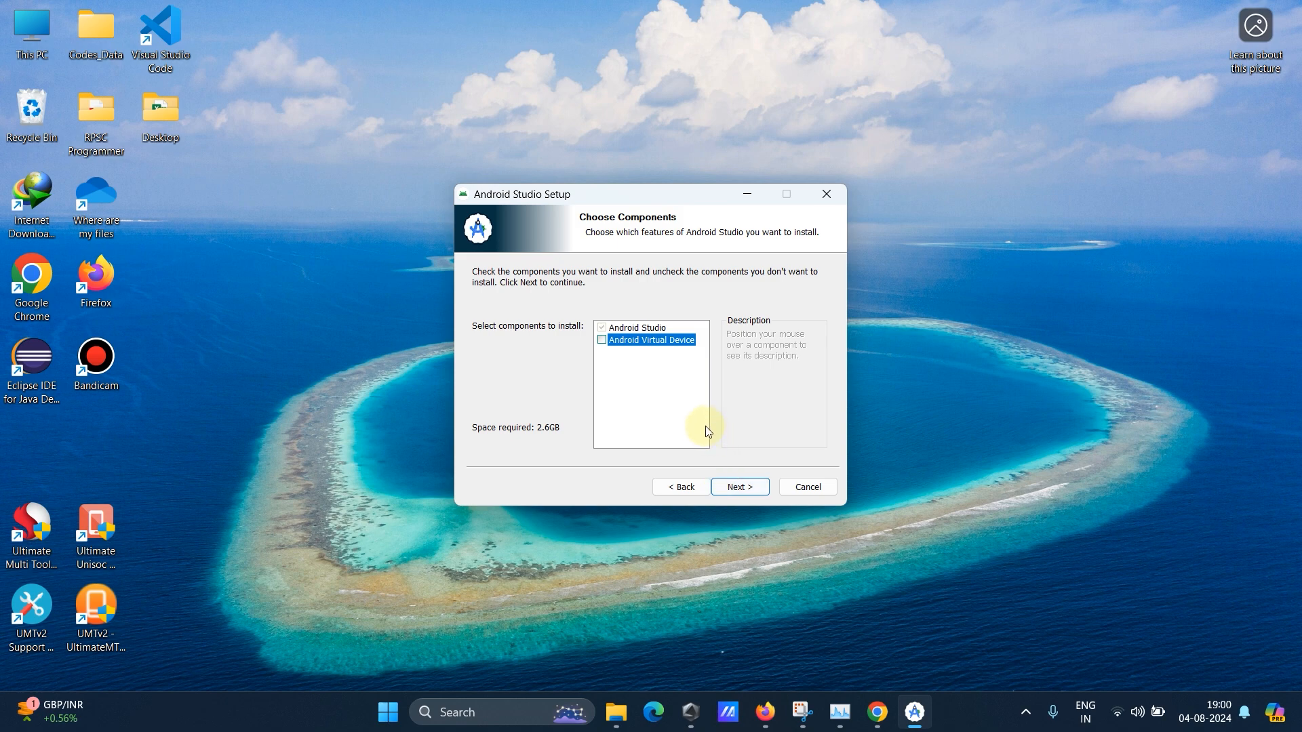
{"action": "mouse_move", "coordinate": [664, 341]}
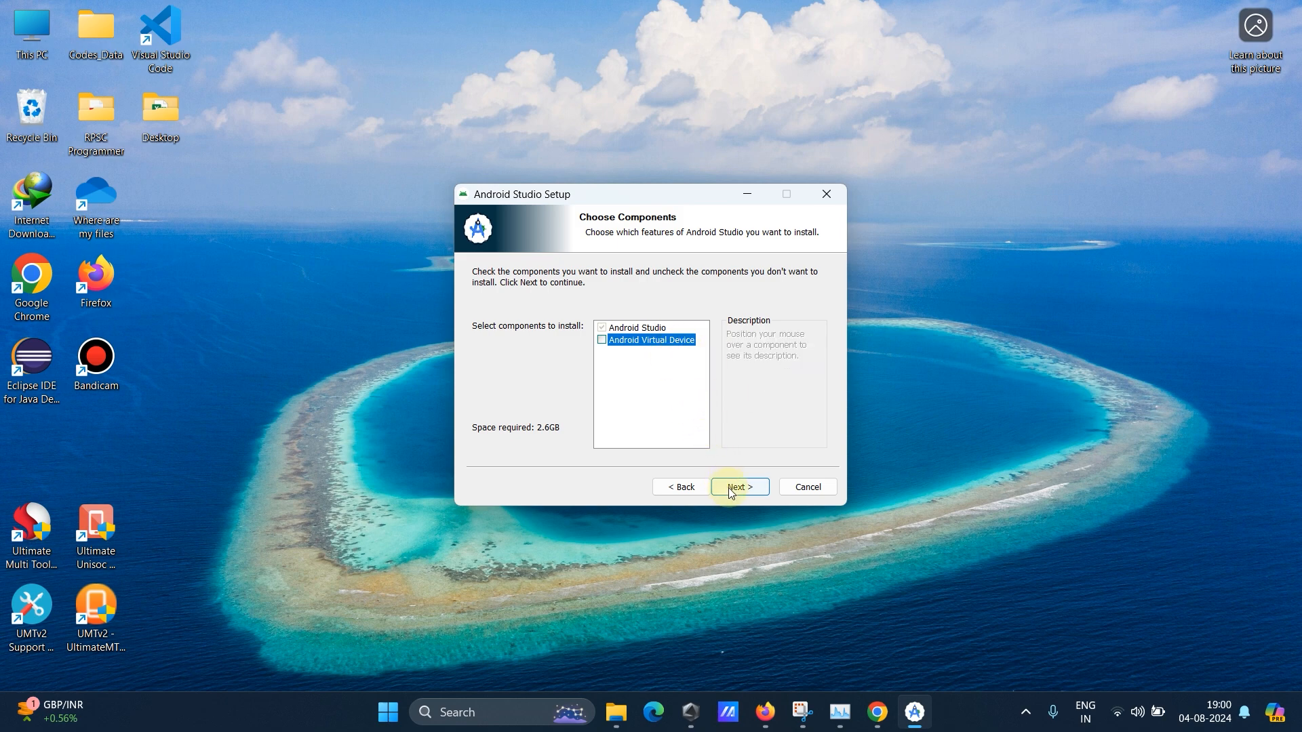
Install to the default C:\Program Files\Android\Android Studio with default shortcuts and reach the completion page.
{"action": "left_click", "coordinate": [738, 487]}
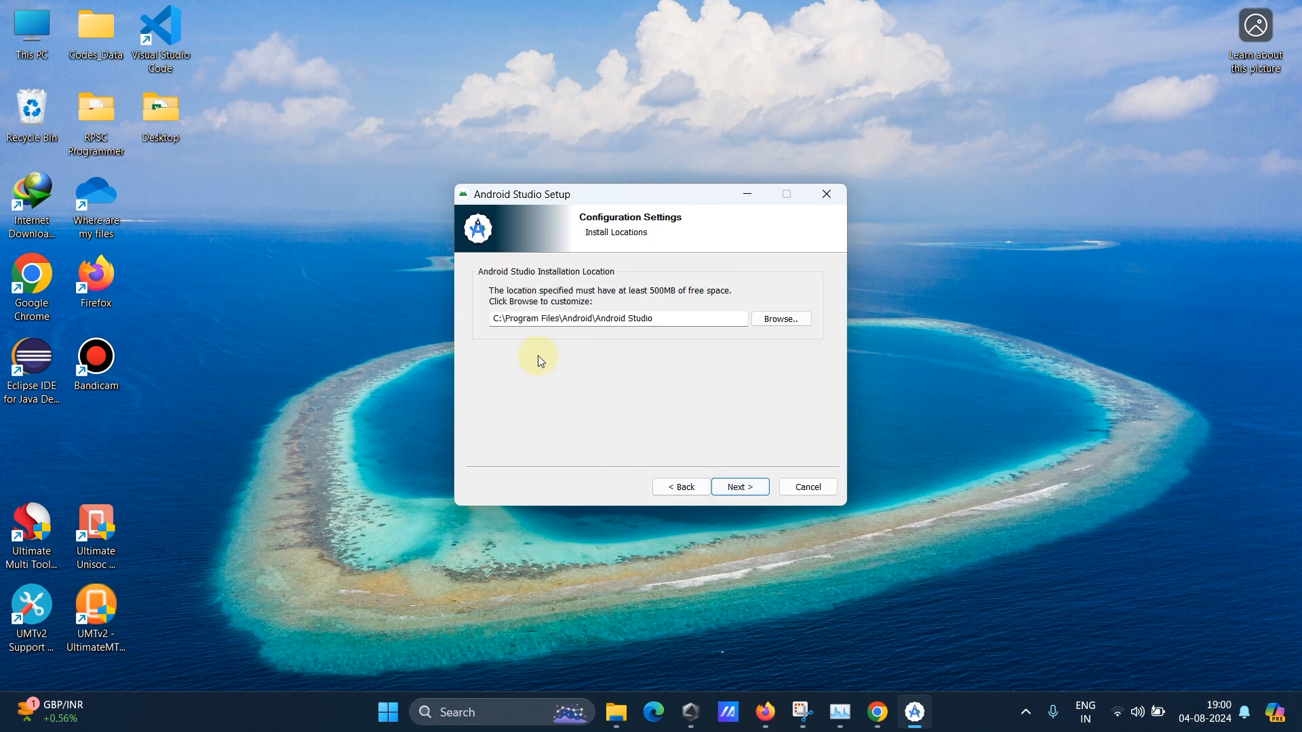
{"action": "mouse_move", "coordinate": [605, 312]}
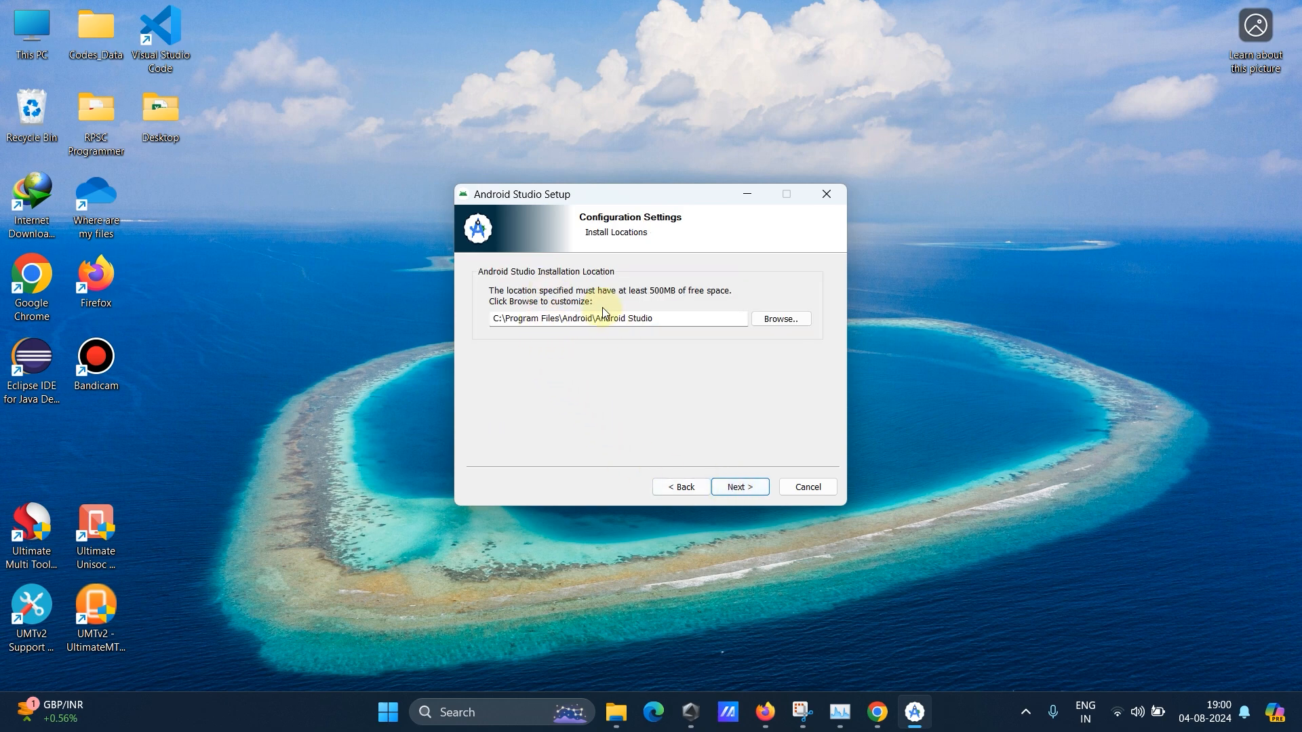
{"action": "mouse_move", "coordinate": [552, 346]}
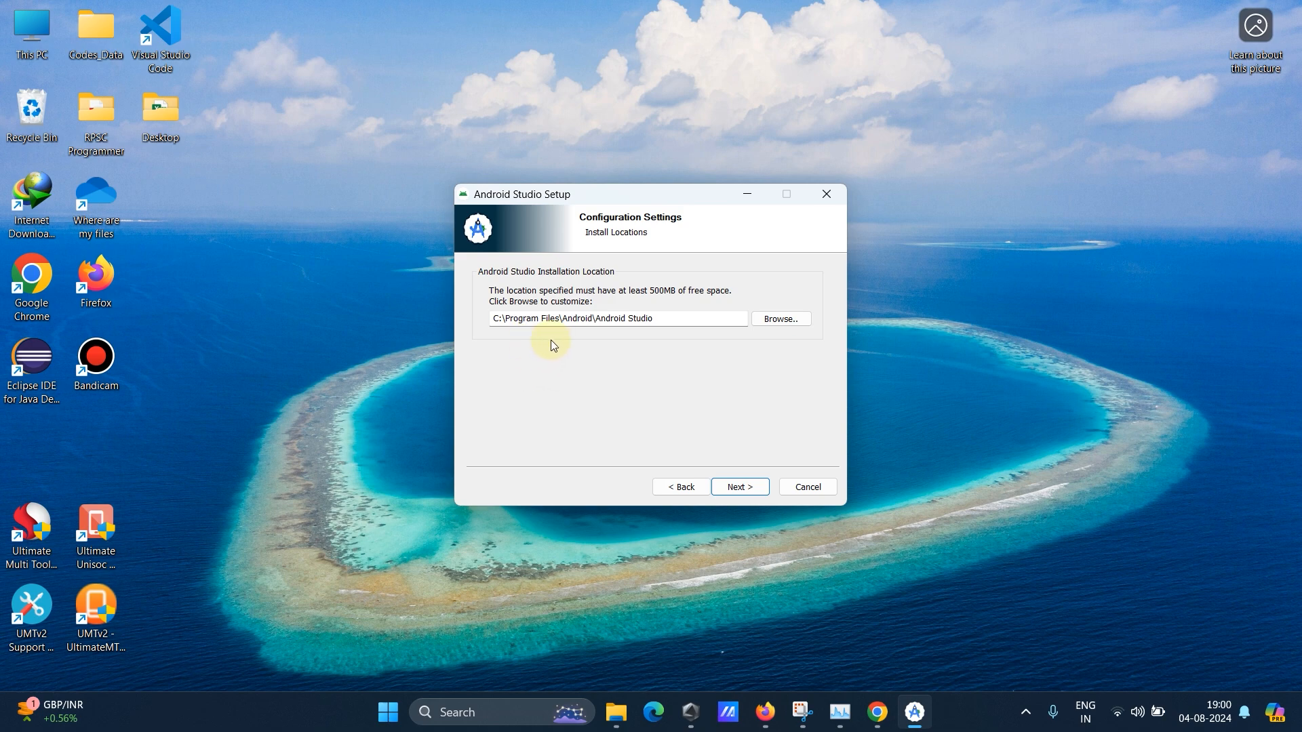
{"action": "mouse_move", "coordinate": [520, 274]}
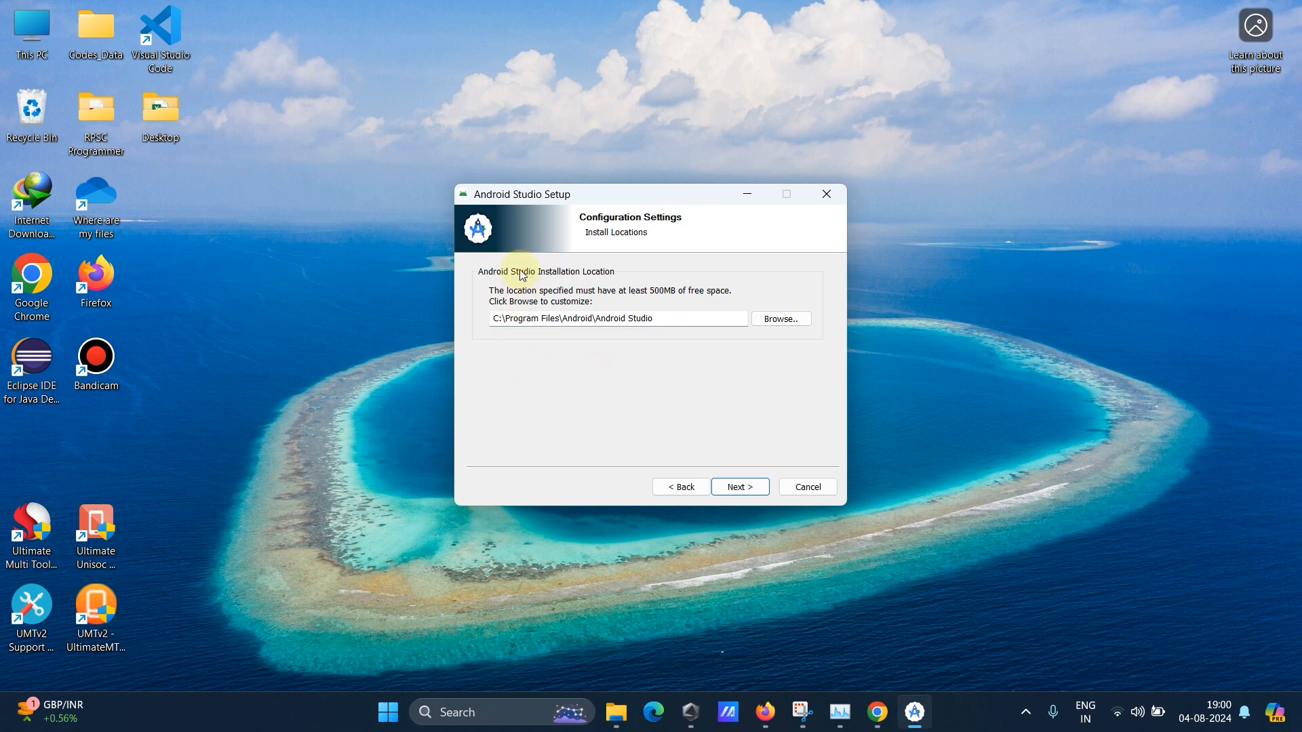
{"action": "mouse_move", "coordinate": [760, 501]}
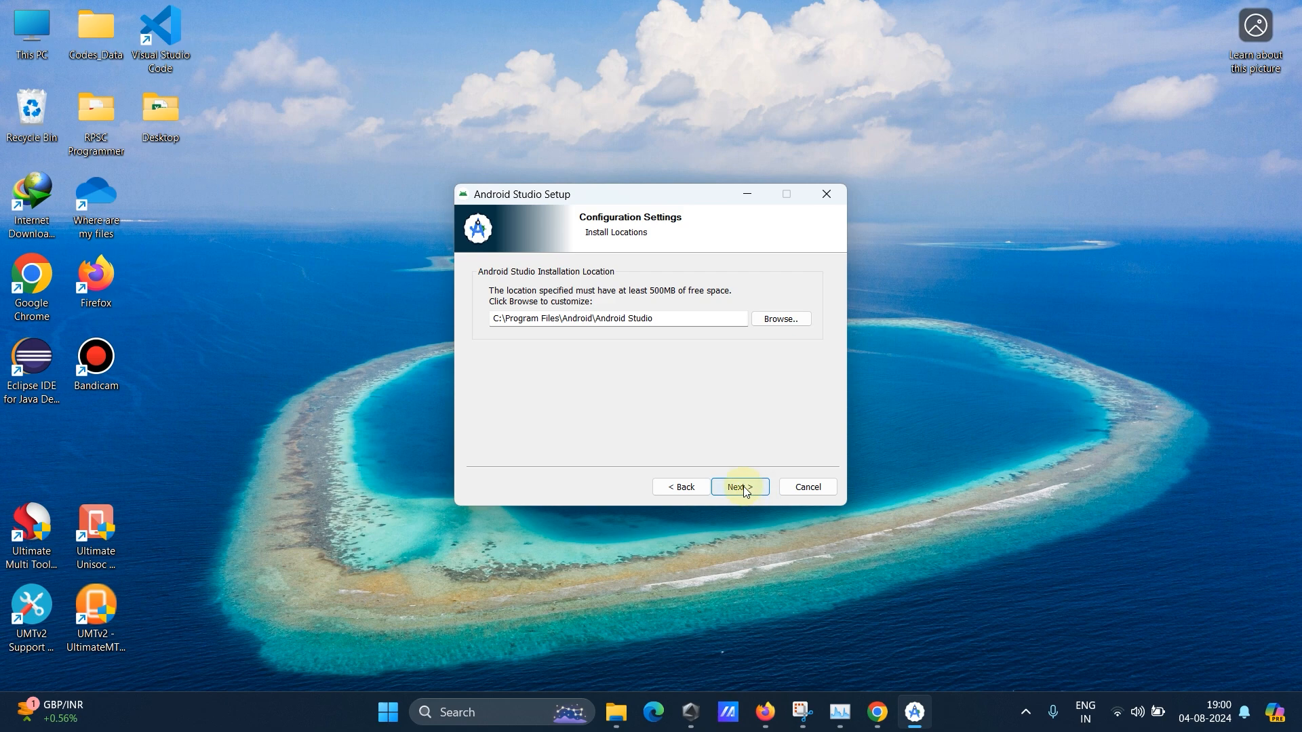
{"action": "left_click", "coordinate": [738, 487]}
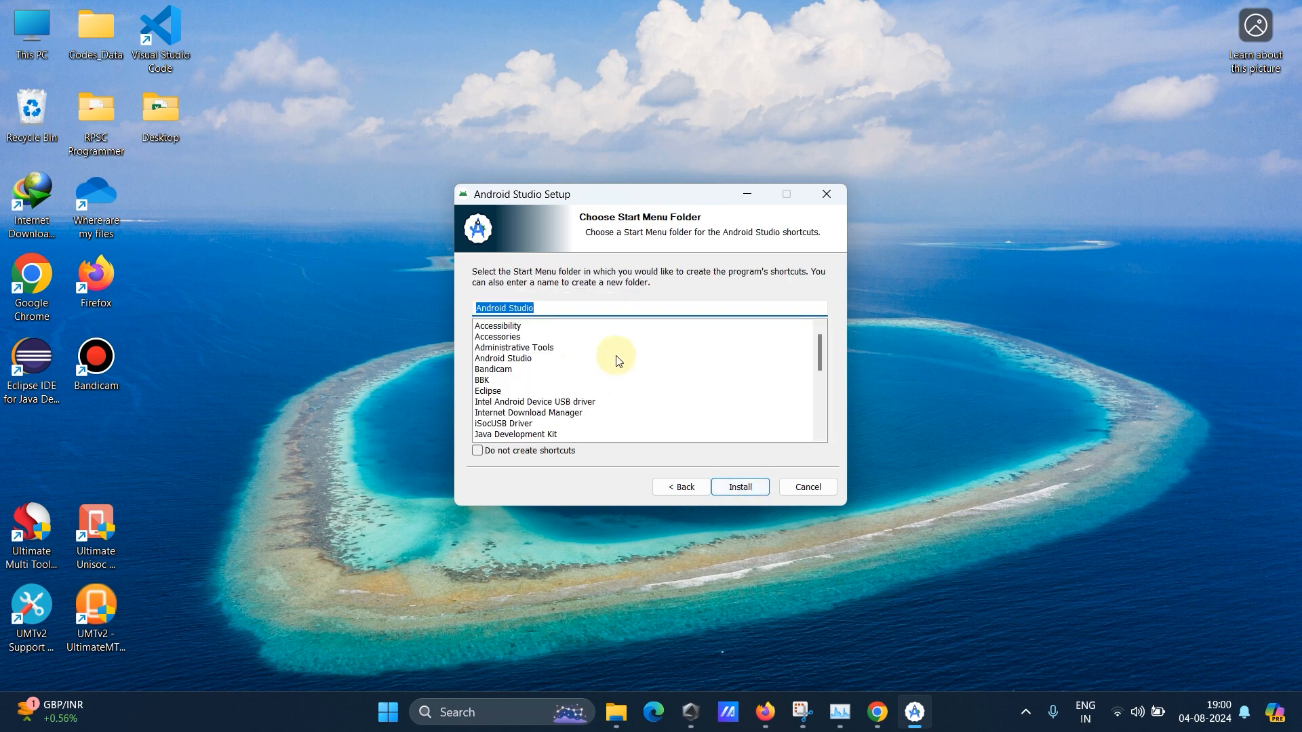
{"action": "left_click", "coordinate": [738, 487]}
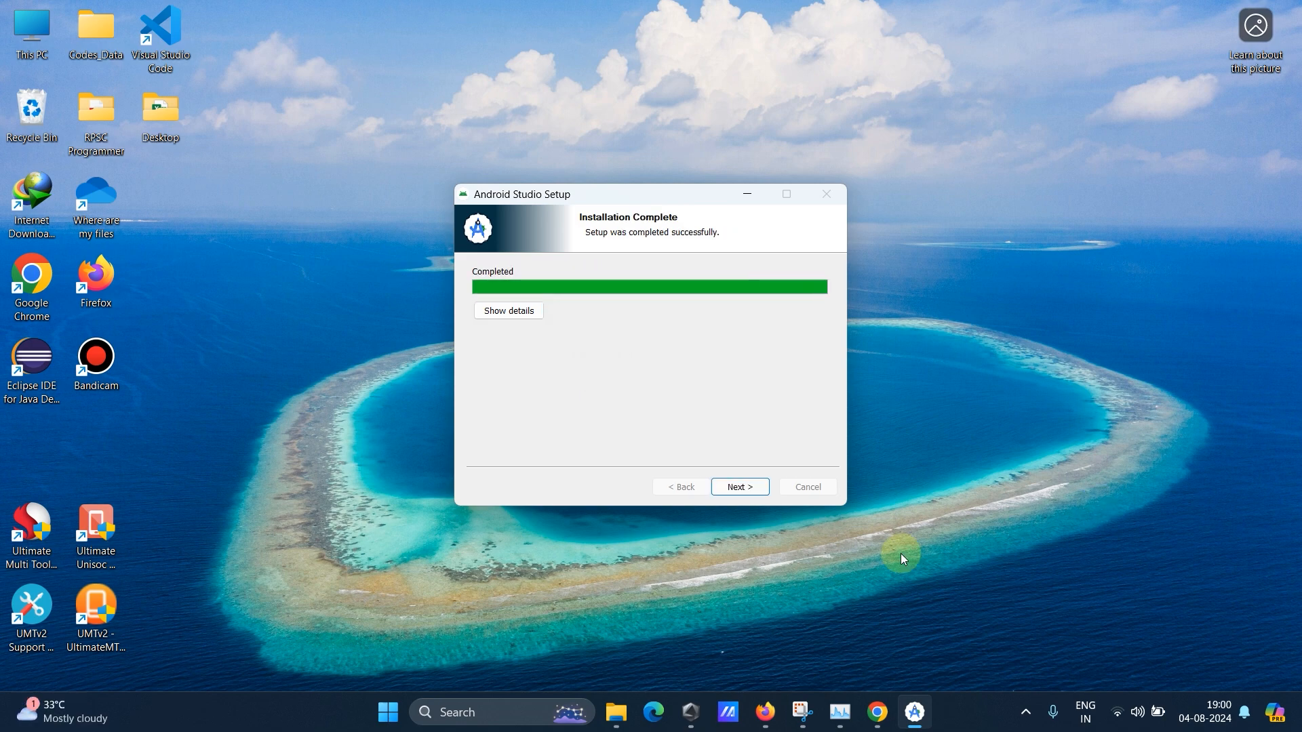
{"action": "mouse_move", "coordinate": [575, 382]}
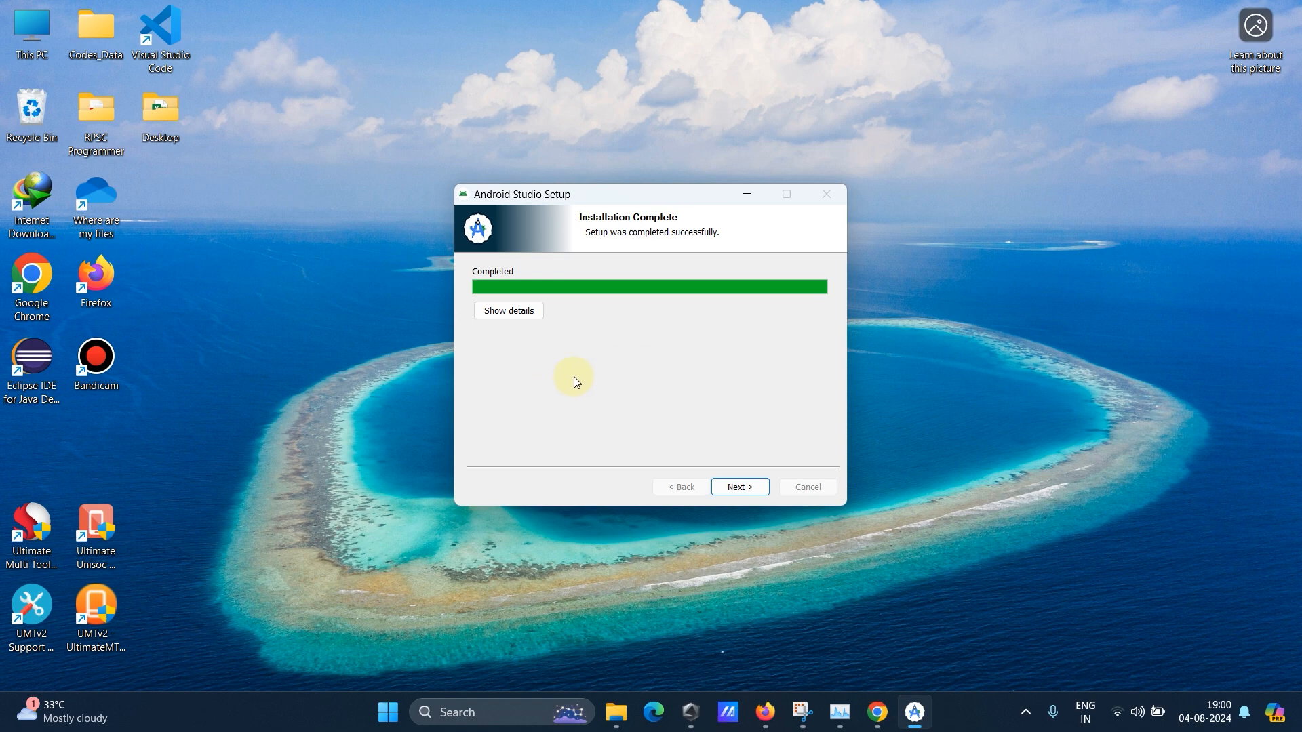
{"action": "left_click", "coordinate": [738, 487]}
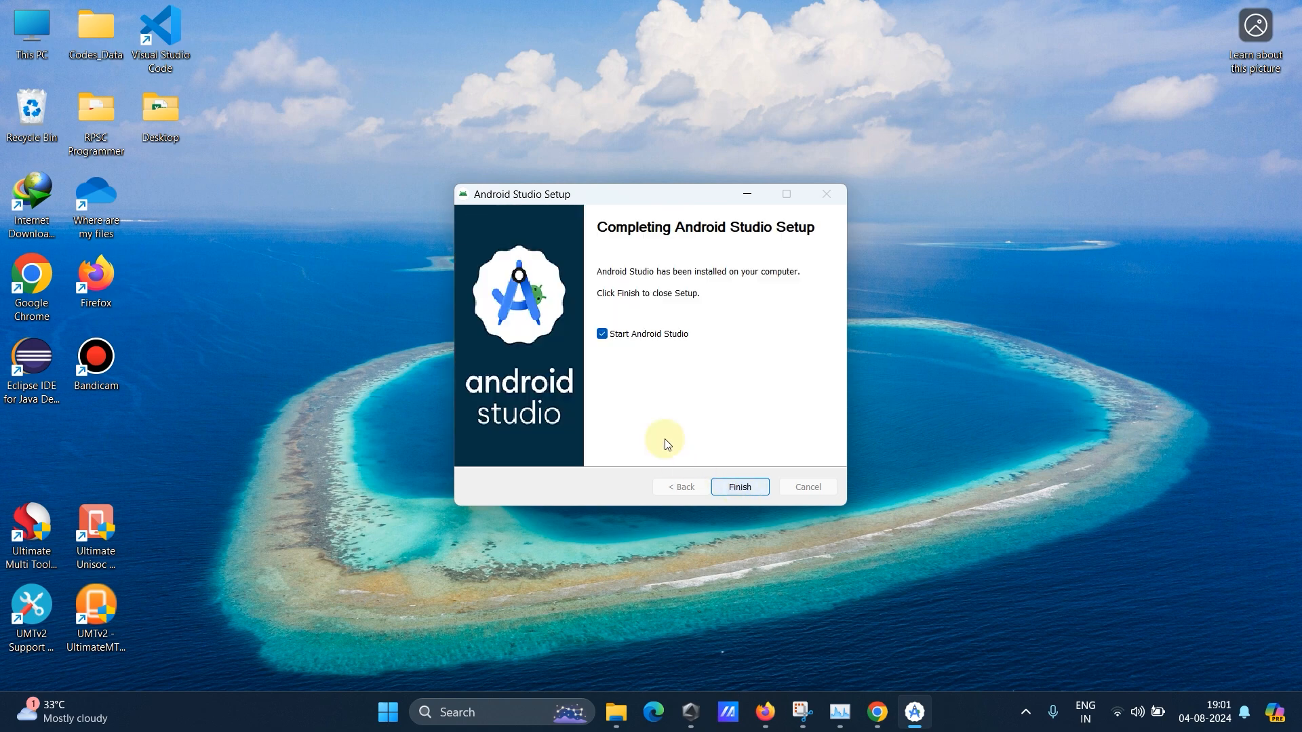
{"action": "mouse_move", "coordinate": [708, 413]}
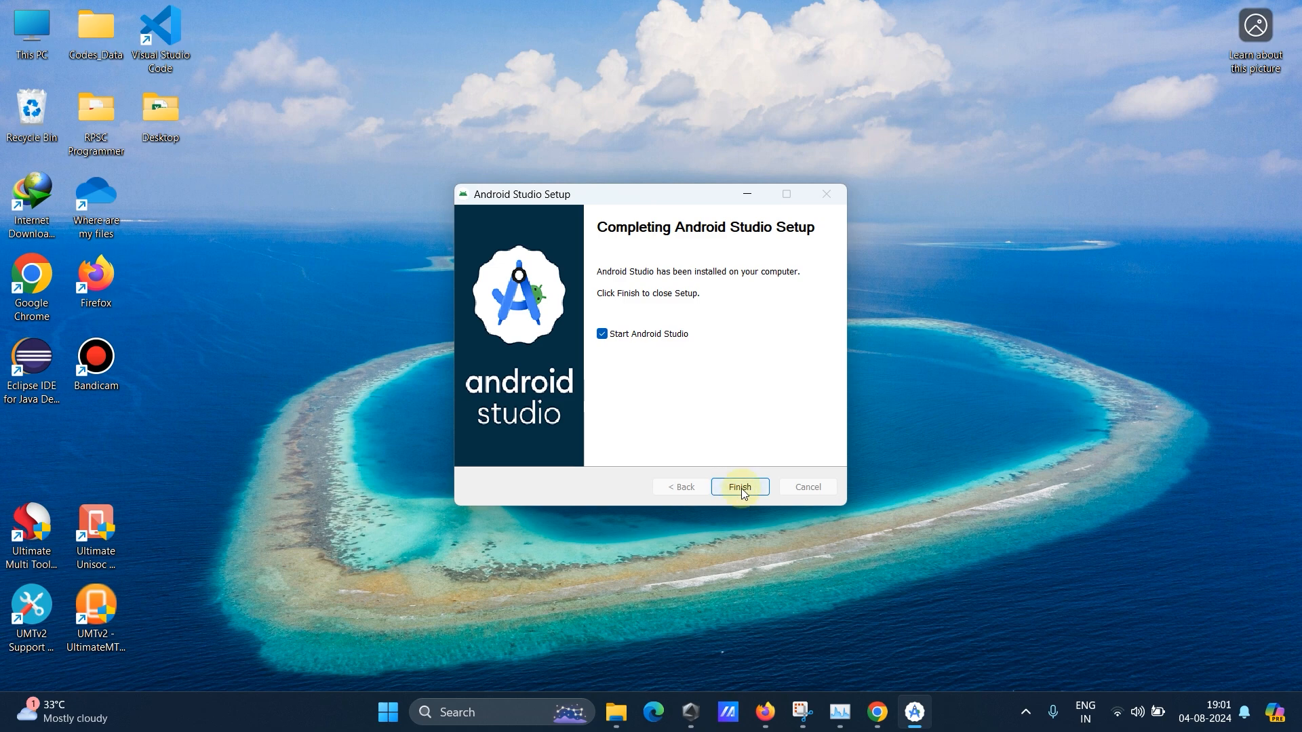
Launch Android Studio, pass the missing SDK notice and review Android SDK, Android API 35 and the default SDK location.
{"action": "left_click", "coordinate": [738, 487]}
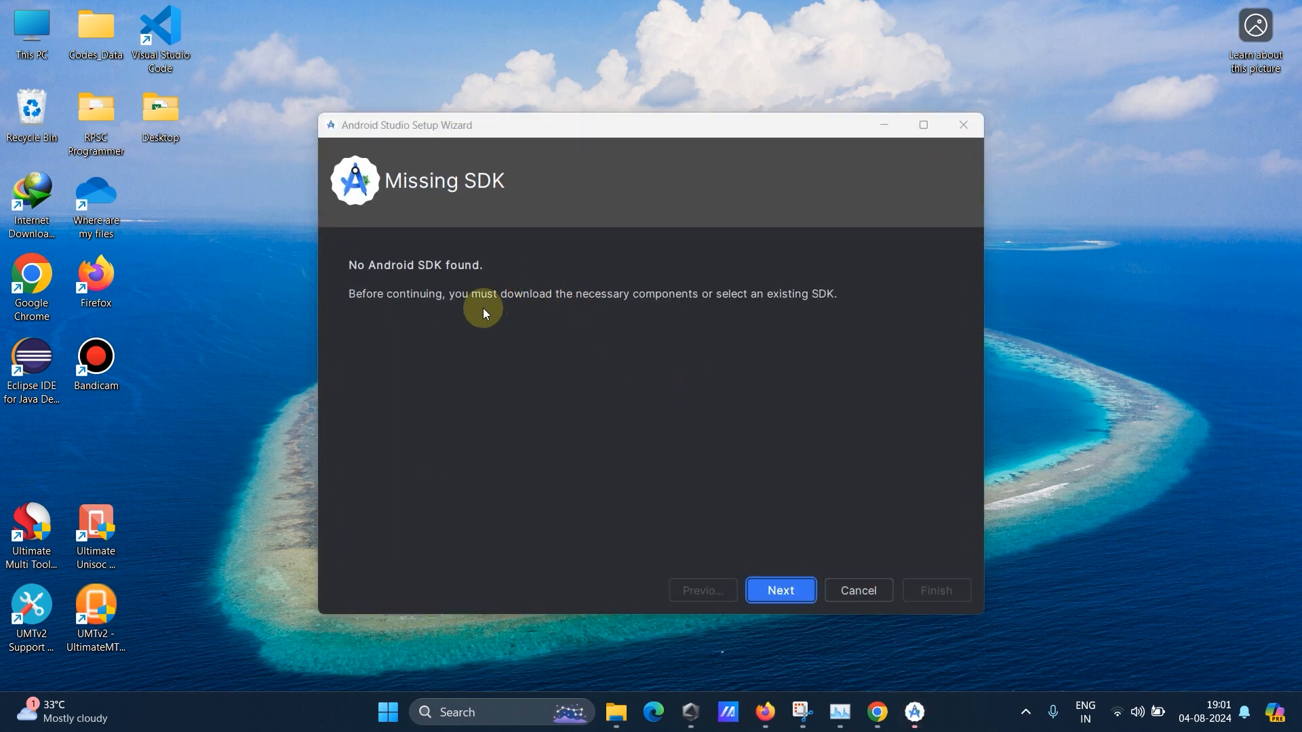
{"action": "mouse_move", "coordinate": [391, 361]}
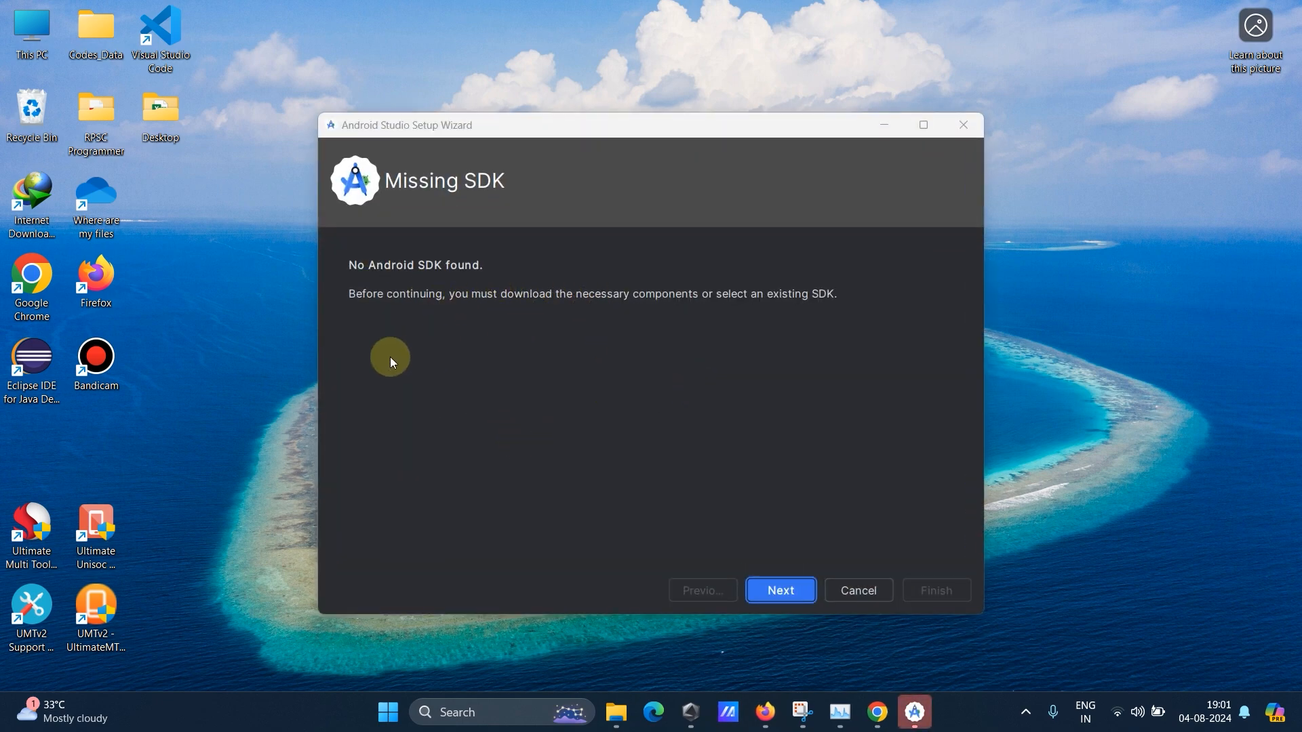
{"action": "mouse_move", "coordinate": [393, 372]}
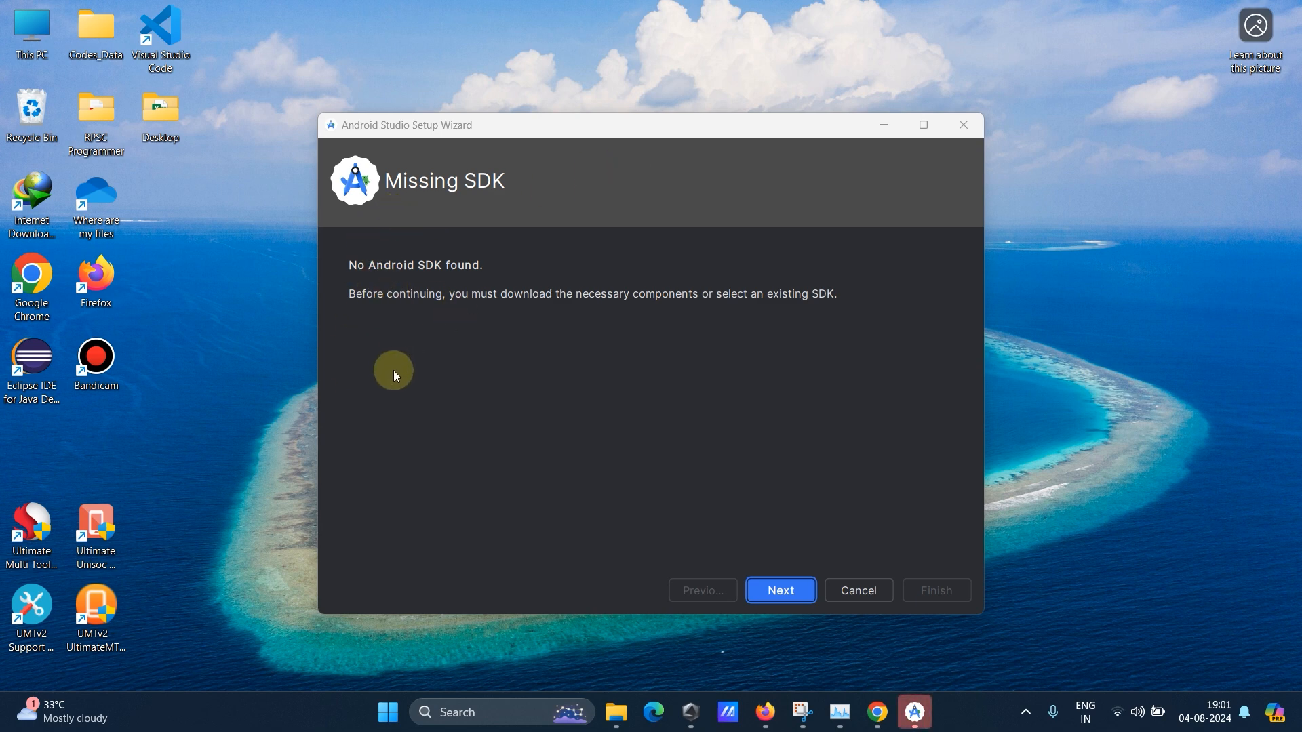
{"action": "mouse_move", "coordinate": [502, 334]}
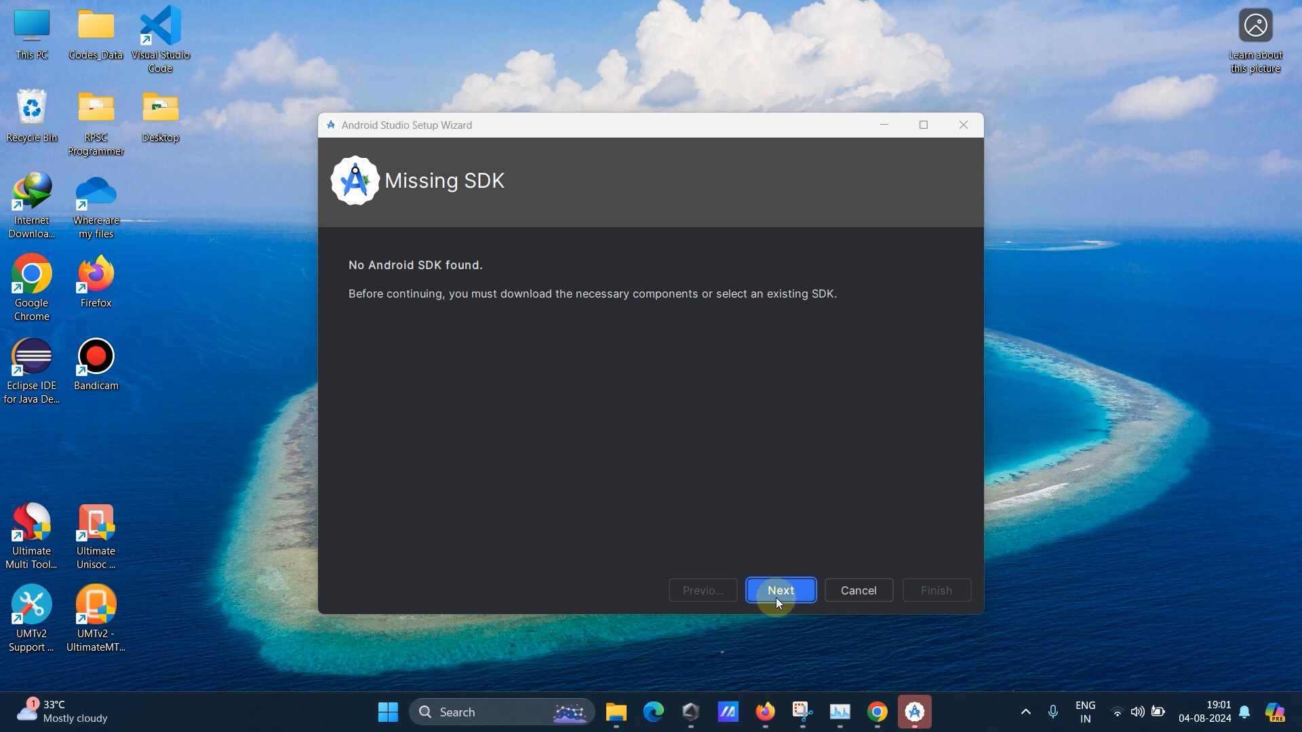
{"action": "left_click", "coordinate": [779, 590]}
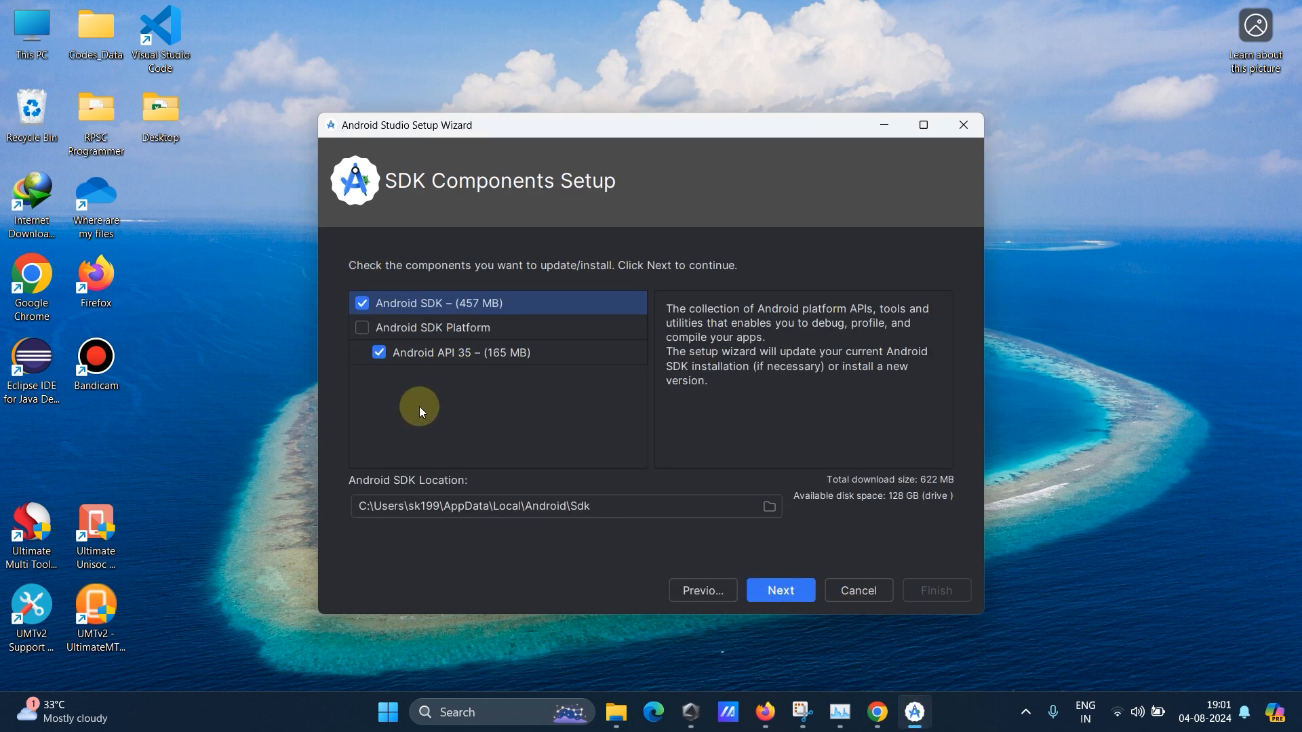
{"action": "mouse_move", "coordinate": [484, 461]}
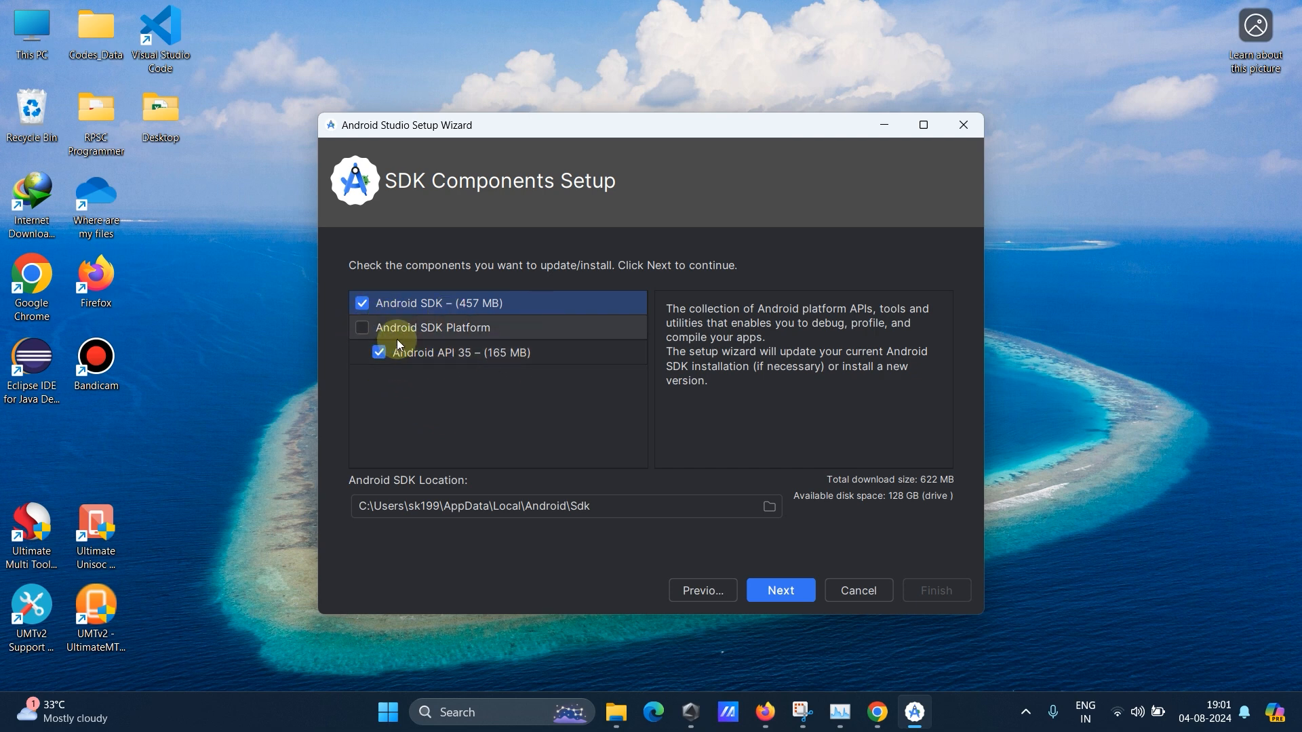
{"action": "left_click", "coordinate": [434, 327]}
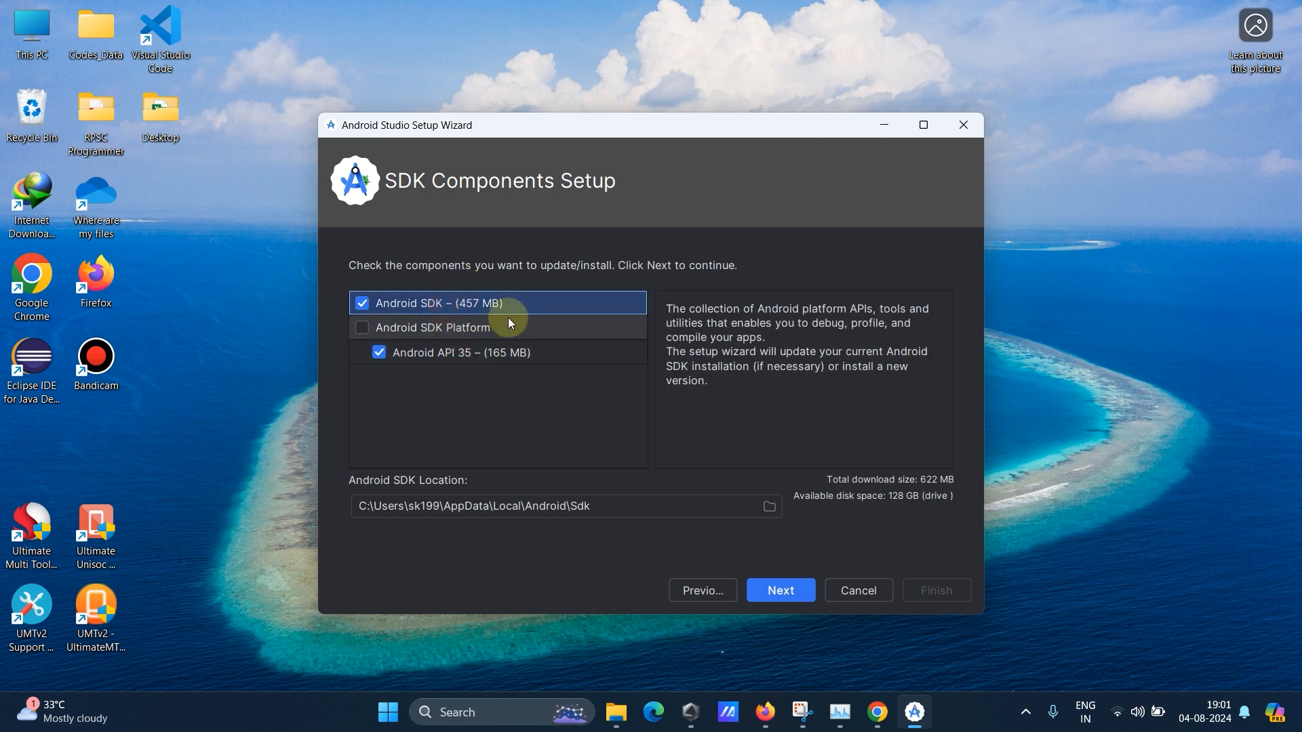
{"action": "mouse_move", "coordinate": [478, 333]}
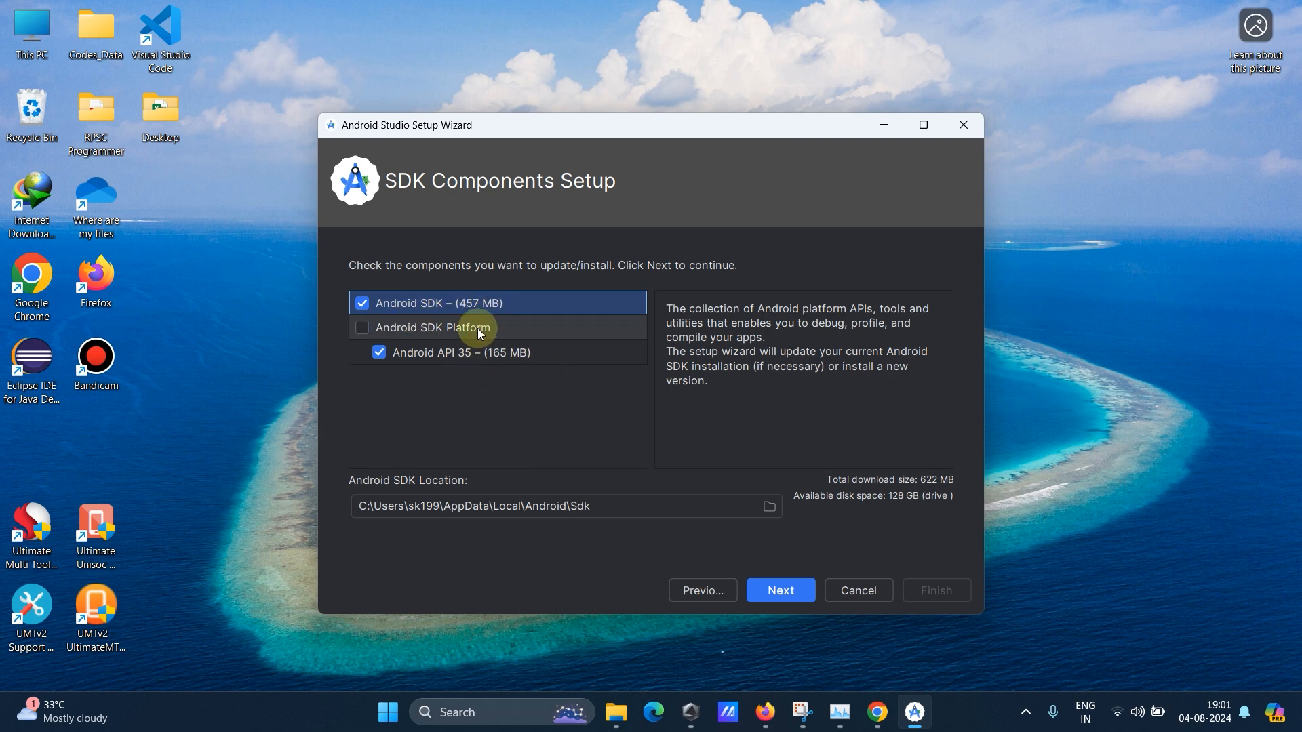
{"action": "mouse_move", "coordinate": [493, 314]}
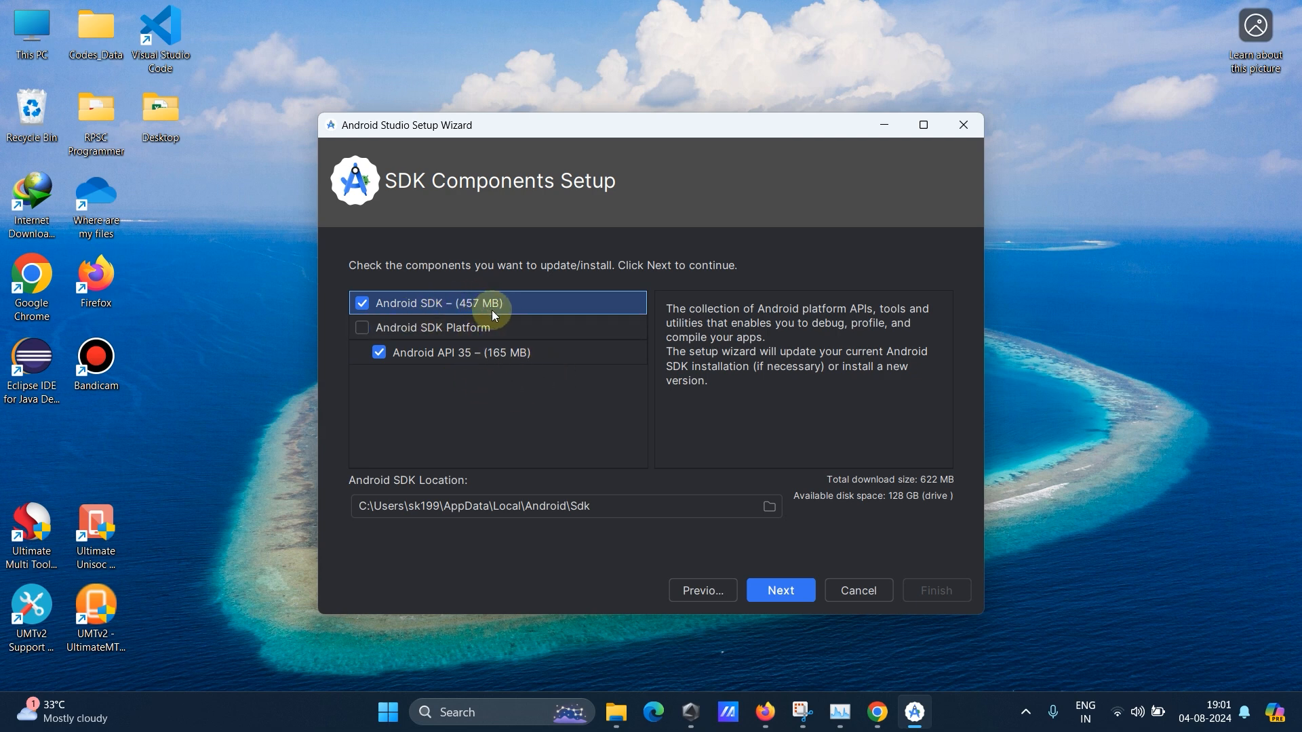
{"action": "left_click", "coordinate": [461, 353]}
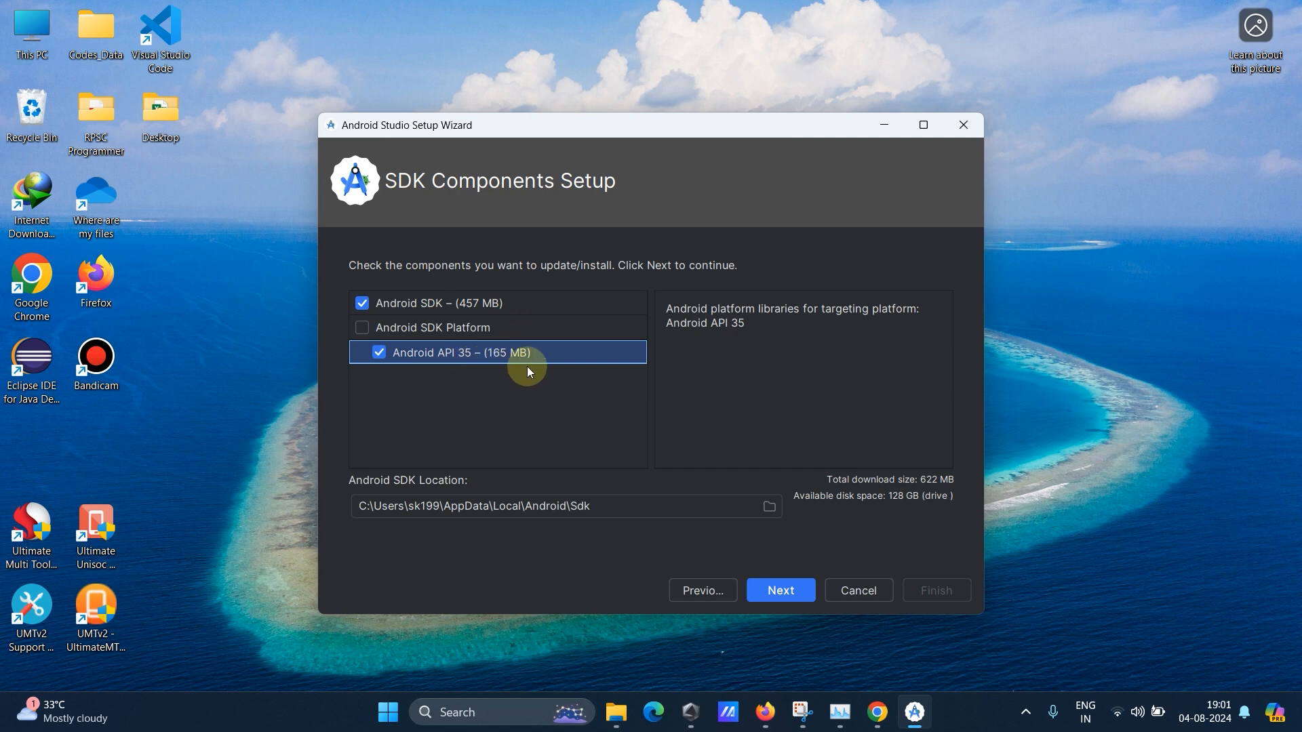
{"action": "mouse_move", "coordinate": [676, 460]}
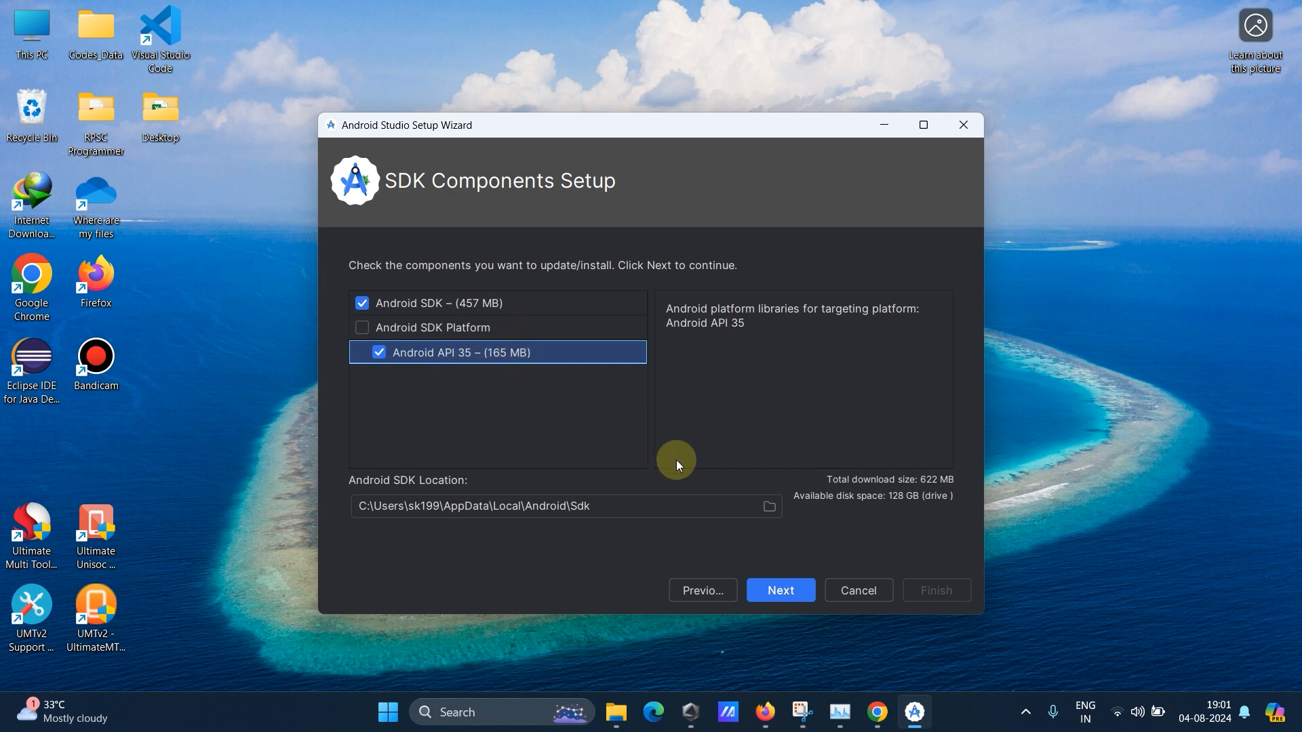
{"action": "mouse_move", "coordinate": [434, 579]}
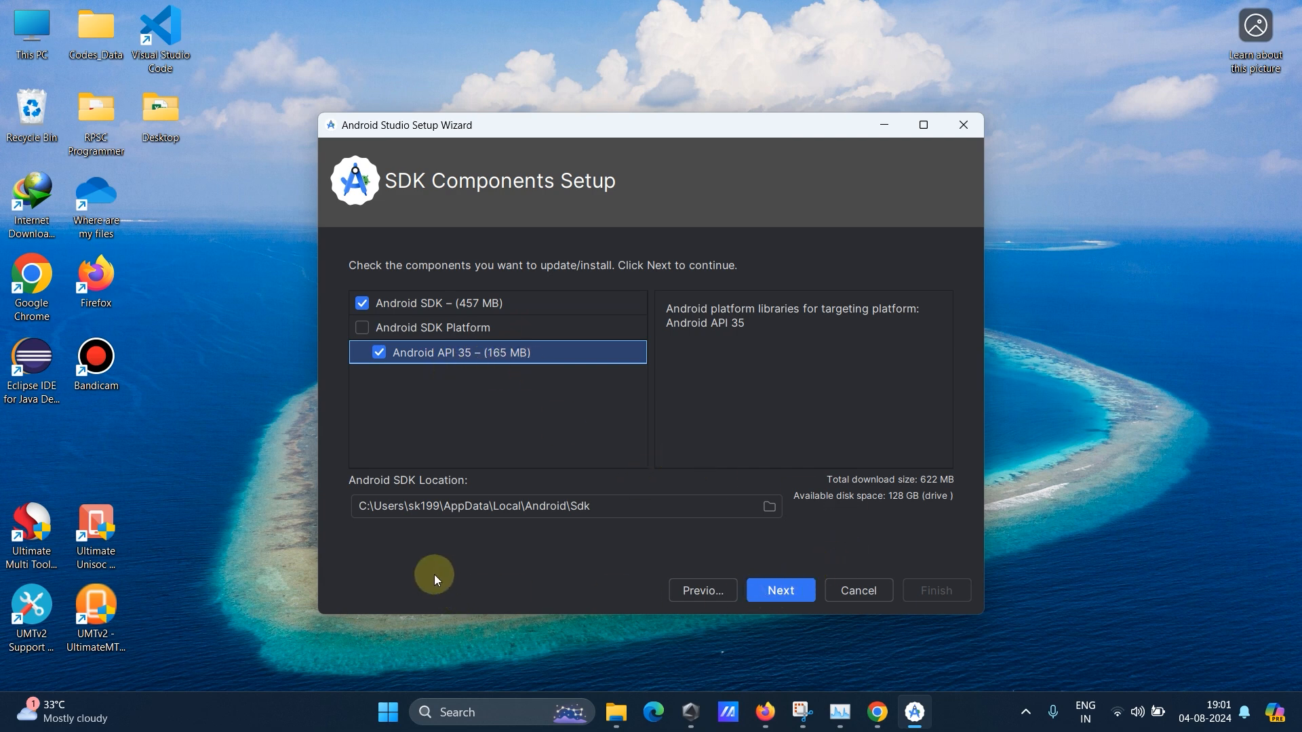
{"action": "left_click", "coordinate": [564, 506]}
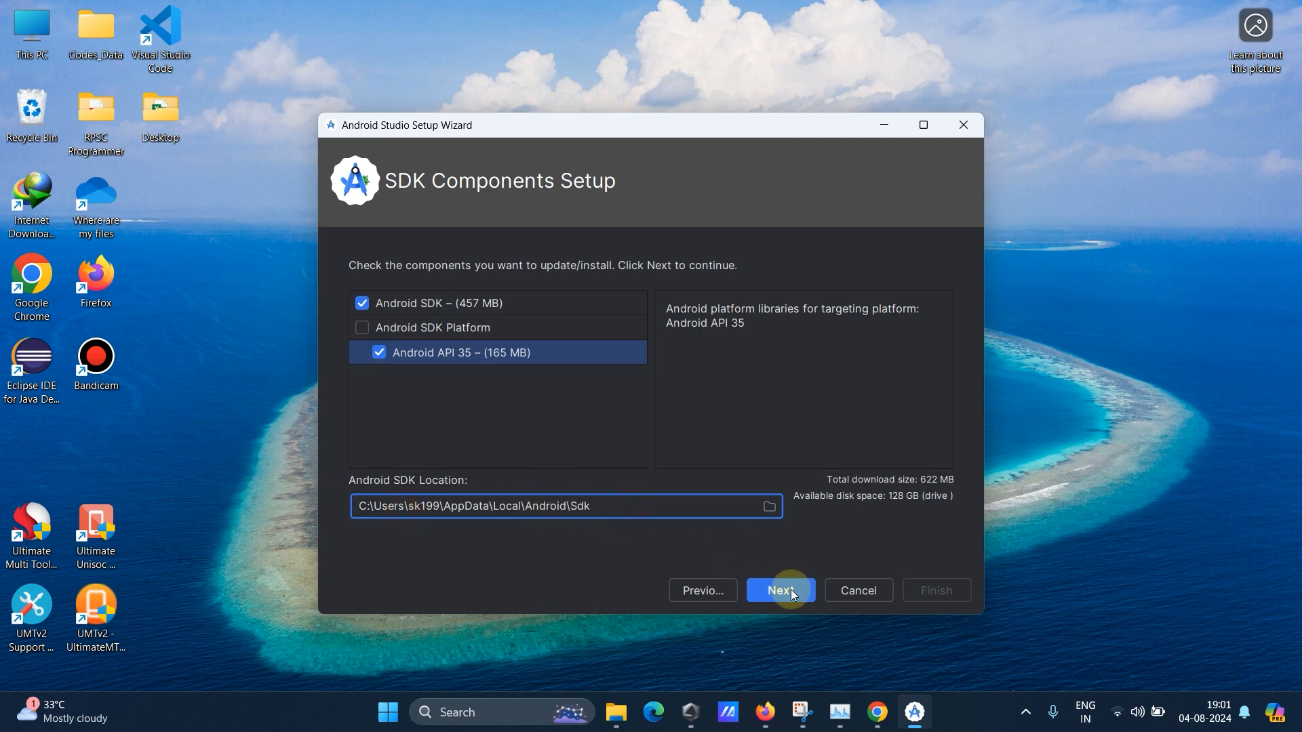
Confirm Verify Settings, accept the SDK license, finish to download the components and show the detailed log.
{"action": "left_click", "coordinate": [779, 590]}
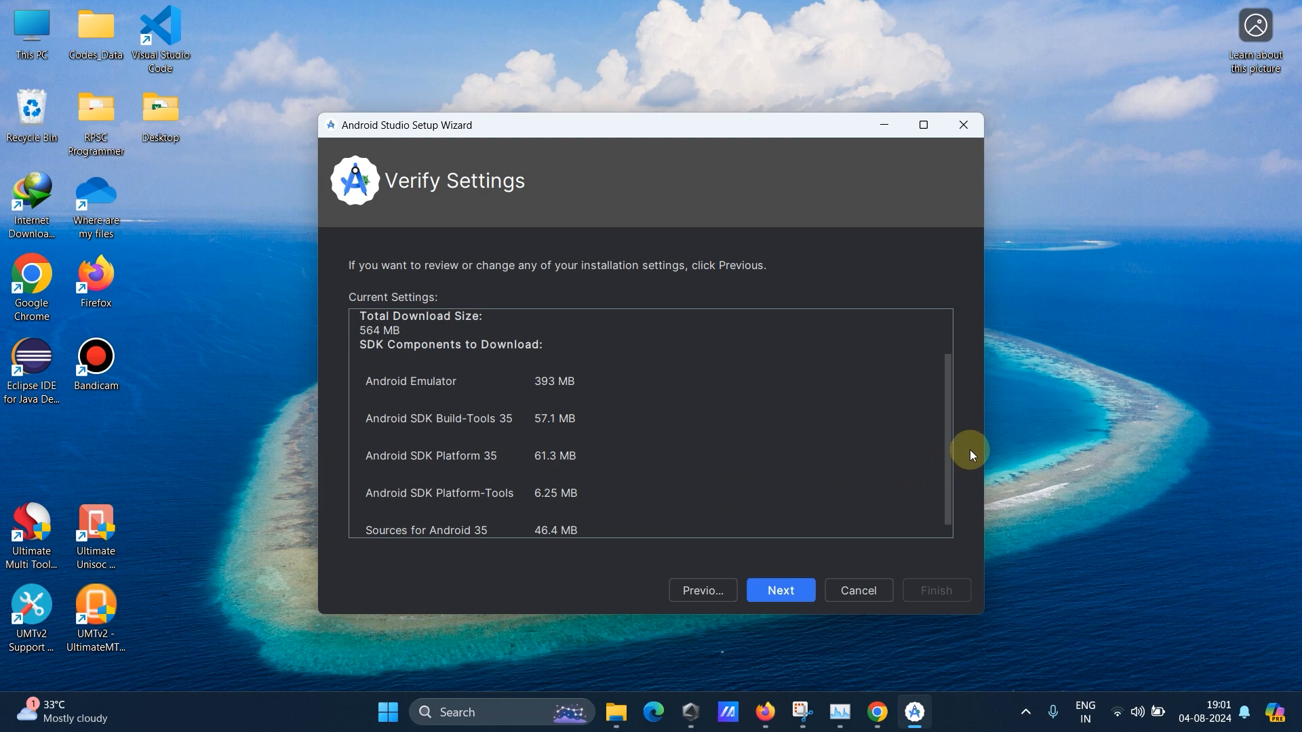
{"action": "scroll", "scroll_direction": "down", "scroll_amount": 3}
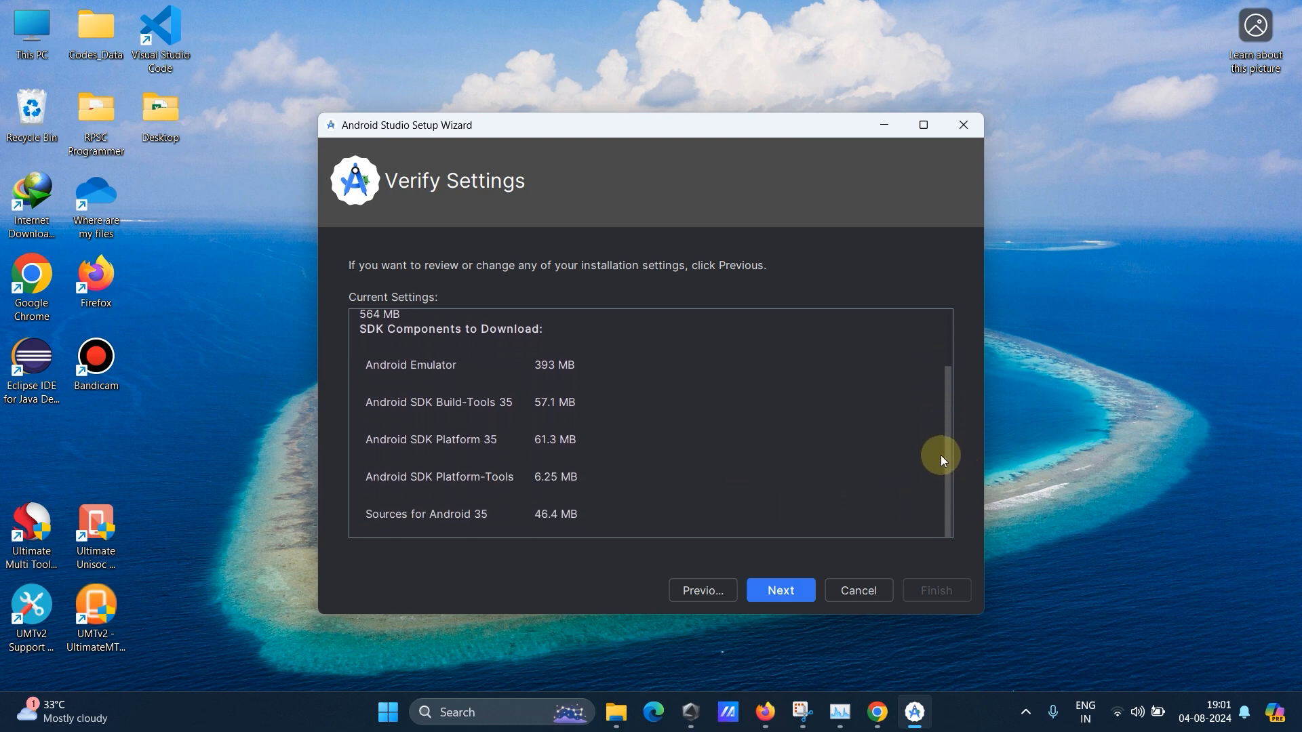
{"action": "left_click", "coordinate": [779, 590]}
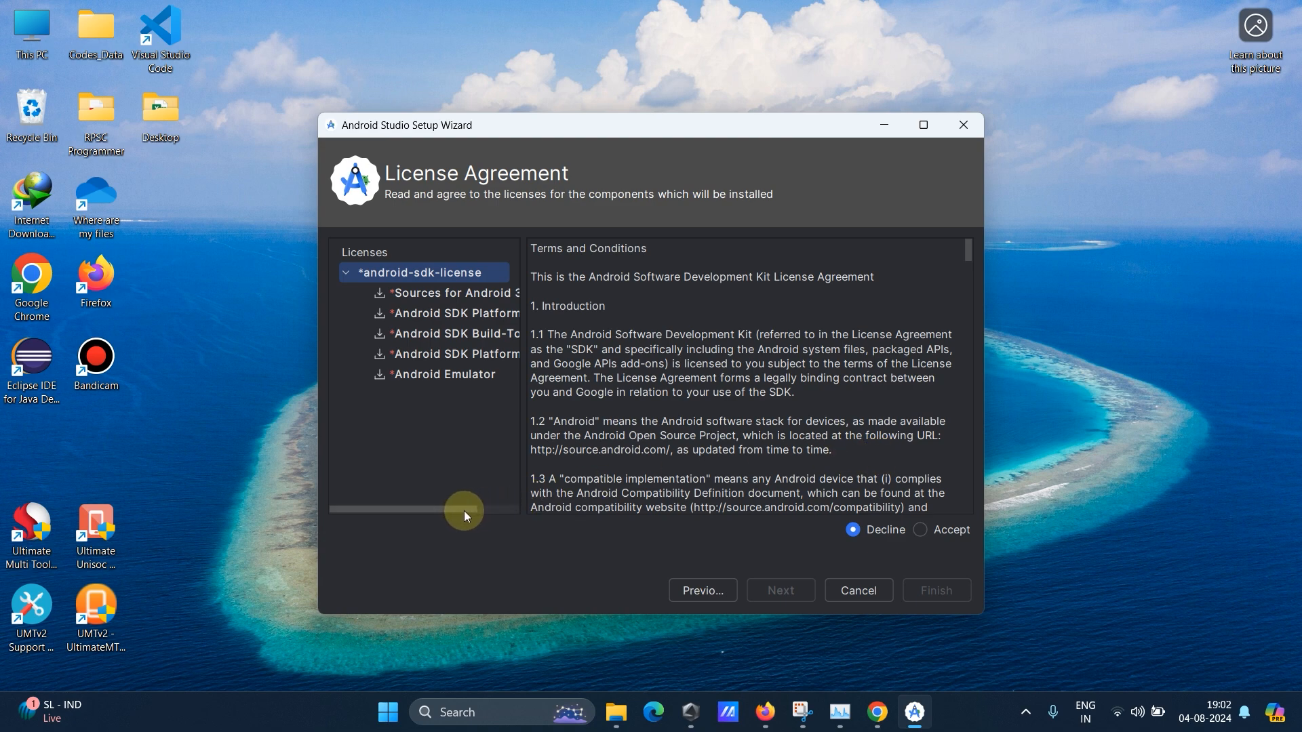
{"action": "left_click", "coordinate": [920, 531]}
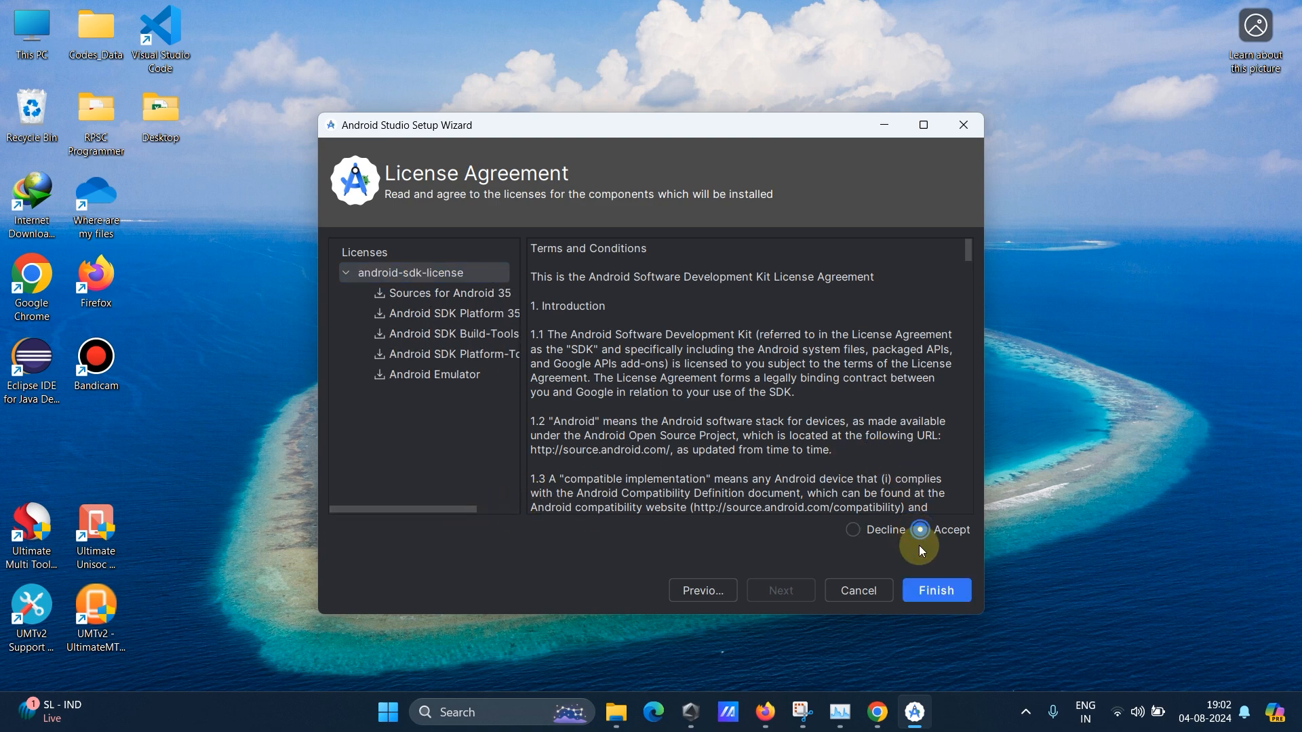
{"action": "mouse_move", "coordinate": [752, 347]}
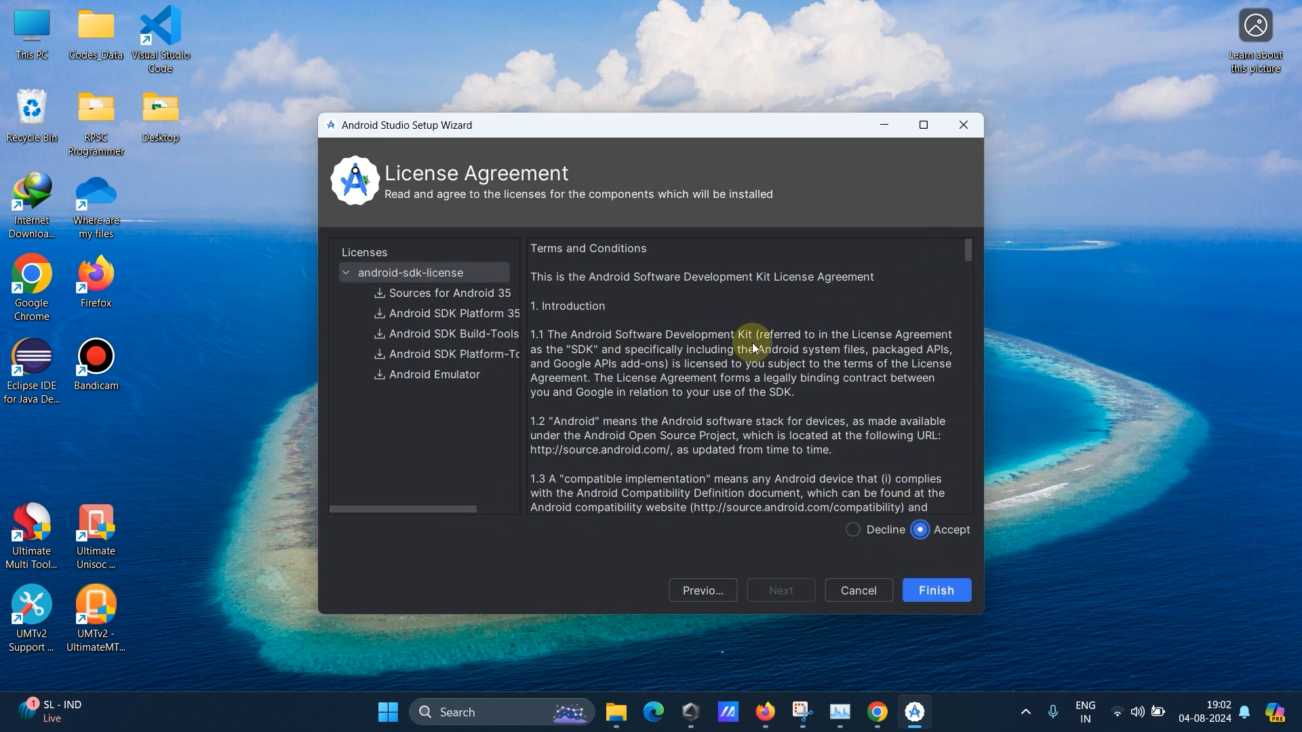
{"action": "left_click", "coordinate": [934, 590]}
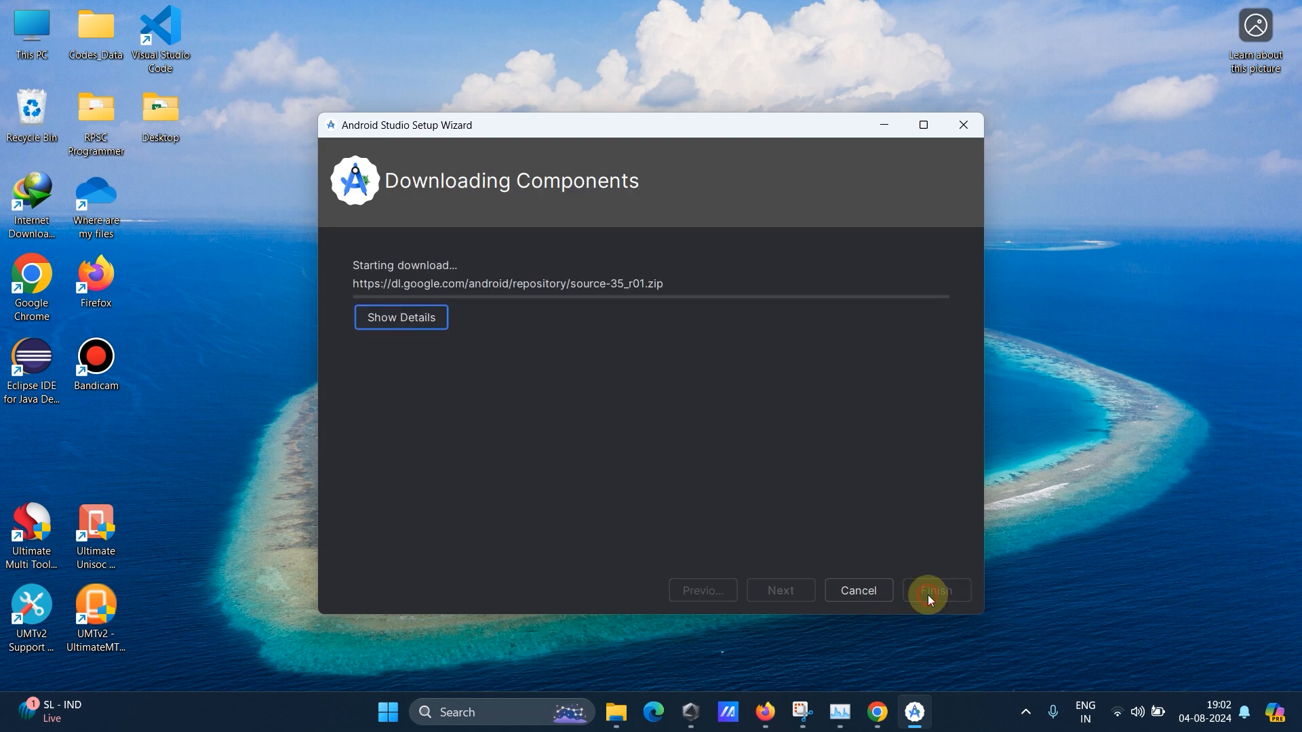
{"action": "mouse_move", "coordinate": [608, 341]}
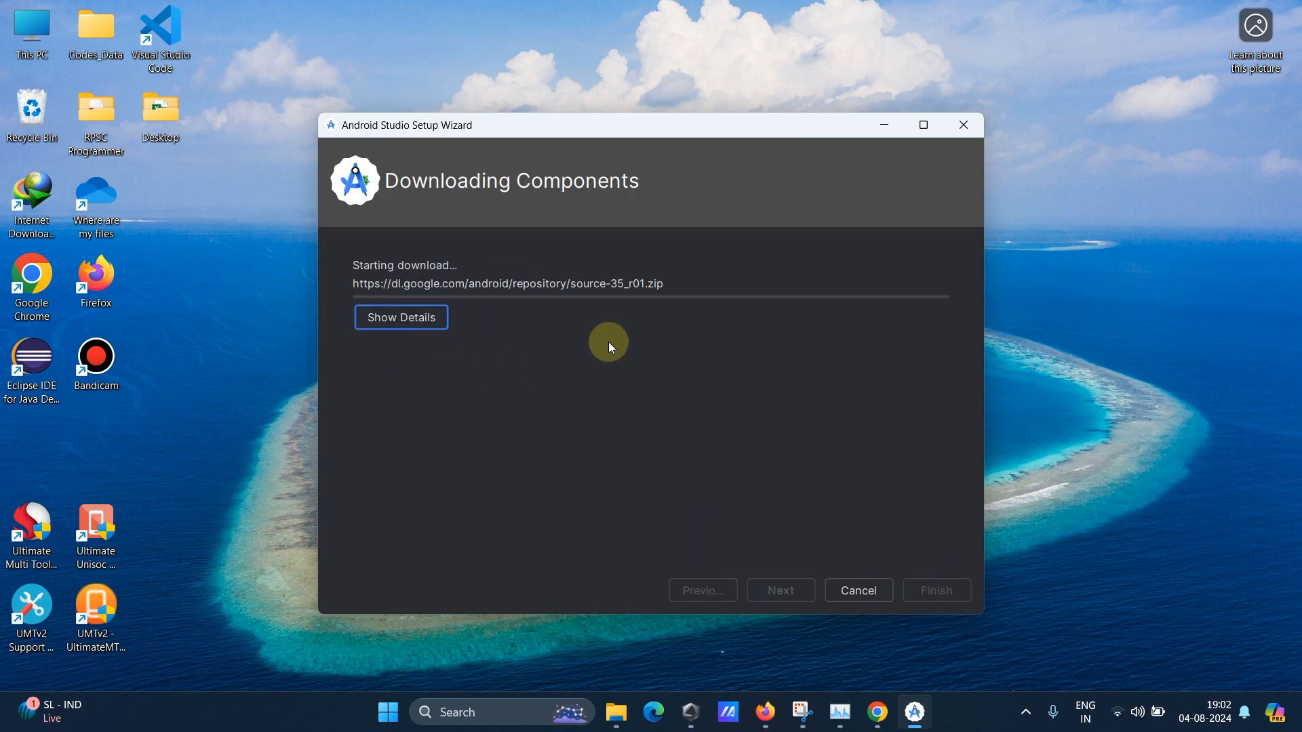
{"action": "mouse_move", "coordinate": [358, 431]}
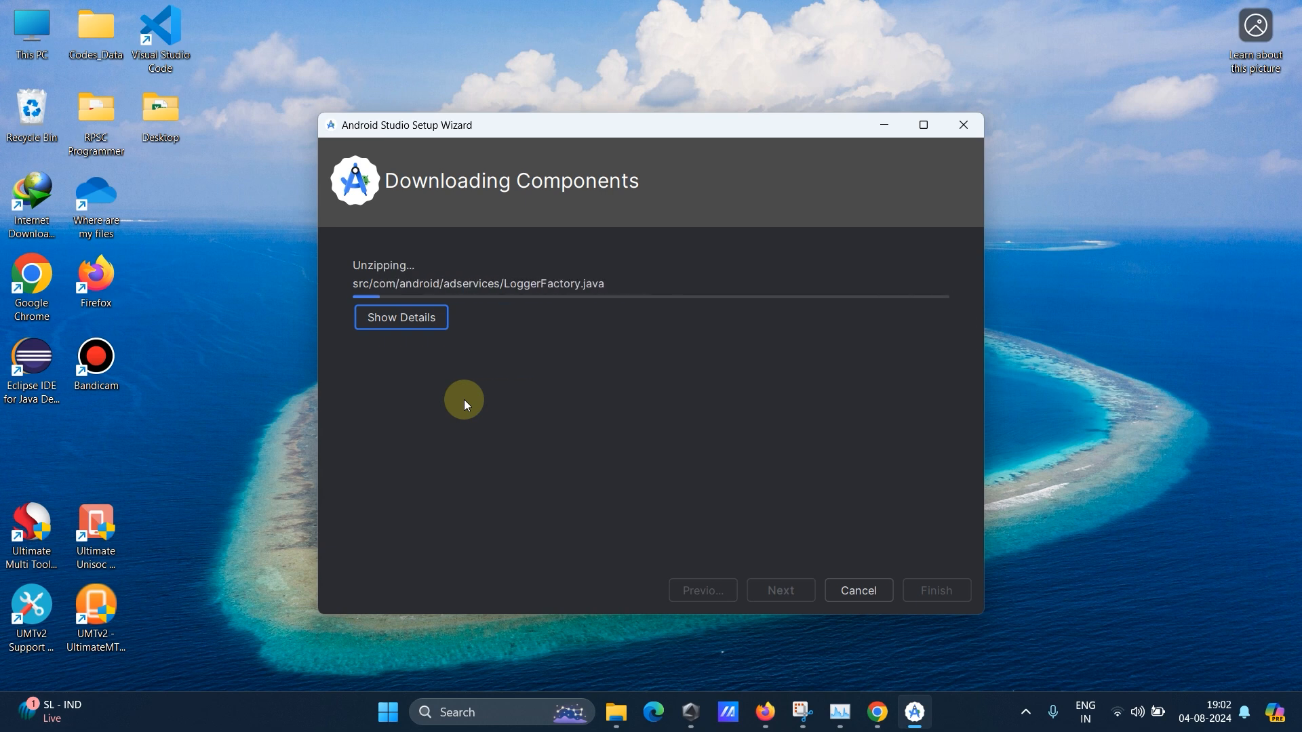
{"action": "left_click", "coordinate": [400, 317]}
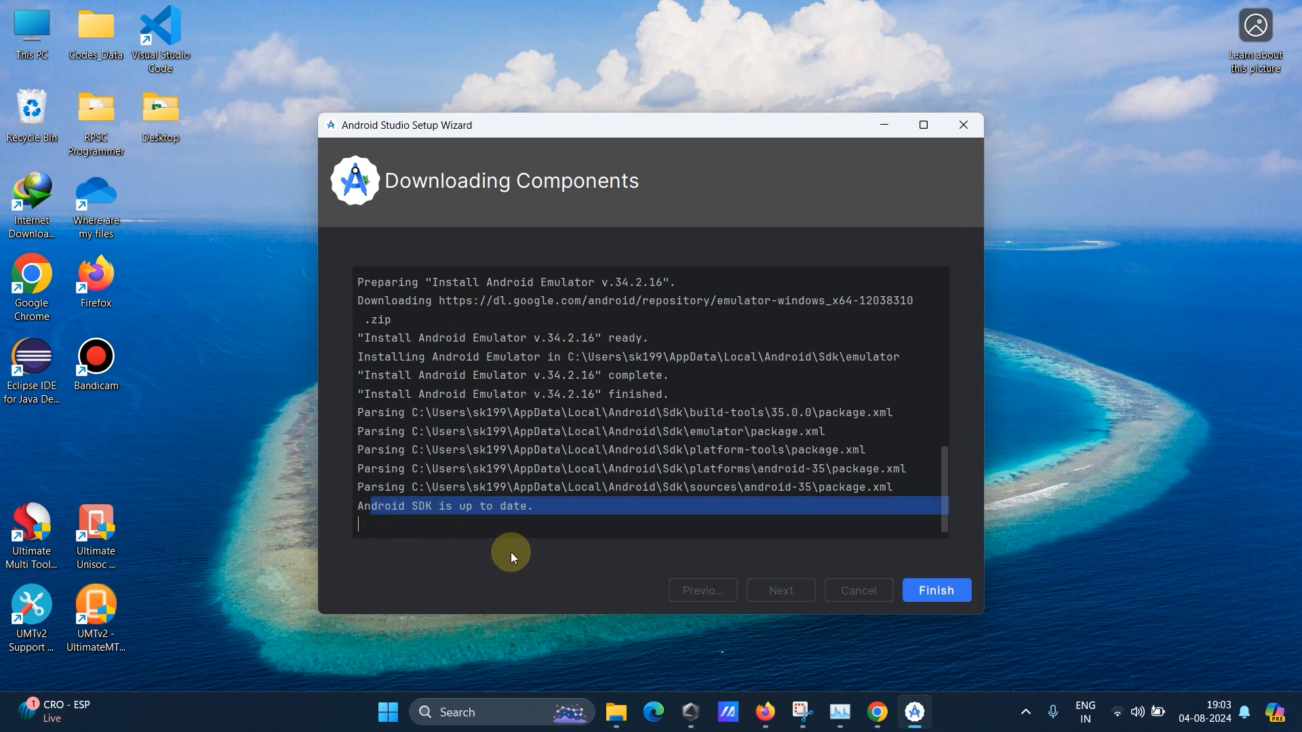
{"action": "mouse_move", "coordinate": [430, 521]}
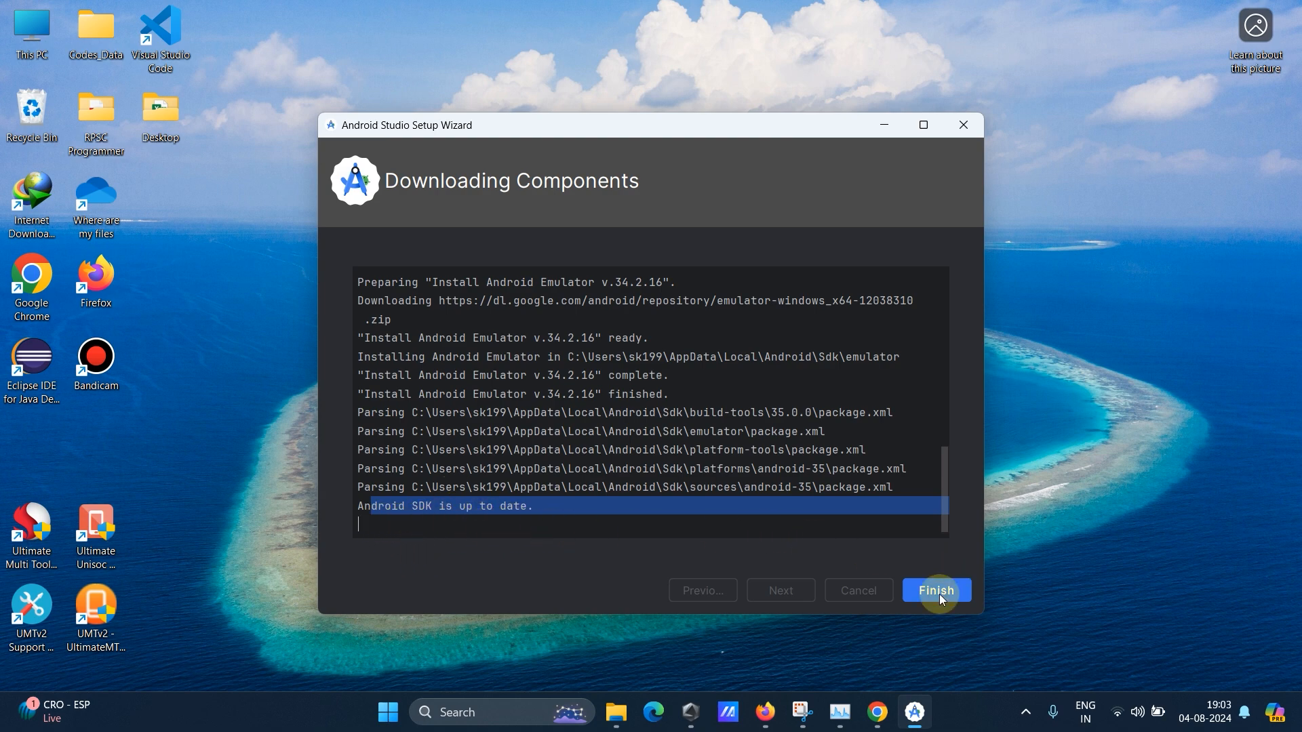
Close the setup wizard, remove the missing MyApplication from recent projects and start a new project.
{"action": "left_click", "coordinate": [935, 590]}
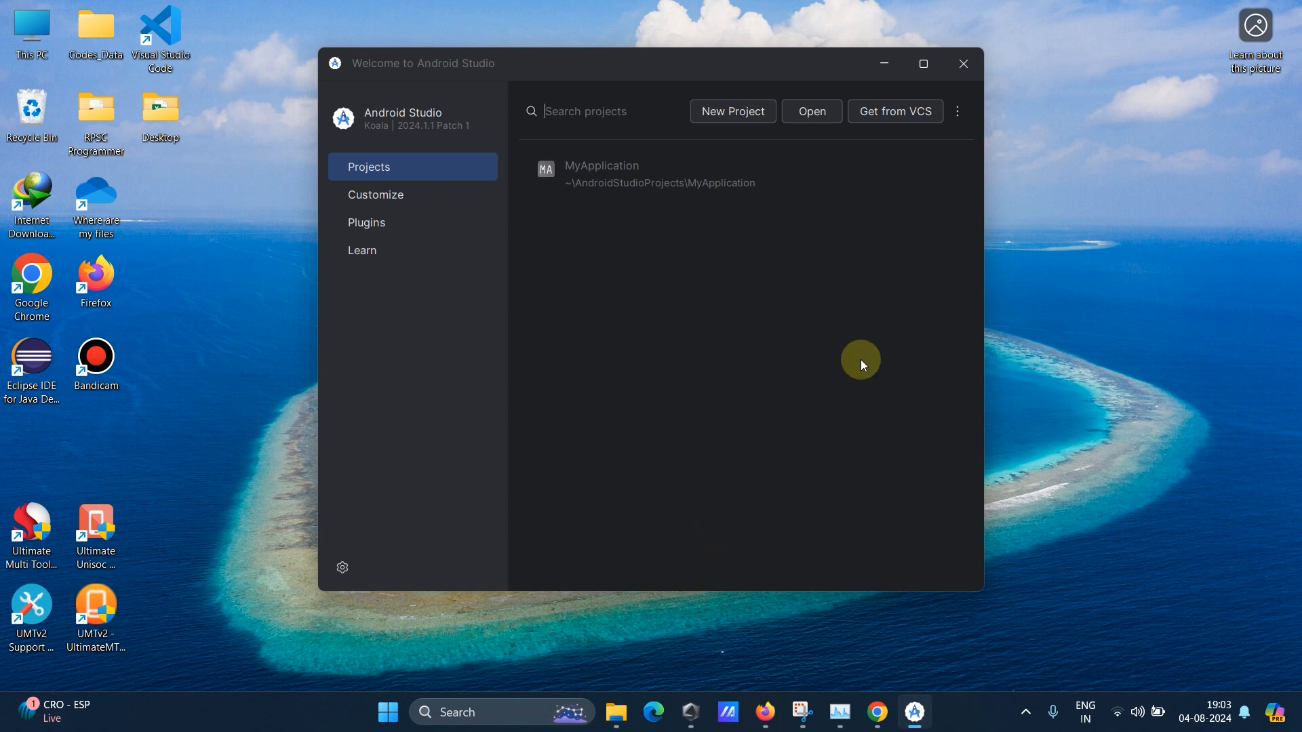
{"action": "left_click", "coordinate": [657, 175]}
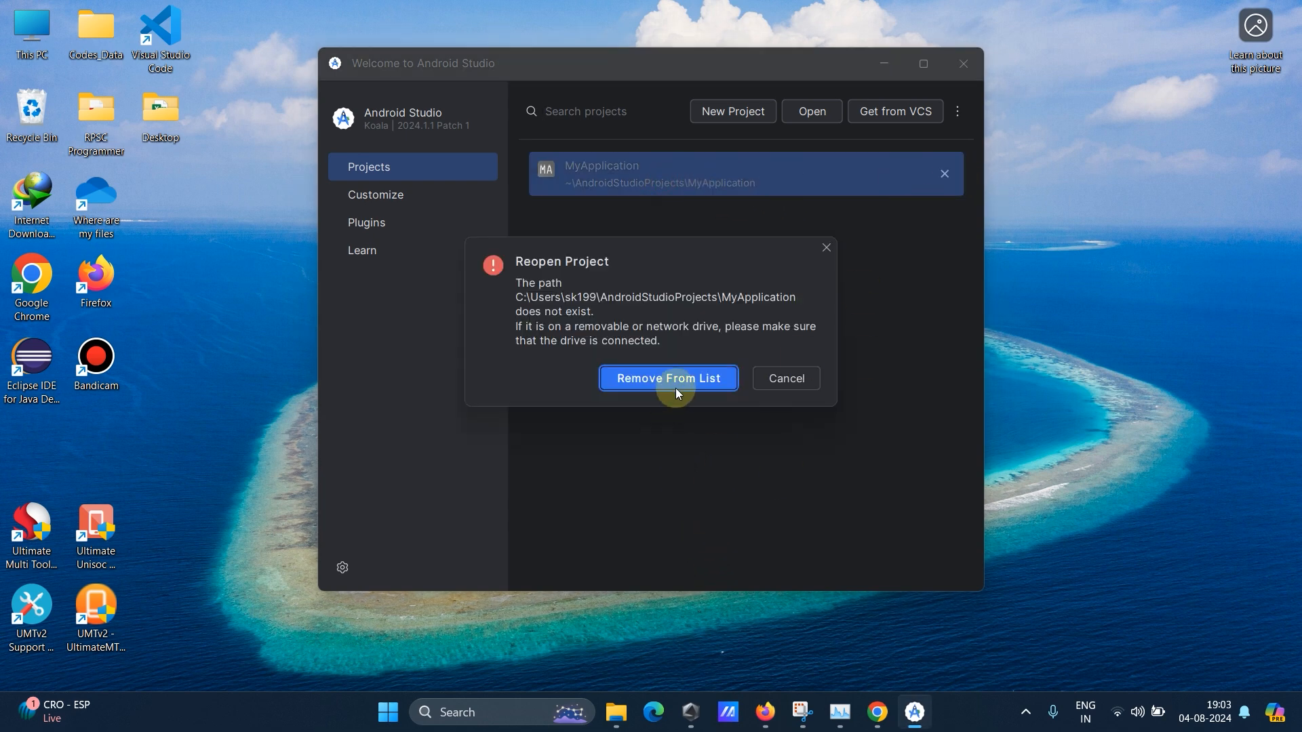
{"action": "left_click", "coordinate": [668, 378]}
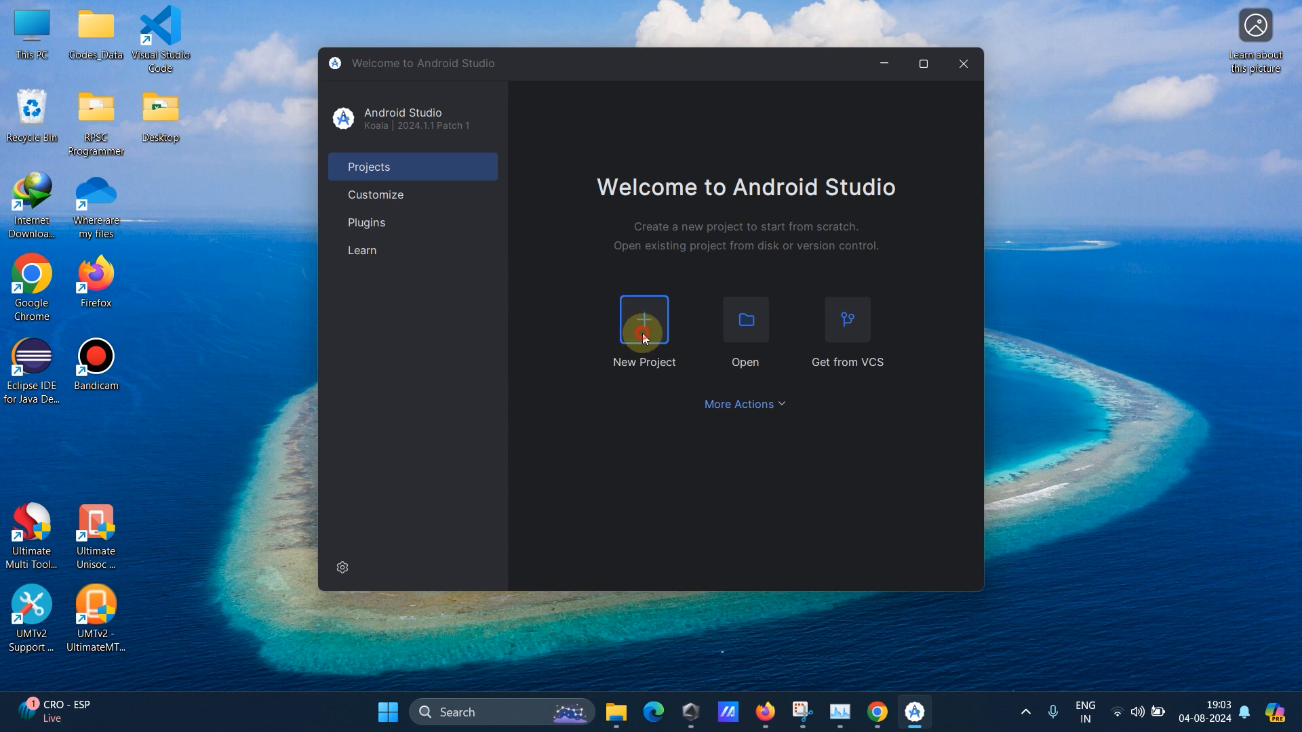
{"action": "left_click", "coordinate": [643, 320]}
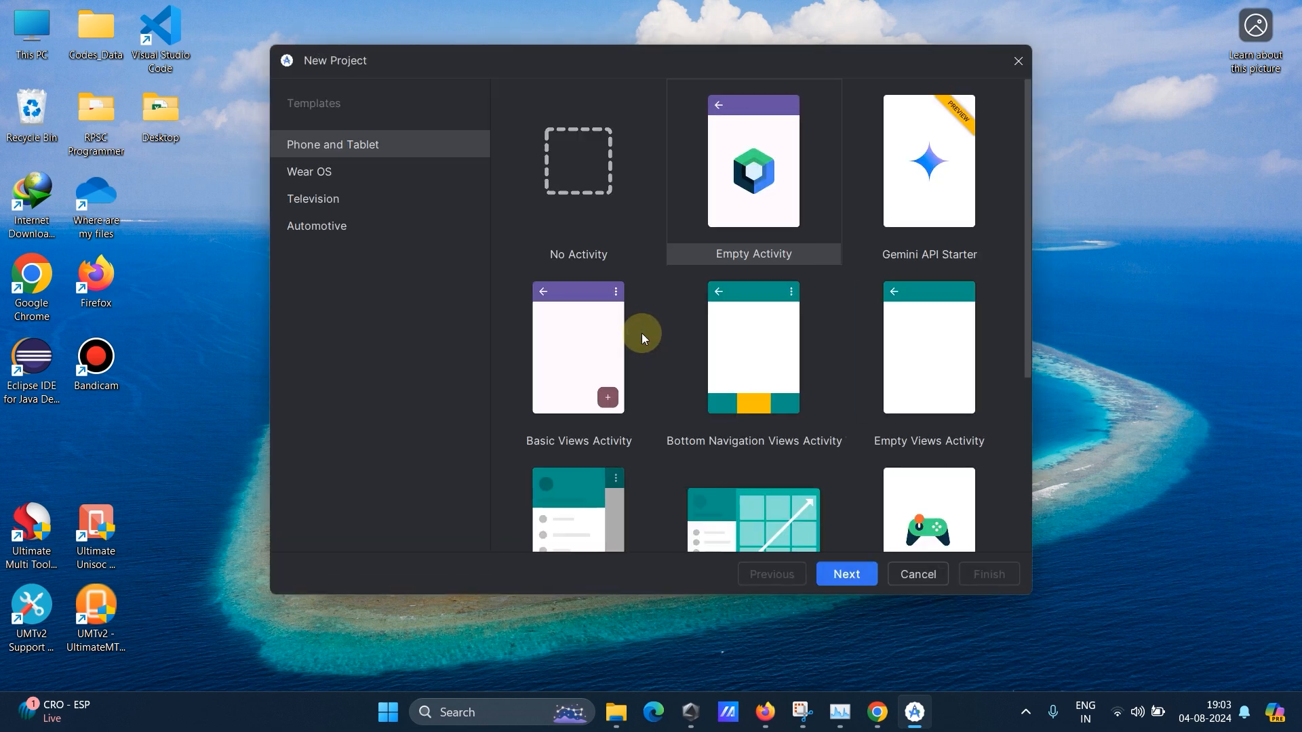
{"action": "mouse_move", "coordinate": [969, 184]}
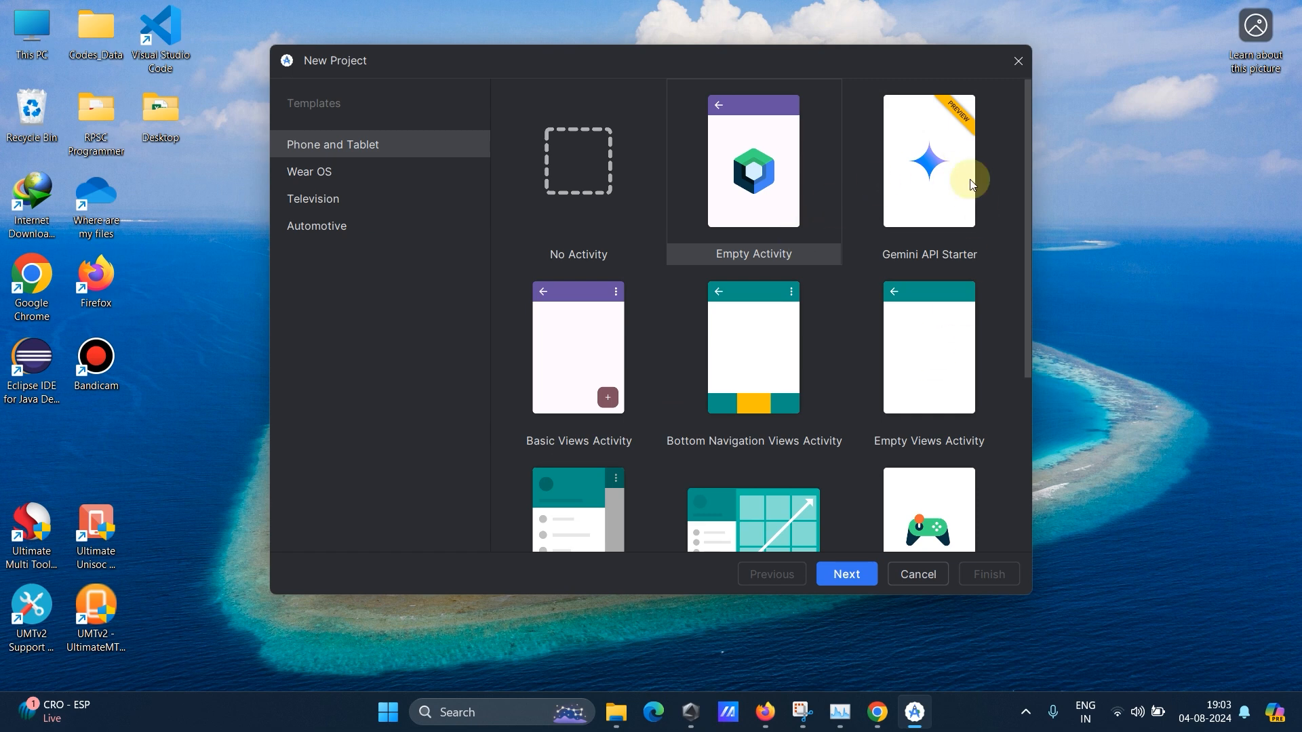
Choose the Empty Views Activity template and continue to its configuration page.
{"action": "scroll", "scroll_direction": "down", "scroll_amount": 3}
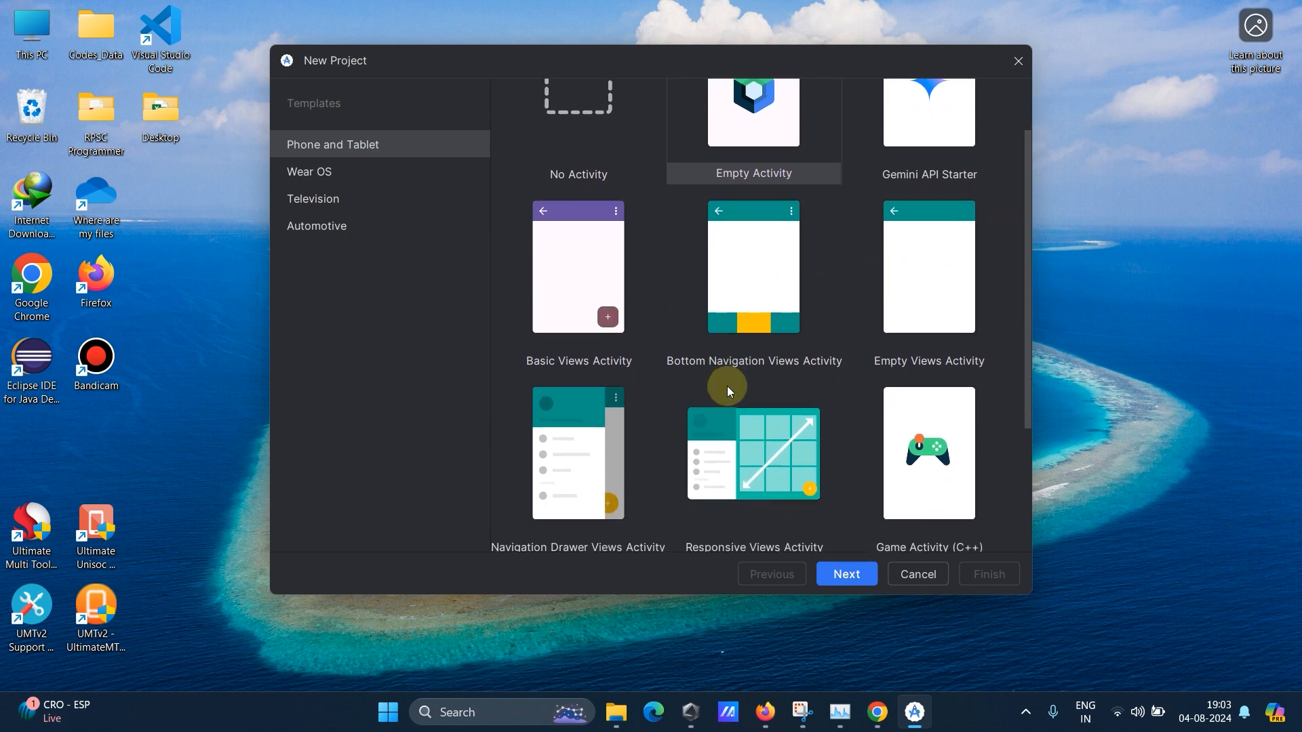
{"action": "scroll", "scroll_direction": "down", "scroll_amount": 3}
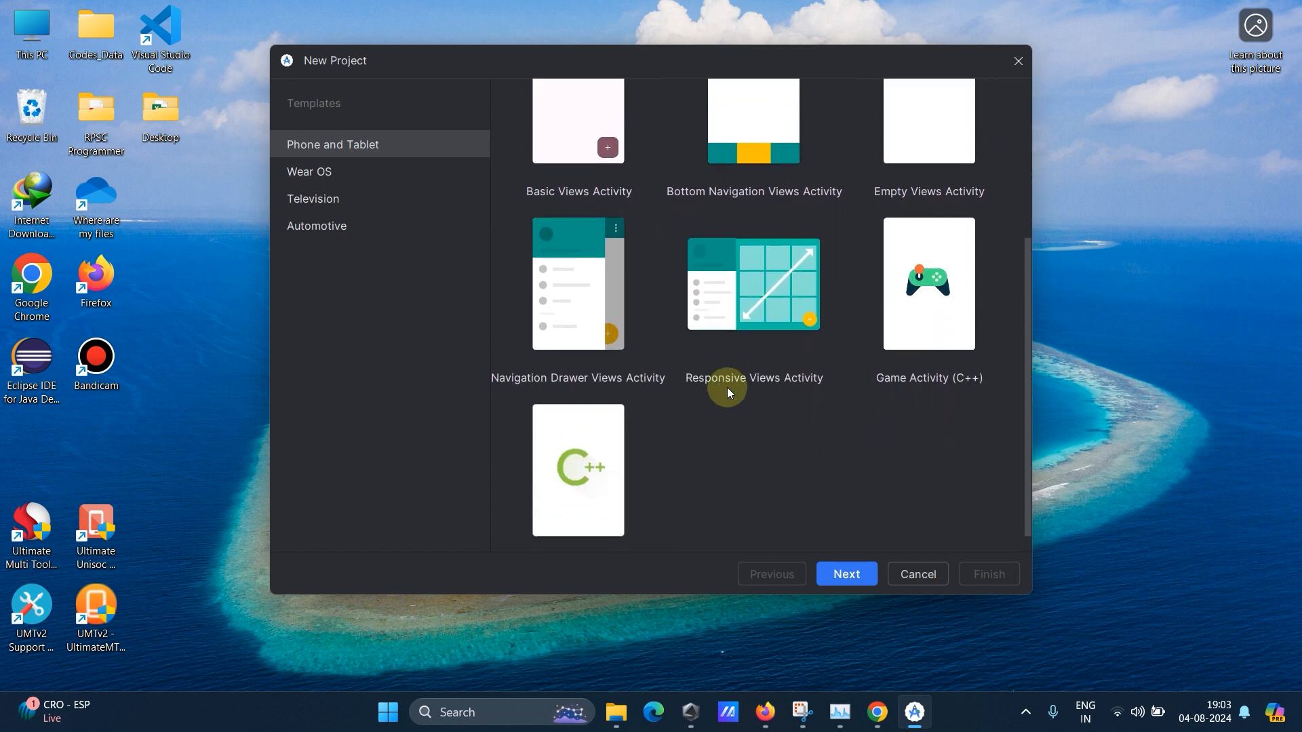
{"action": "scroll", "scroll_direction": "up", "scroll_amount": 3}
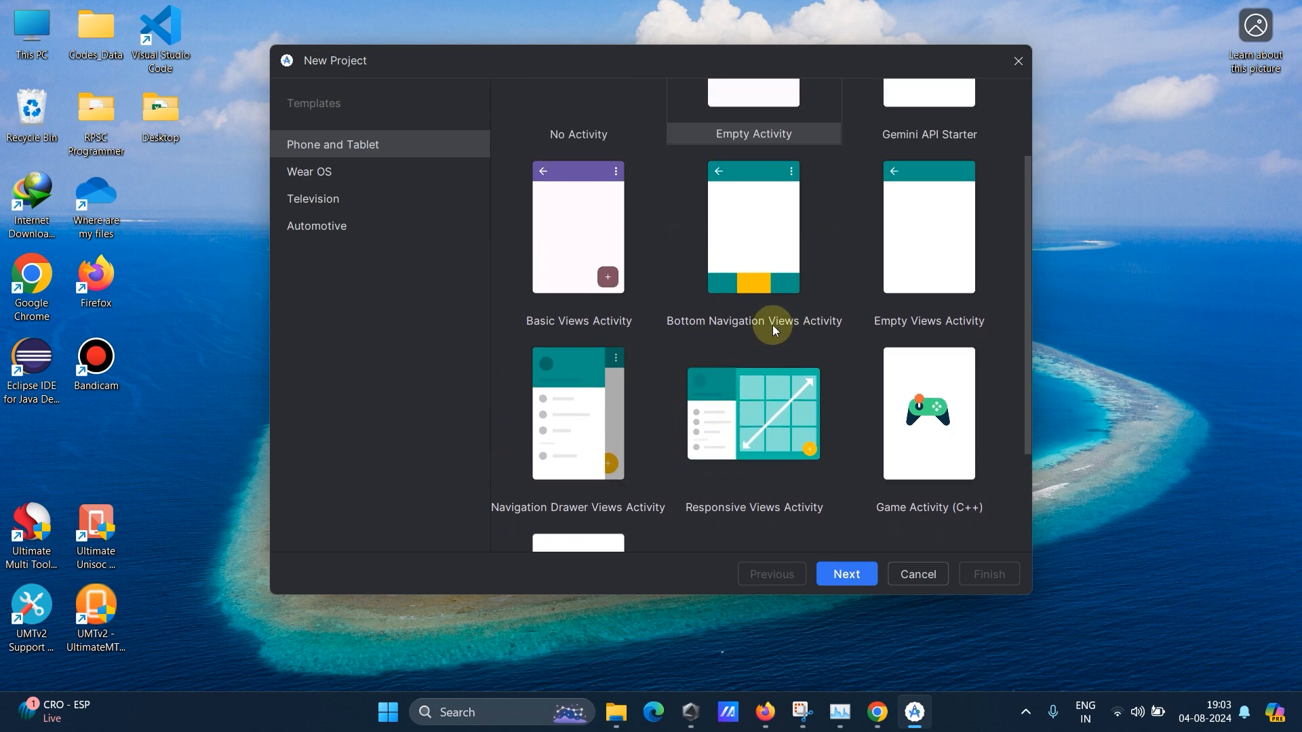
{"action": "mouse_move", "coordinate": [796, 331]}
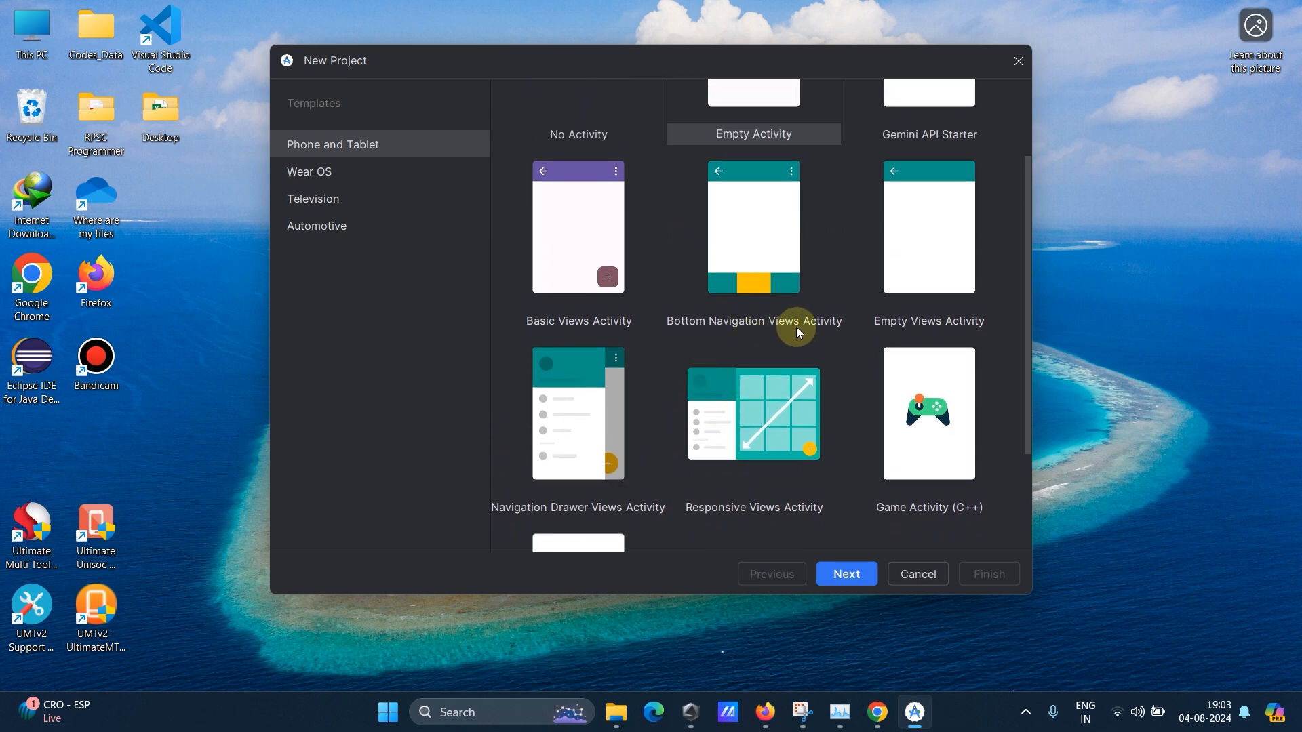
{"action": "scroll", "scroll_direction": "up", "scroll_amount": 3}
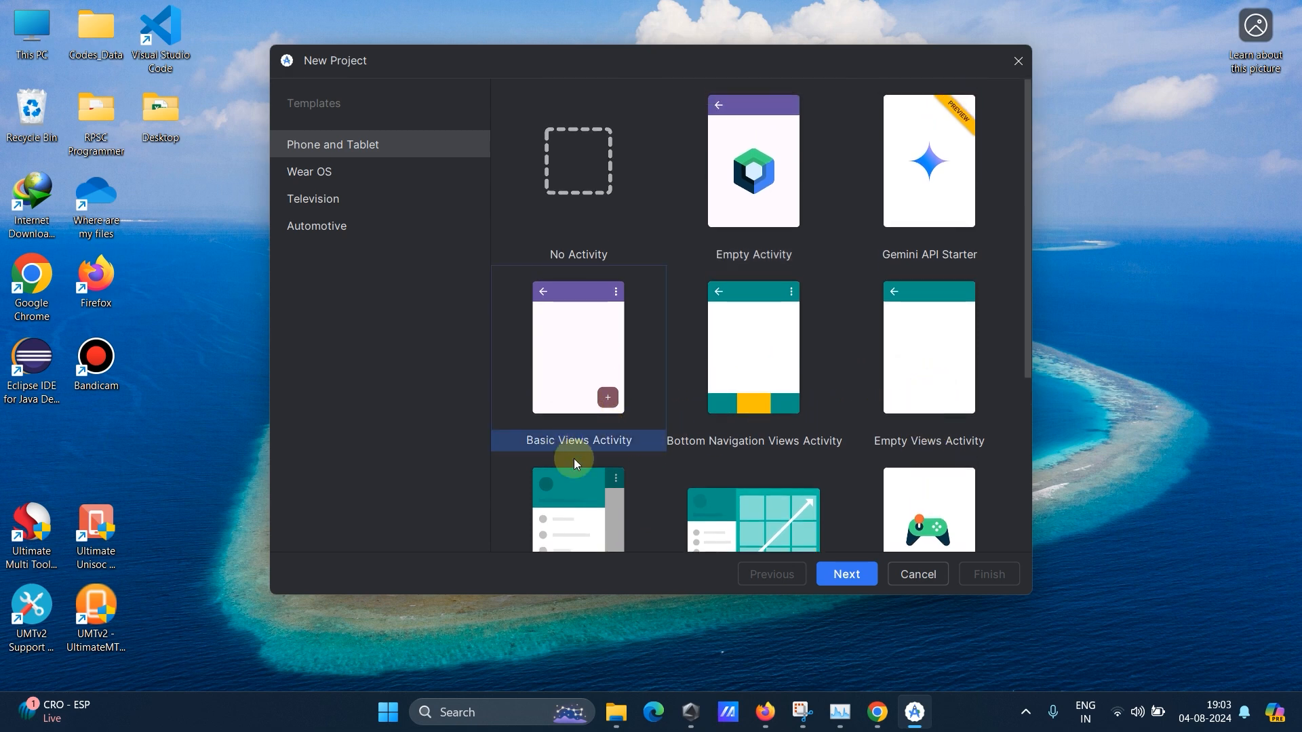
{"action": "mouse_move", "coordinate": [600, 412]}
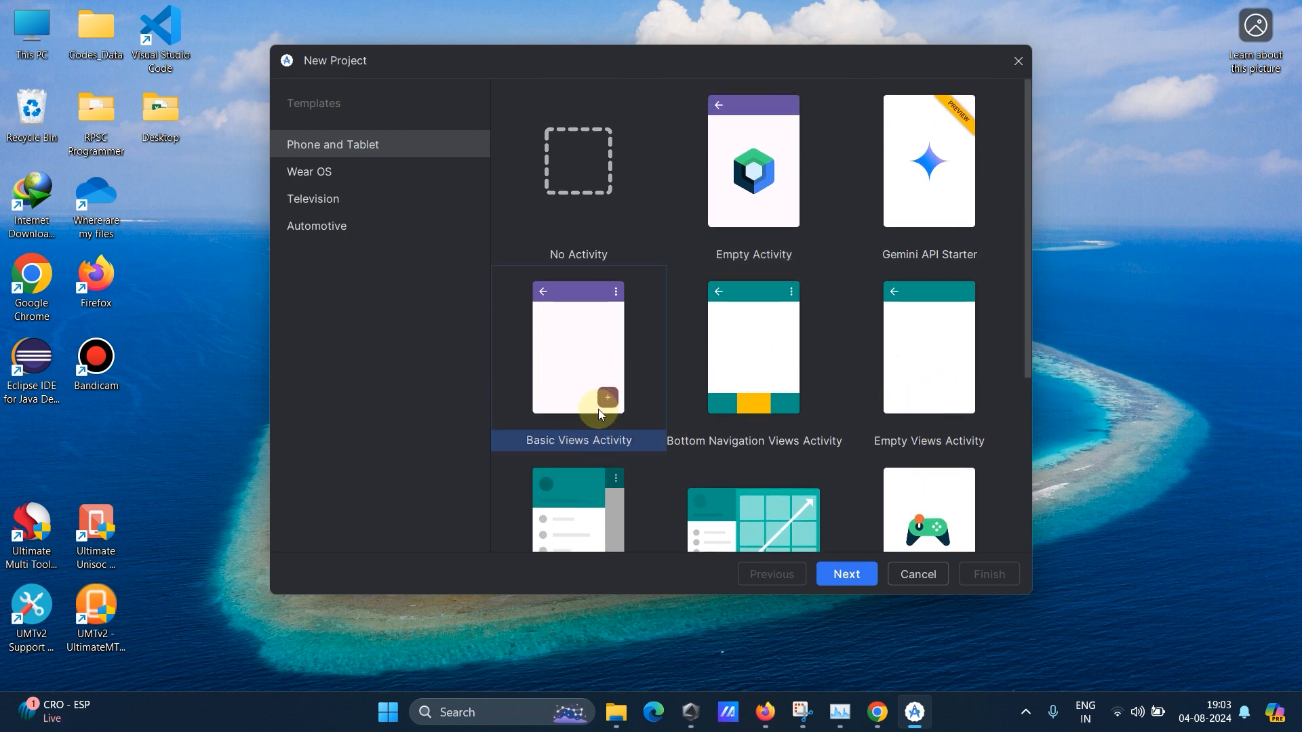
{"action": "scroll", "scroll_direction": "down", "scroll_amount": 3}
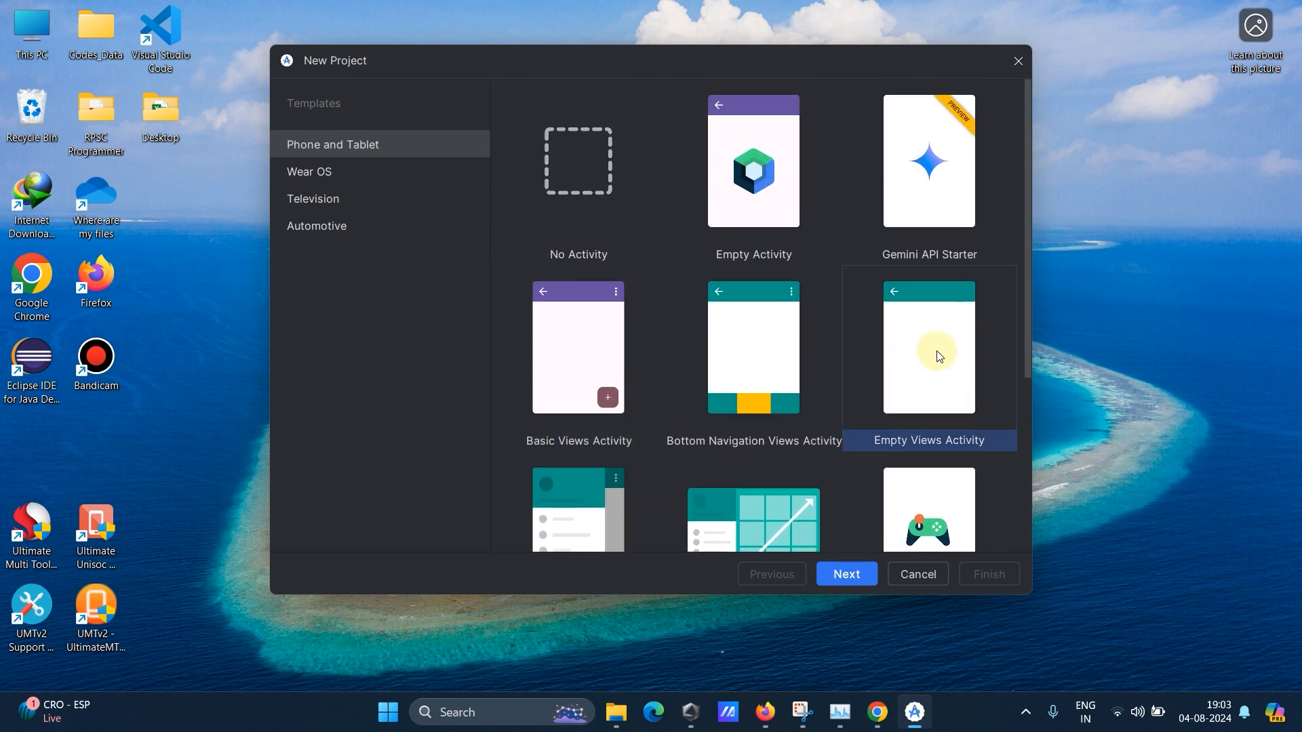
{"action": "left_click", "coordinate": [845, 573]}
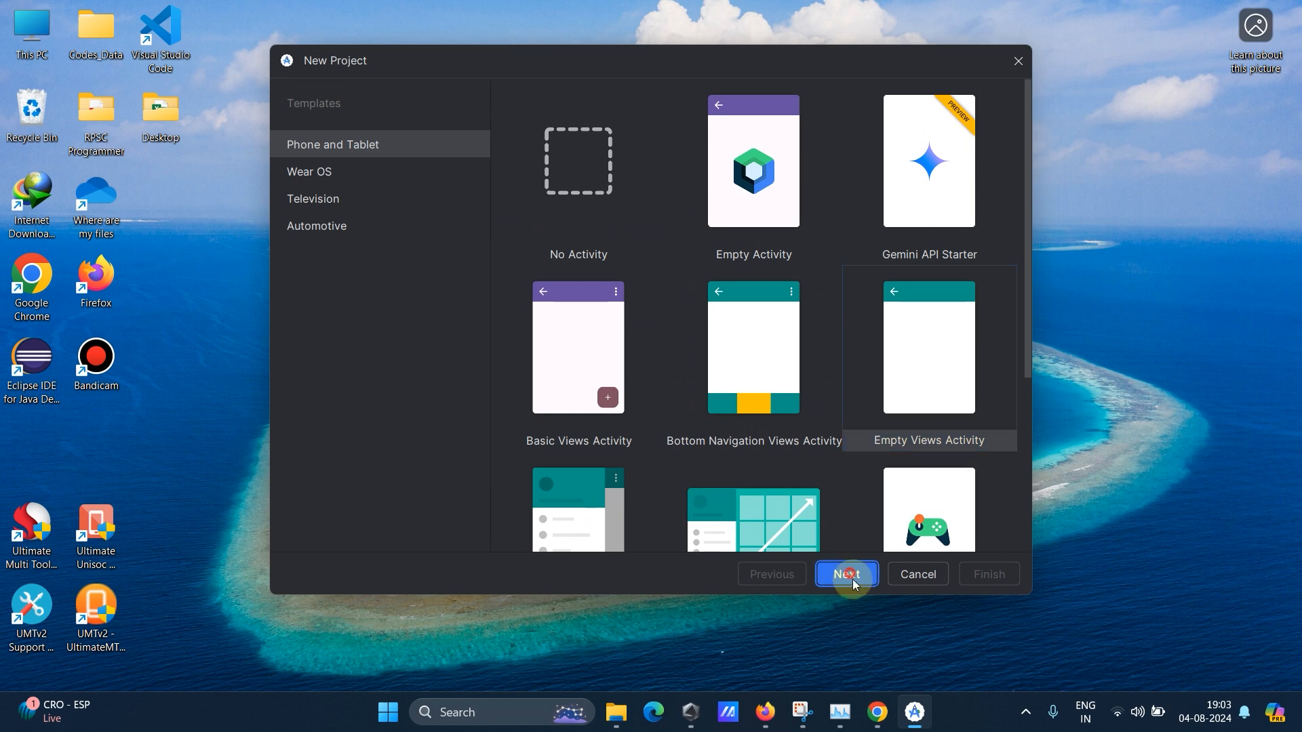
{"action": "left_click", "coordinate": [845, 574]}
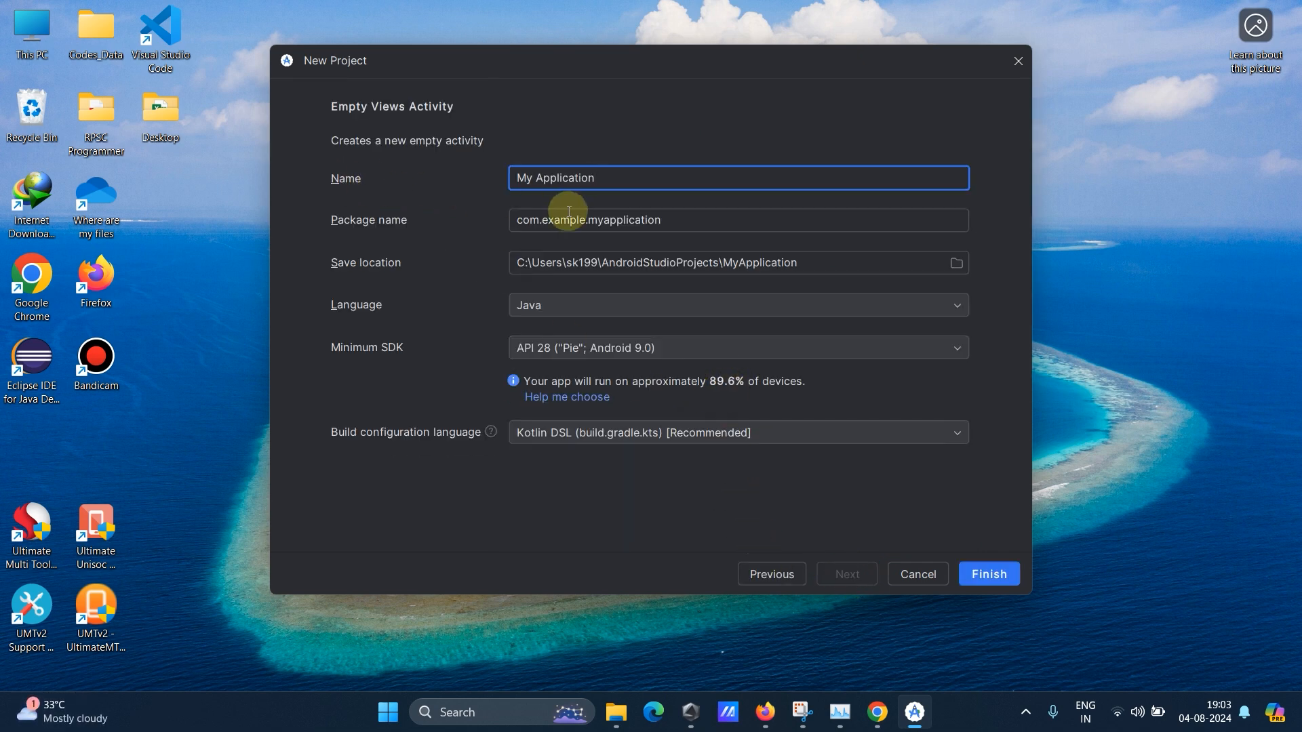
{"action": "mouse_move", "coordinate": [560, 421]}
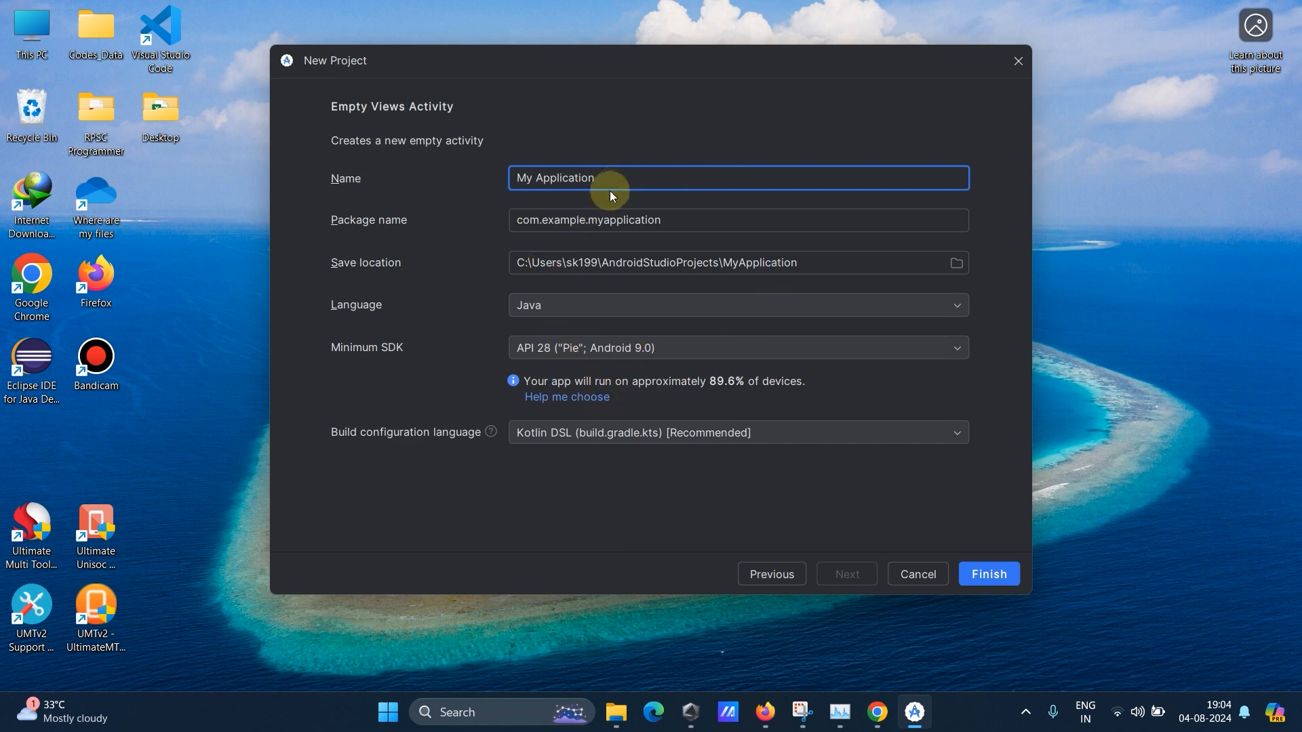
{"action": "mouse_move", "coordinate": [339, 229]}
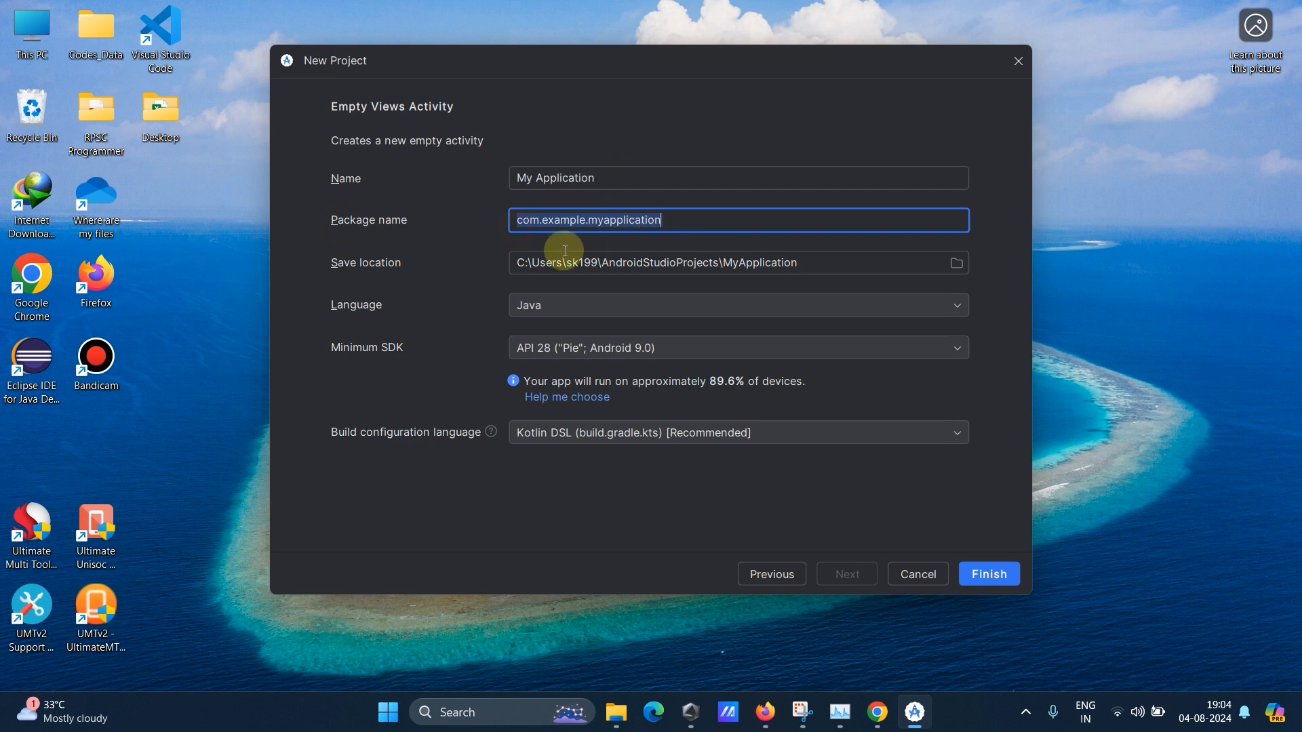
{"action": "mouse_move", "coordinate": [655, 224]}
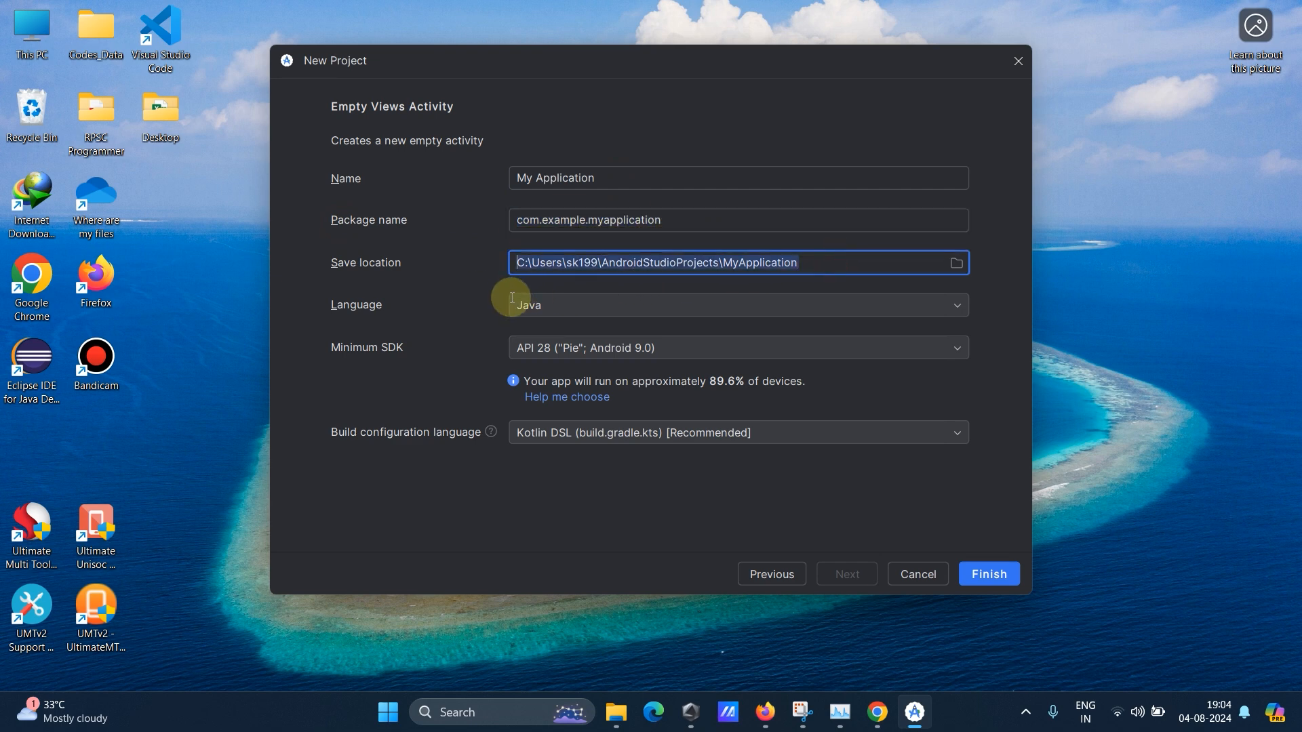
{"action": "mouse_move", "coordinate": [835, 268]}
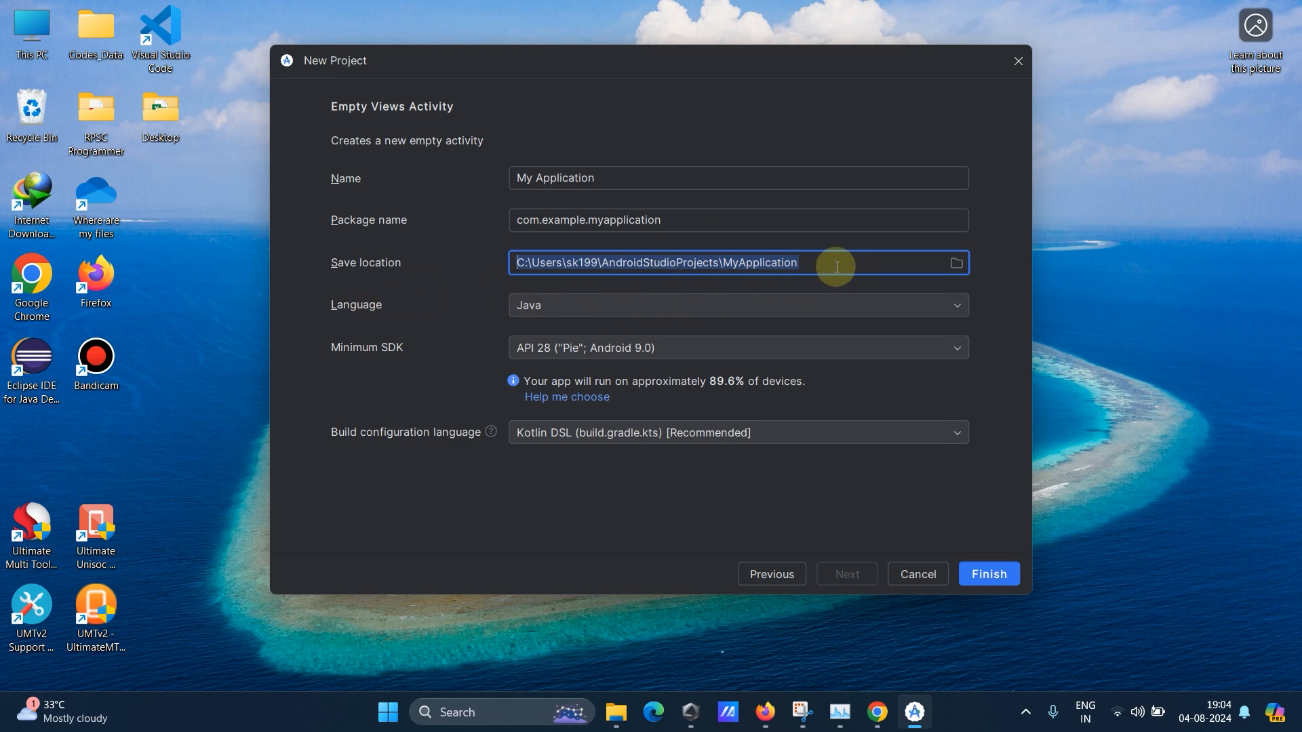
{"action": "mouse_move", "coordinate": [955, 262]}
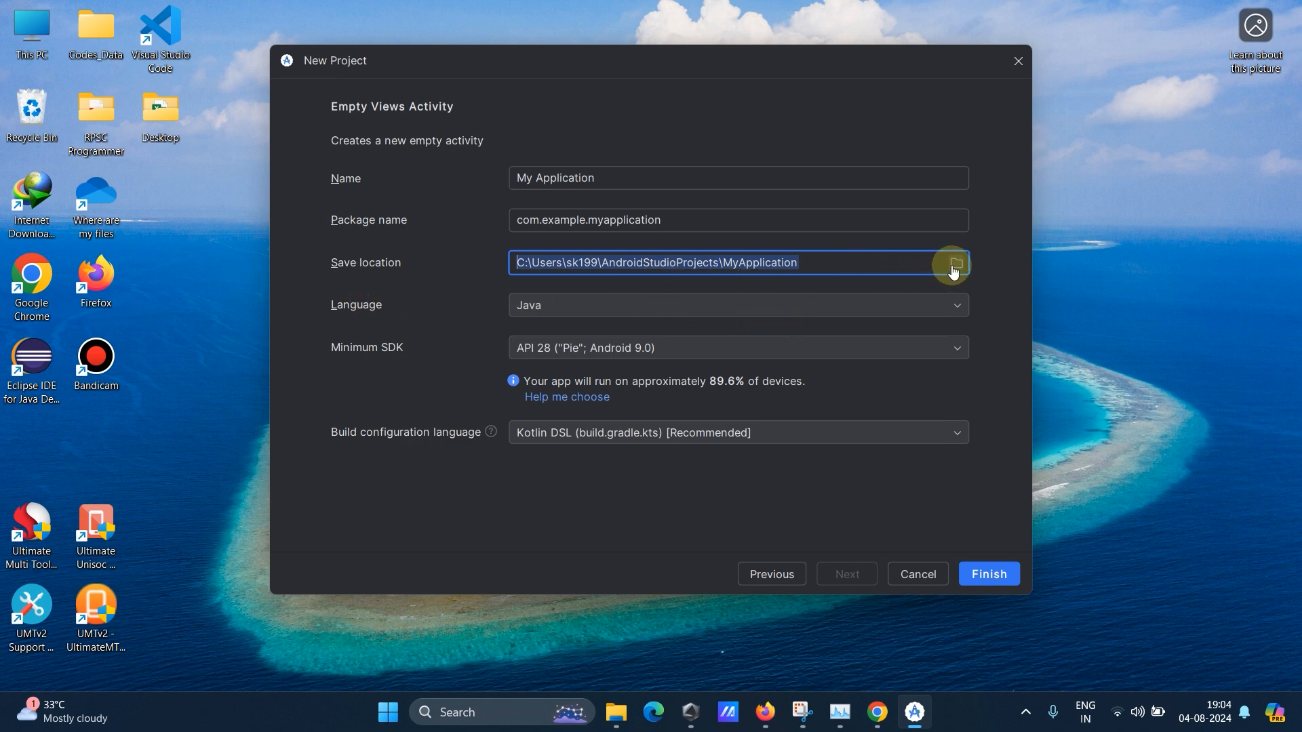
{"action": "left_click", "coordinate": [953, 263]}
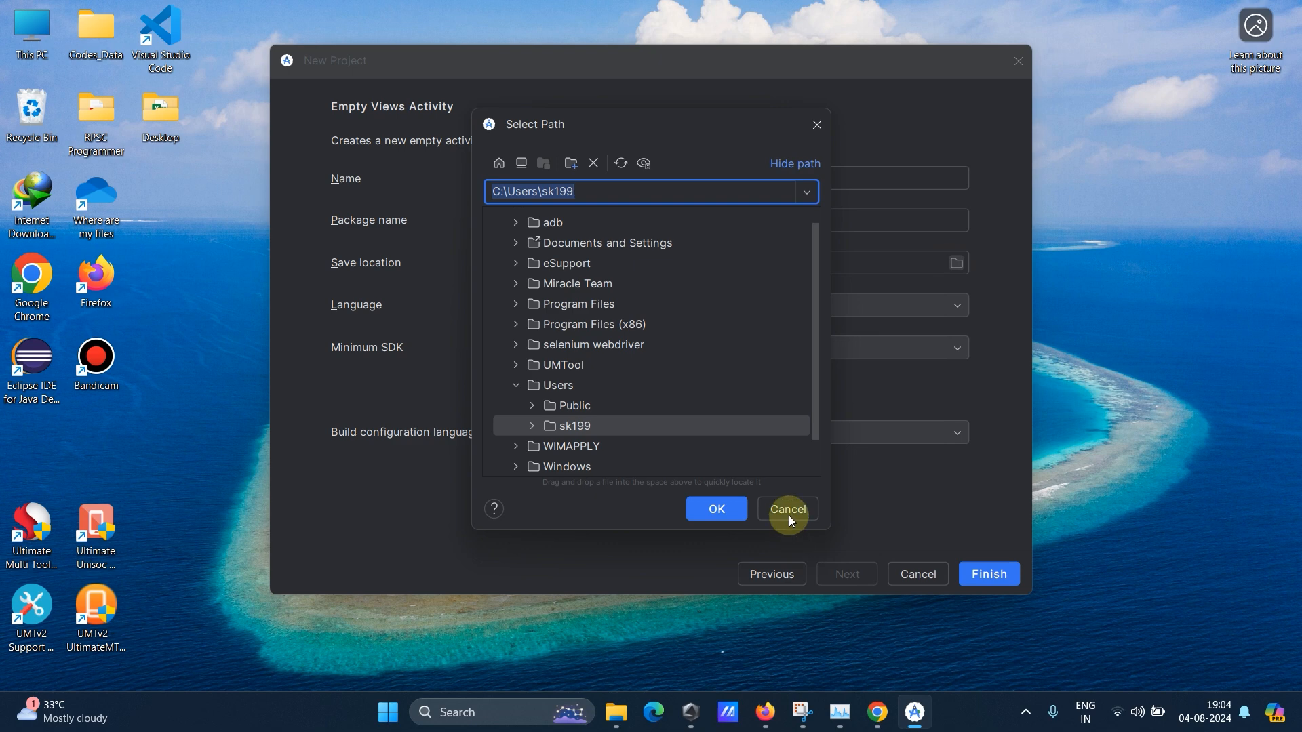
{"action": "left_click", "coordinate": [786, 509]}
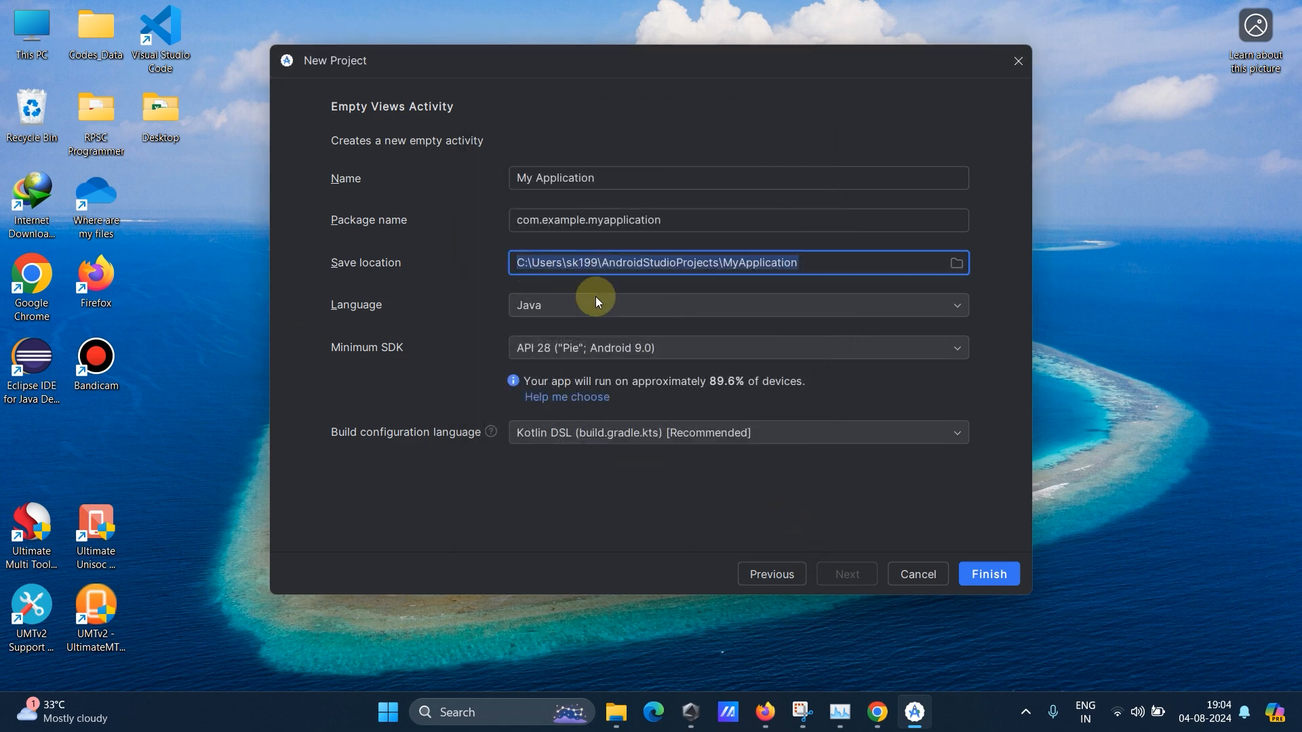
{"action": "left_click", "coordinate": [738, 305]}
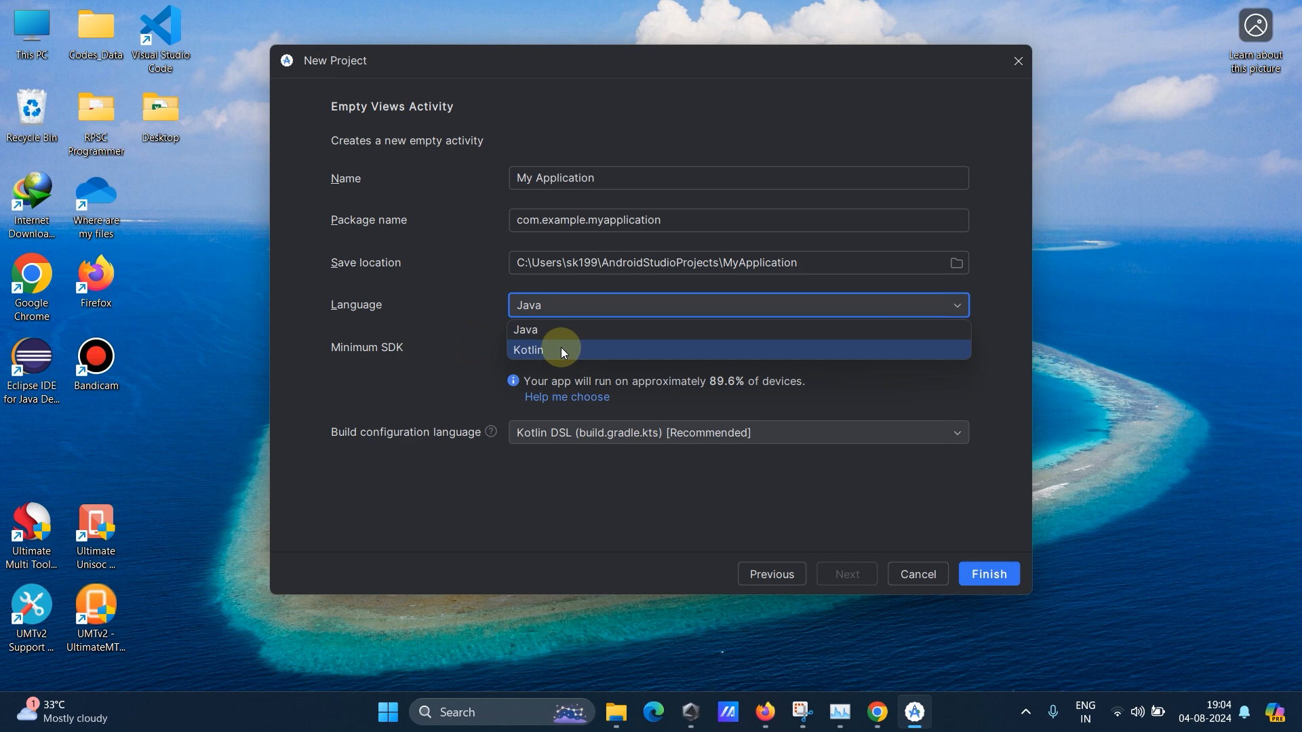
{"action": "left_click", "coordinate": [524, 329]}
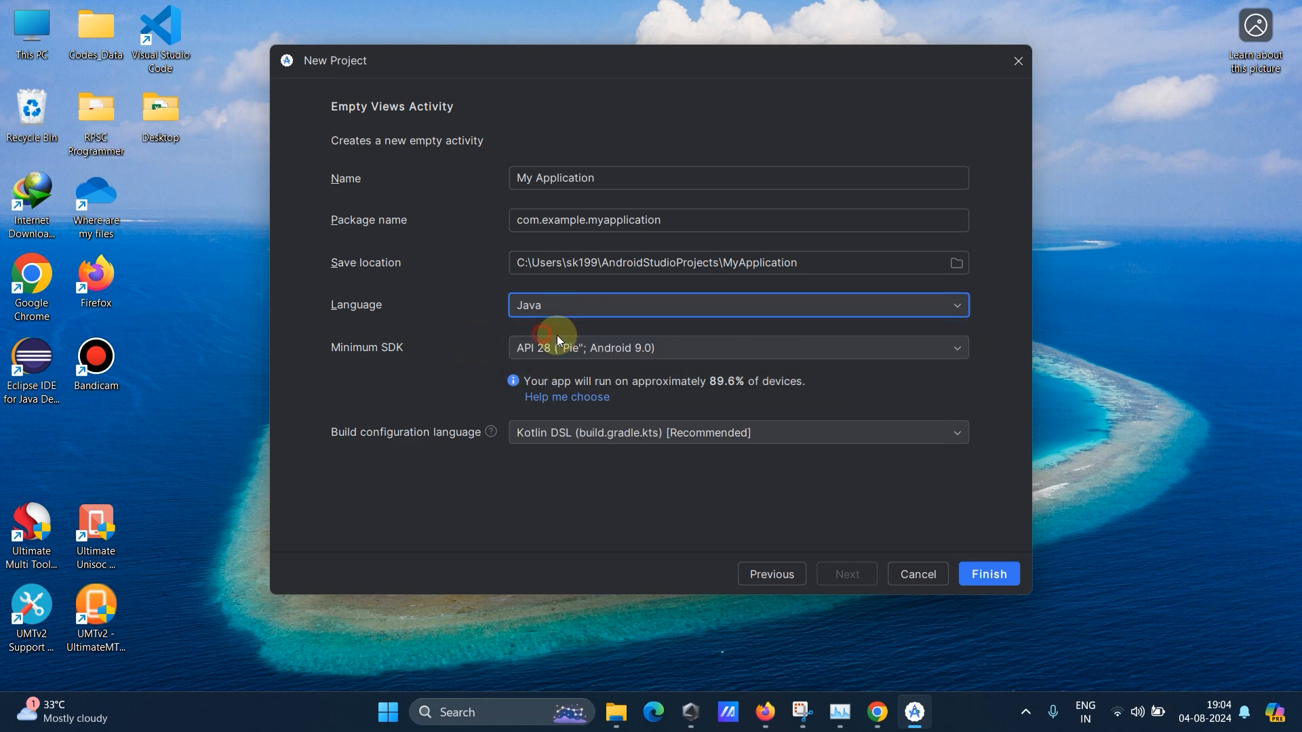
{"action": "mouse_move", "coordinate": [405, 380]}
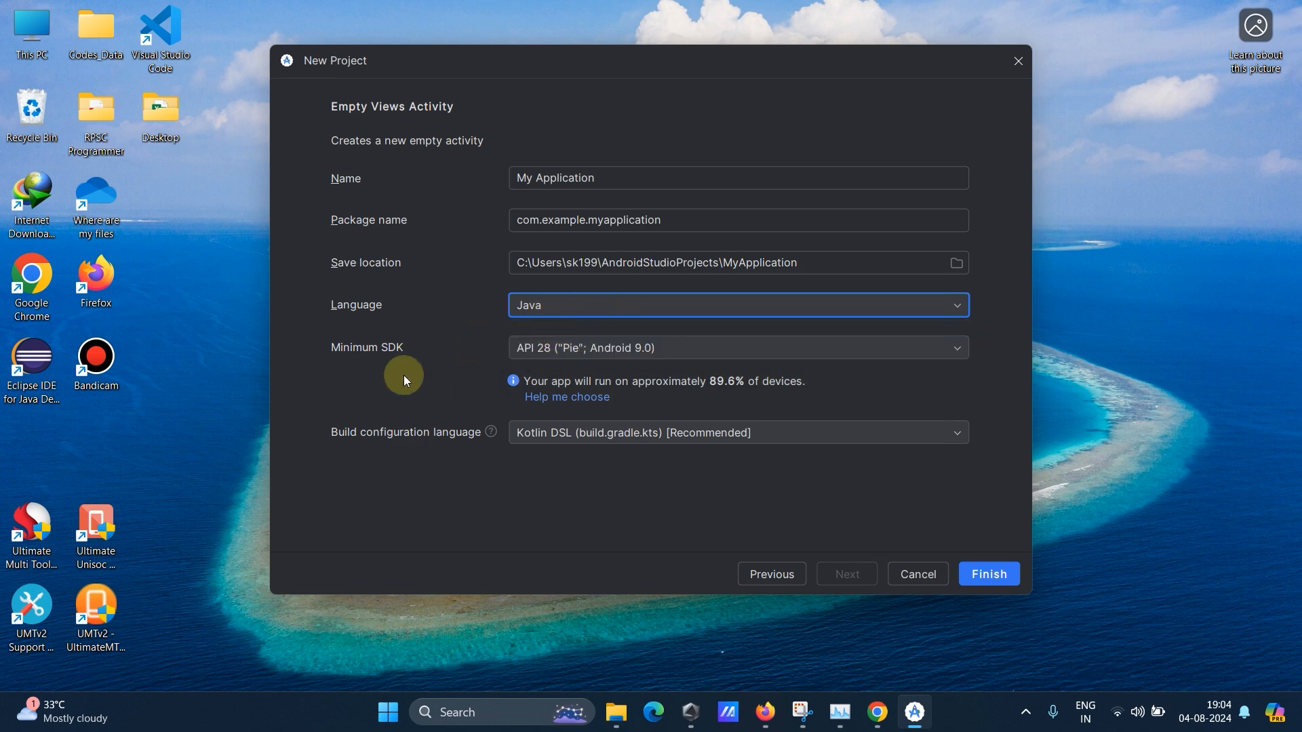
{"action": "mouse_move", "coordinate": [606, 347]}
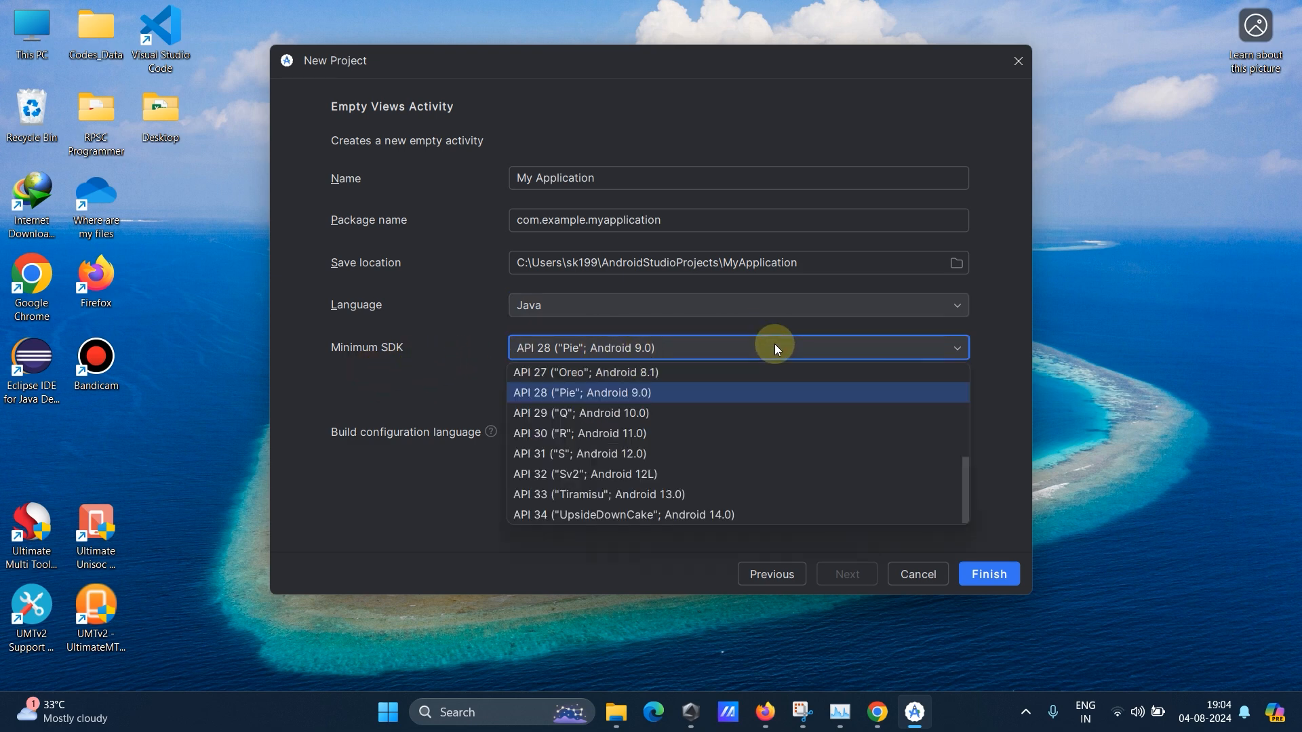
{"action": "mouse_move", "coordinate": [668, 397]}
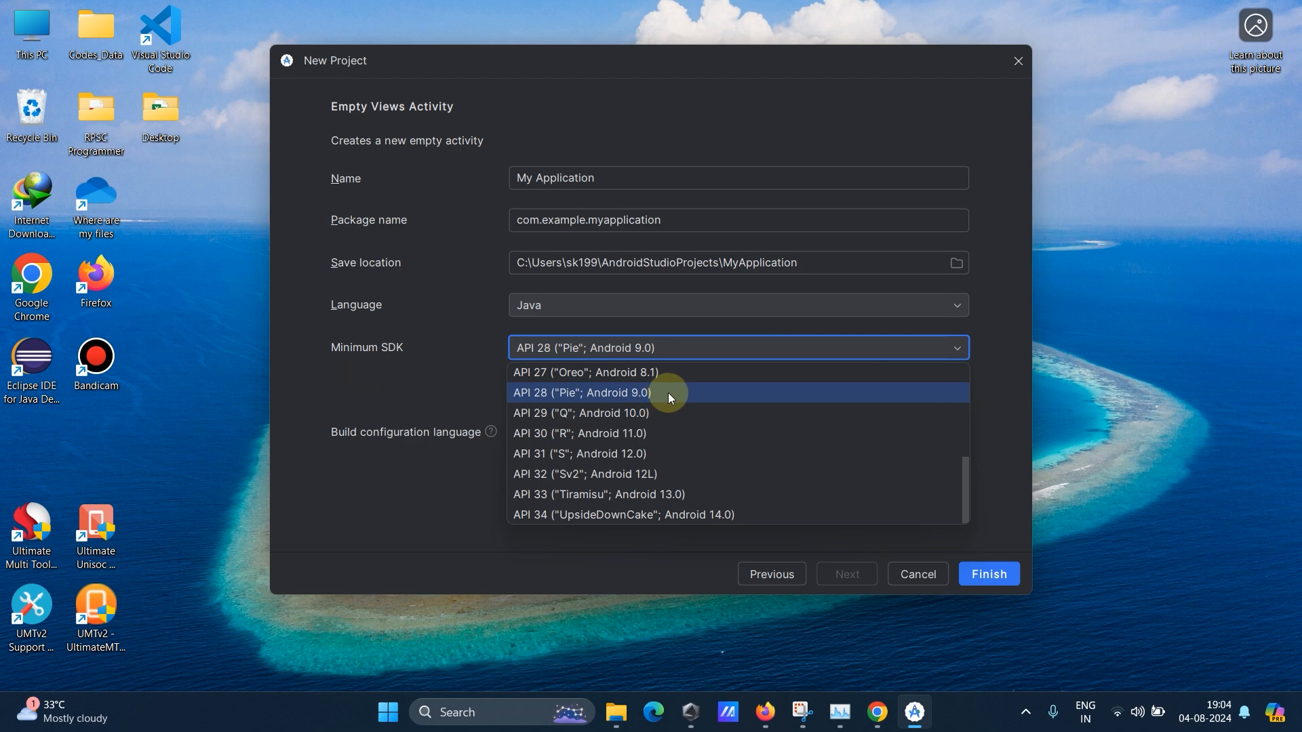
{"action": "mouse_move", "coordinate": [679, 412]}
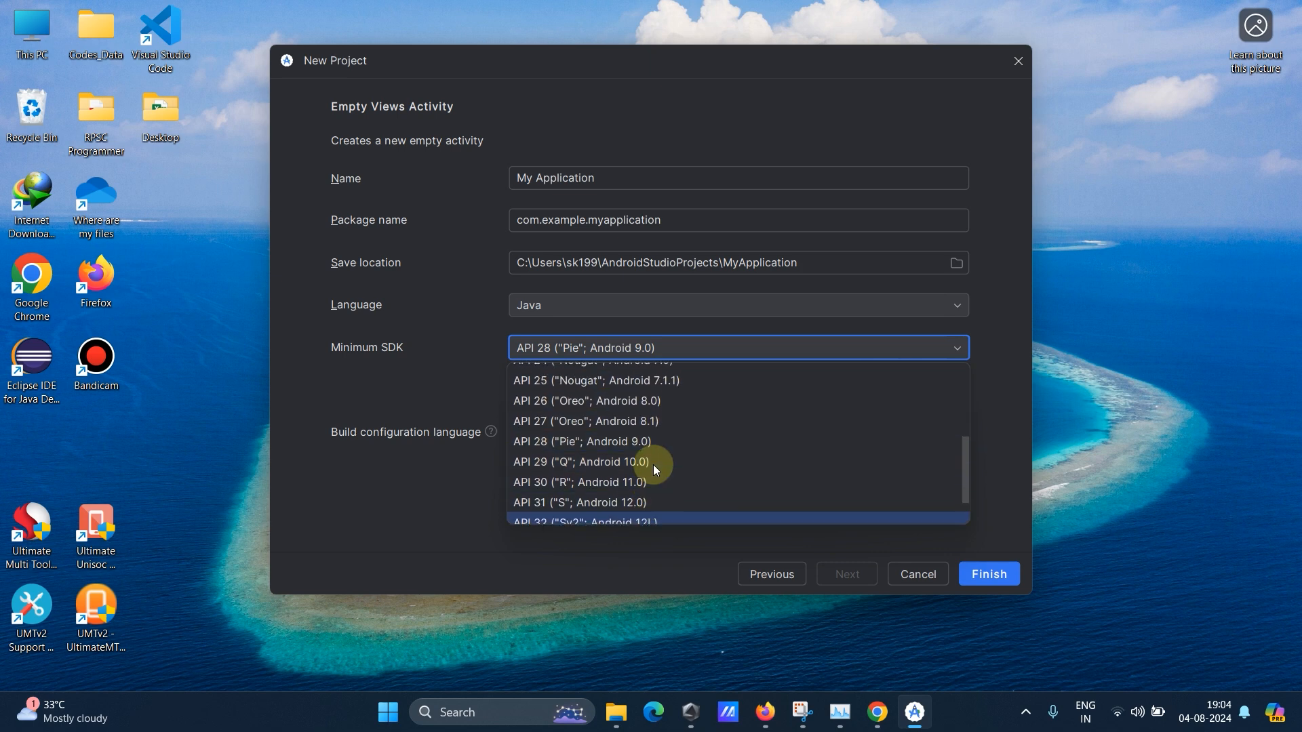
Browse the Minimum SDK list and keep API 28 (Android 9.0) selected.
{"action": "scroll", "scroll_direction": "up", "scroll_amount": 3}
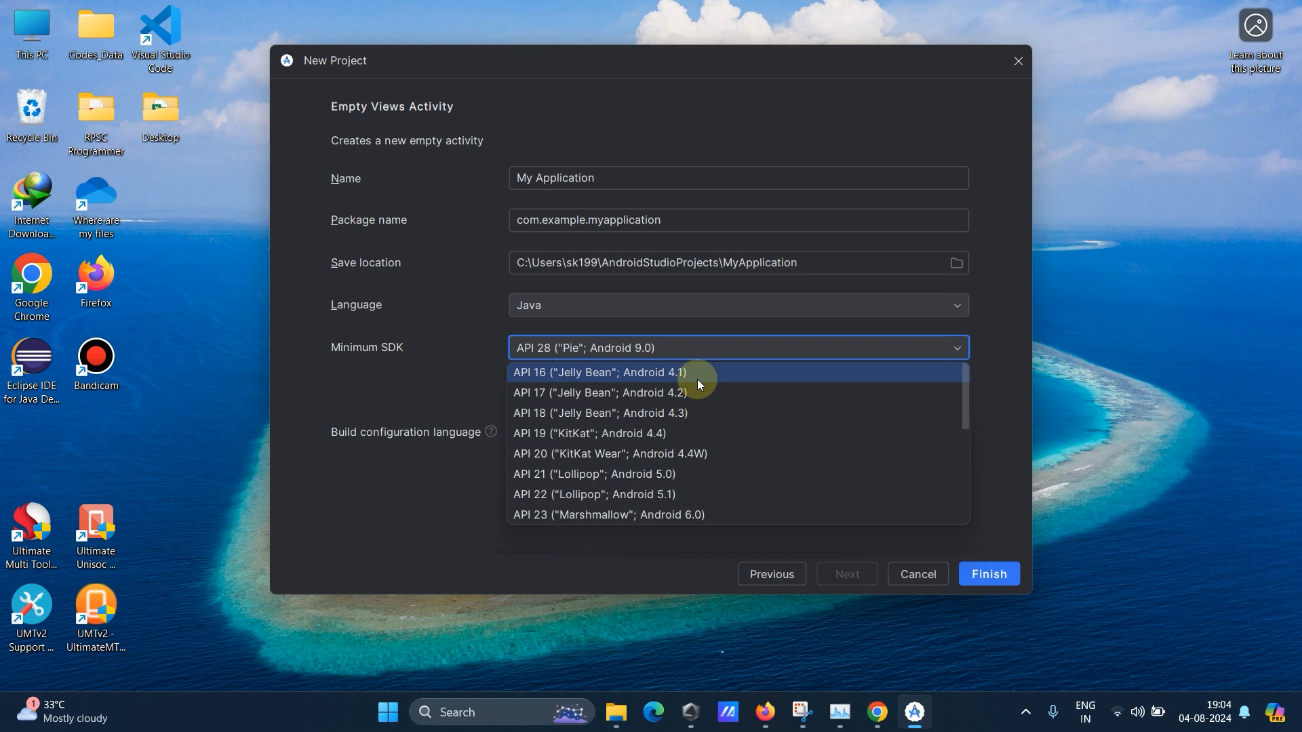
{"action": "mouse_move", "coordinate": [621, 392]}
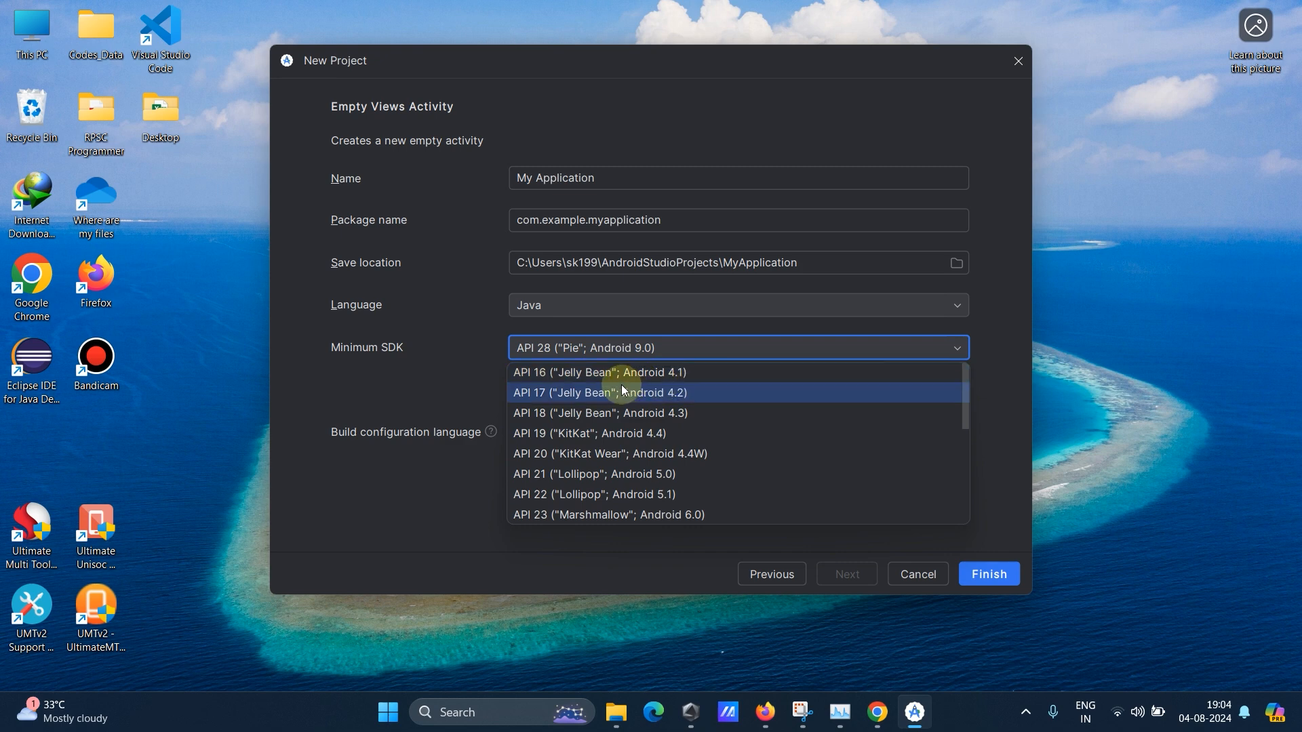
{"action": "mouse_move", "coordinate": [611, 372]}
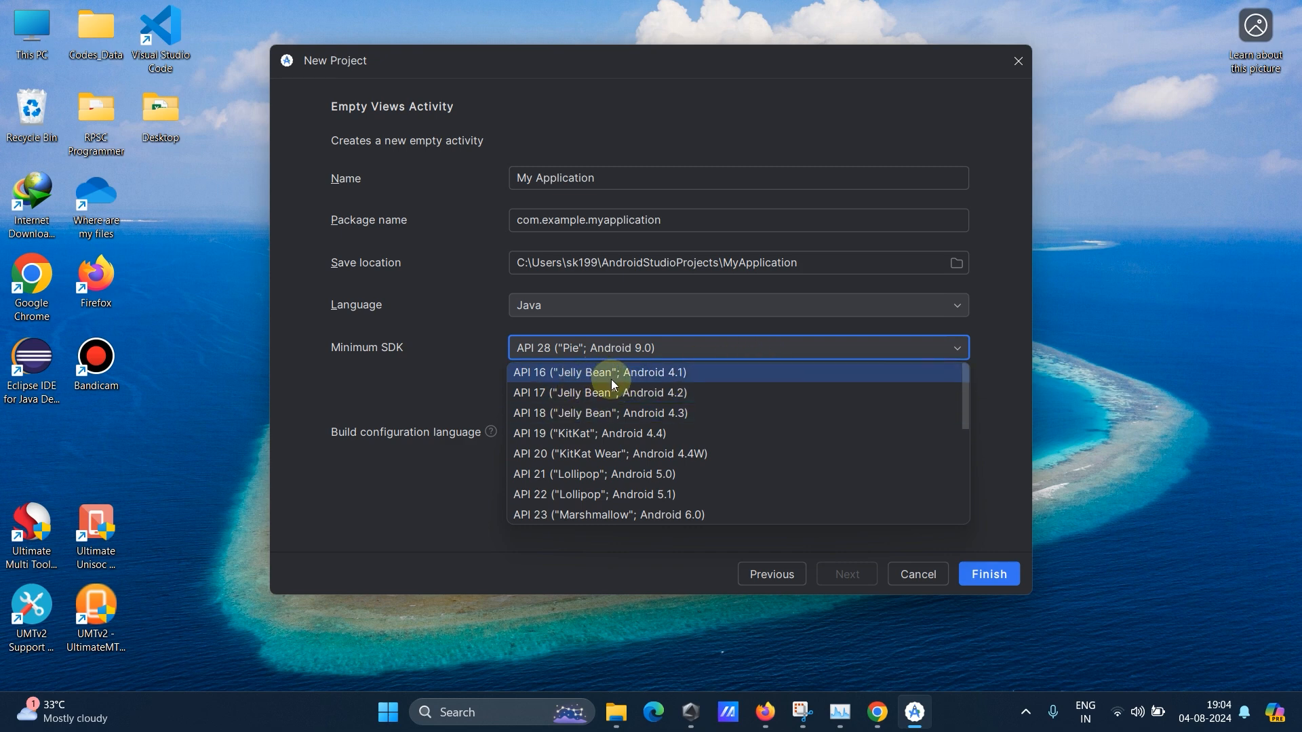
{"action": "mouse_move", "coordinate": [655, 419]}
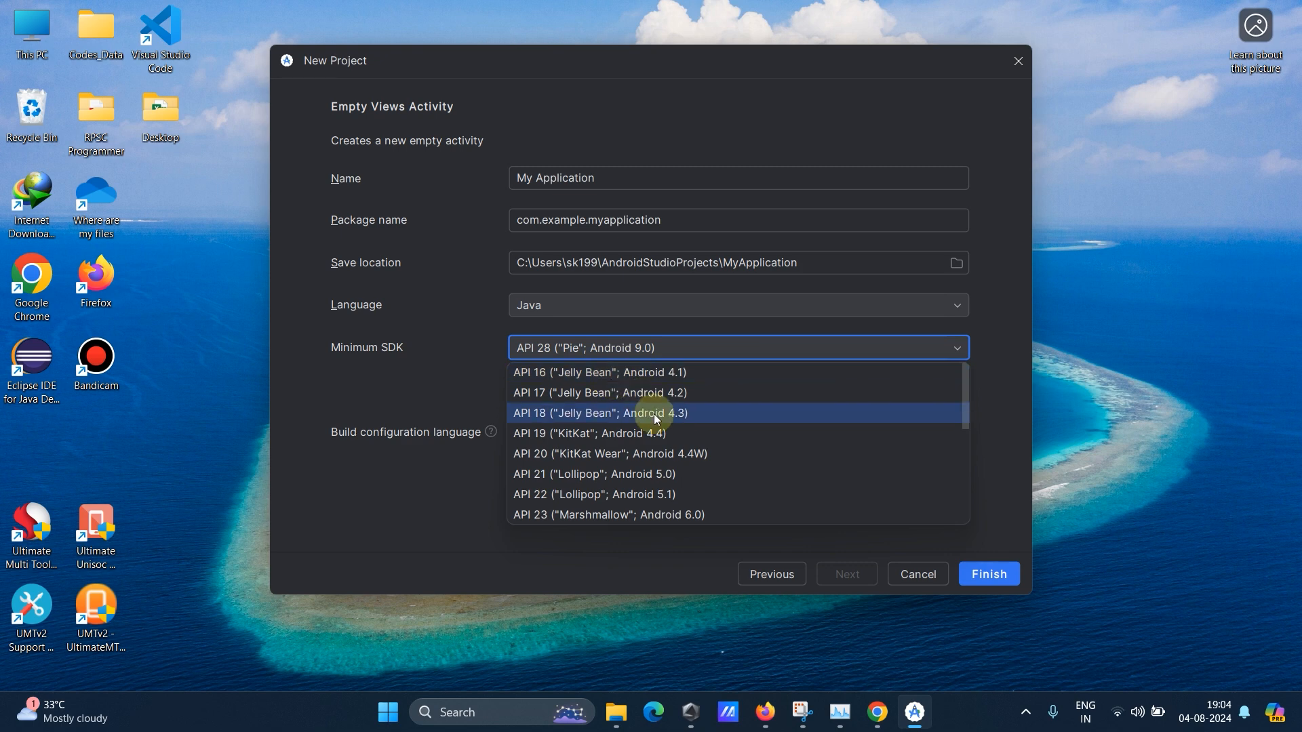
{"action": "mouse_move", "coordinate": [619, 372]}
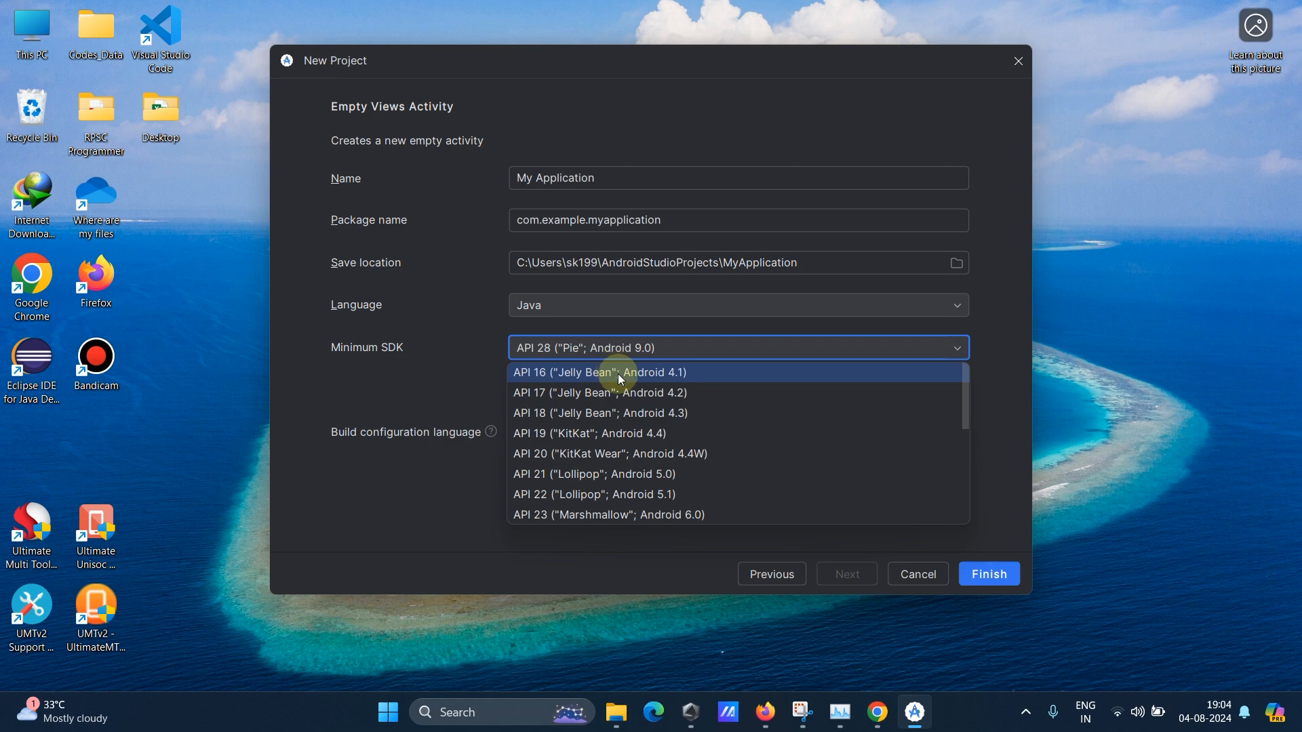
{"action": "scroll", "scroll_direction": "down", "scroll_amount": 3}
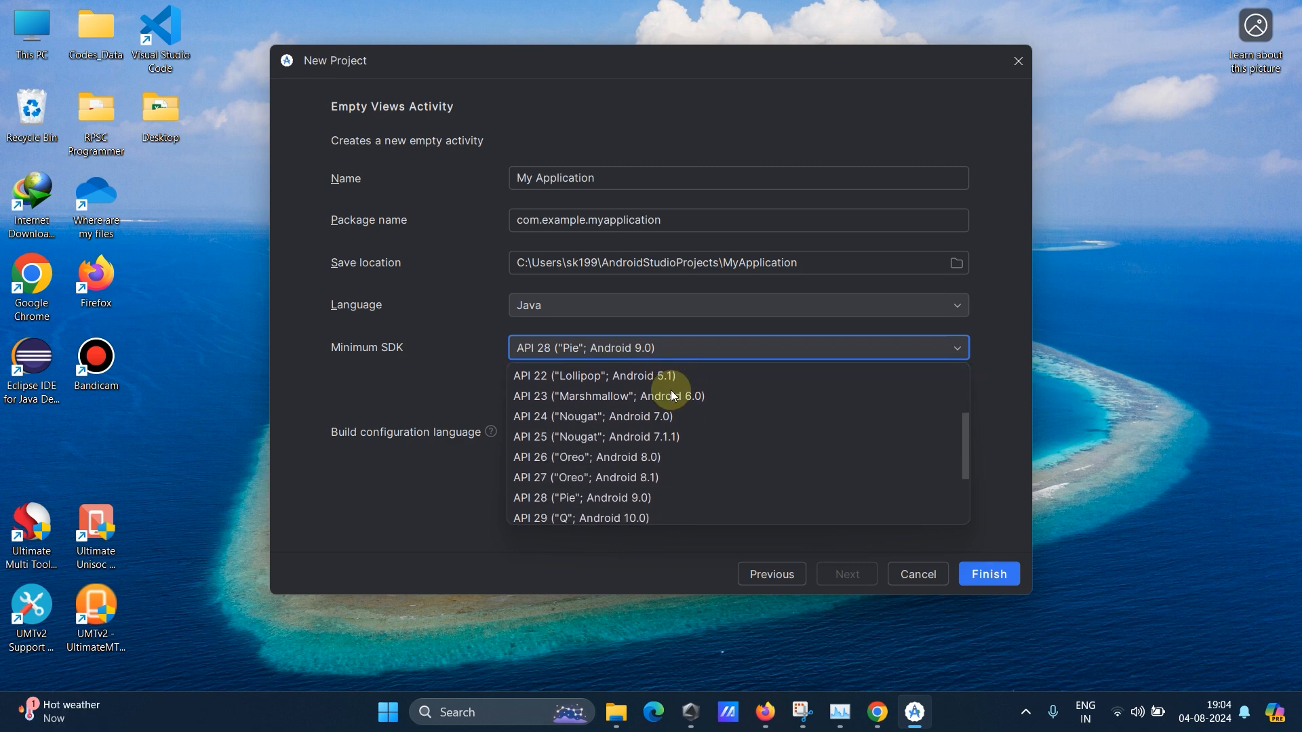
{"action": "scroll", "scroll_direction": "down", "scroll_amount": 3}
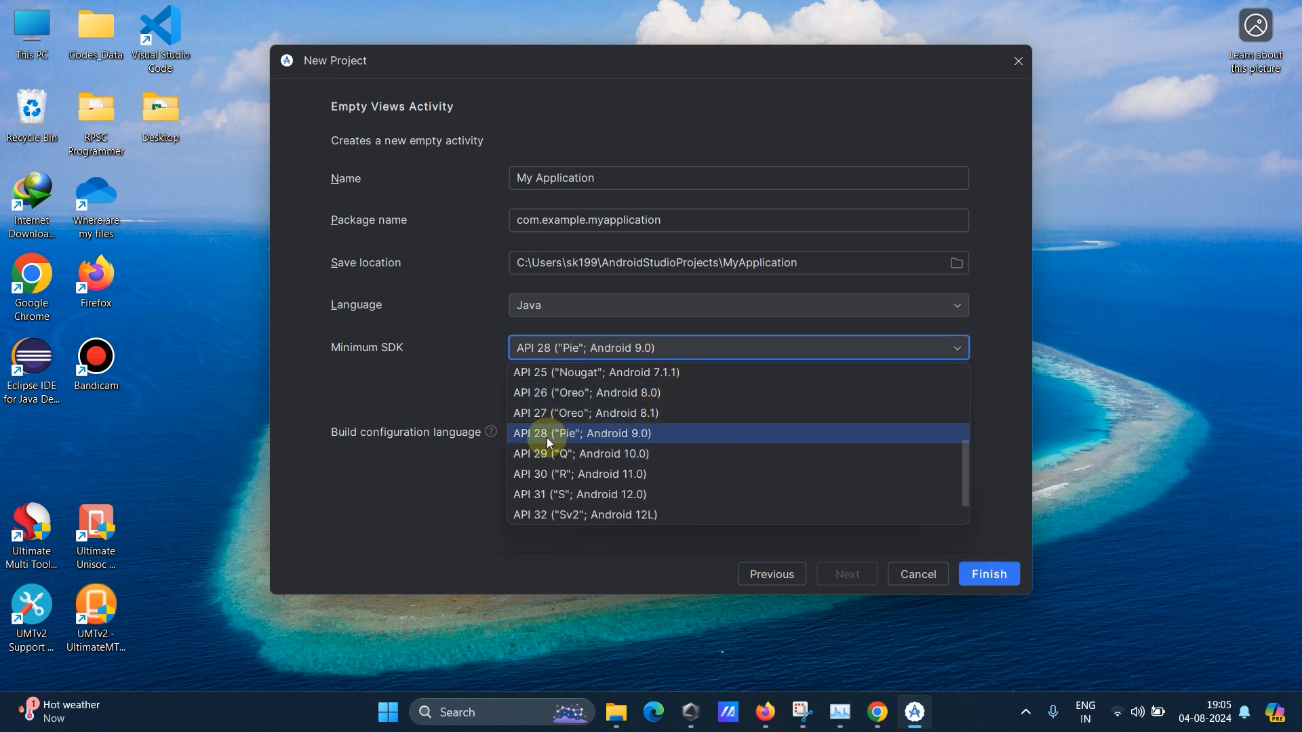
{"action": "mouse_move", "coordinate": [608, 440]}
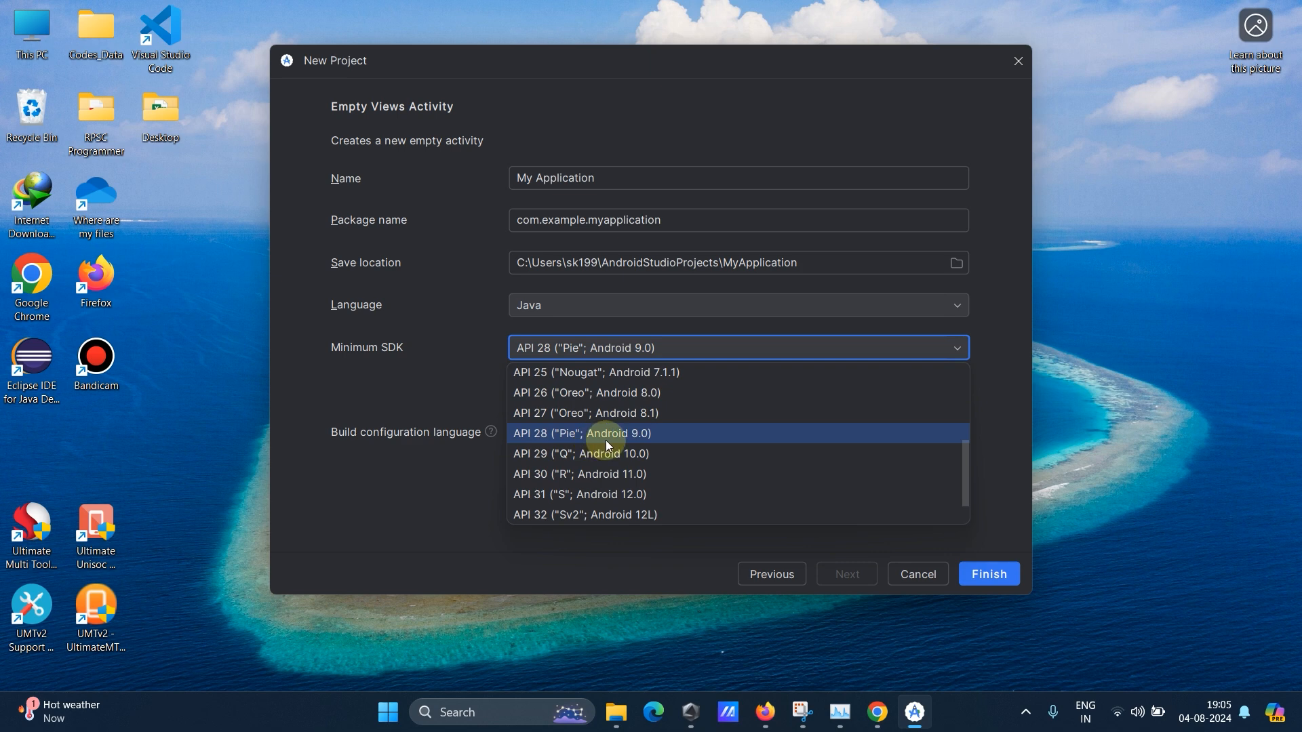
{"action": "left_click", "coordinate": [581, 433]}
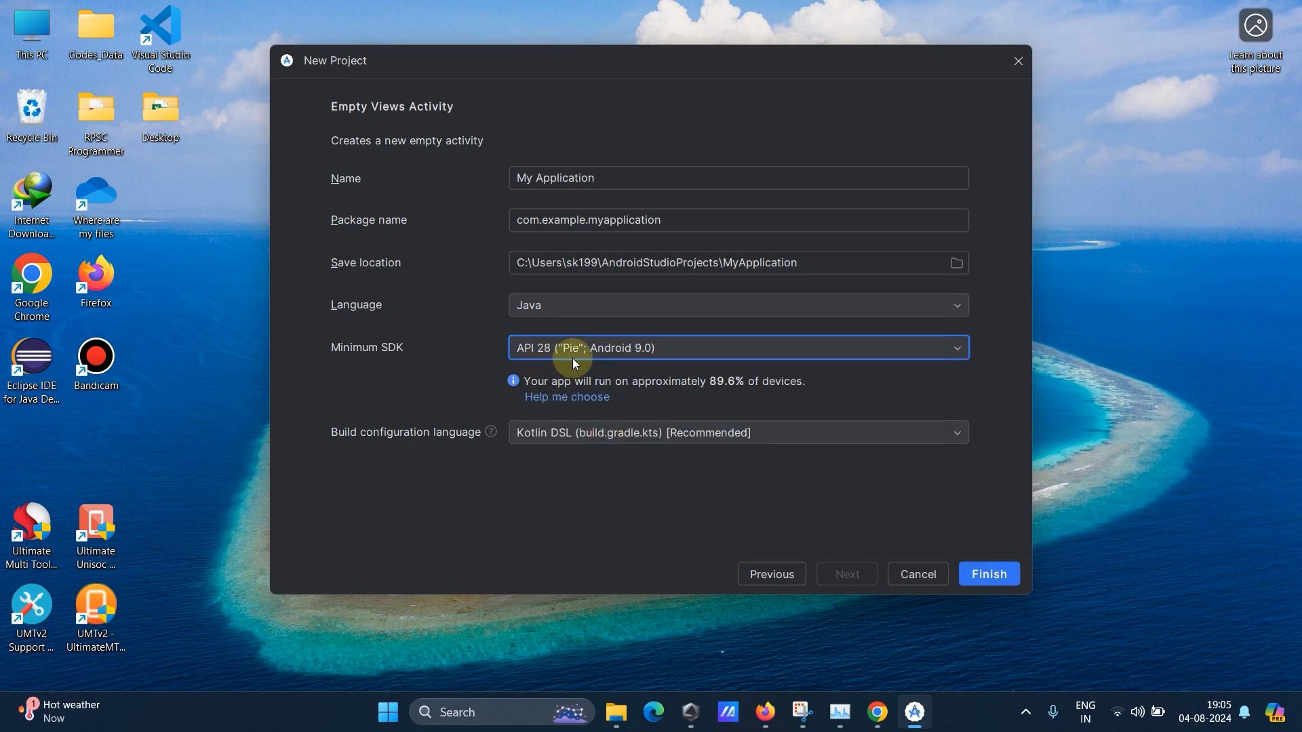
{"action": "mouse_move", "coordinate": [540, 395]}
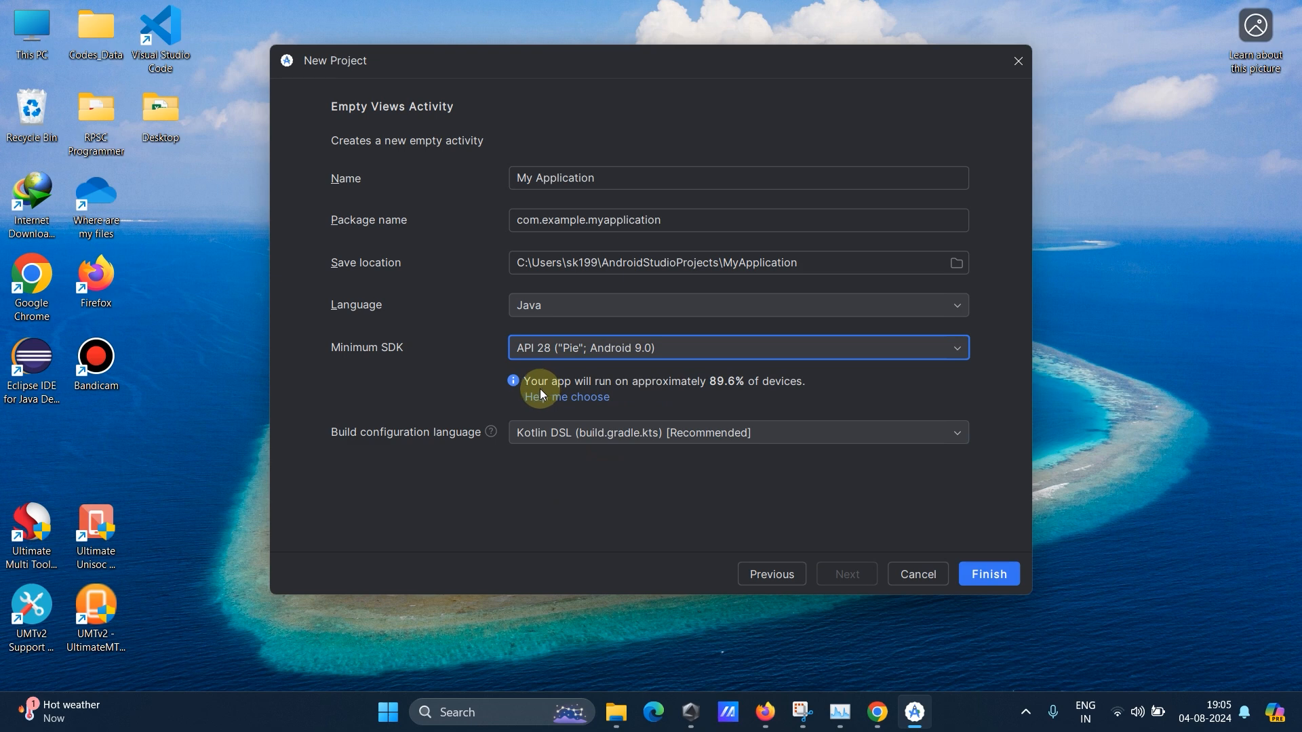
{"action": "mouse_move", "coordinate": [621, 393]}
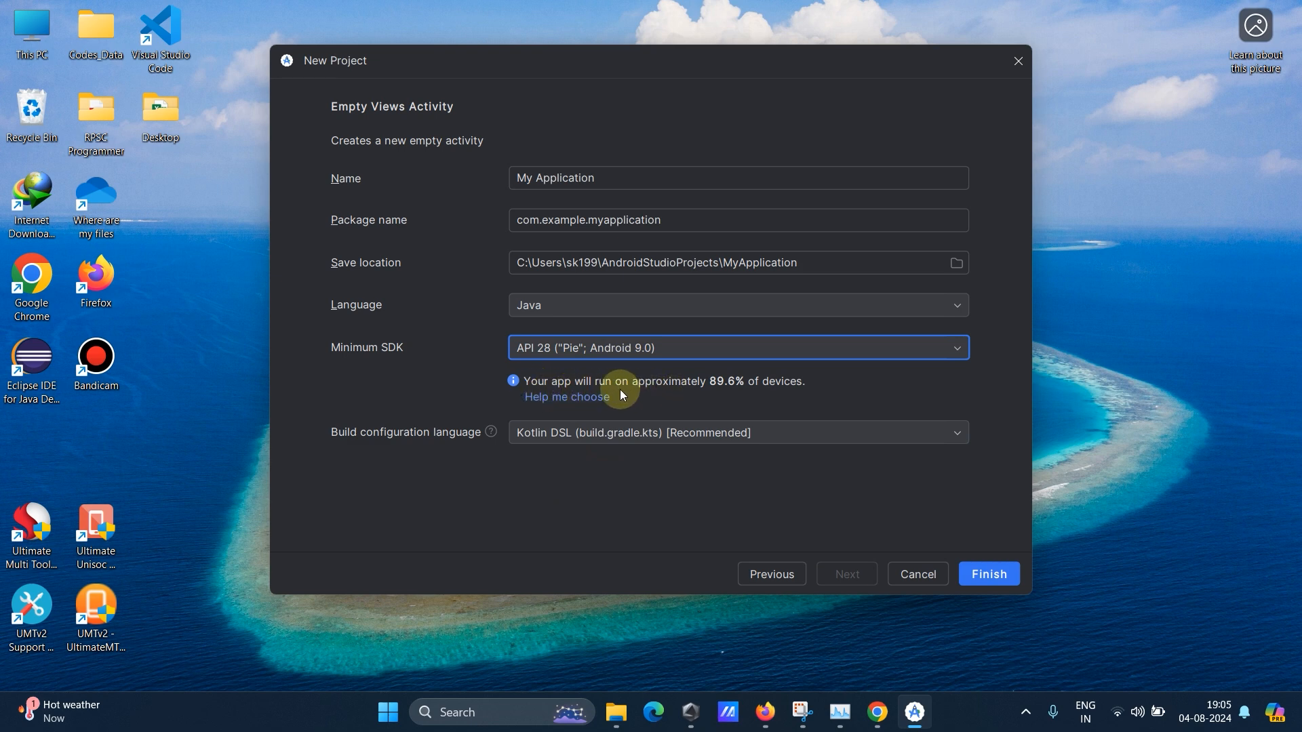
{"action": "mouse_move", "coordinate": [730, 397]}
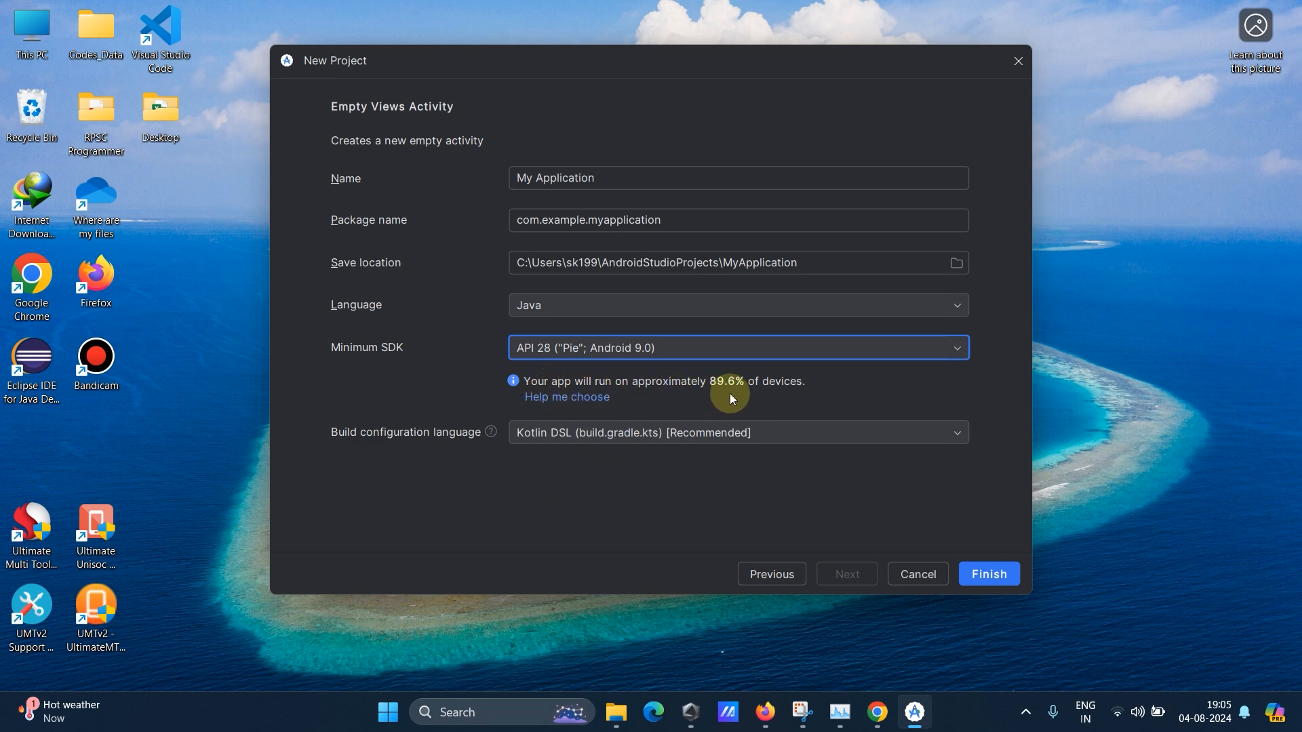
{"action": "mouse_move", "coordinate": [777, 397]}
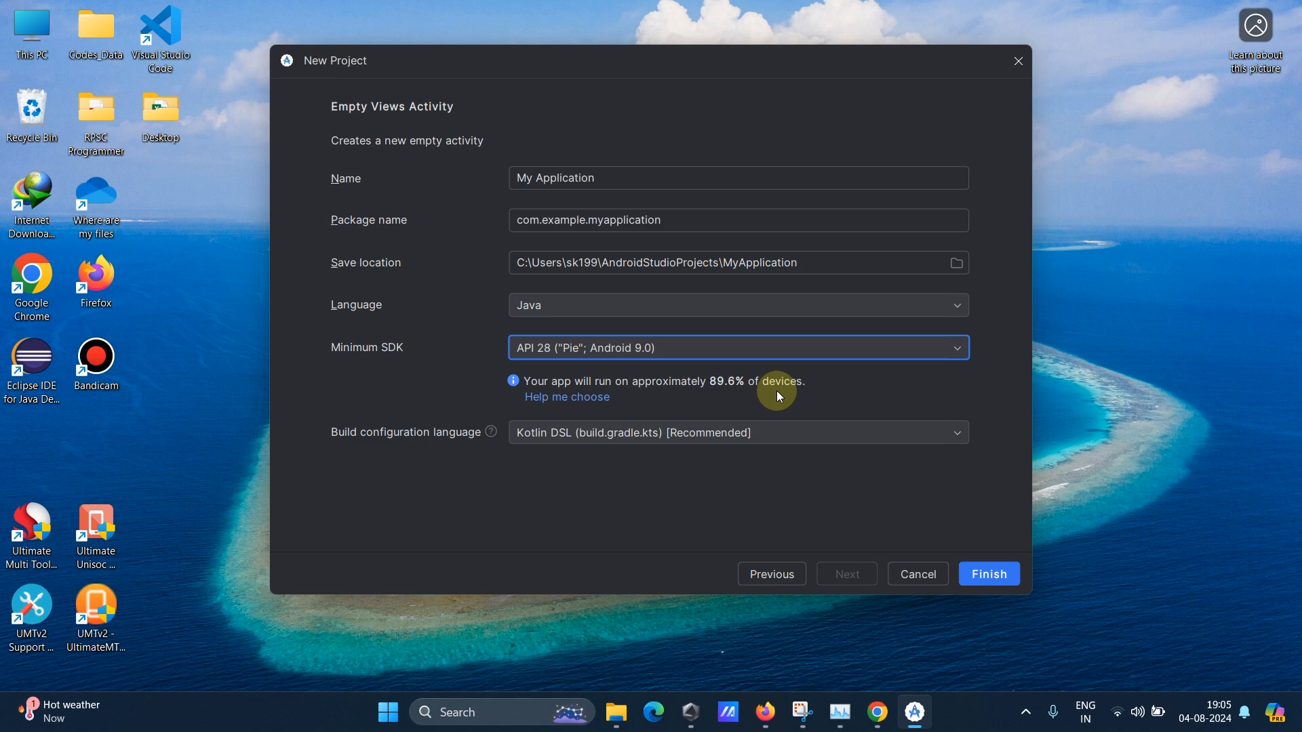
{"action": "mouse_move", "coordinate": [439, 501]}
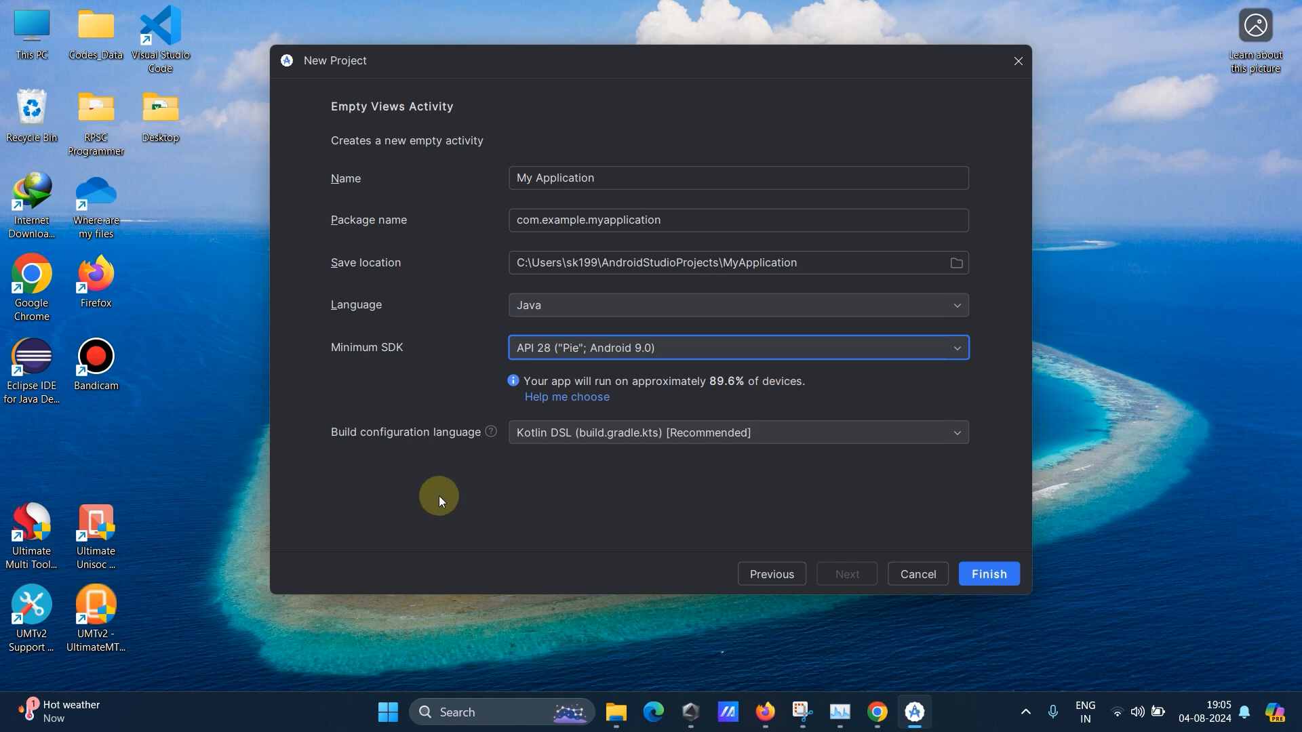
Keep Kotlin DSL (build.gradle.kts) as the build configuration language and finish creating the project.
{"action": "left_click", "coordinate": [737, 431]}
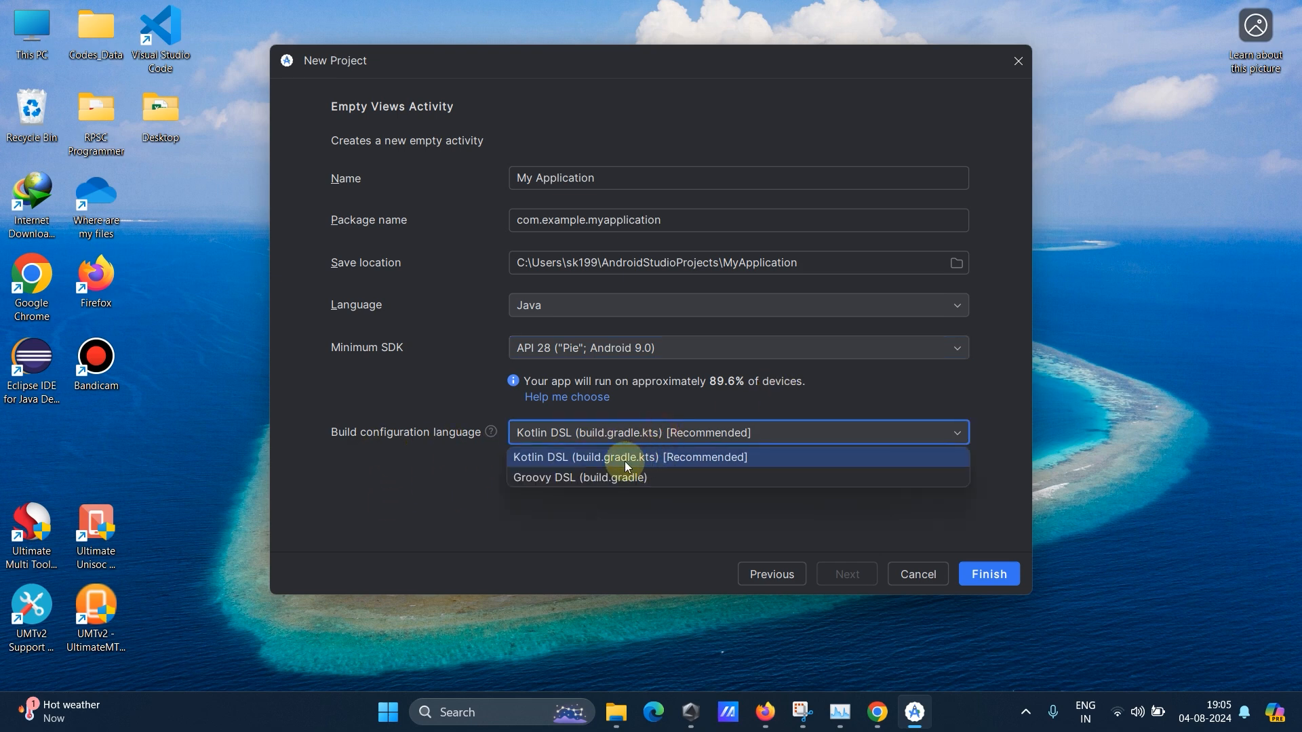
{"action": "mouse_move", "coordinate": [638, 476]}
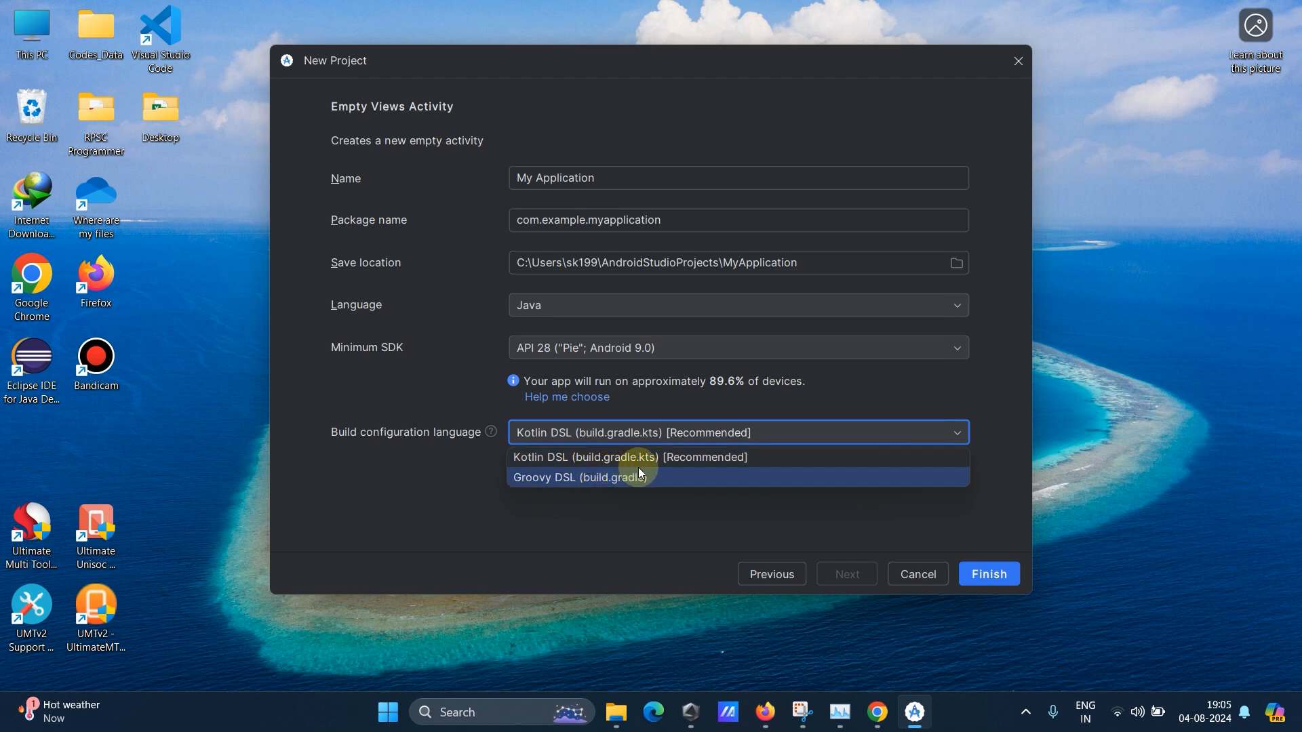
{"action": "left_click", "coordinate": [628, 457]}
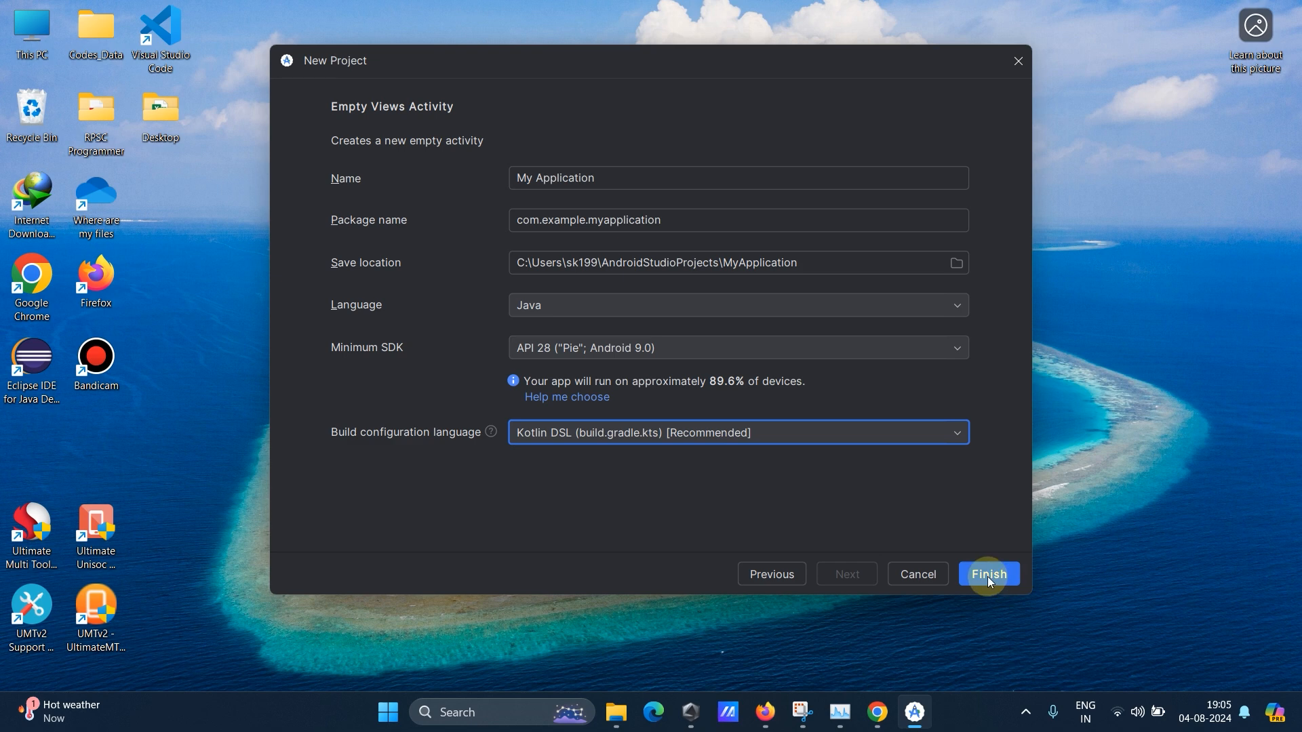
{"action": "left_click", "coordinate": [989, 574]}
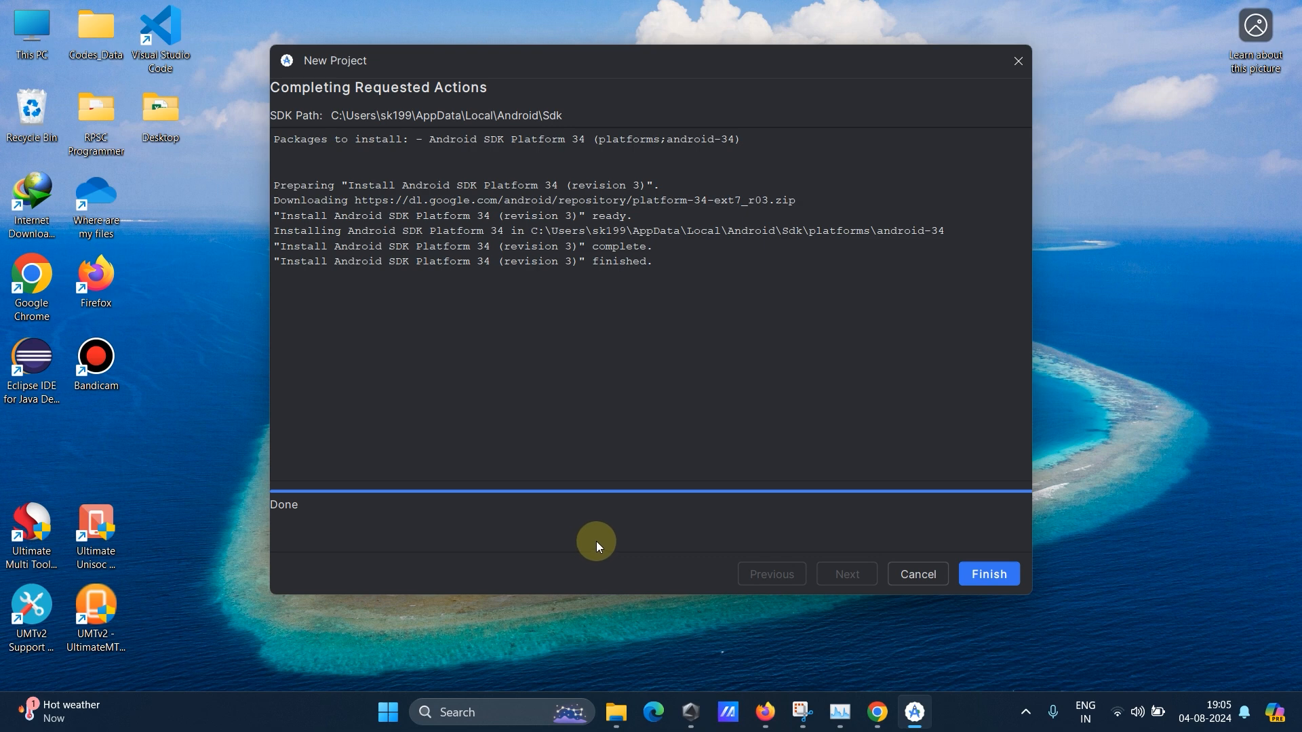
{"action": "mouse_move", "coordinate": [565, 337]}
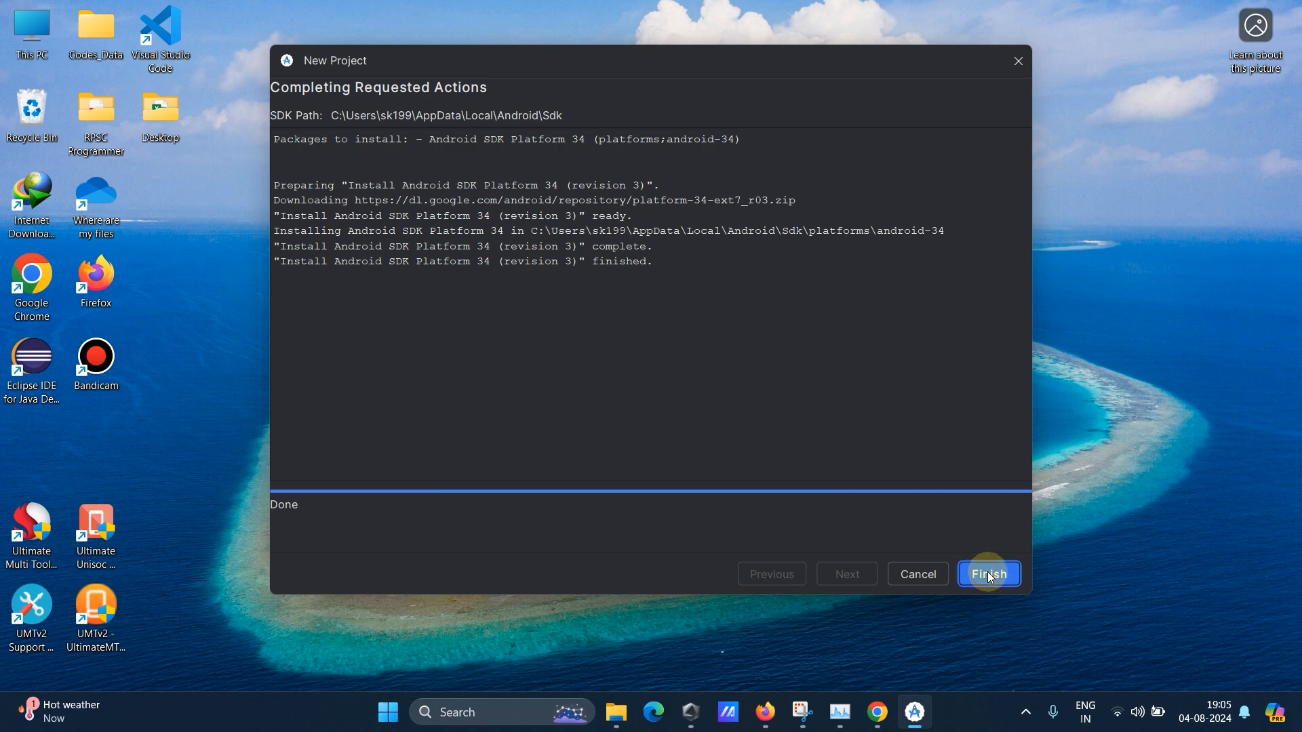
Finish the Android SDK Platform 34 install and open the My Application project.
{"action": "left_click", "coordinate": [989, 574]}
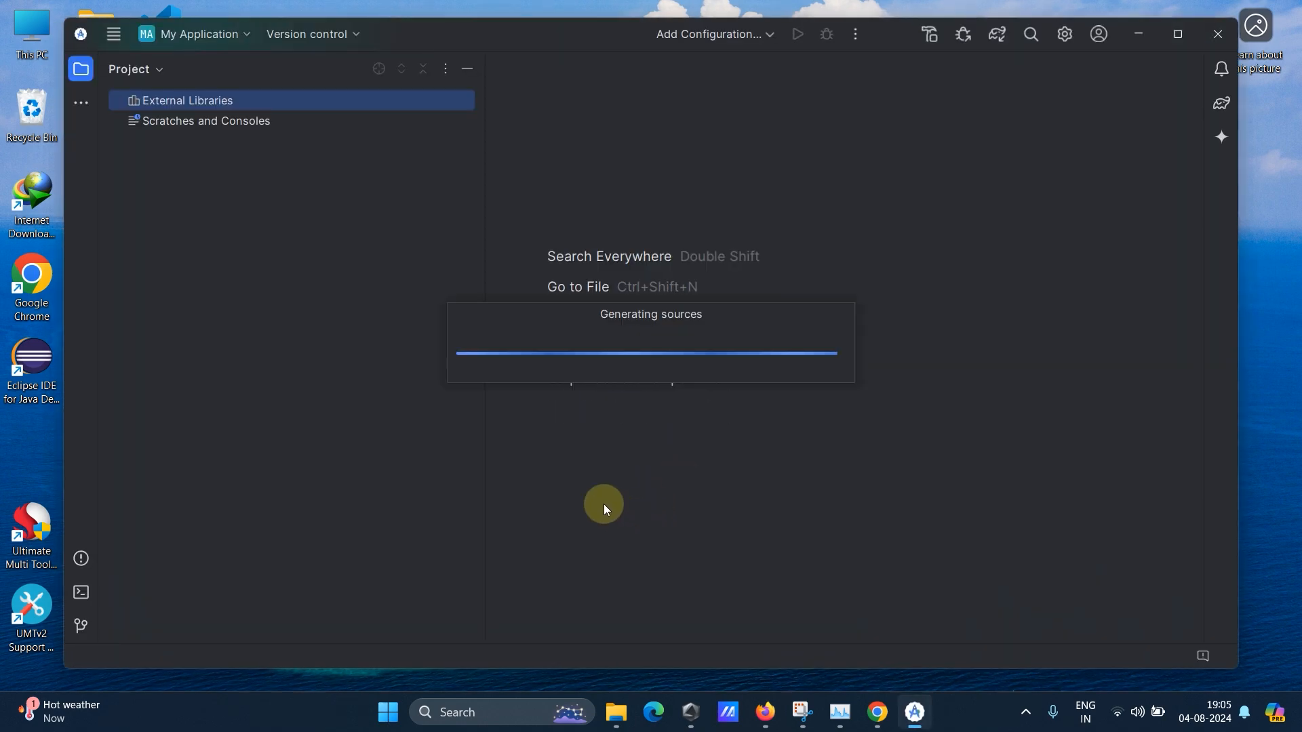
{"action": "mouse_move", "coordinate": [1179, 34]}
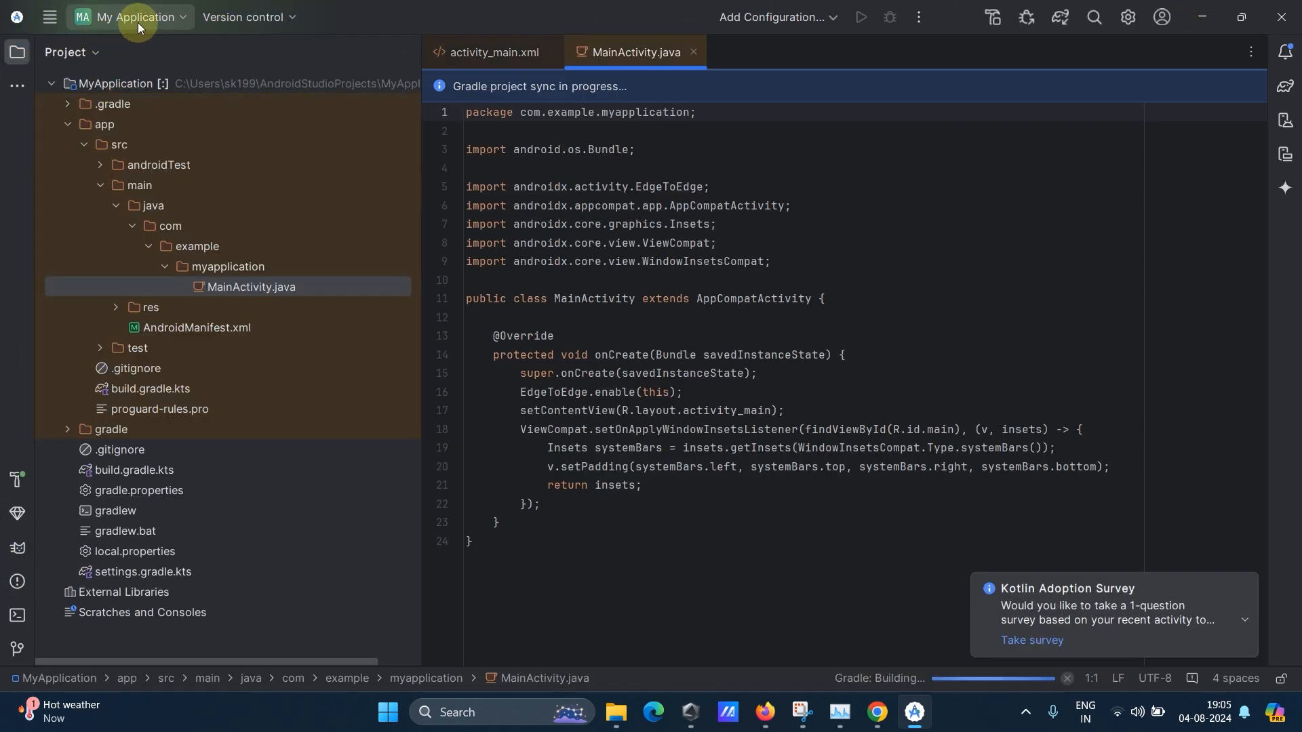
{"action": "mouse_move", "coordinate": [245, 16]}
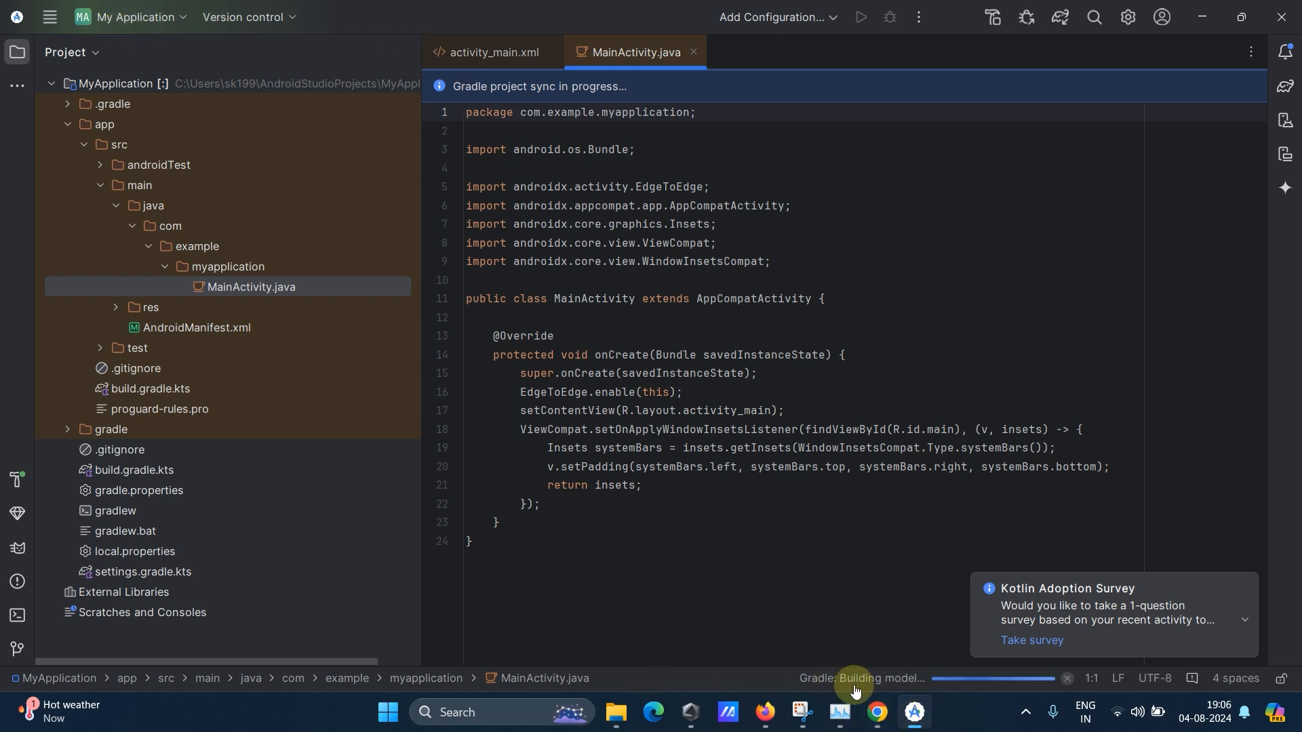
{"action": "mouse_move", "coordinate": [775, 676]}
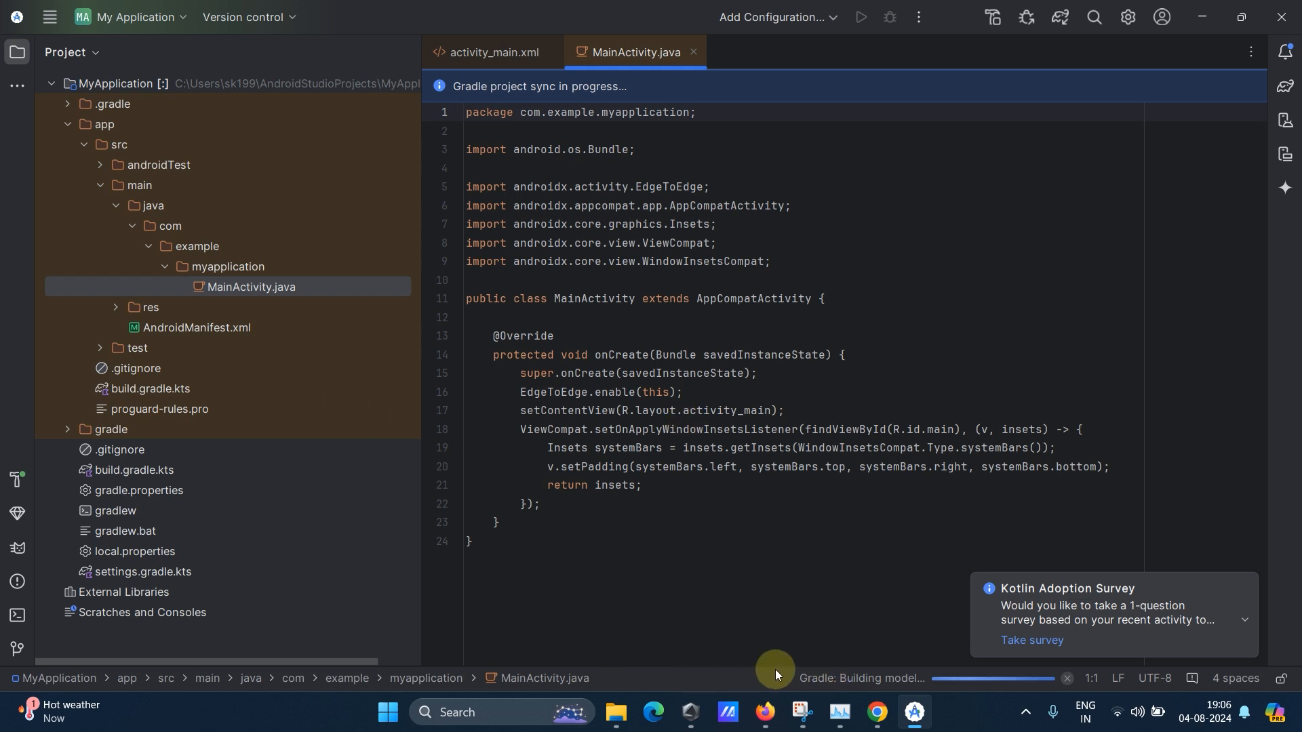
{"action": "mouse_move", "coordinate": [1250, 586]}
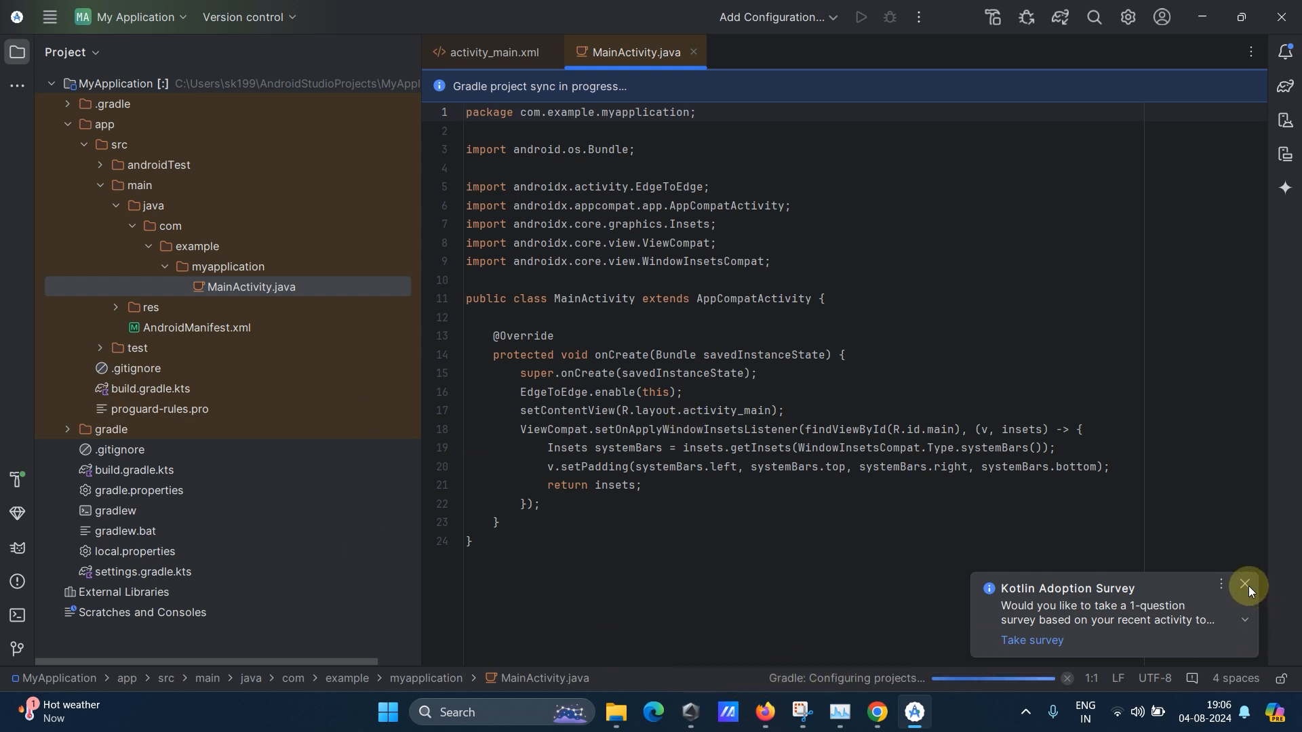
Dismiss the Kotlin survey notice and expand app > java to MainActivity in the project view.
{"action": "left_click", "coordinate": [1249, 585]}
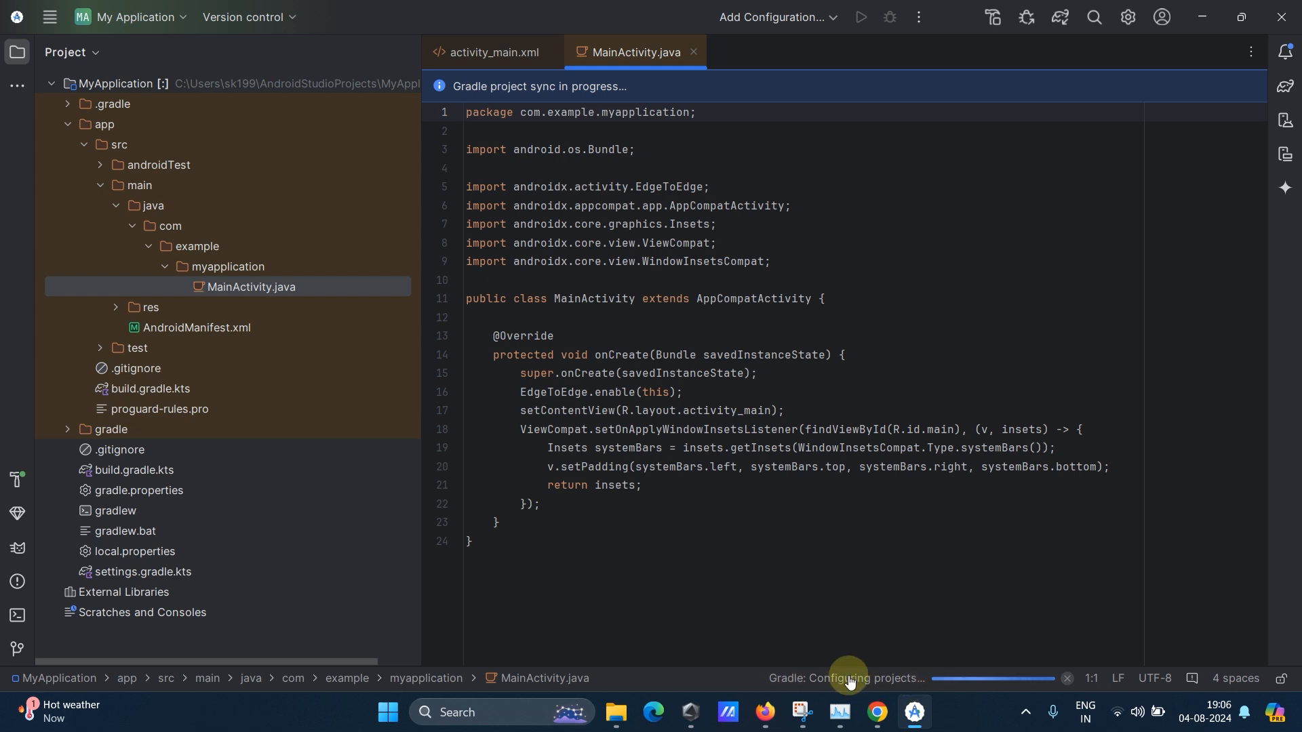
{"action": "mouse_move", "coordinate": [952, 572]}
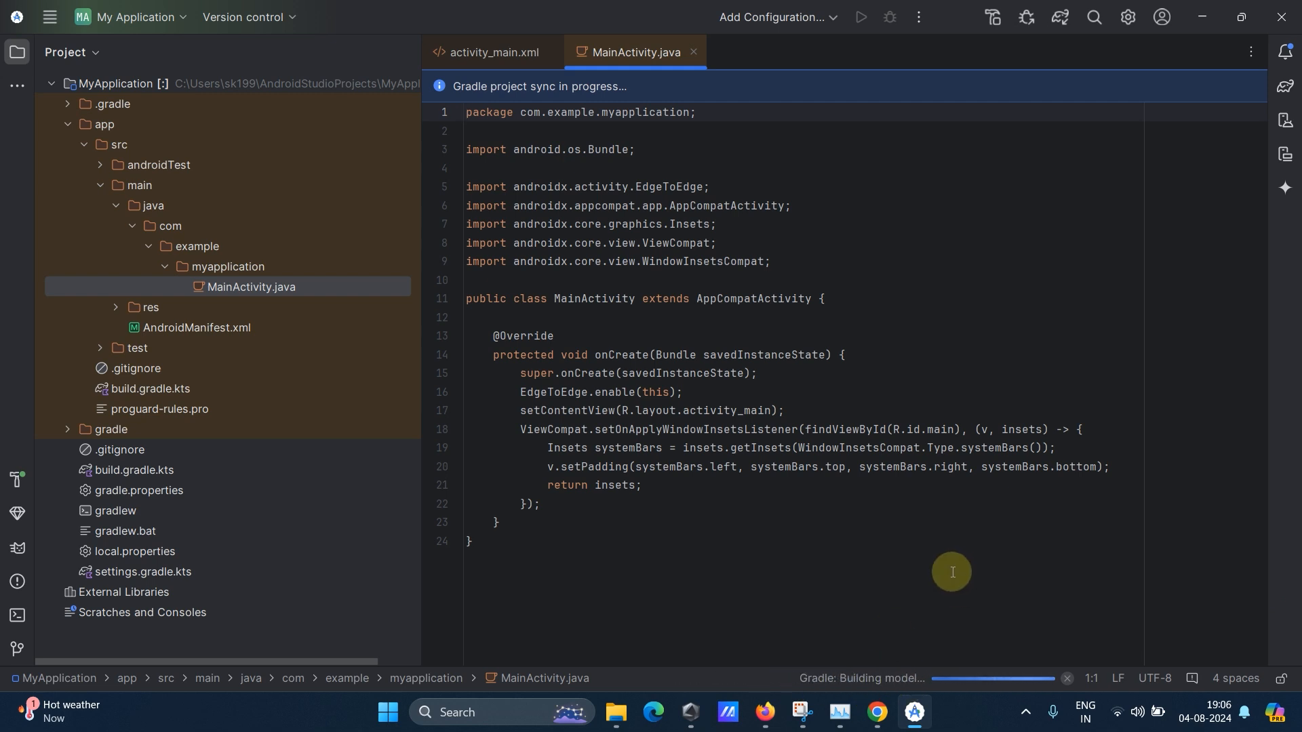
{"action": "left_click", "coordinate": [466, 113]}
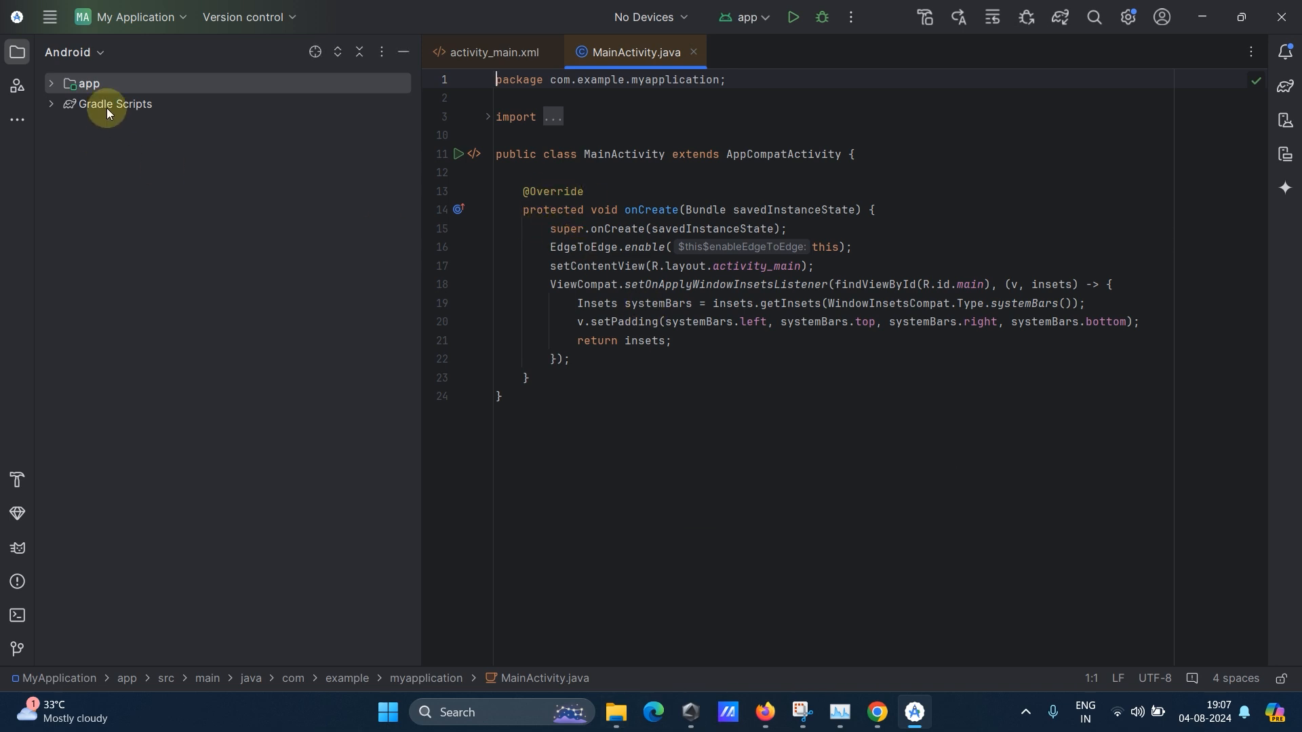
{"action": "left_click", "coordinate": [88, 83]}
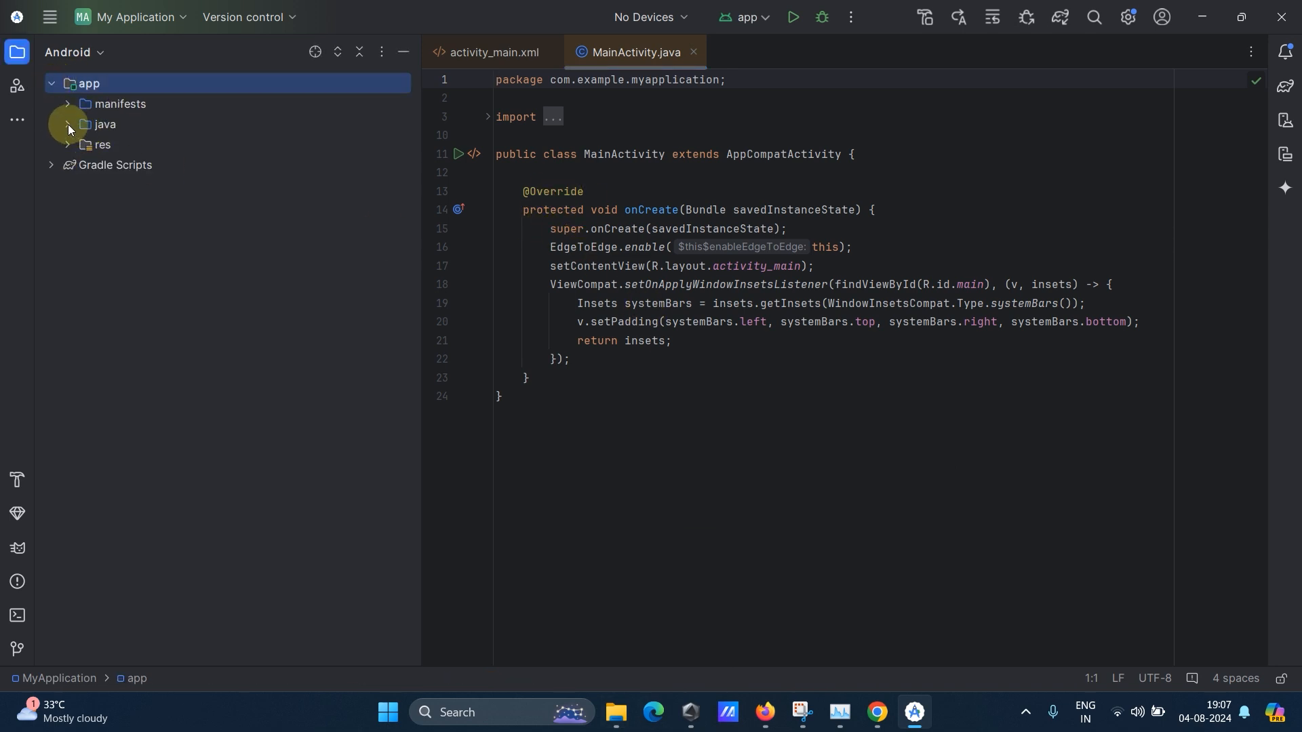
{"action": "left_click", "coordinate": [104, 123]}
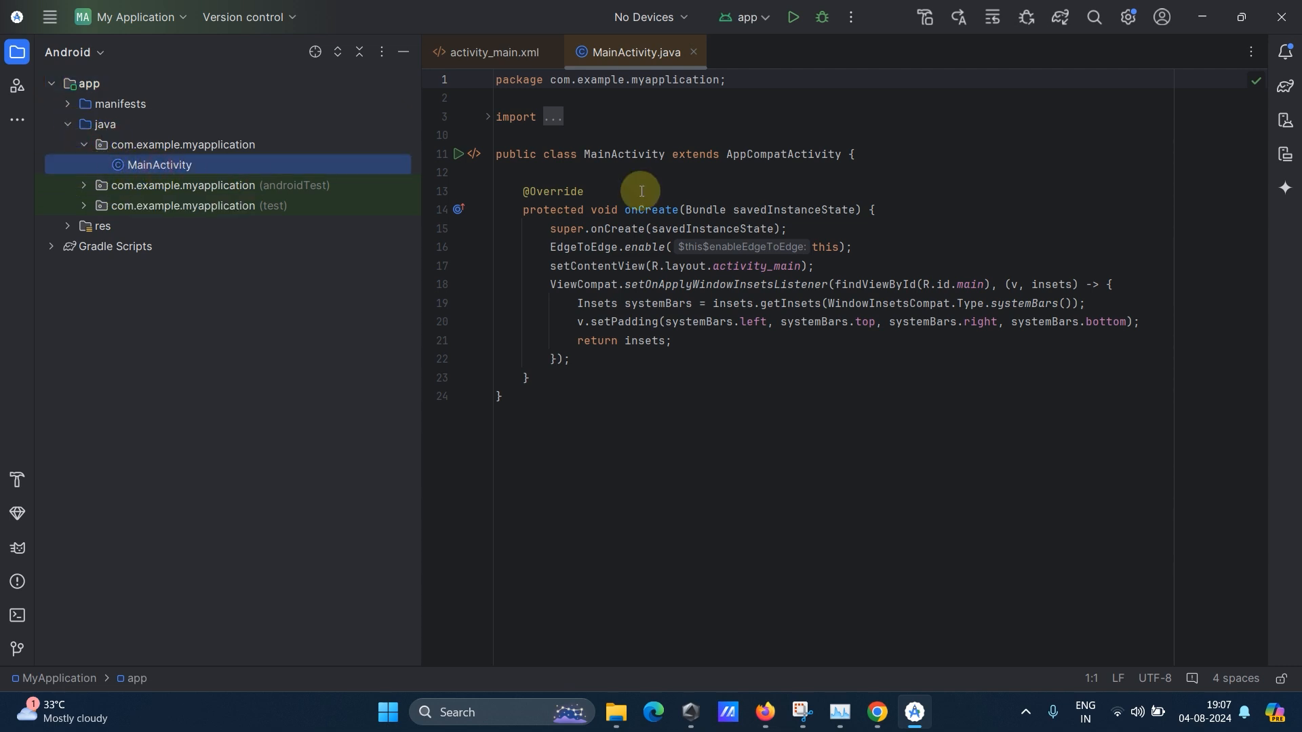
{"action": "mouse_move", "coordinate": [552, 234]}
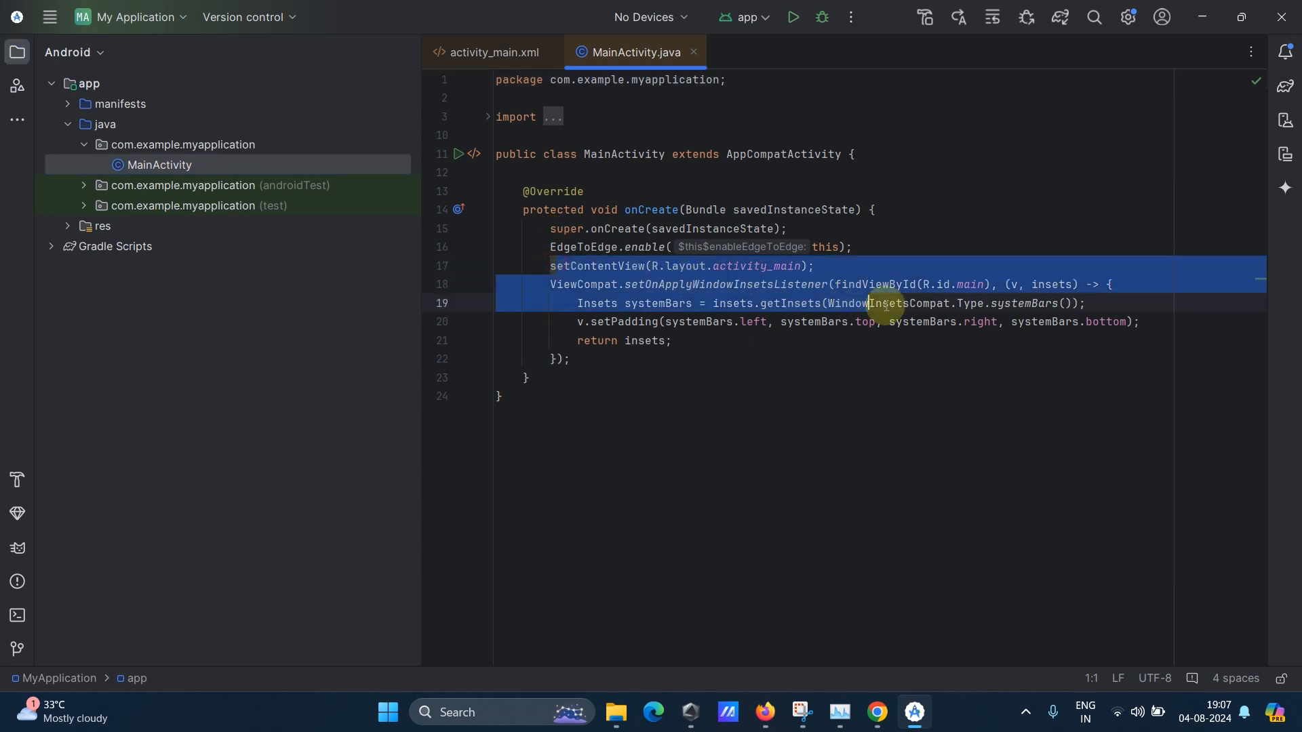
{"action": "left_click", "coordinate": [672, 340]}
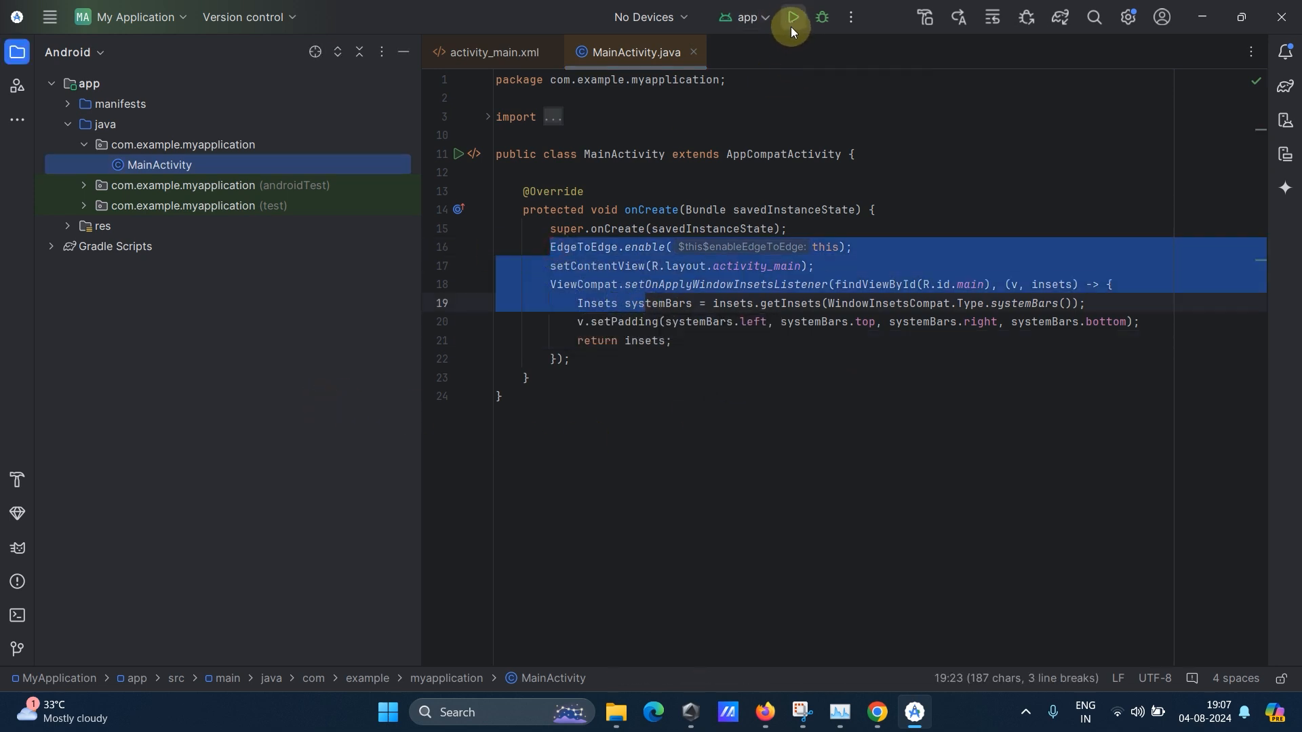
Show the run configurations and the device connection options.
{"action": "left_click", "coordinate": [742, 17]}
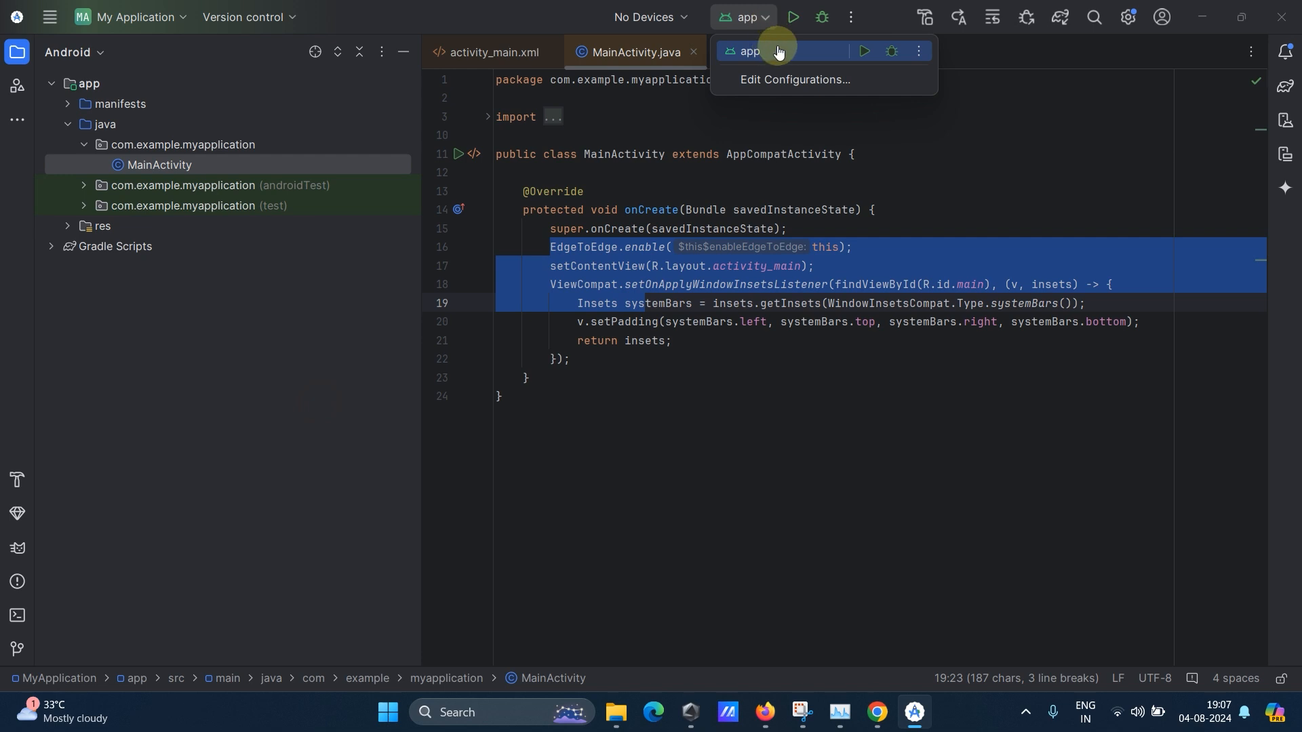
{"action": "left_click", "coordinate": [650, 16]}
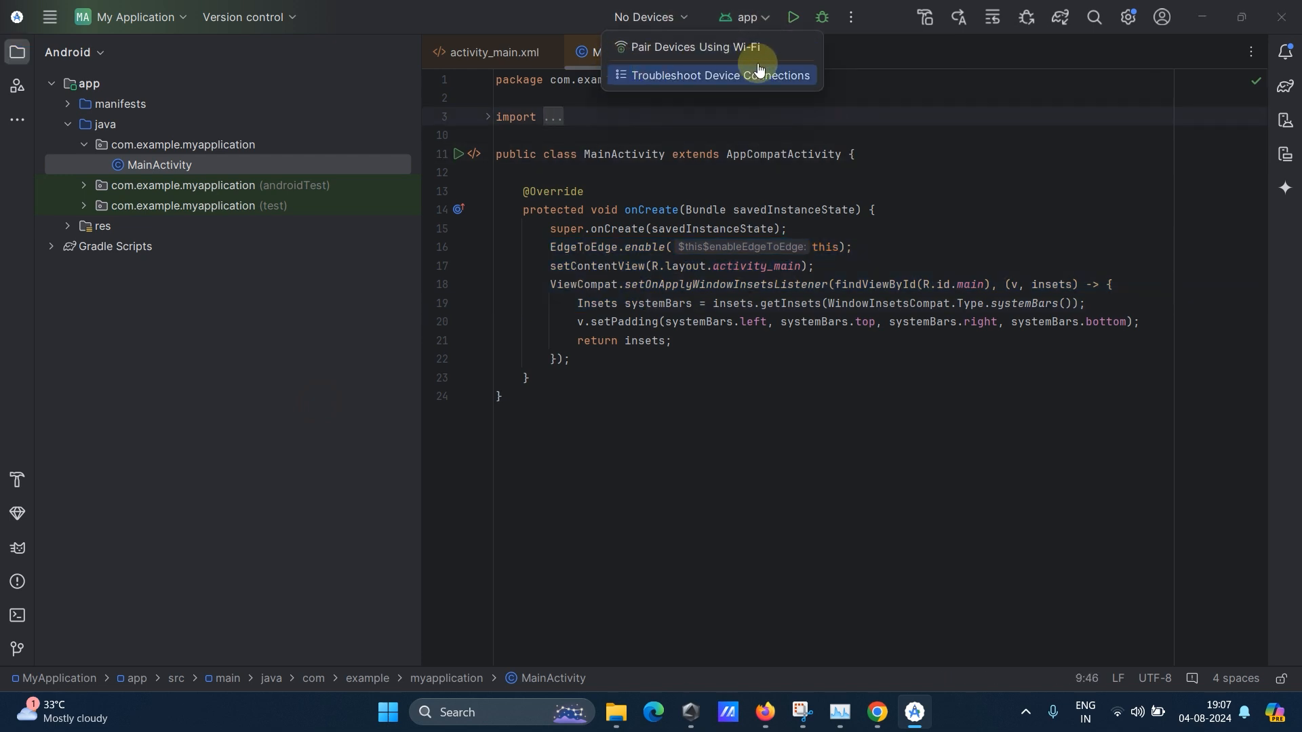
{"action": "mouse_move", "coordinate": [711, 47]}
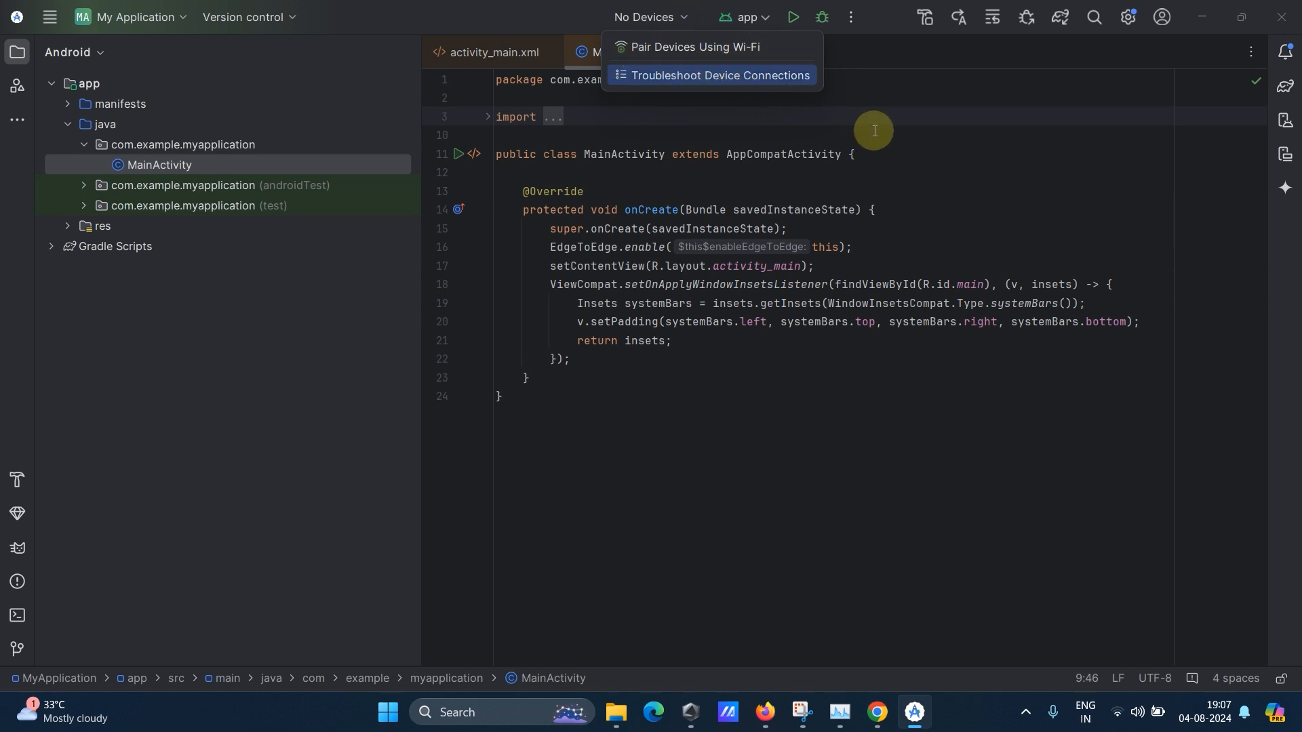
{"action": "mouse_move", "coordinate": [712, 69]}
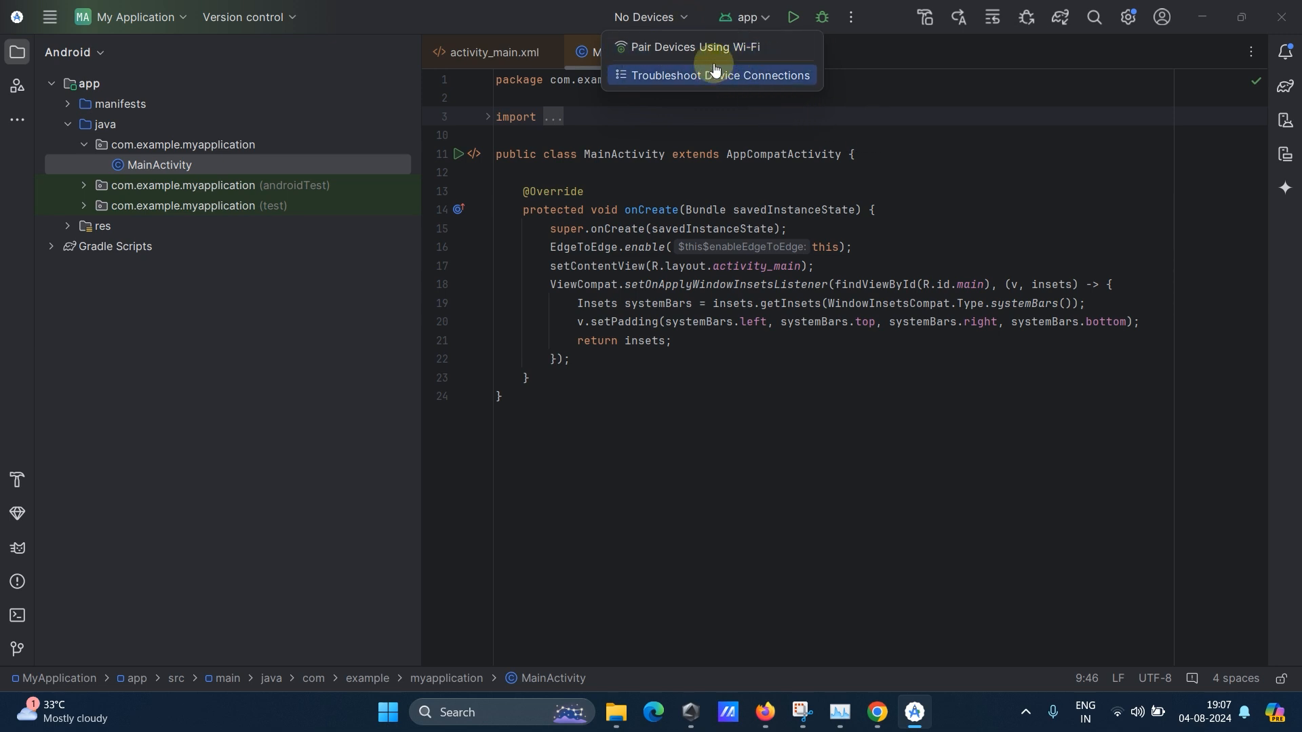
{"action": "mouse_move", "coordinate": [709, 46]}
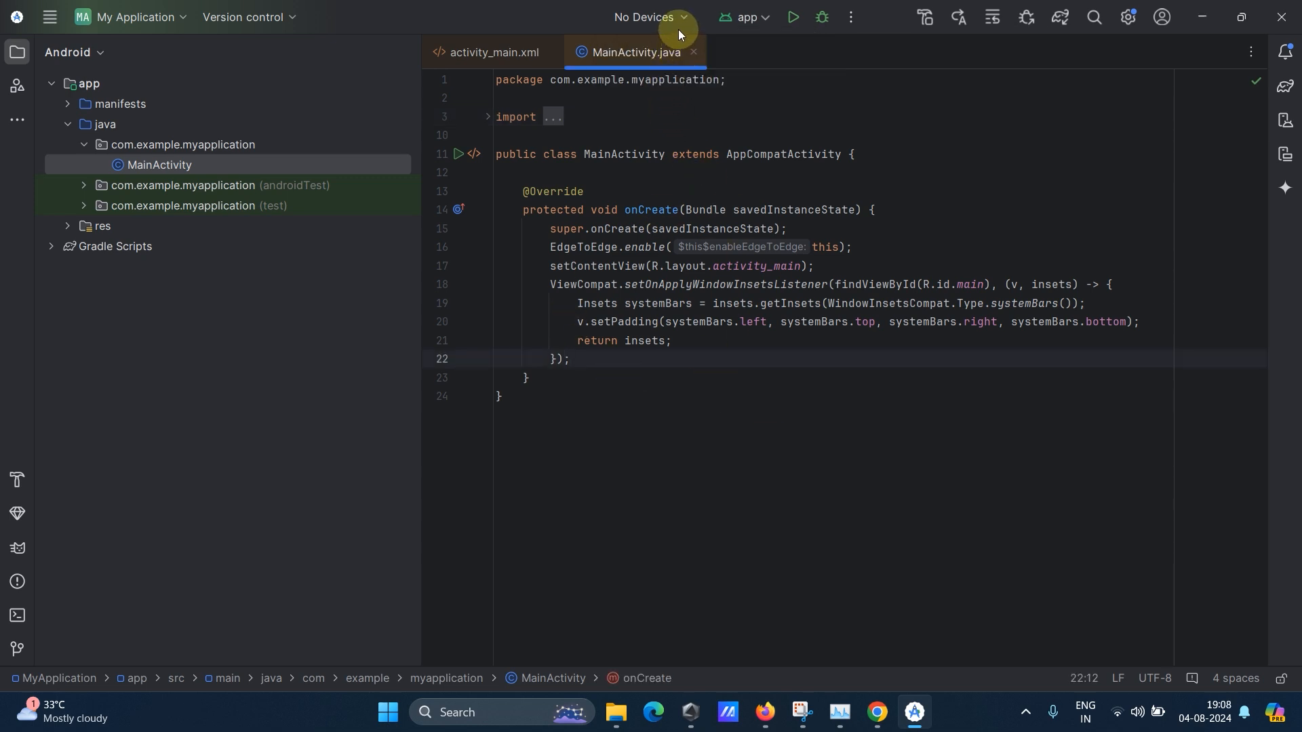
Choose Pair Devices Using Wi-Fi from the device dropdown to show the pairing QR code.
{"action": "left_click", "coordinate": [649, 17]}
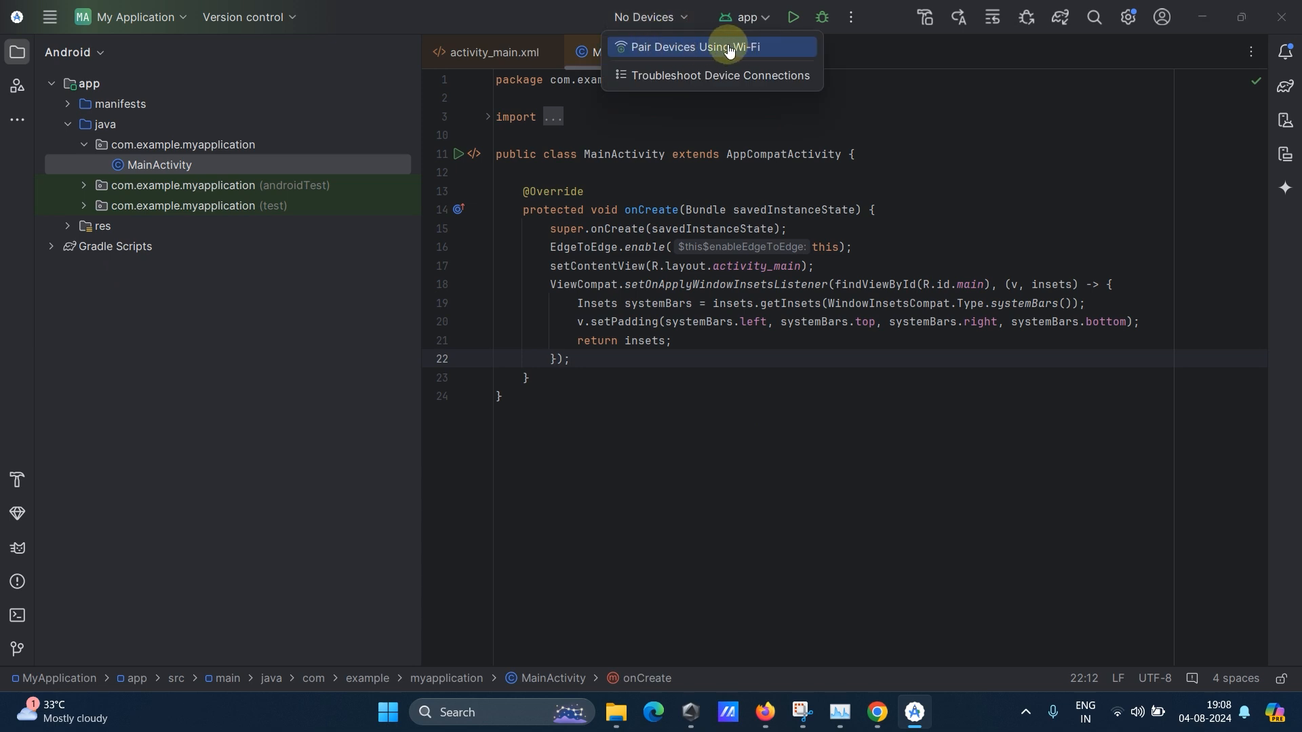
{"action": "left_click", "coordinate": [693, 46]}
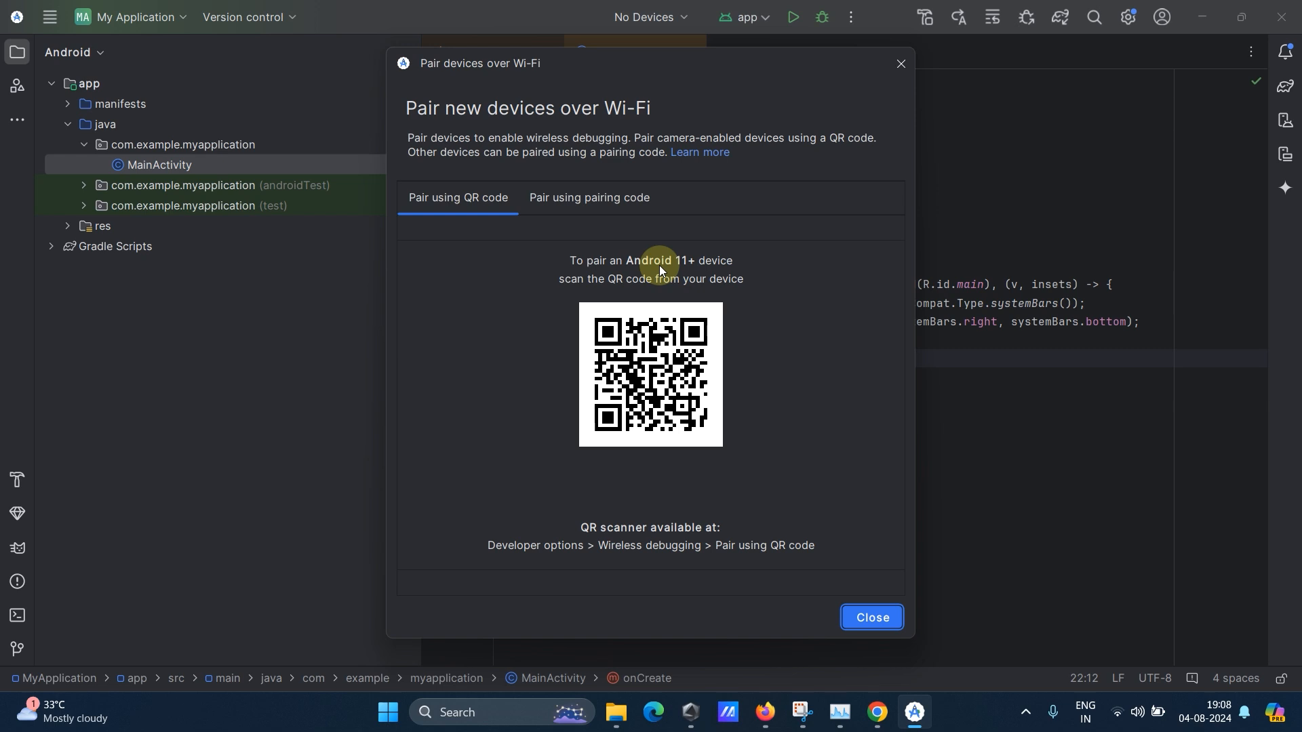
{"action": "mouse_move", "coordinate": [693, 281]}
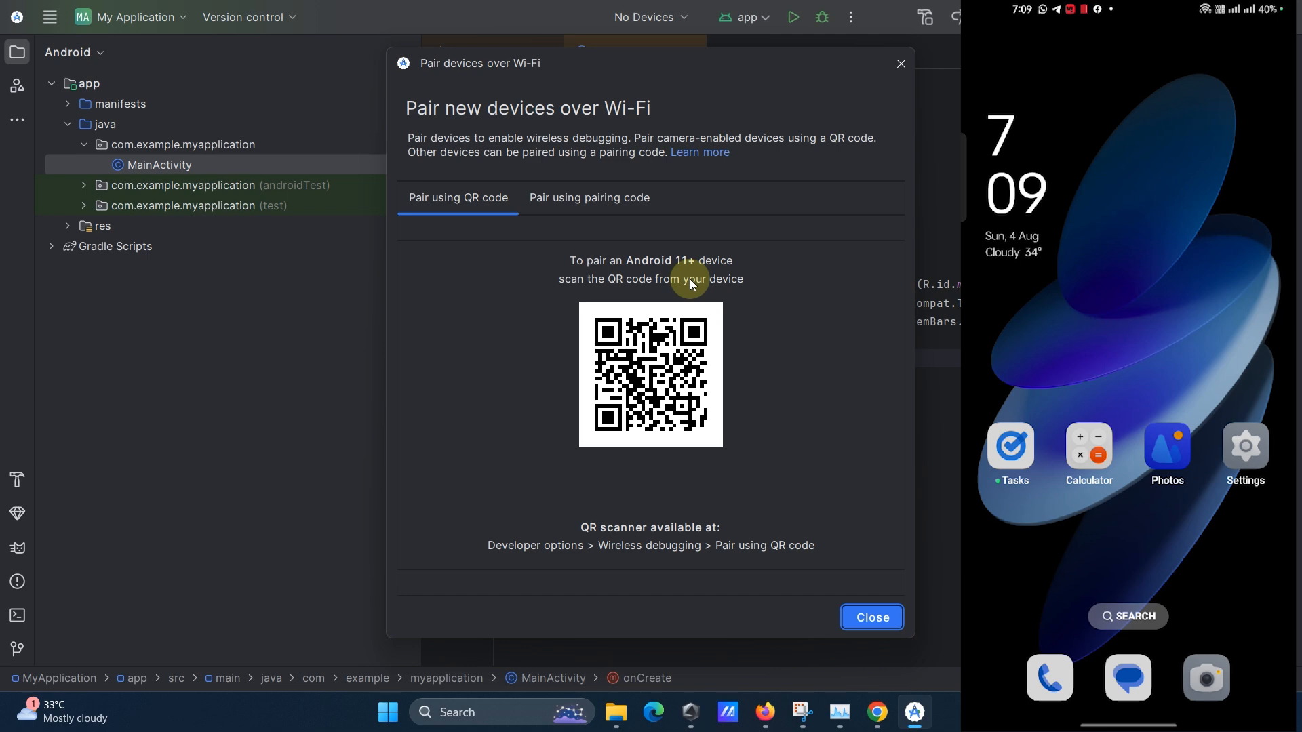
On the mirrored phone, open Settings and check About device, then return to the main list.
{"action": "left_click", "coordinate": [1244, 444]}
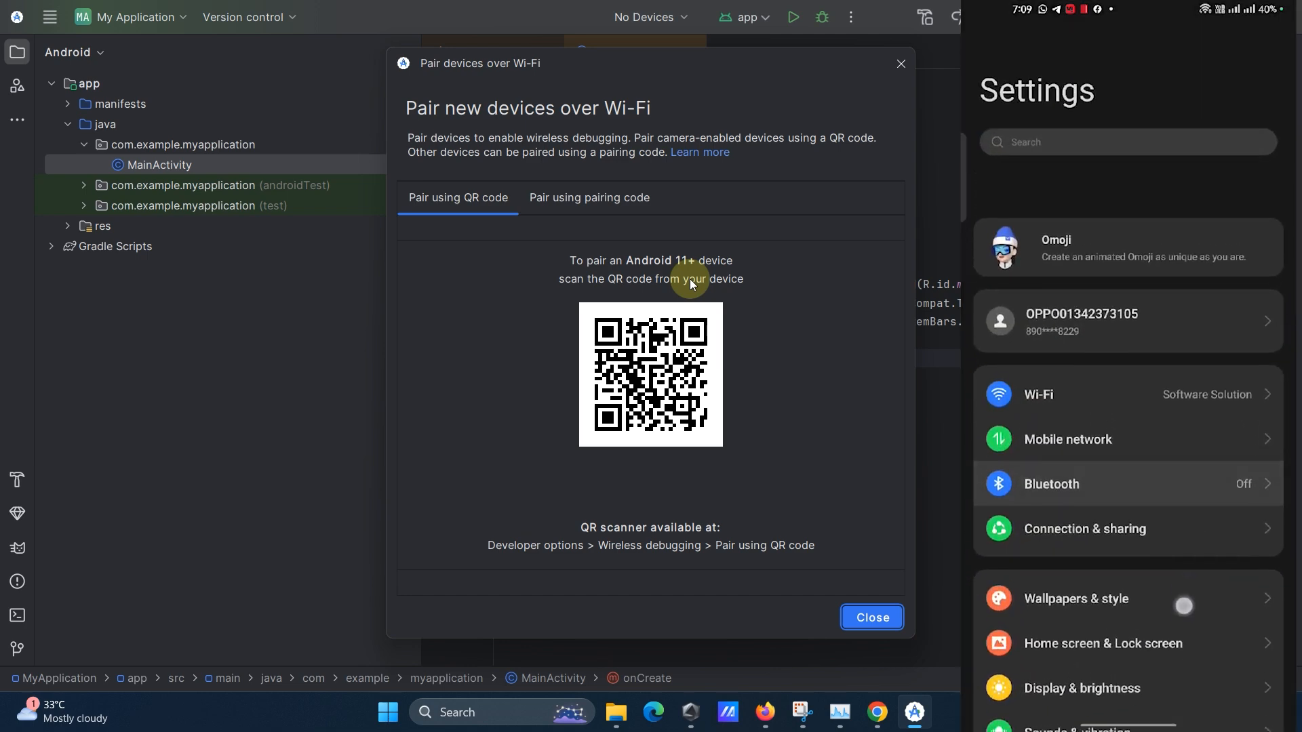
{"action": "scroll", "scroll_direction": "down", "scroll_amount": 3}
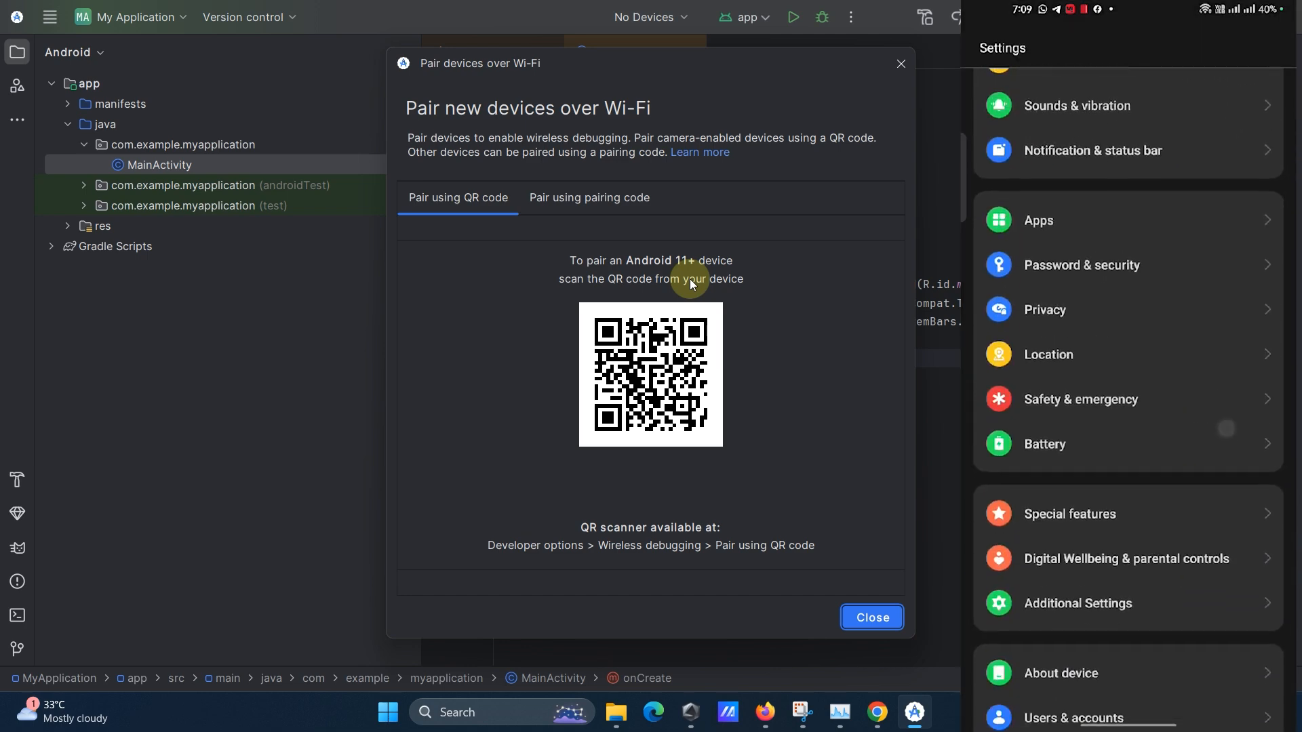
{"action": "left_click", "coordinate": [1061, 673]}
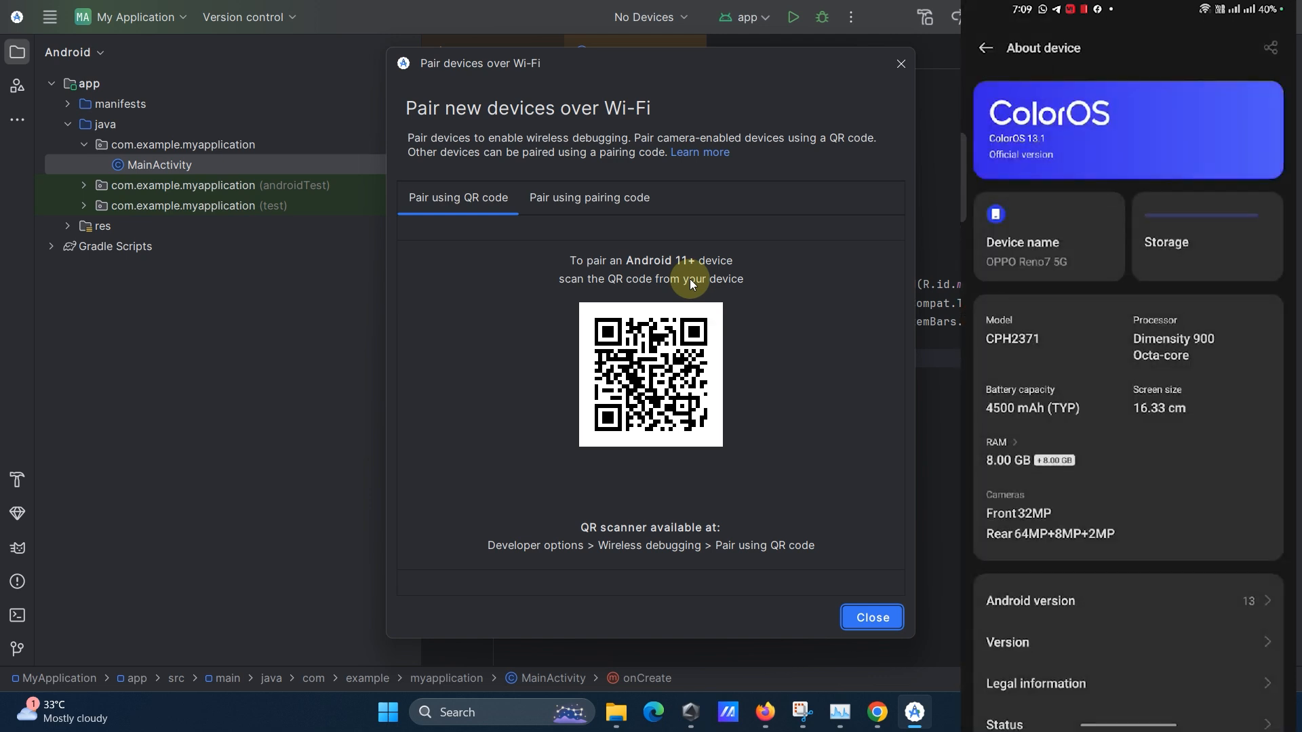
{"action": "scroll", "scroll_direction": "down", "scroll_amount": 3}
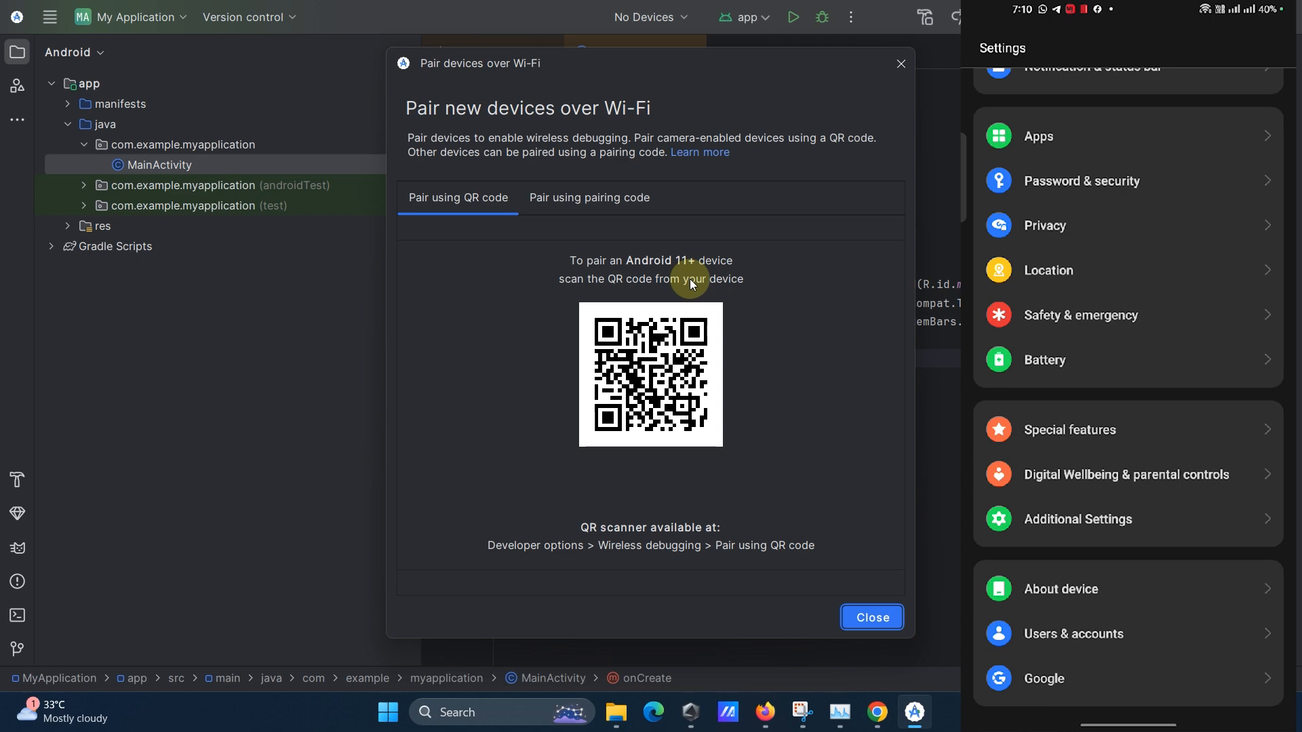
Go into Additional Settings > Developer options and scroll to Wireless debugging.
{"action": "left_click", "coordinate": [1077, 520]}
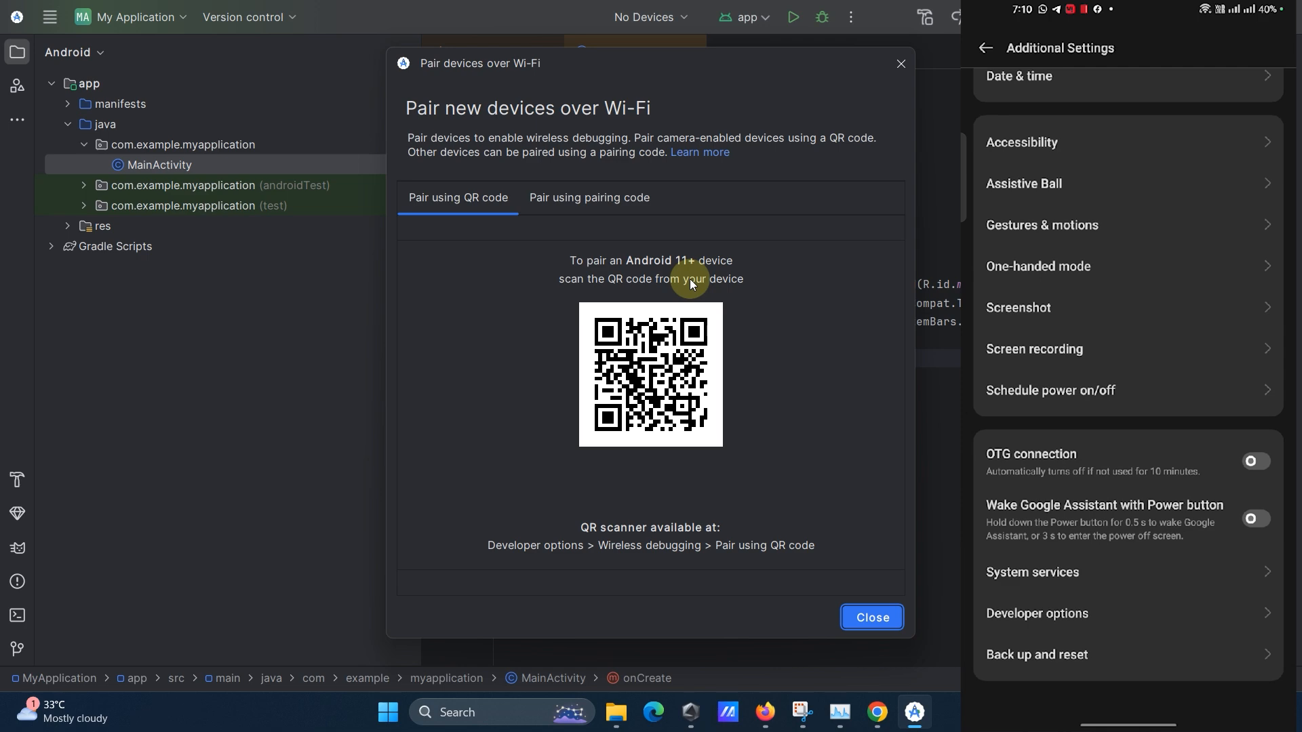
{"action": "left_click", "coordinate": [1037, 613]}
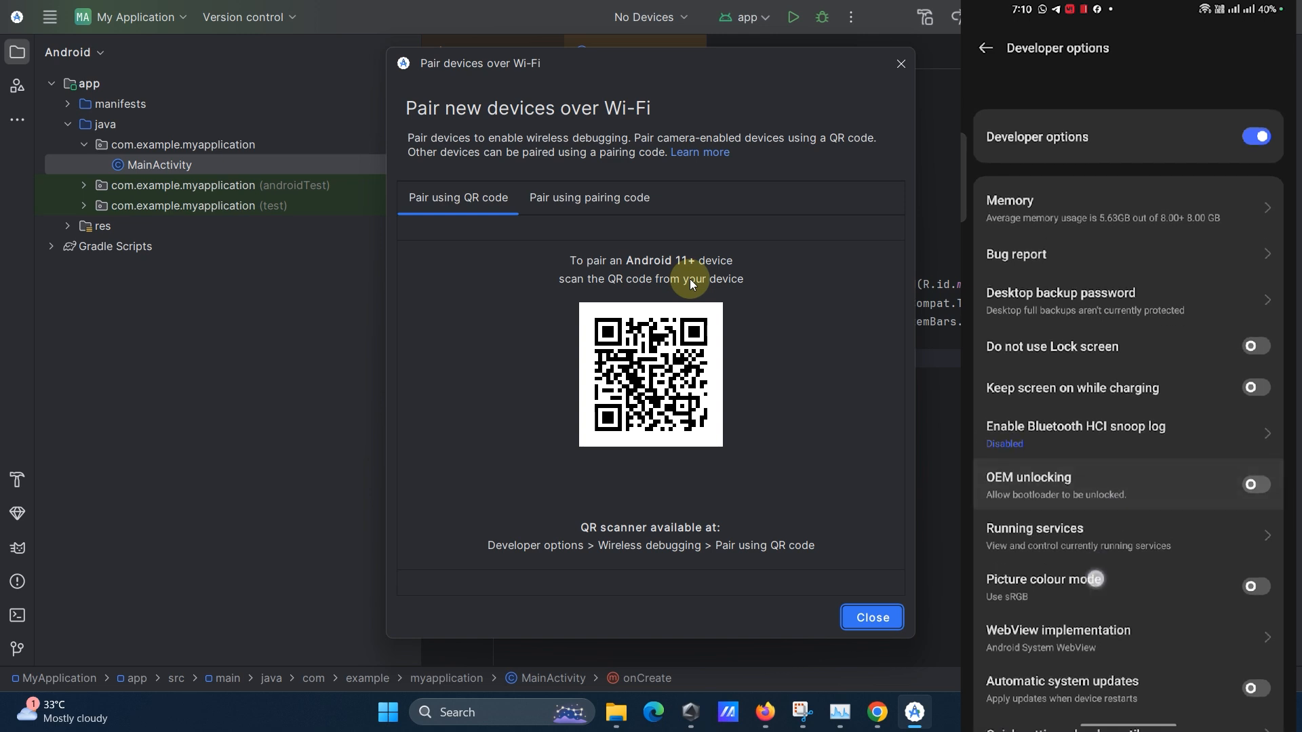
{"action": "scroll", "scroll_direction": "down", "scroll_amount": 3}
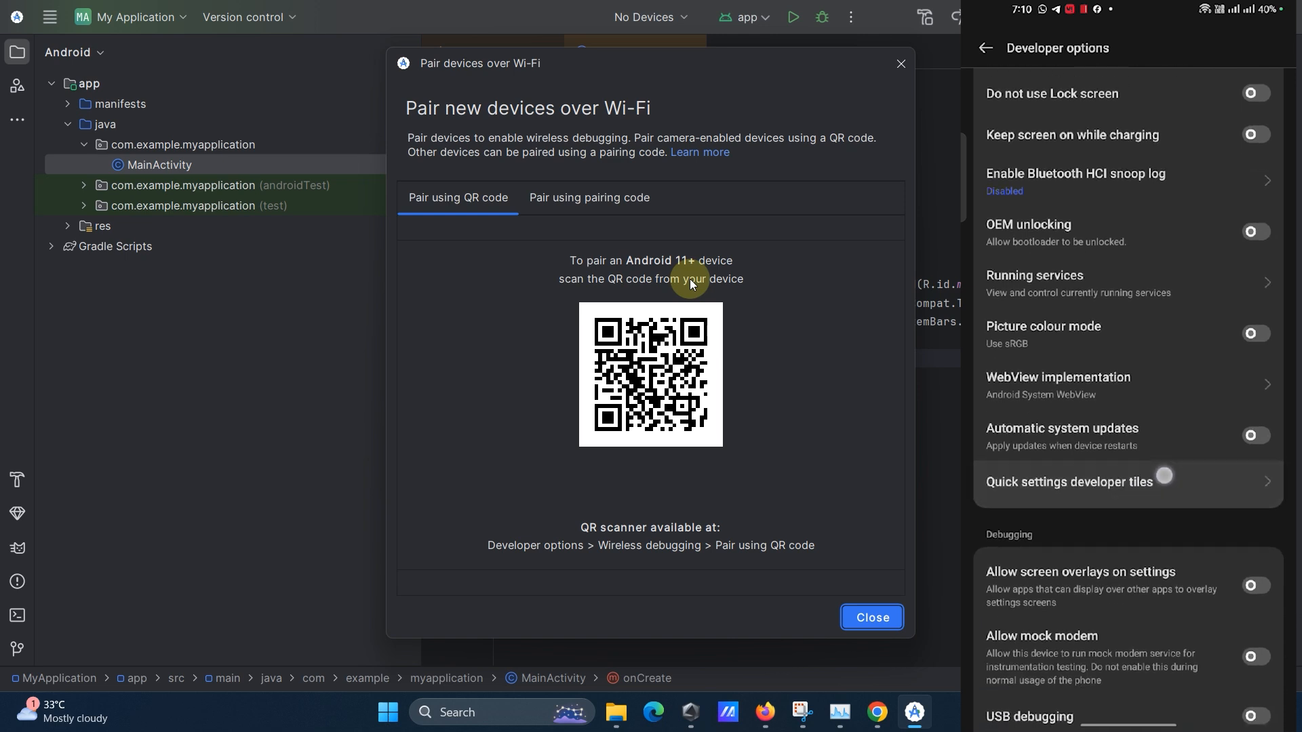
{"action": "scroll", "scroll_direction": "down", "scroll_amount": 3}
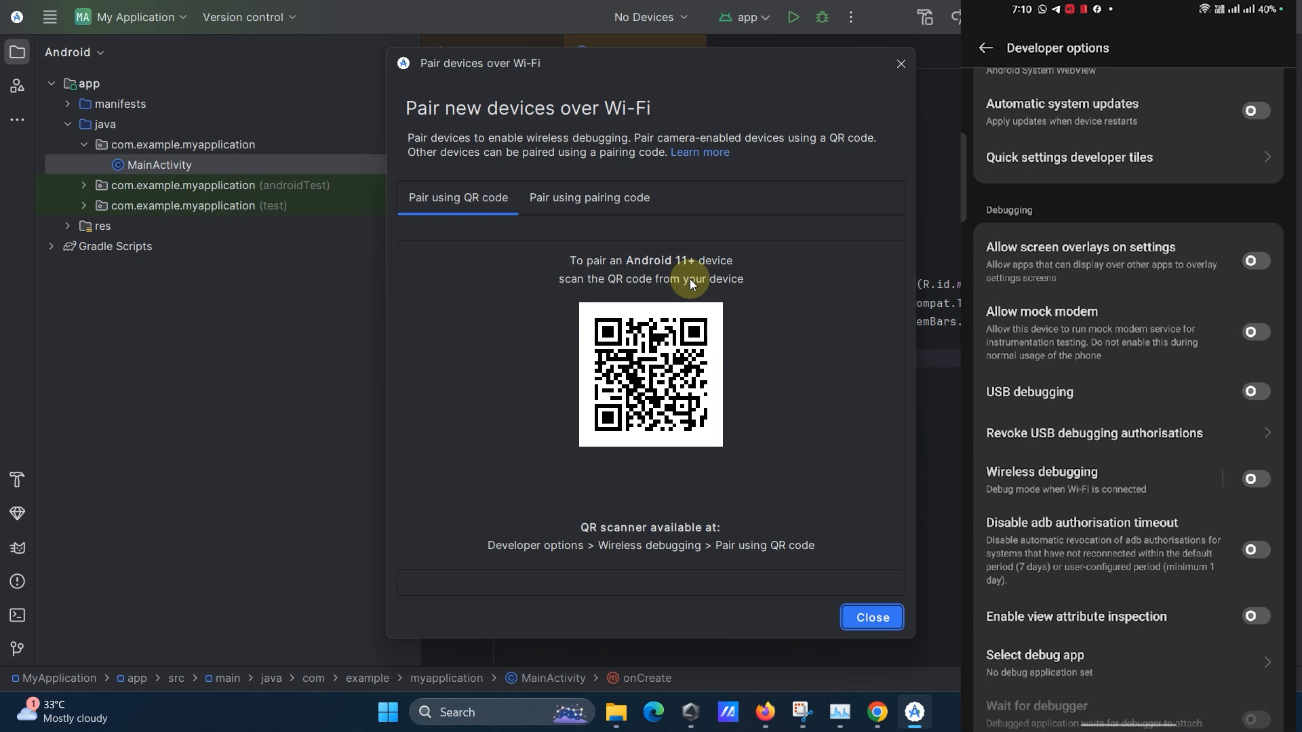
{"action": "scroll", "scroll_direction": "down", "scroll_amount": 3}
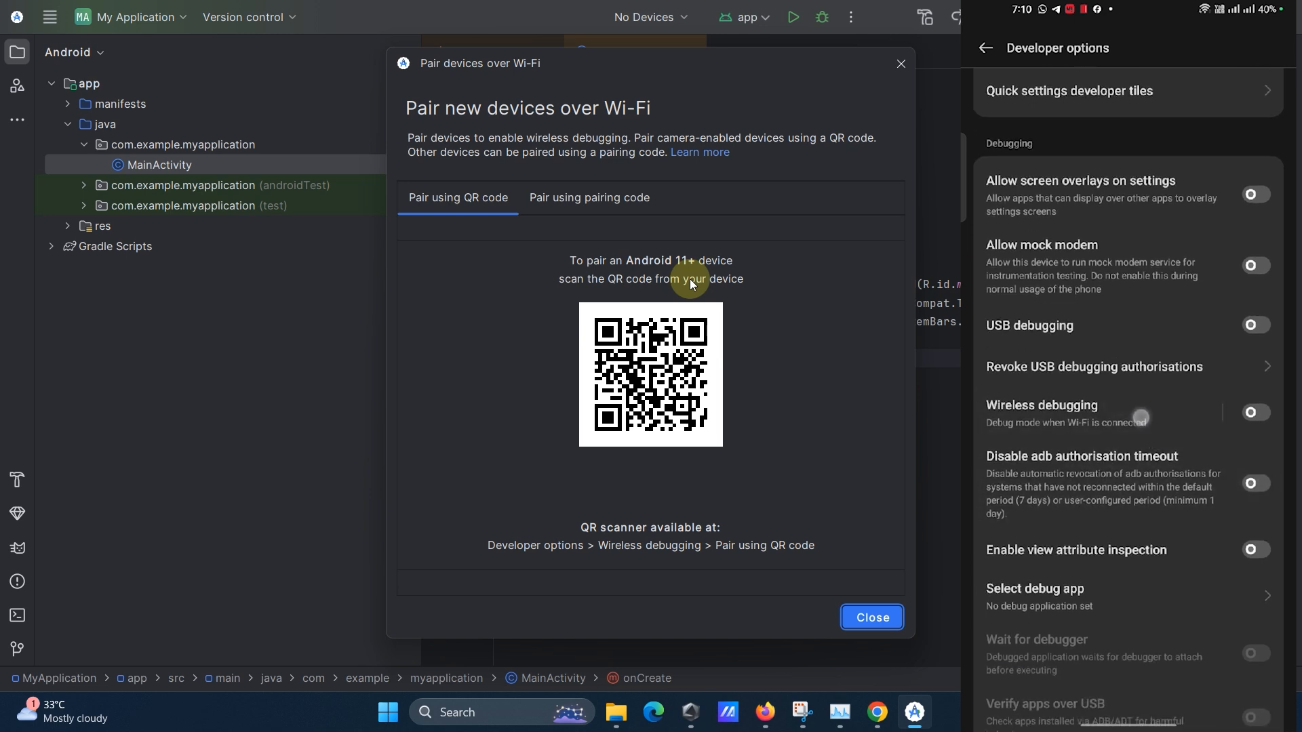
{"action": "scroll", "scroll_direction": "up", "scroll_amount": 3}
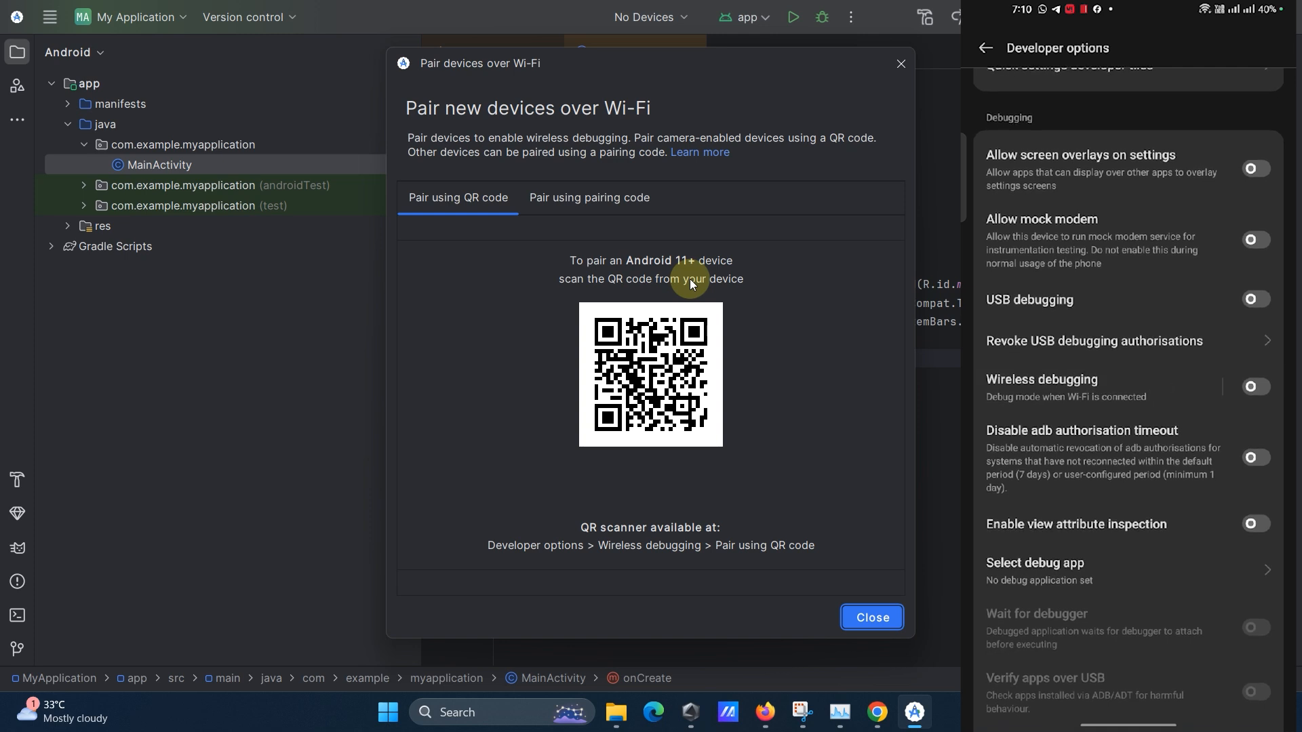
Turn on wireless debugging so the phone pairs with the computer.
{"action": "left_click", "coordinate": [1042, 380]}
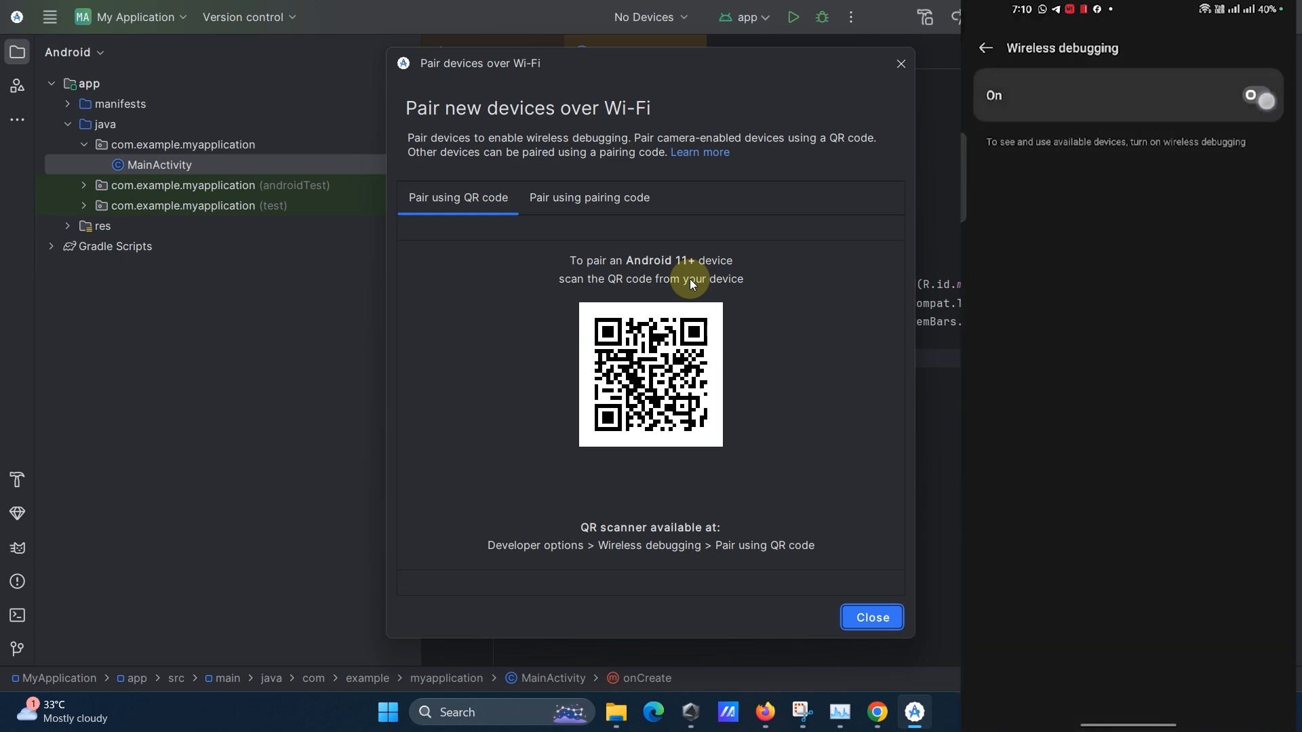
{"action": "left_click", "coordinate": [1256, 95]}
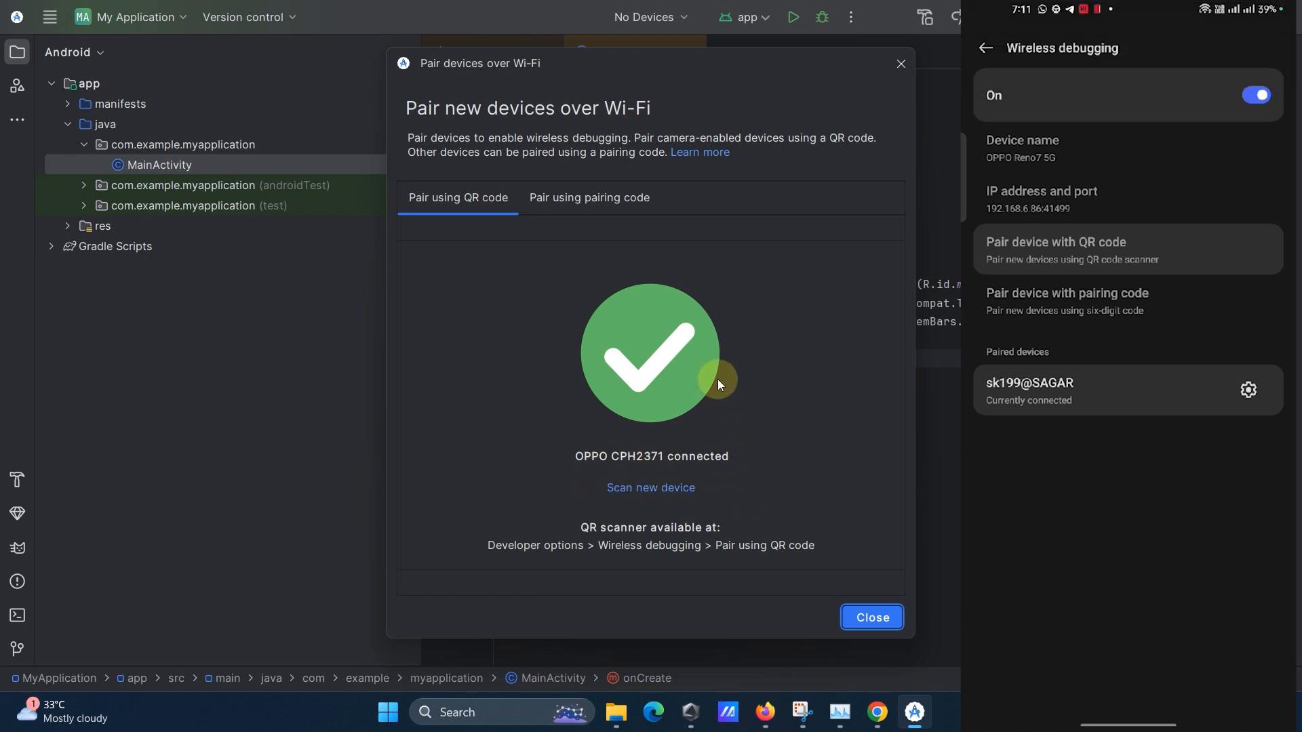
Close the pairing dialog, keep OPPO CPH2371 as the target device and check the Windows Wi-Fi panel.
{"action": "left_click", "coordinate": [871, 617]}
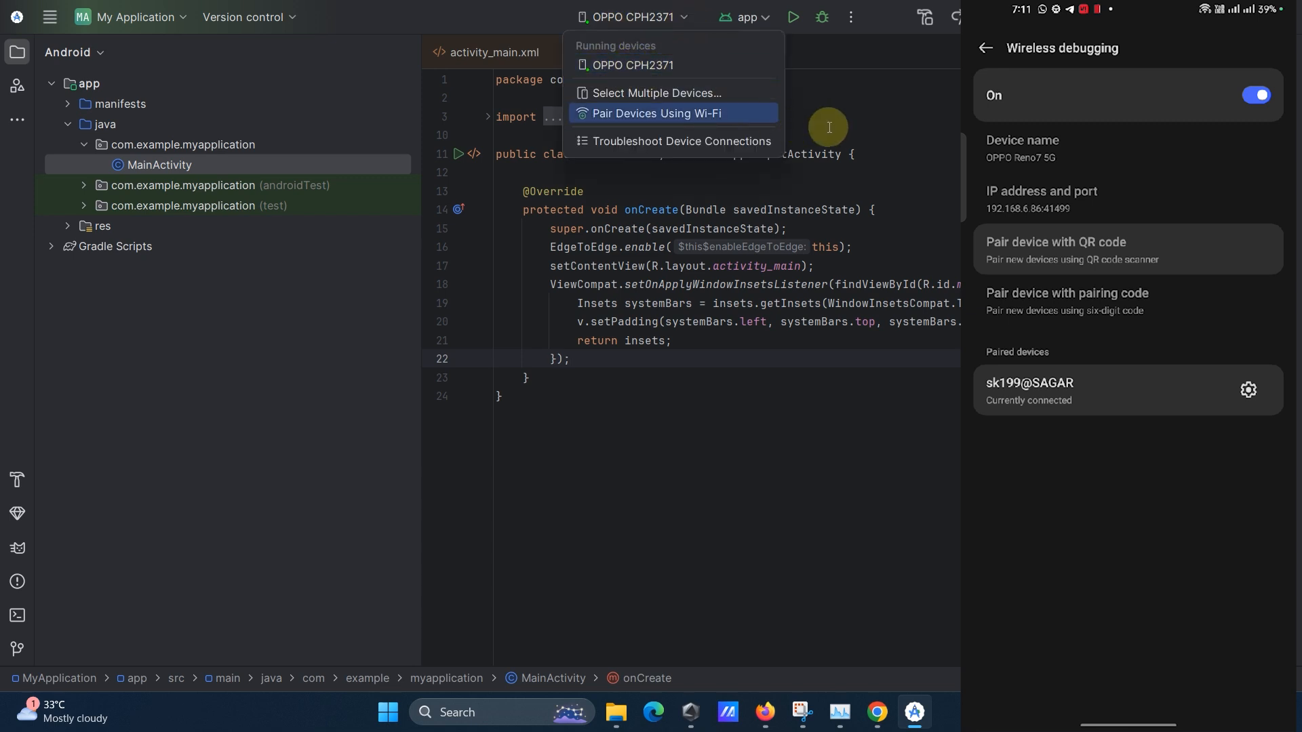
{"action": "left_click", "coordinate": [631, 16]}
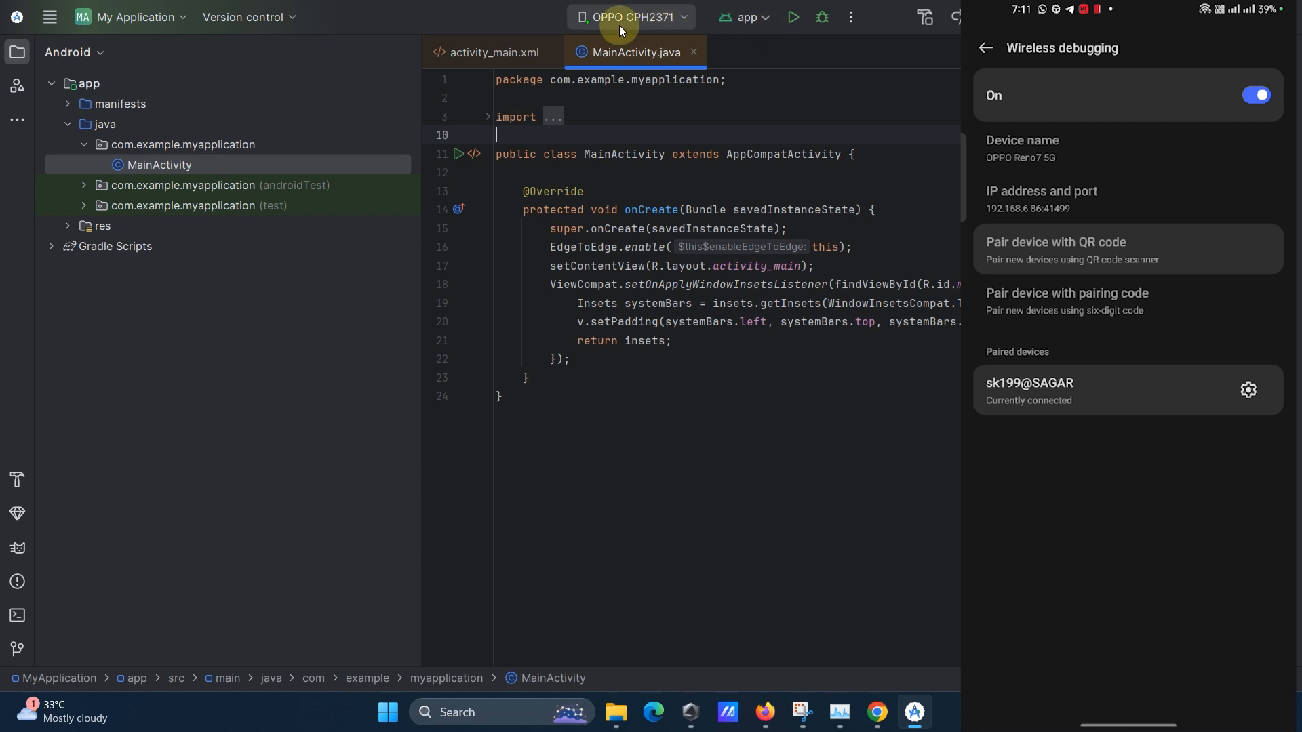
{"action": "mouse_move", "coordinate": [743, 16]}
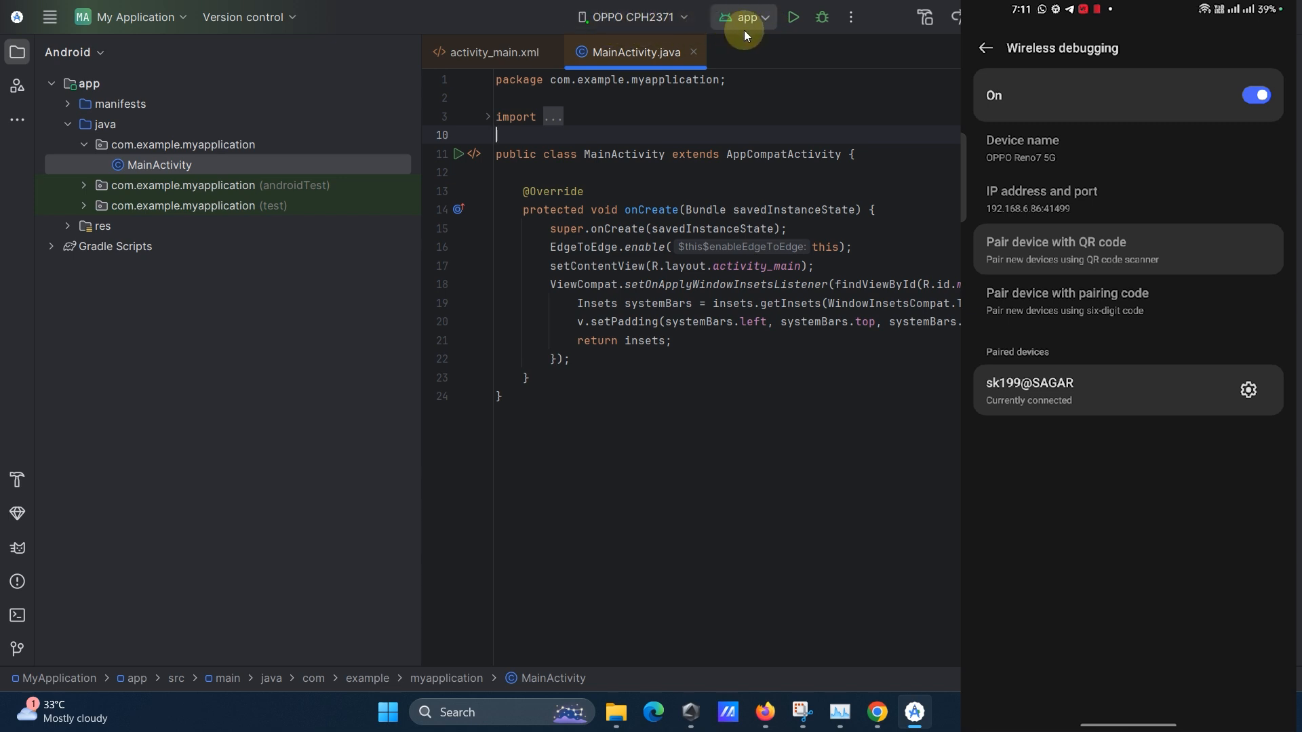
{"action": "mouse_move", "coordinate": [793, 16]}
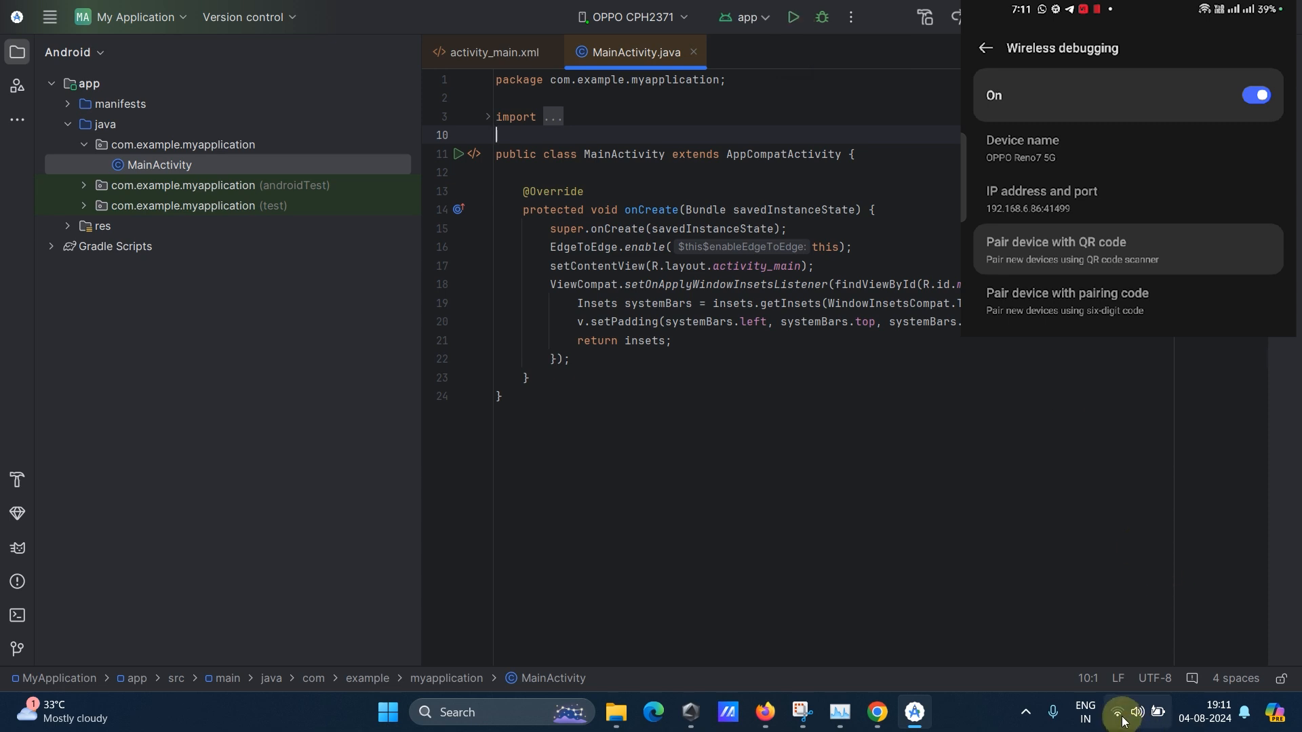
{"action": "left_click", "coordinate": [1116, 712]}
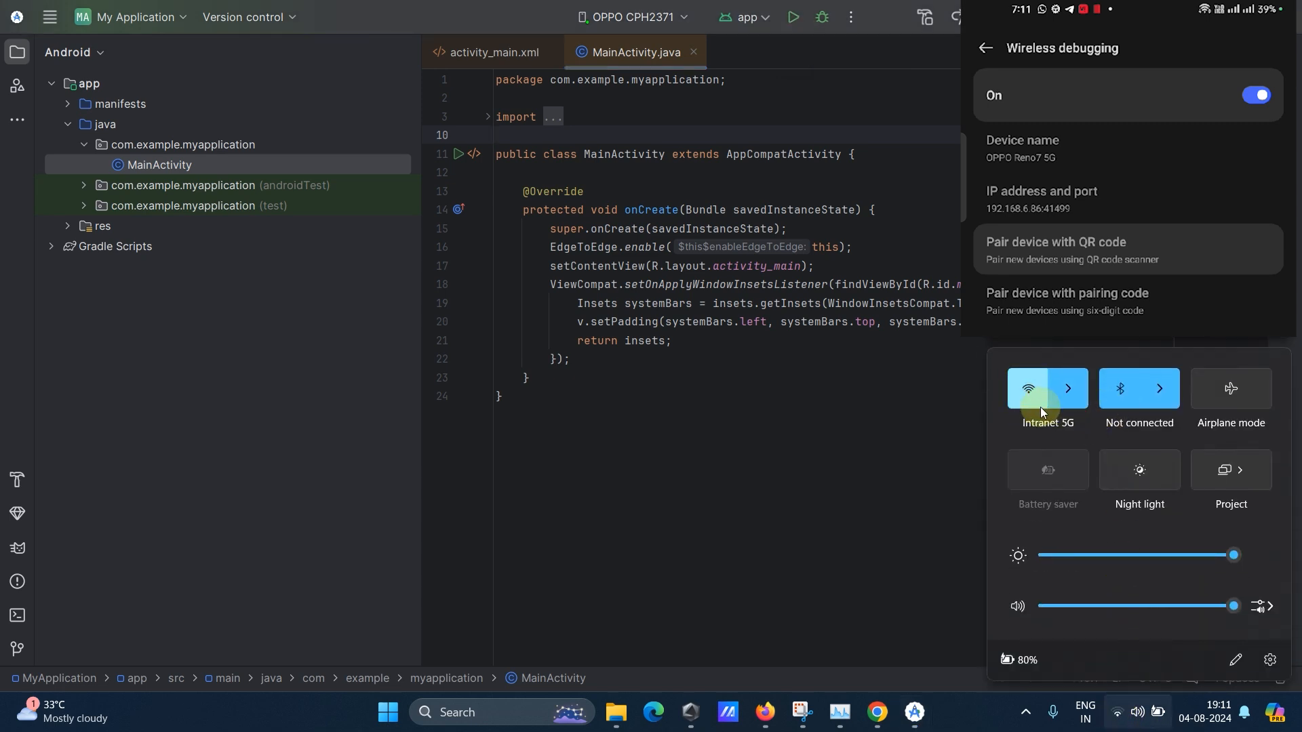
{"action": "left_click", "coordinate": [874, 481]}
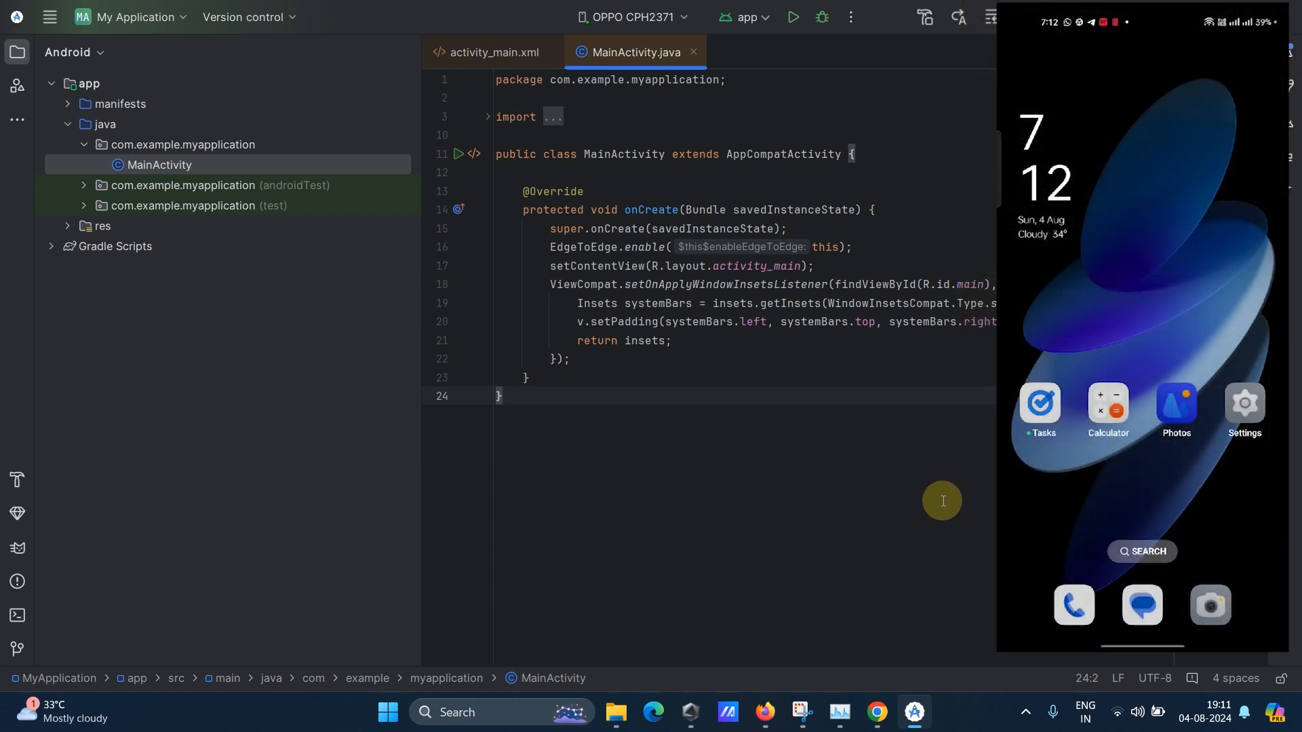
{"action": "mouse_move", "coordinate": [792, 16]}
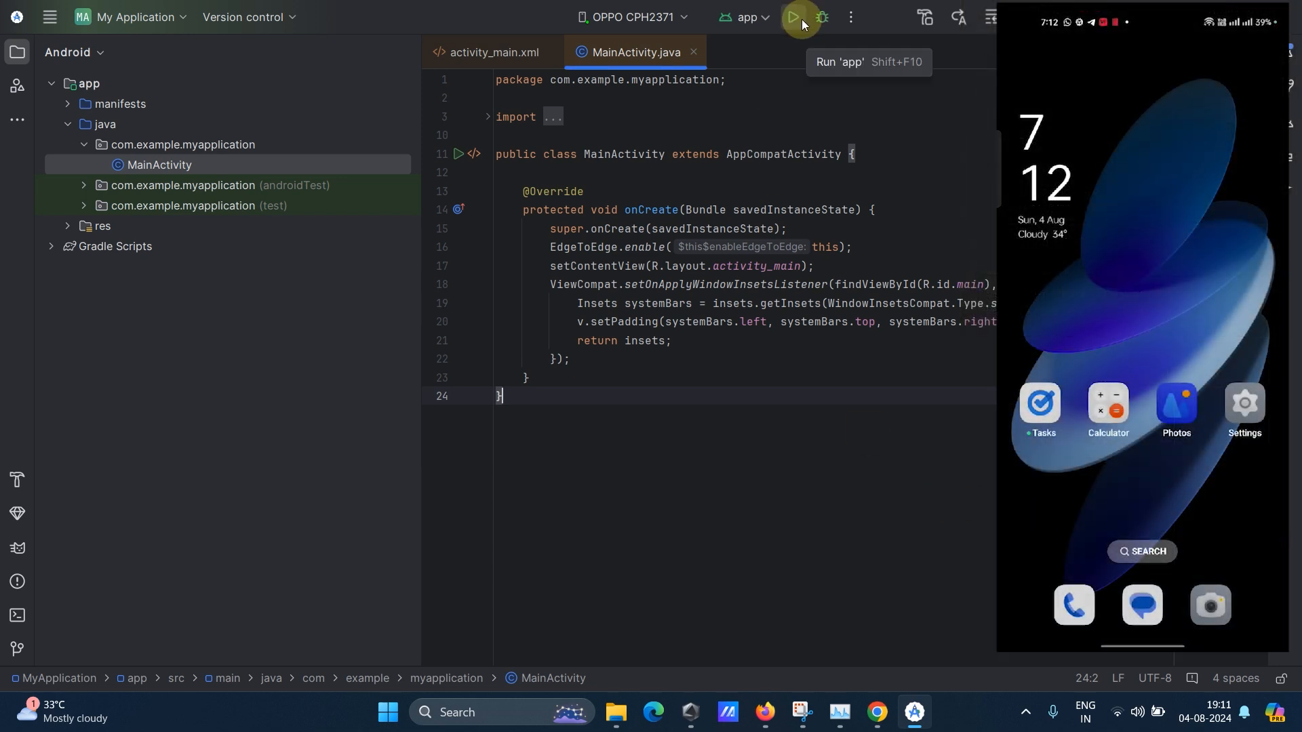
Run the app on the OPPO phone, then select MainActivity's onCreate body to explain it.
{"action": "left_click", "coordinate": [795, 16]}
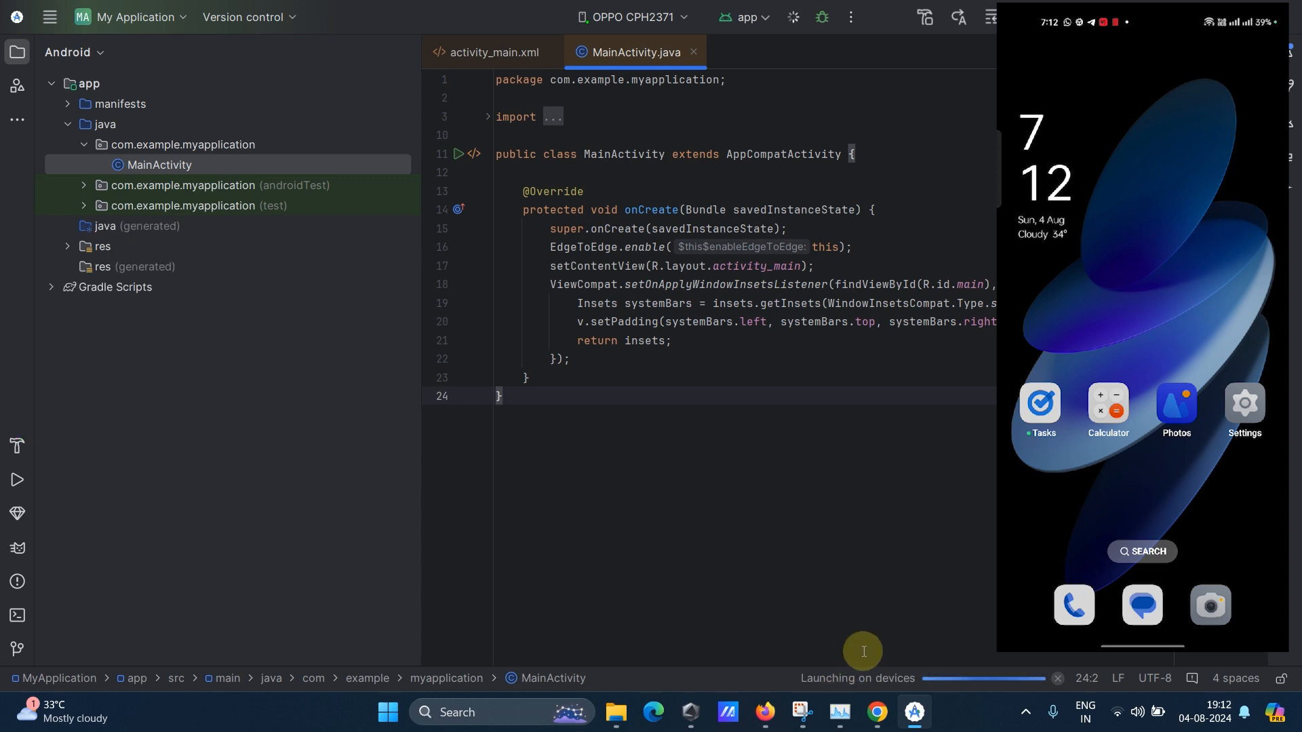
{"action": "mouse_move", "coordinate": [868, 693]}
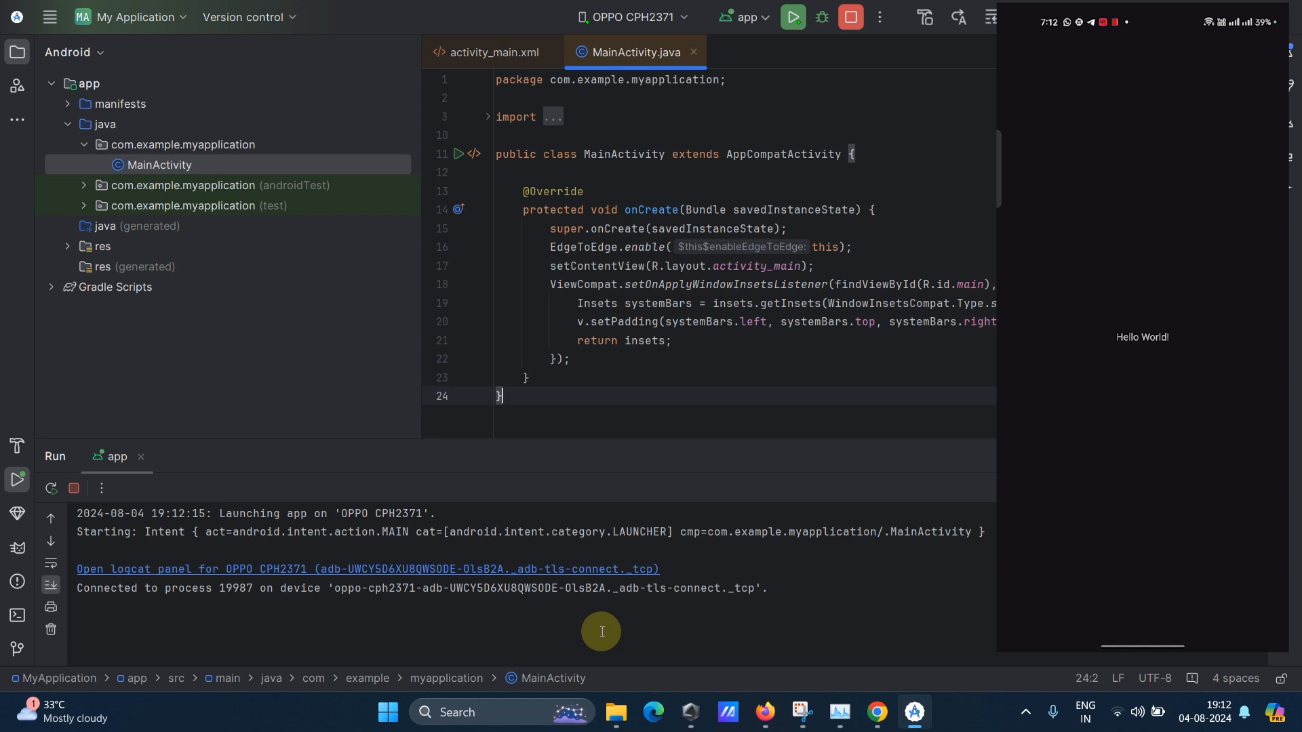
{"action": "mouse_move", "coordinate": [588, 289]}
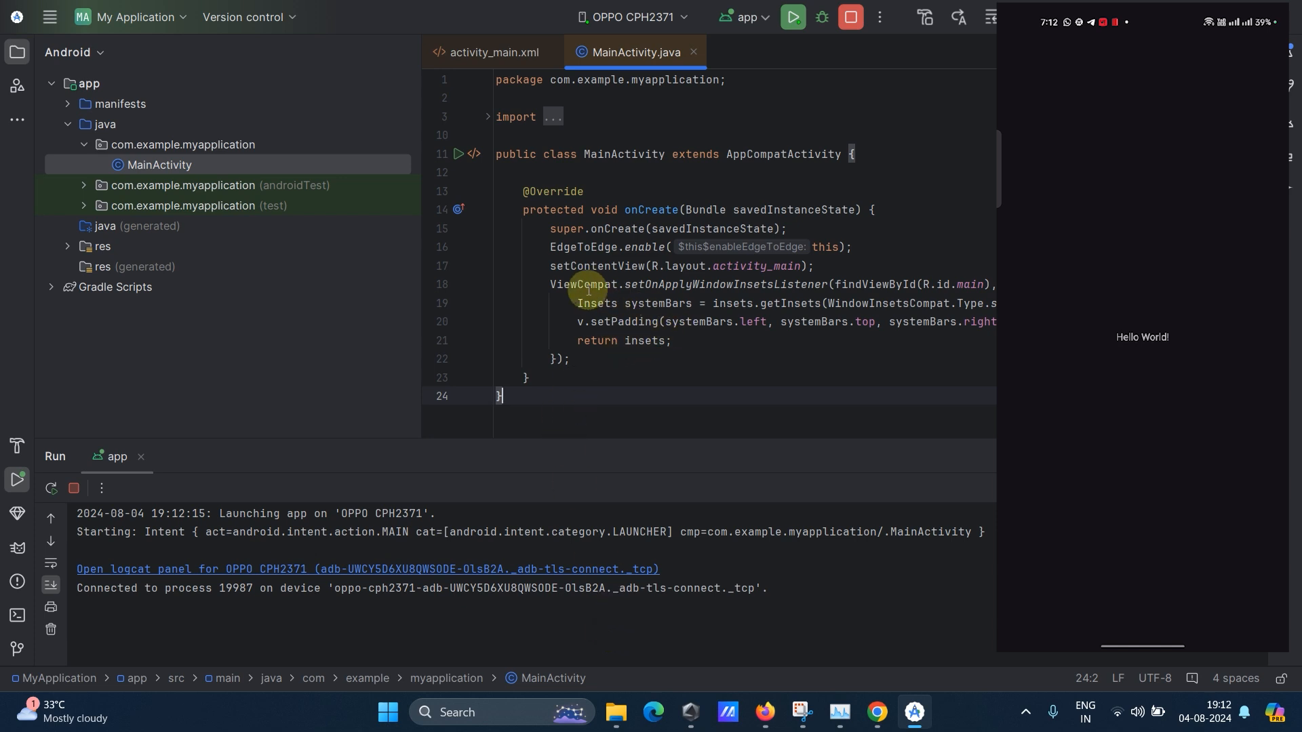
{"action": "left_click", "coordinate": [862, 302]}
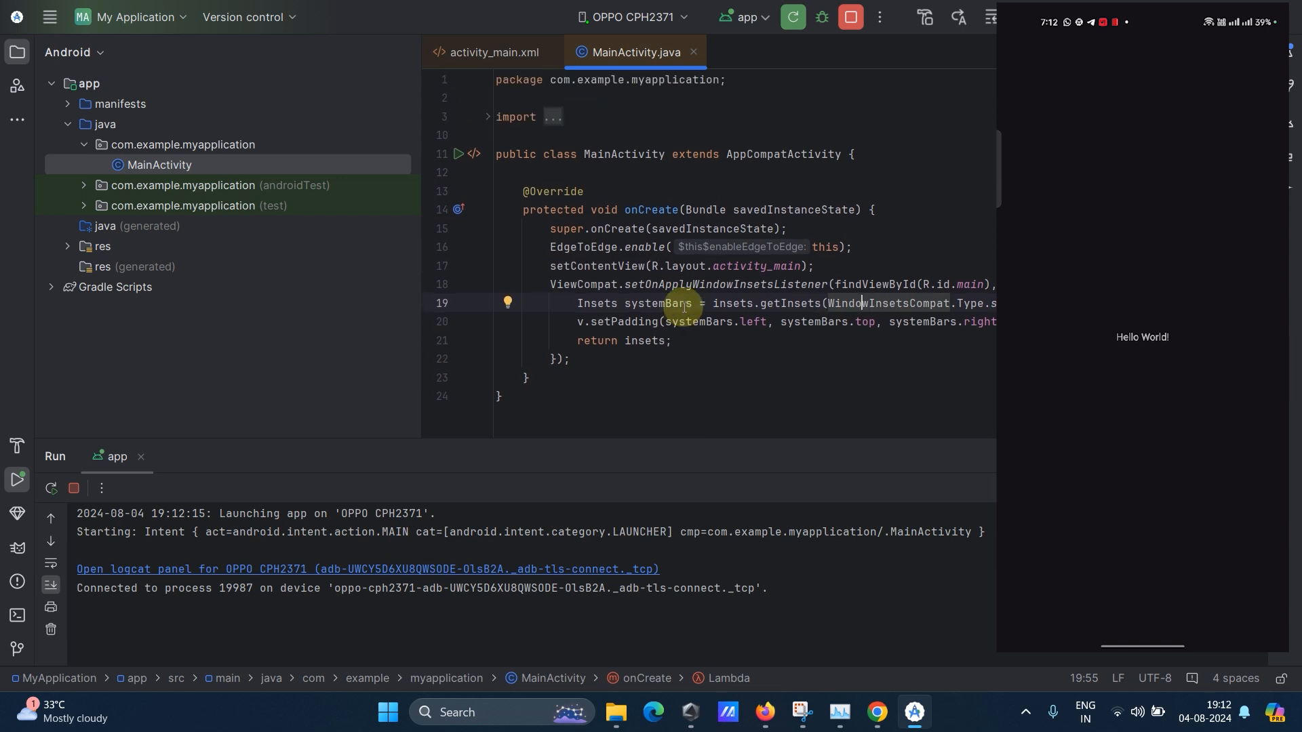
{"action": "mouse_move", "coordinate": [680, 315]}
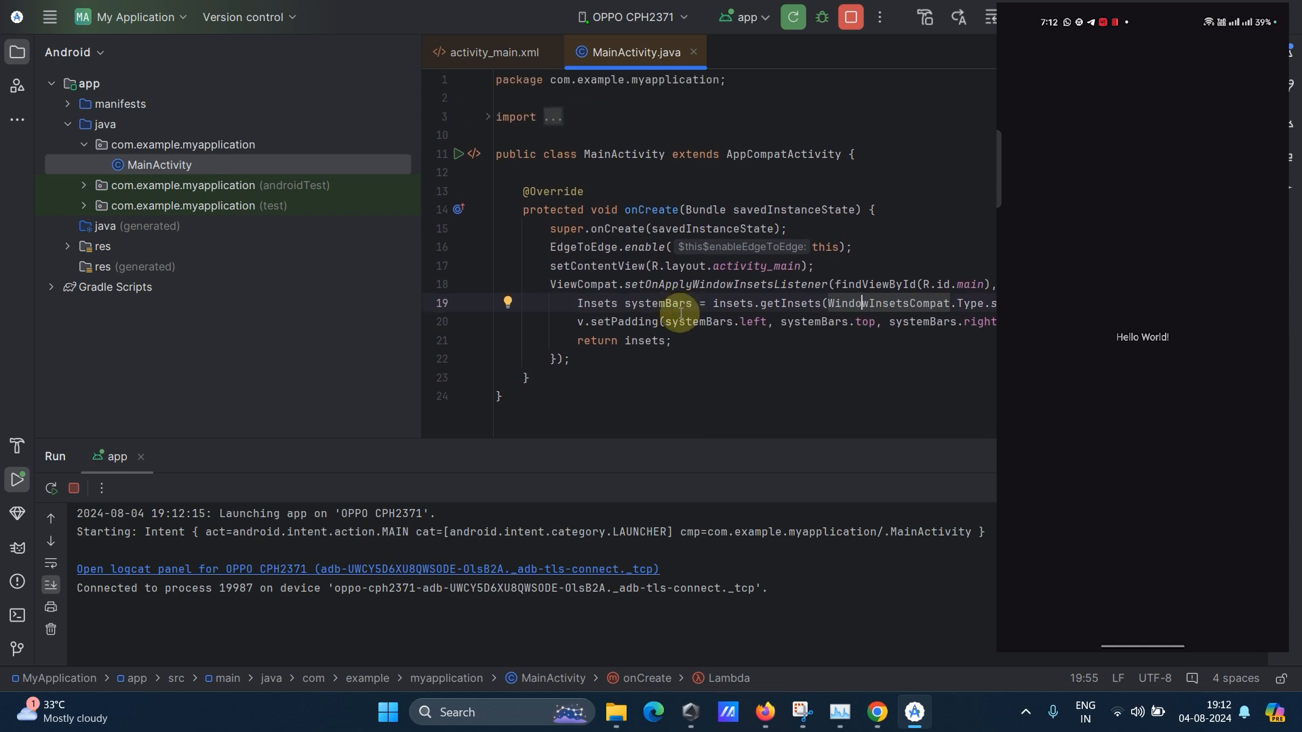
{"action": "mouse_move", "coordinate": [606, 302]}
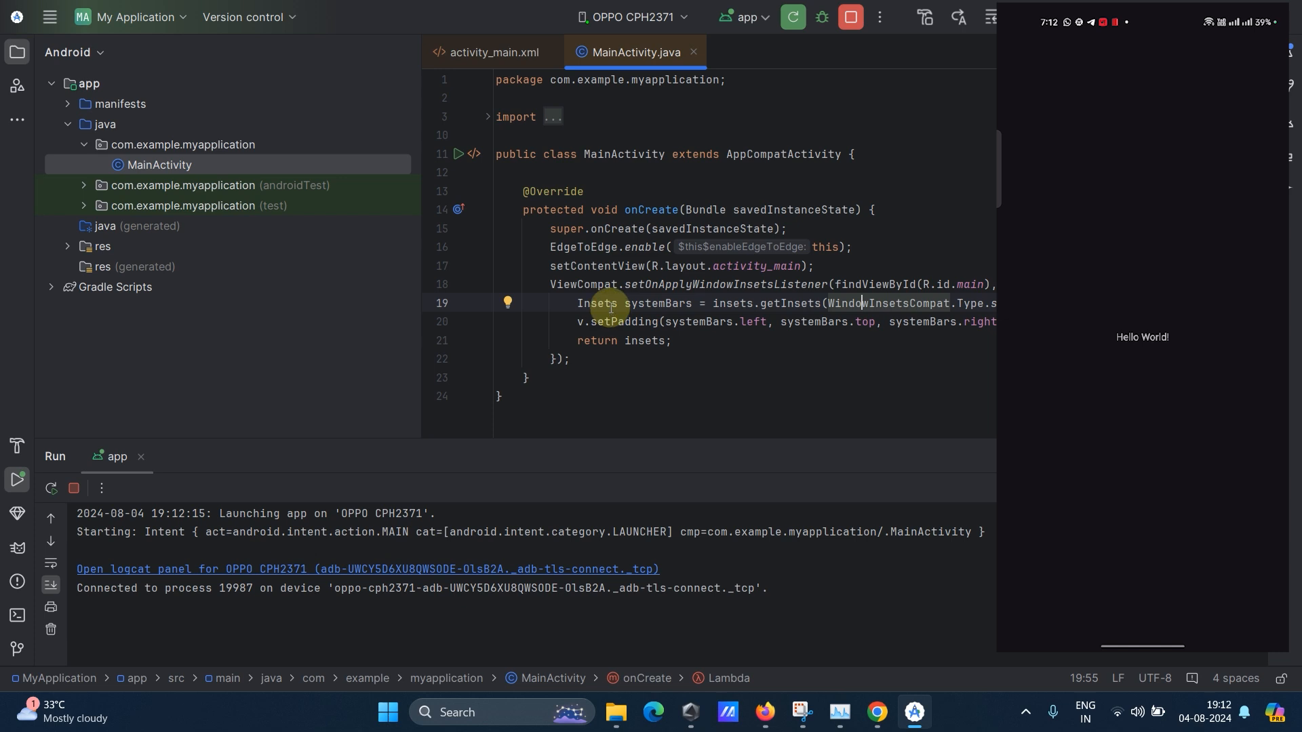
{"action": "left_click_drag", "start_coordinate": [609, 302], "coordinate": [535, 191]}
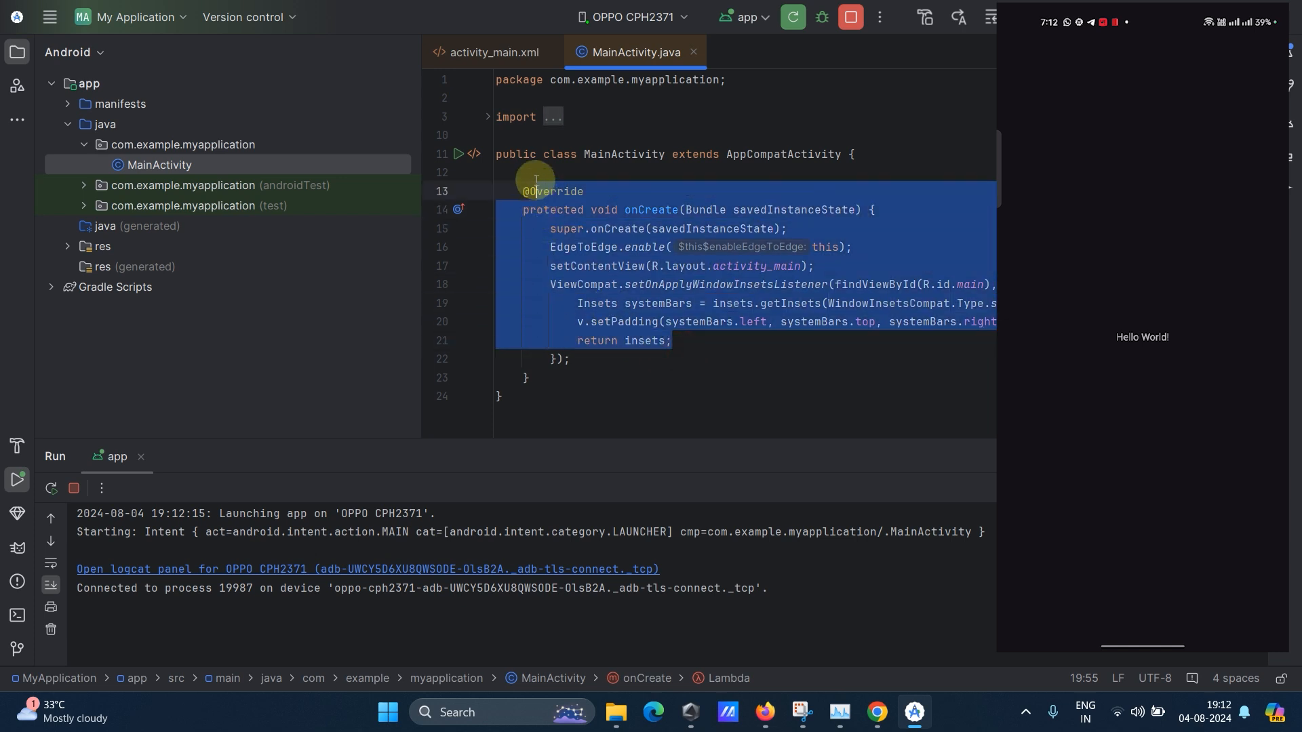
{"action": "left_click", "coordinate": [529, 172]}
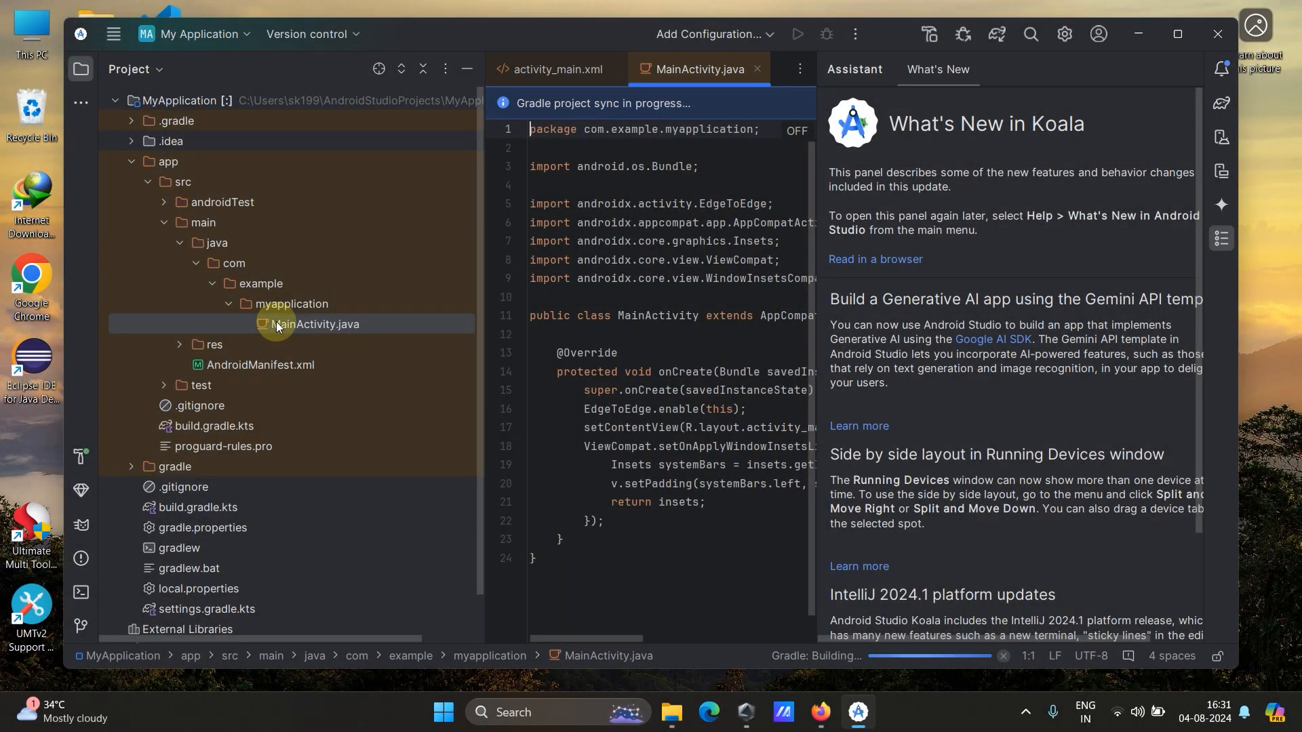
{"action": "mouse_move", "coordinate": [286, 320]}
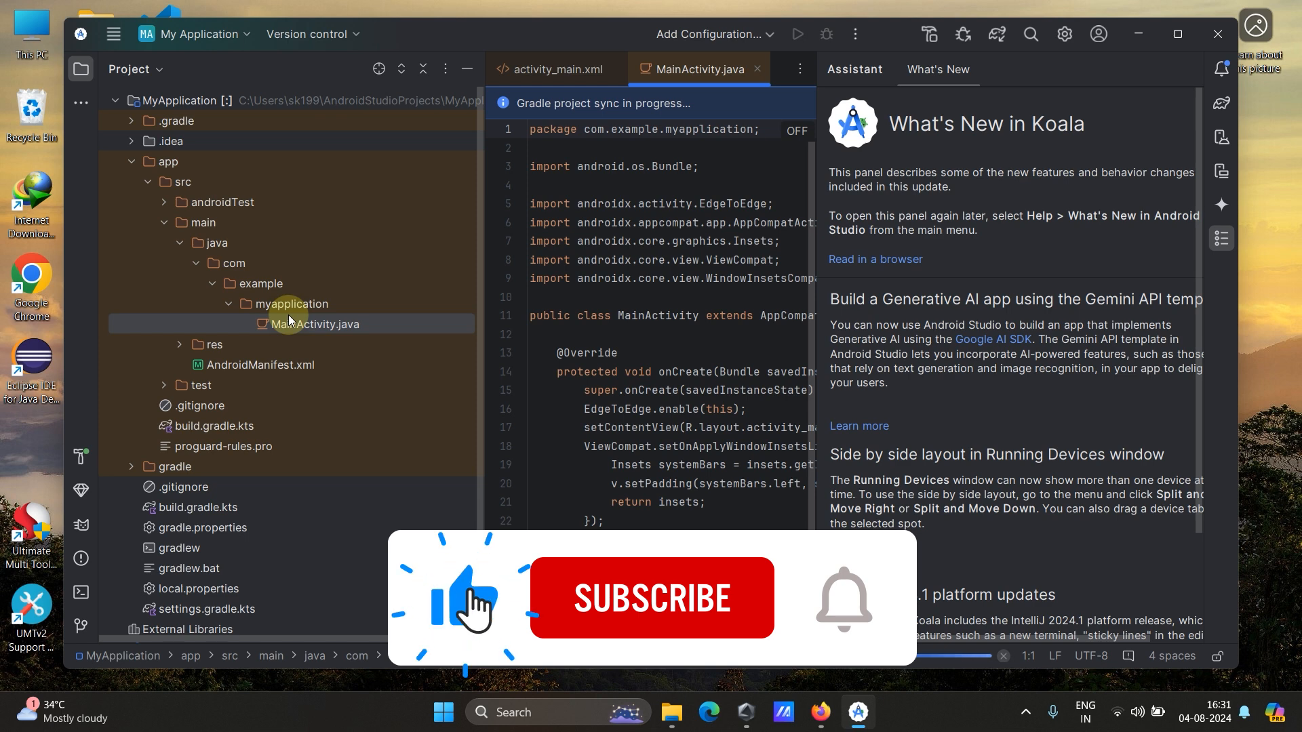
Bring MainActivity.java into focus in the editor while Gradle sync continues.
{"action": "left_click", "coordinate": [651, 599]}
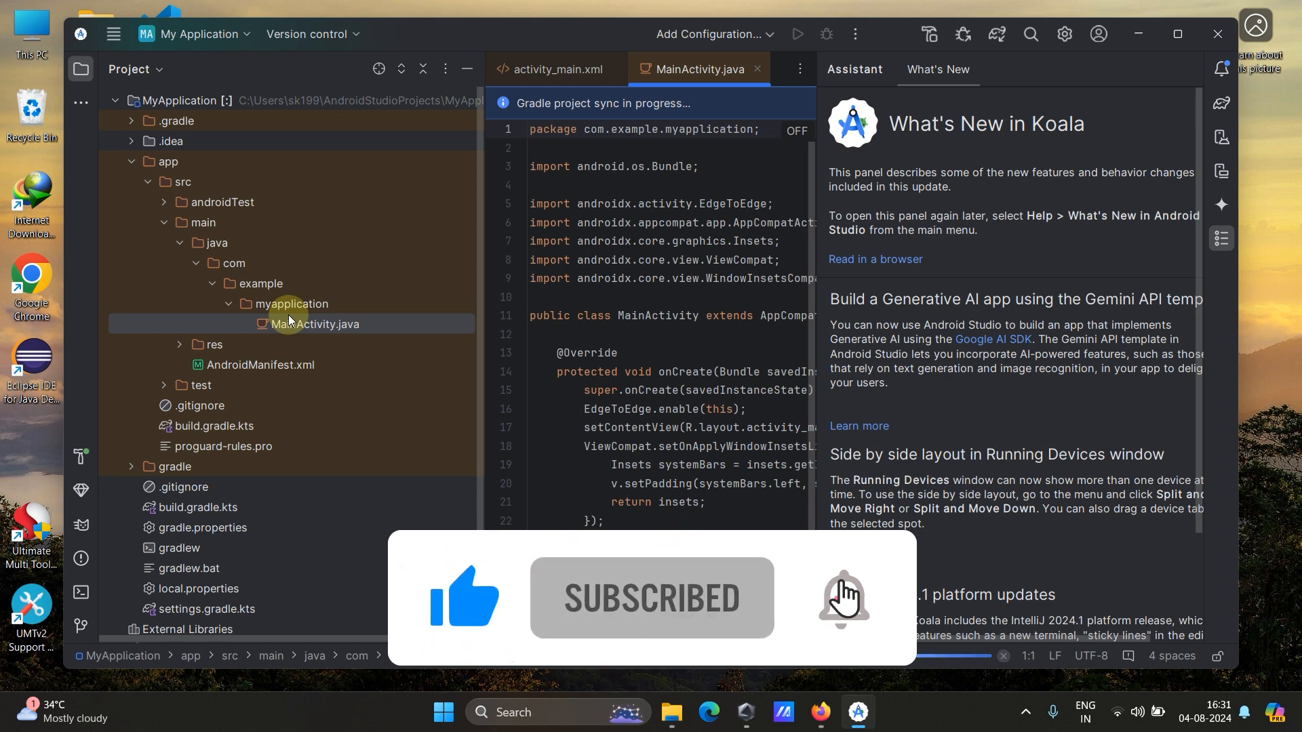